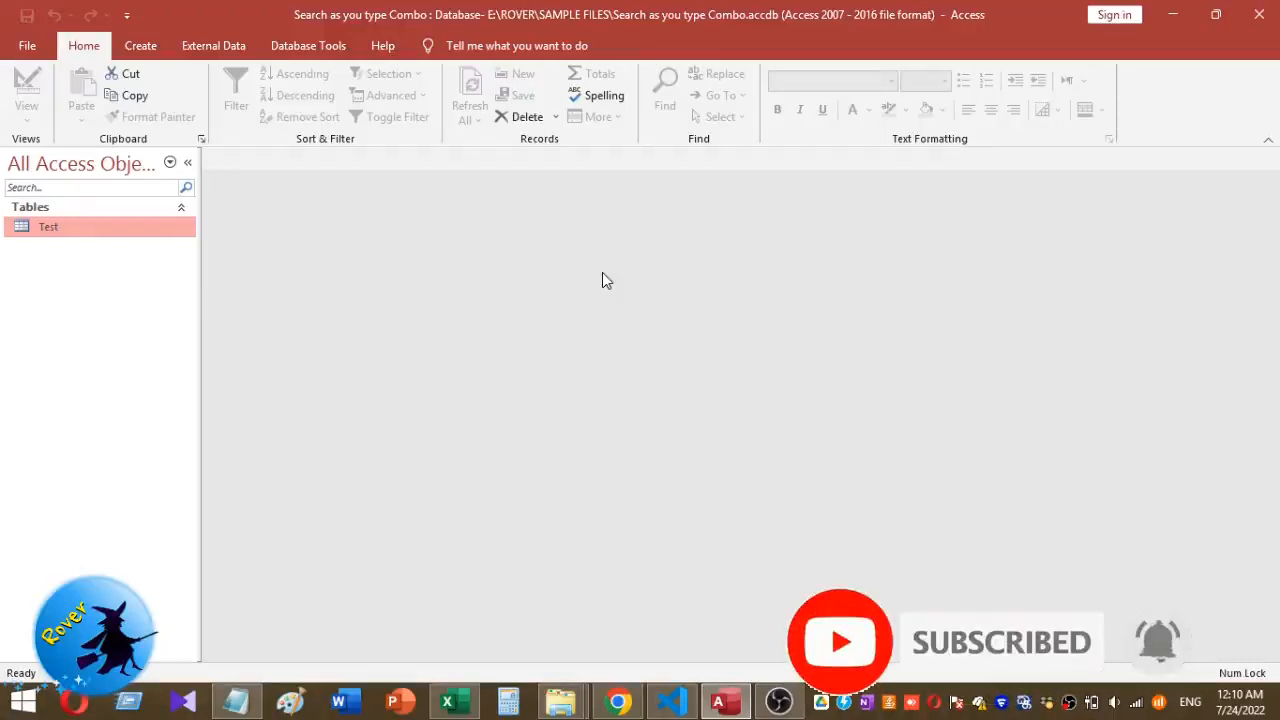
{"action": "mouse_move", "coordinate": [469, 95]}
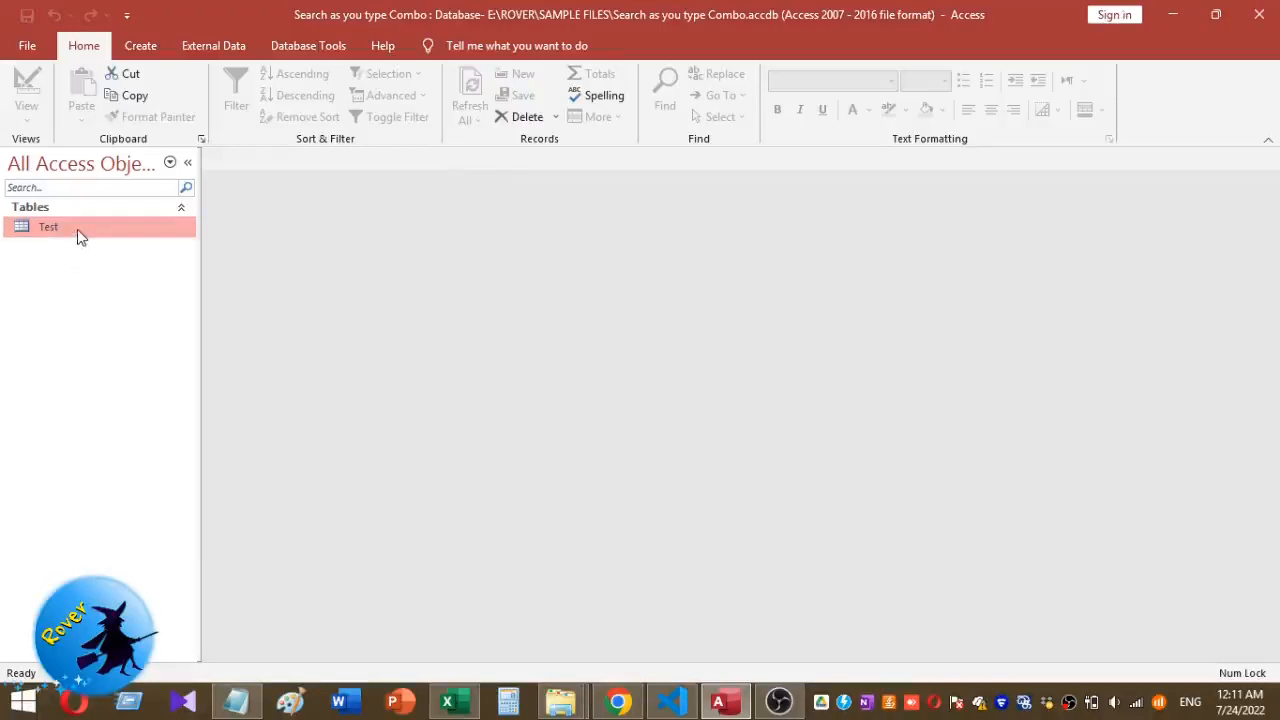
Open the Test table's 500 customer records and show the Create commands.
{"action": "double_click", "coordinate": [48, 226]}
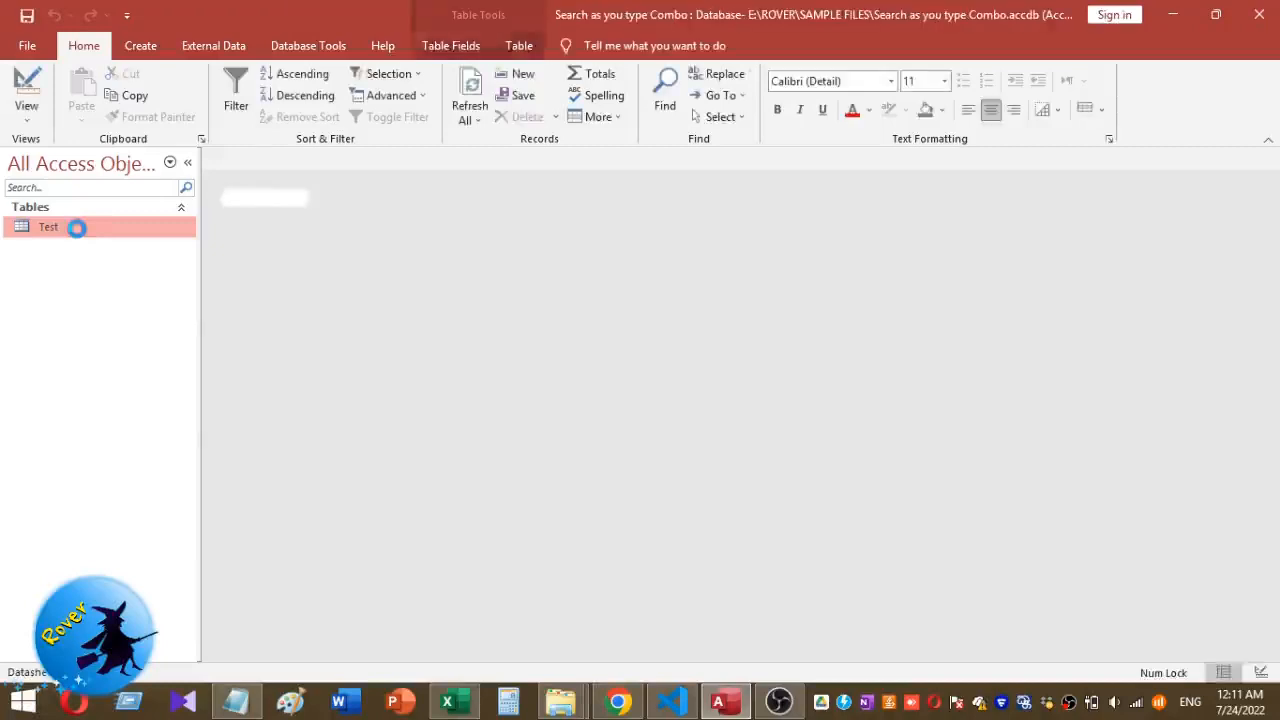
{"action": "double_click", "coordinate": [48, 227]}
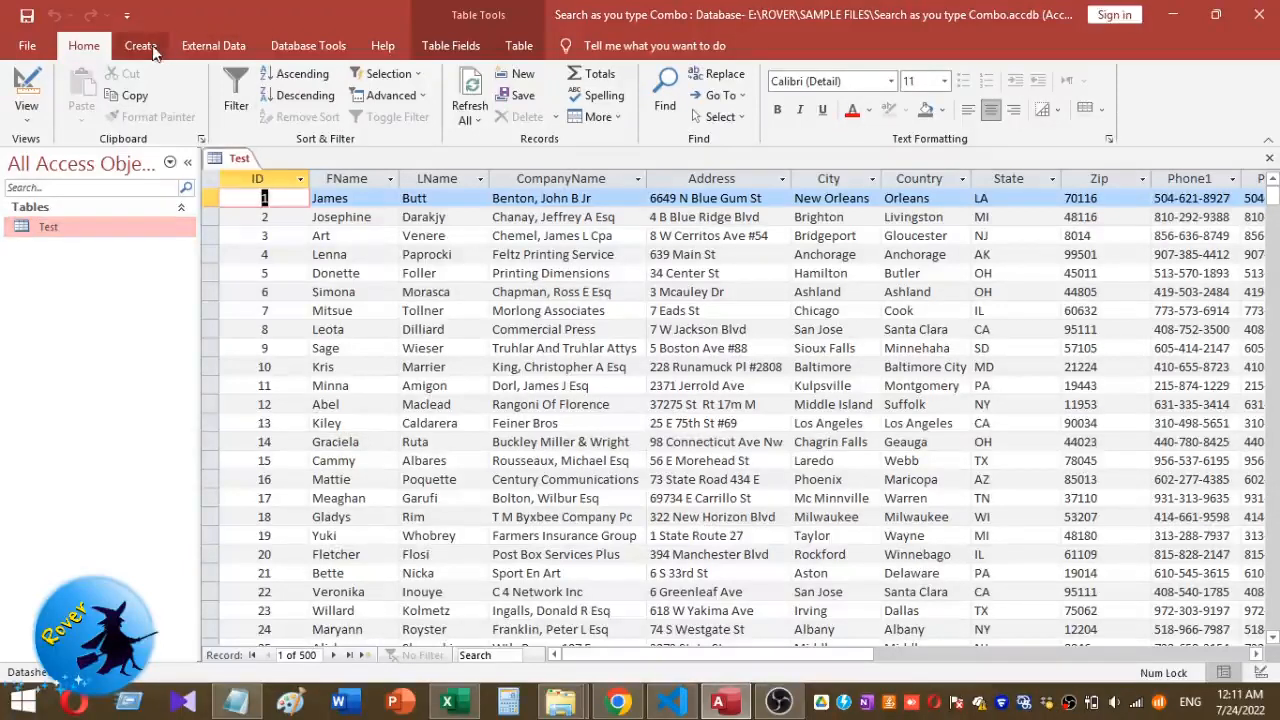
{"action": "left_click", "coordinate": [141, 45]}
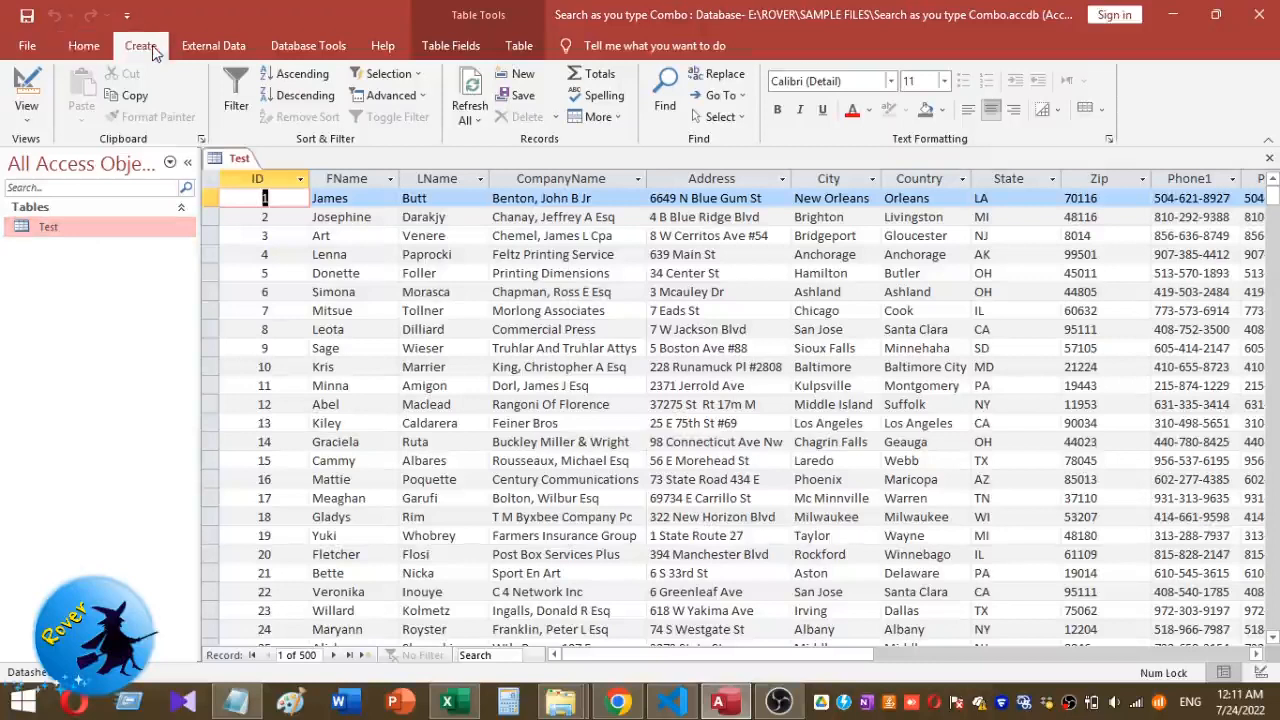
{"action": "left_click", "coordinate": [140, 45]}
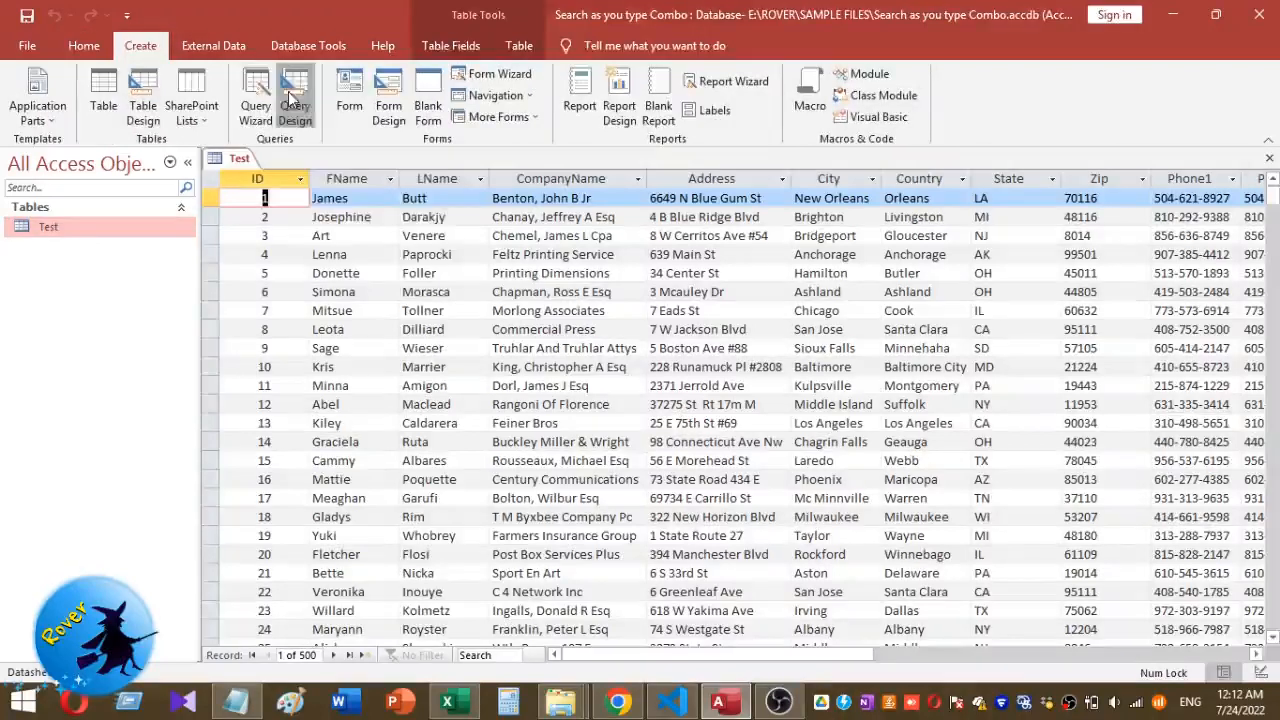
Start a new query design using the Test table as its source.
{"action": "left_click", "coordinate": [295, 95]}
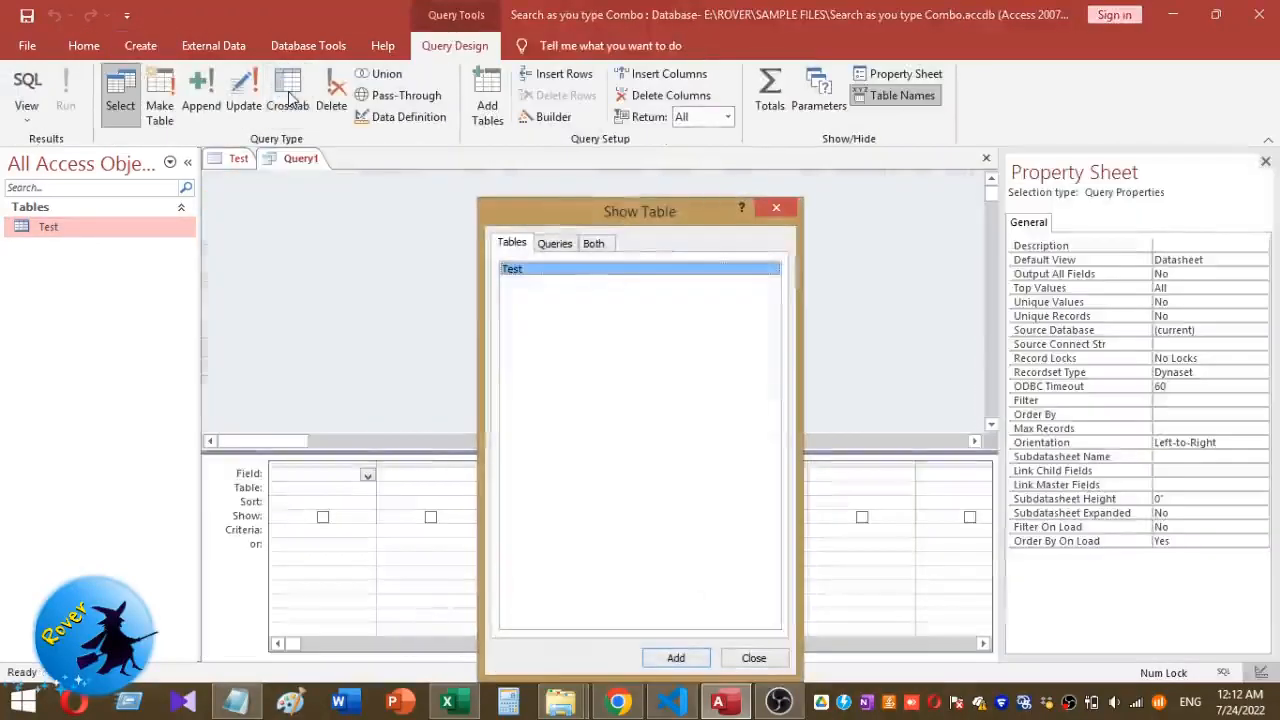
{"action": "left_click", "coordinate": [513, 270]}
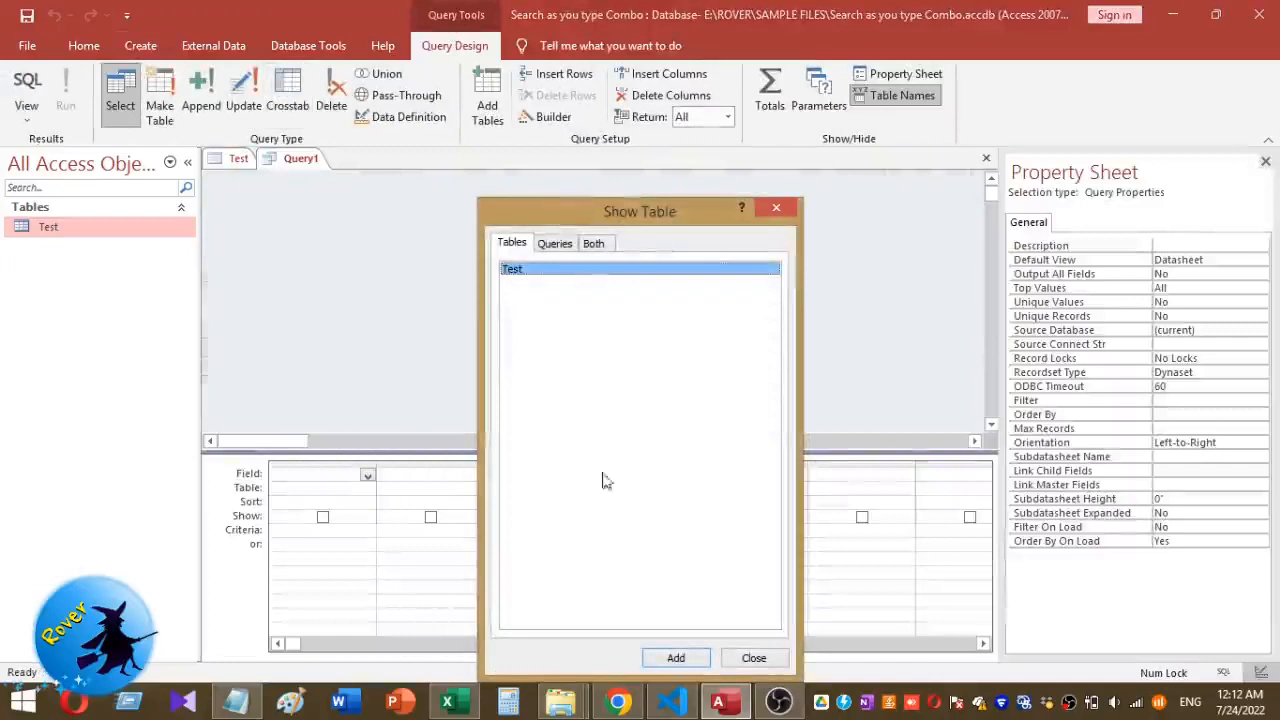
{"action": "left_click", "coordinate": [675, 658]}
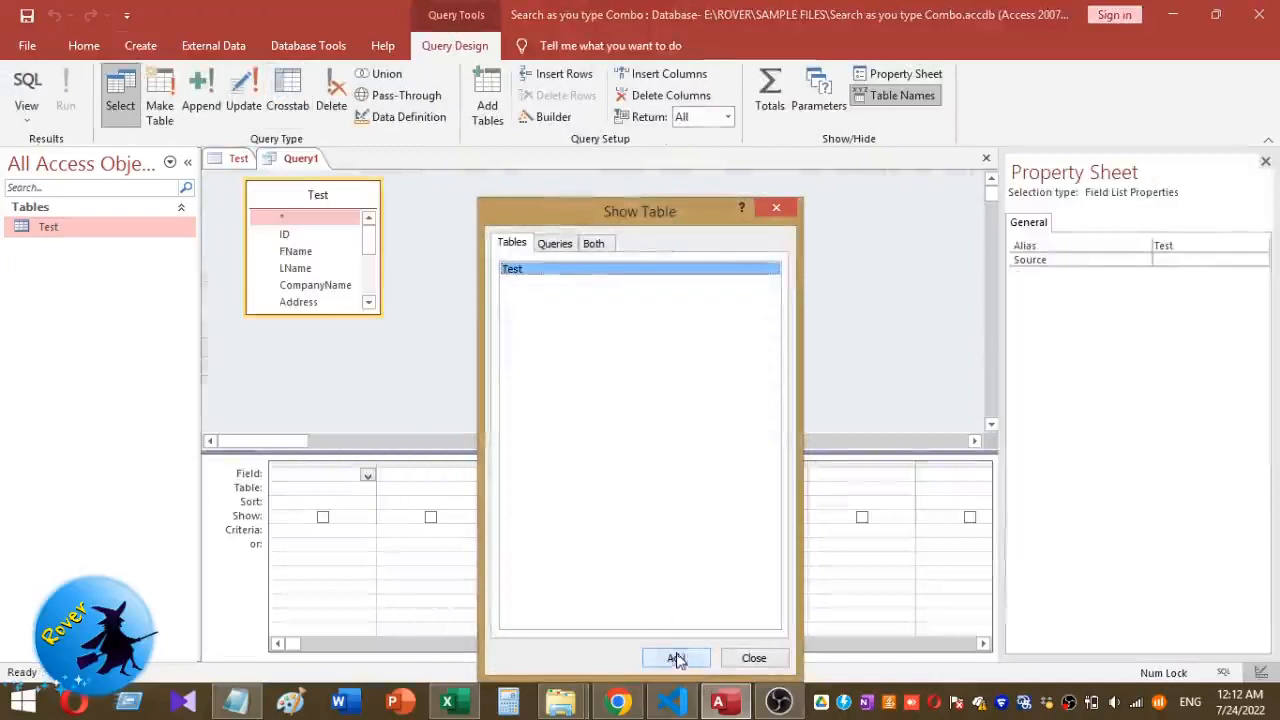
{"action": "left_click", "coordinate": [753, 658]}
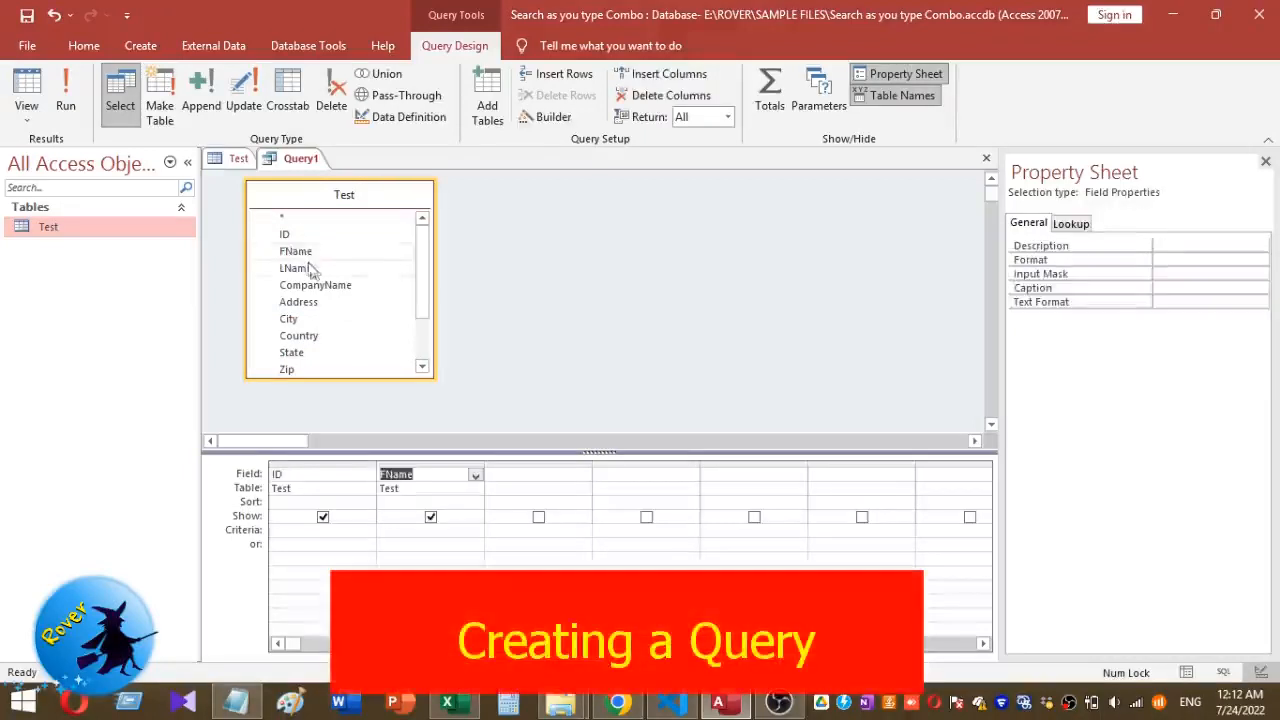
{"action": "mouse_move", "coordinate": [312, 271]}
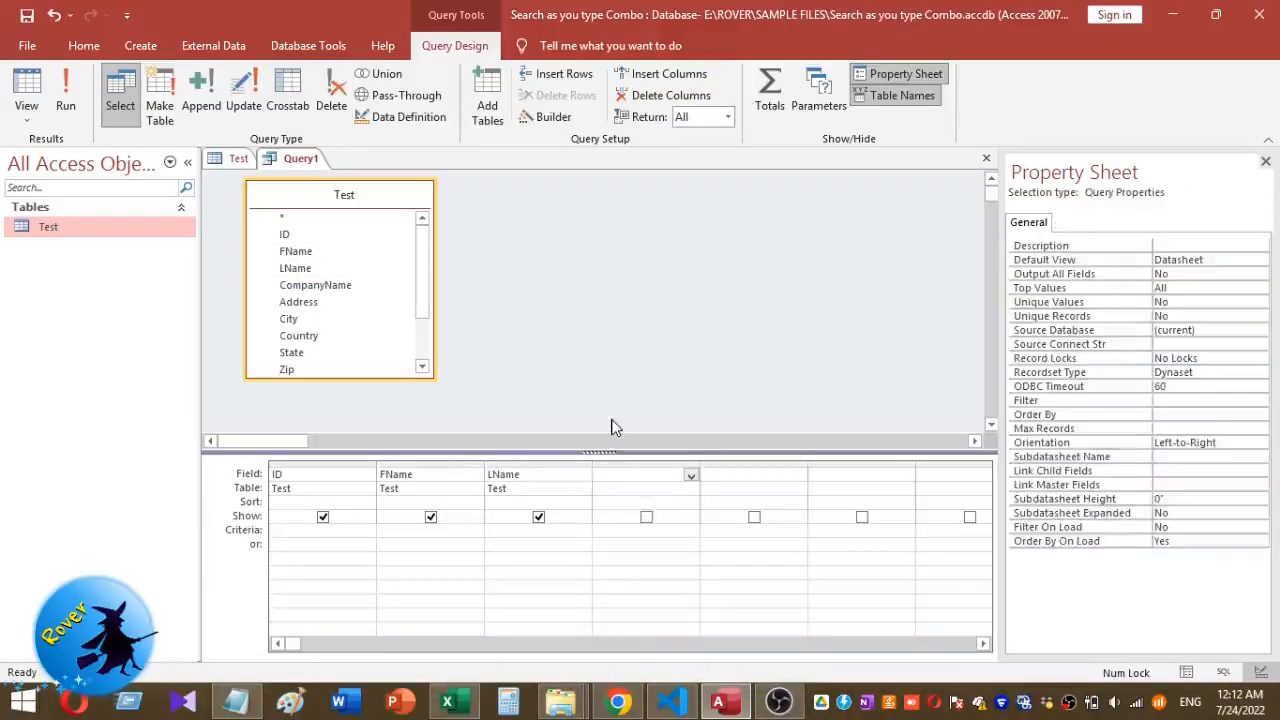
Begin a fourth query column after LName with the alias 'FullName:'.
{"action": "left_click", "coordinate": [640, 474]}
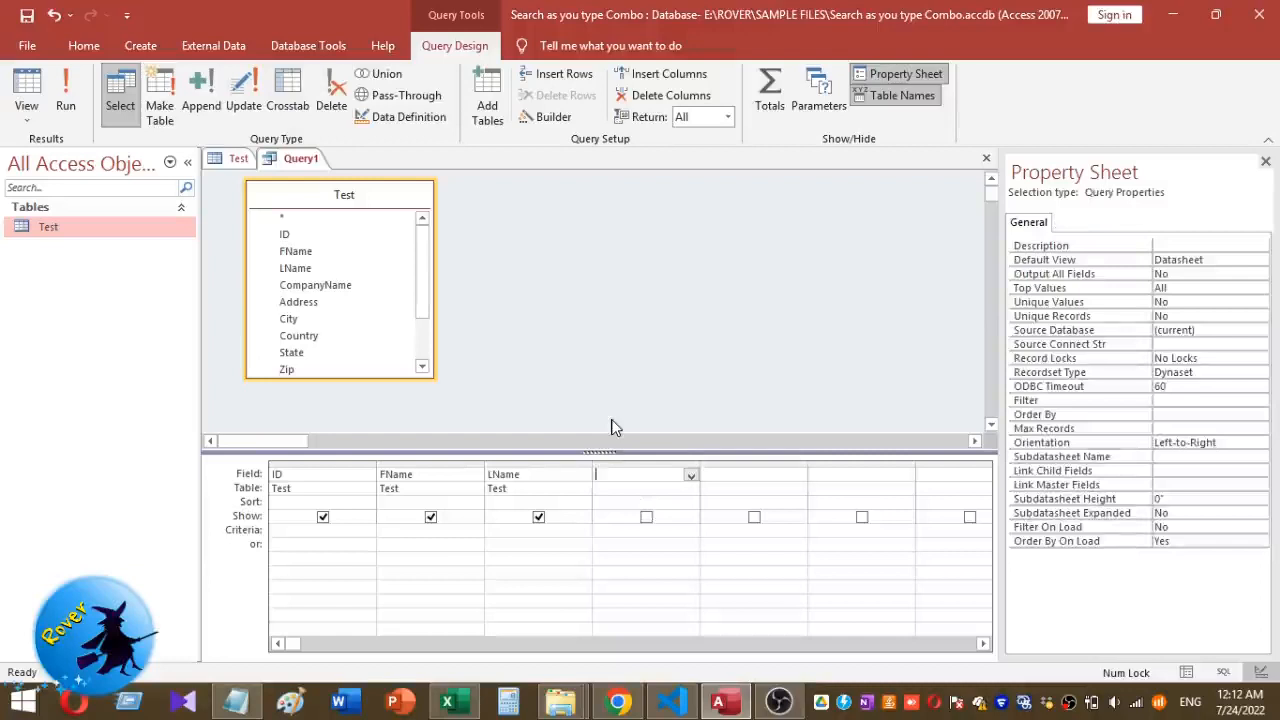
{"action": "type", "text": "Full"}
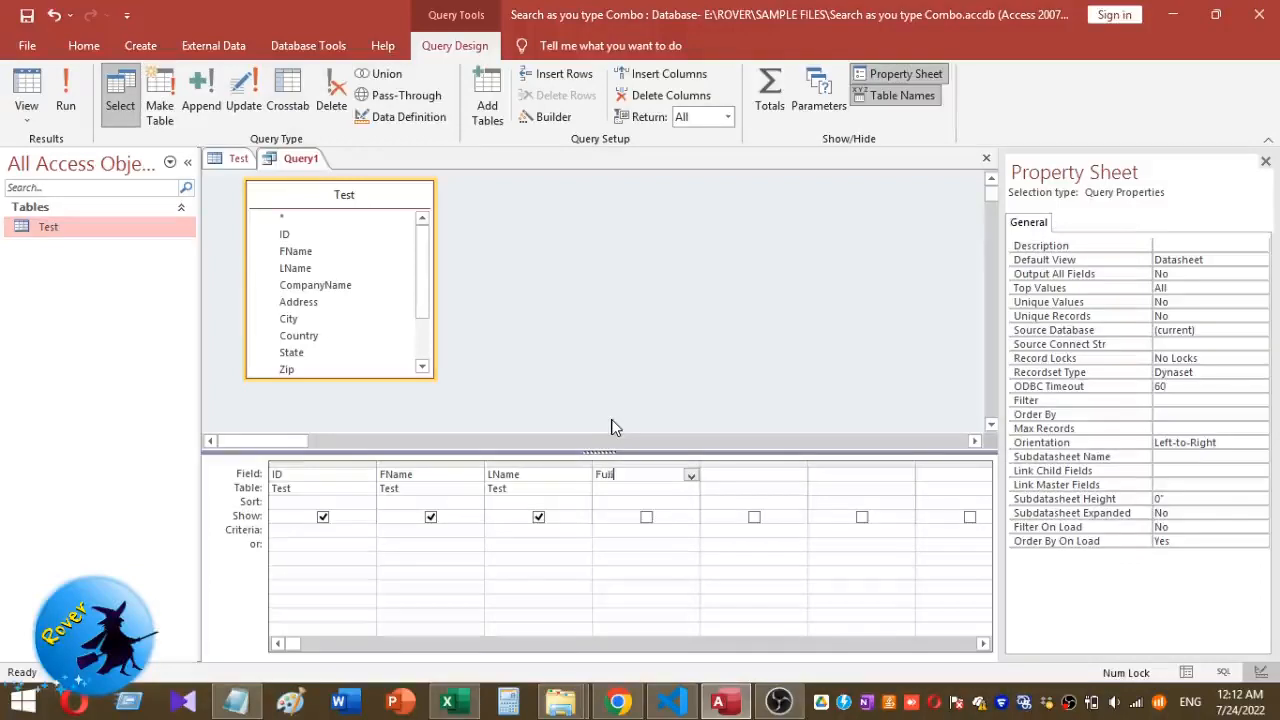
{"action": "type", "text": "Name"}
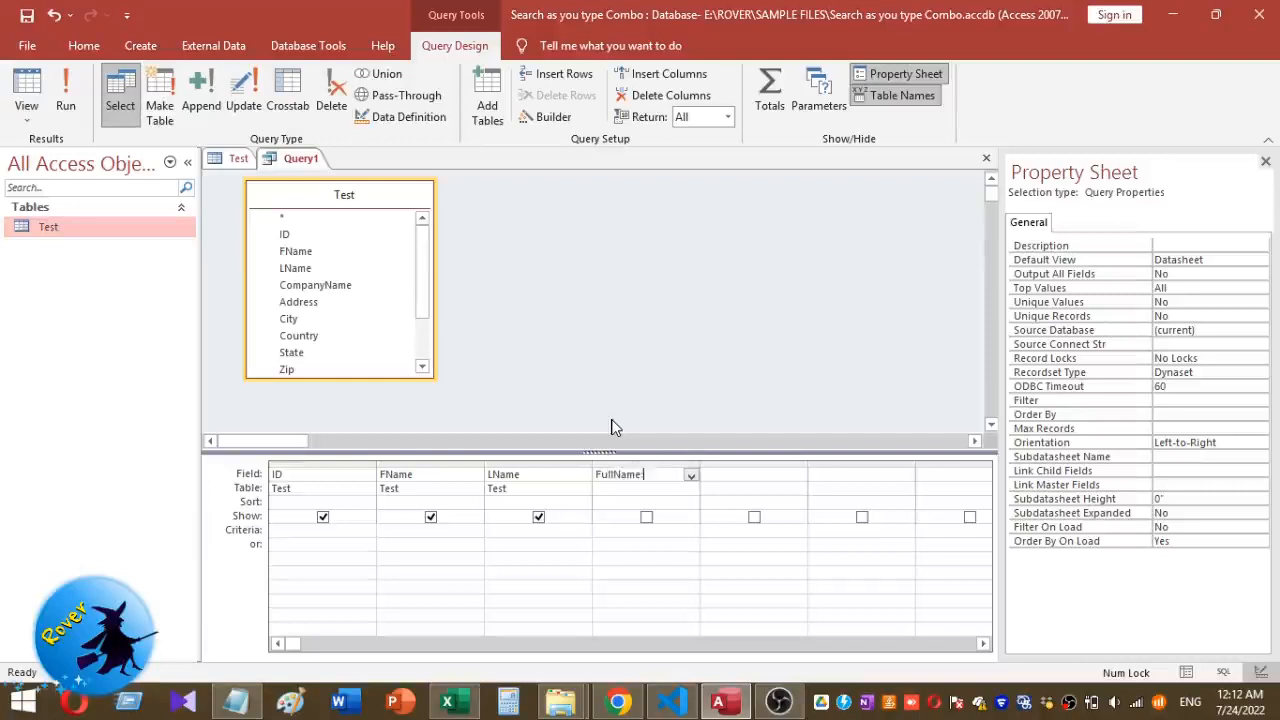
{"action": "type", "text": ":"}
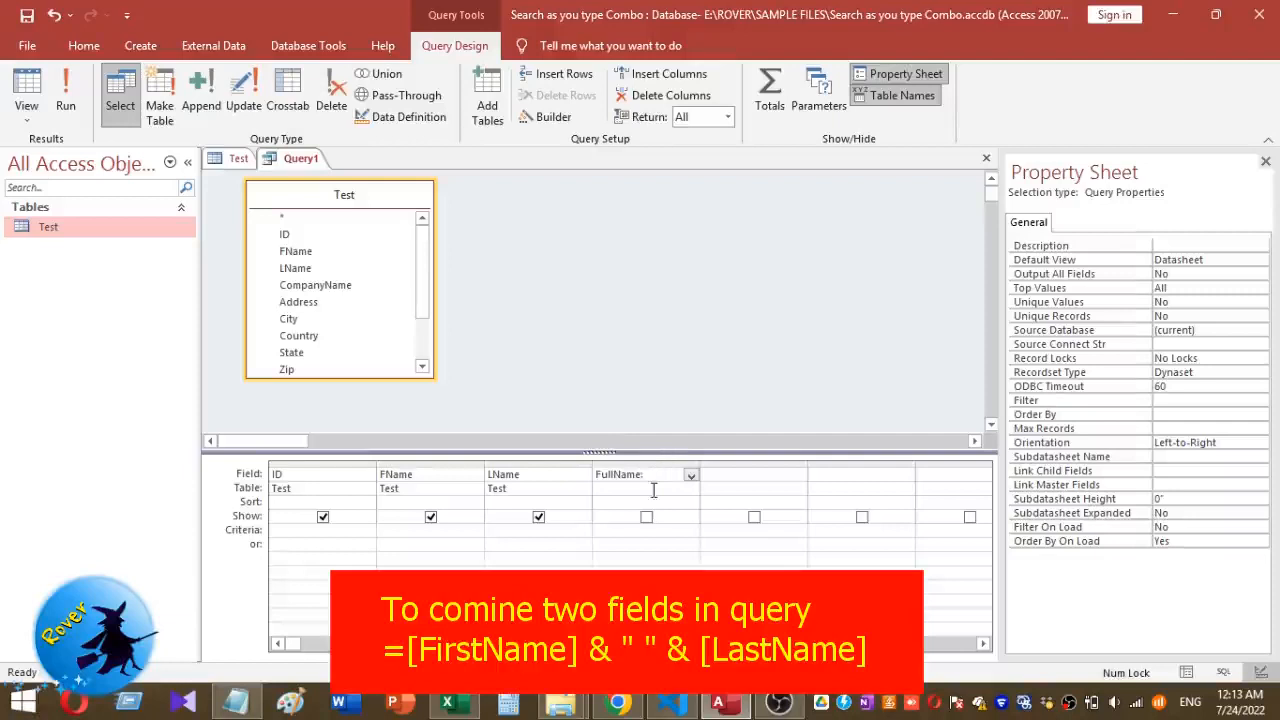
Enter the expression FullName:[FName]&""&[LName] in the Zoom box.
{"action": "right_click", "coordinate": [620, 474]}
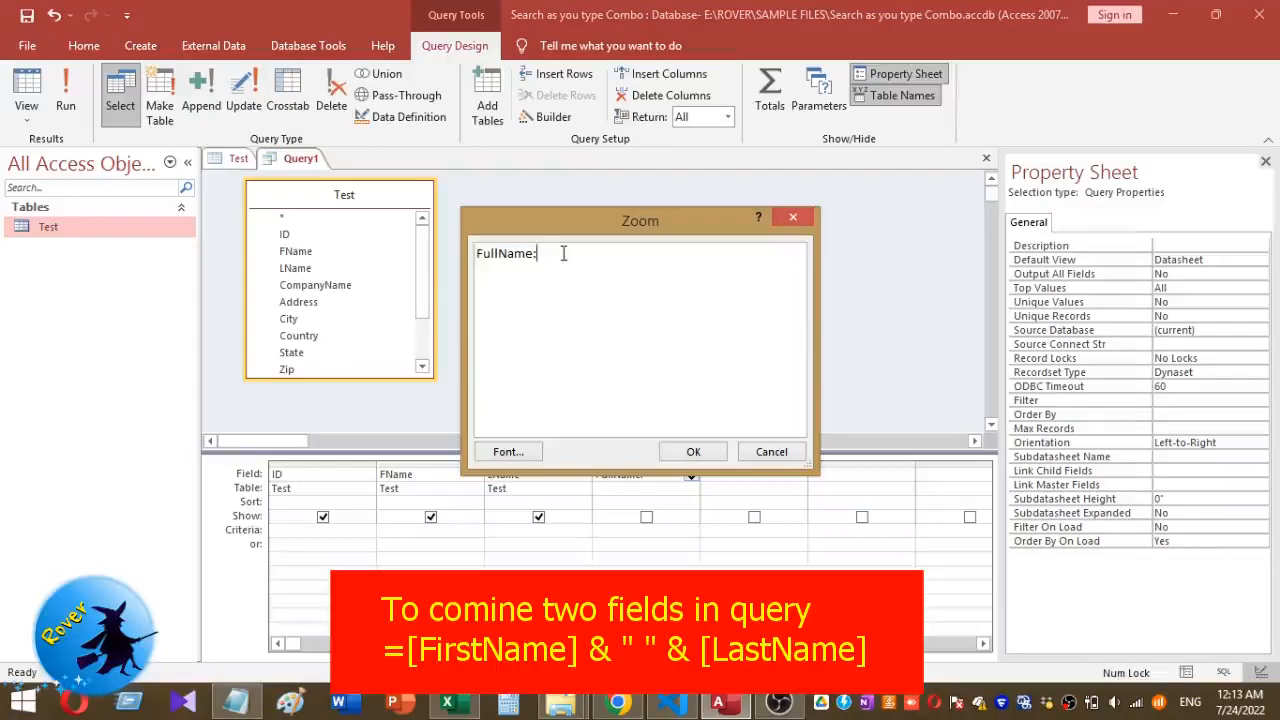
{"action": "type", "text": ":"}
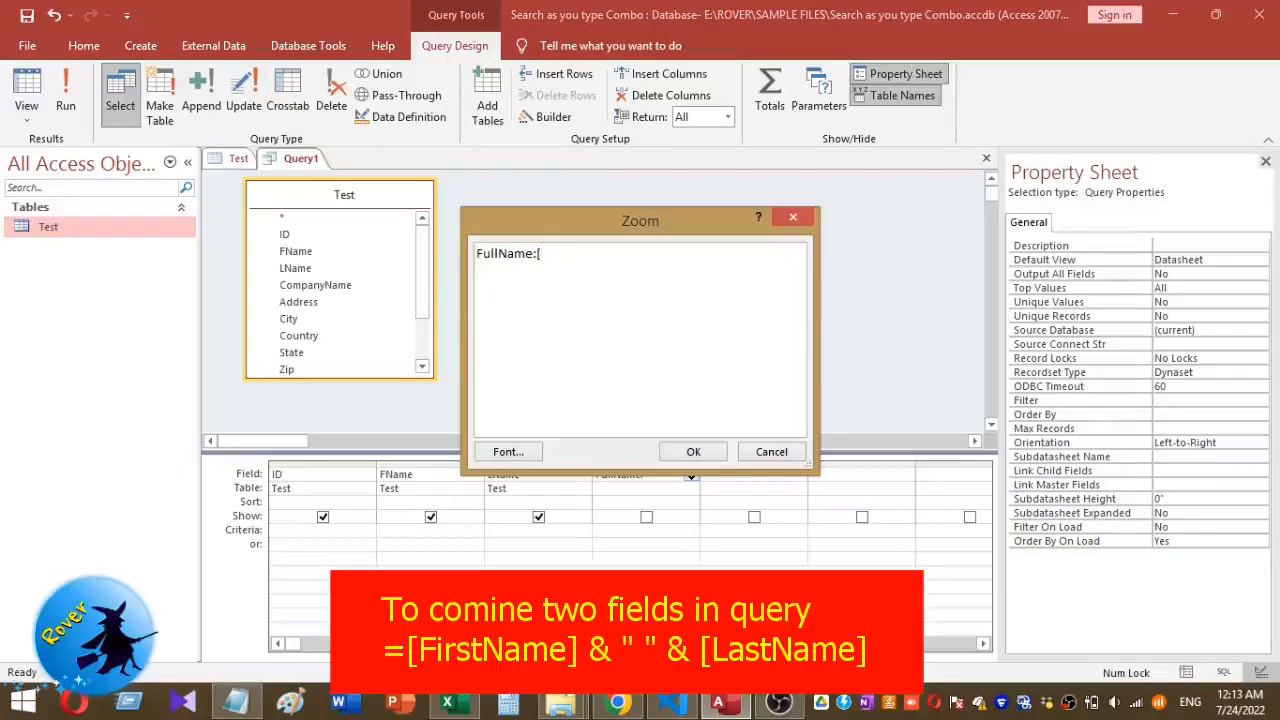
{"action": "type", "text": "F"}
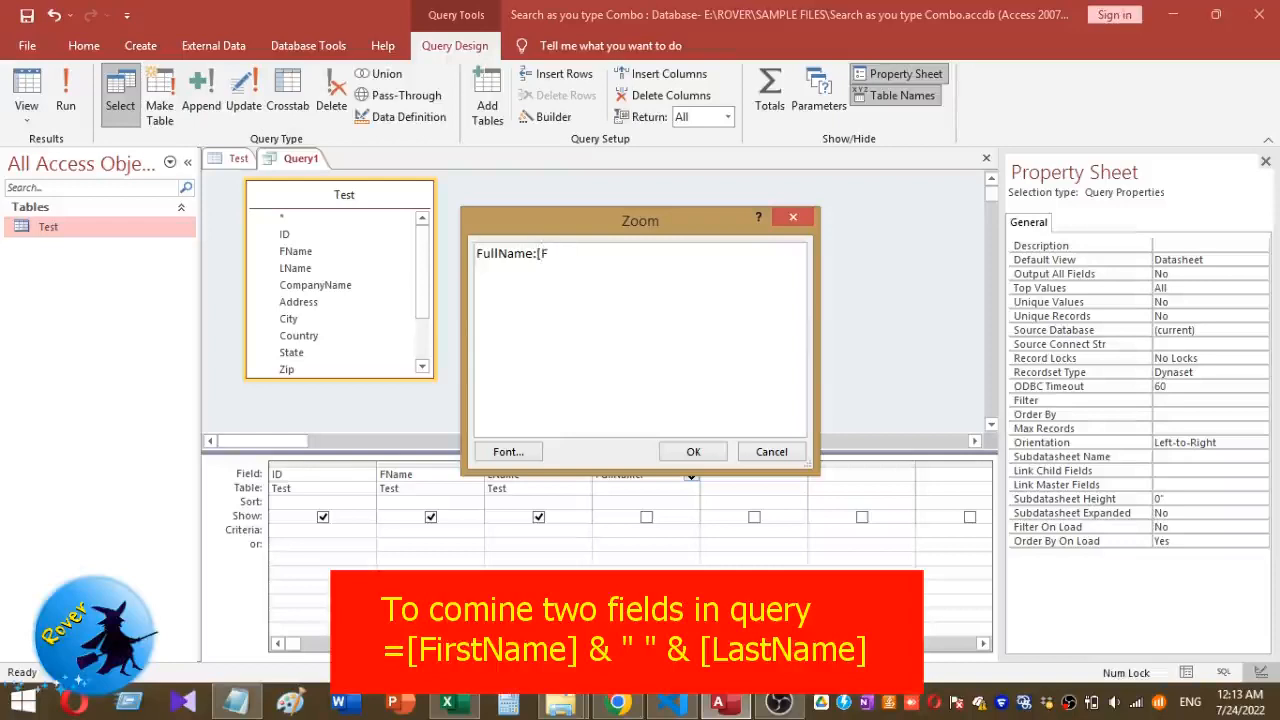
{"action": "type", "text": "Nam"}
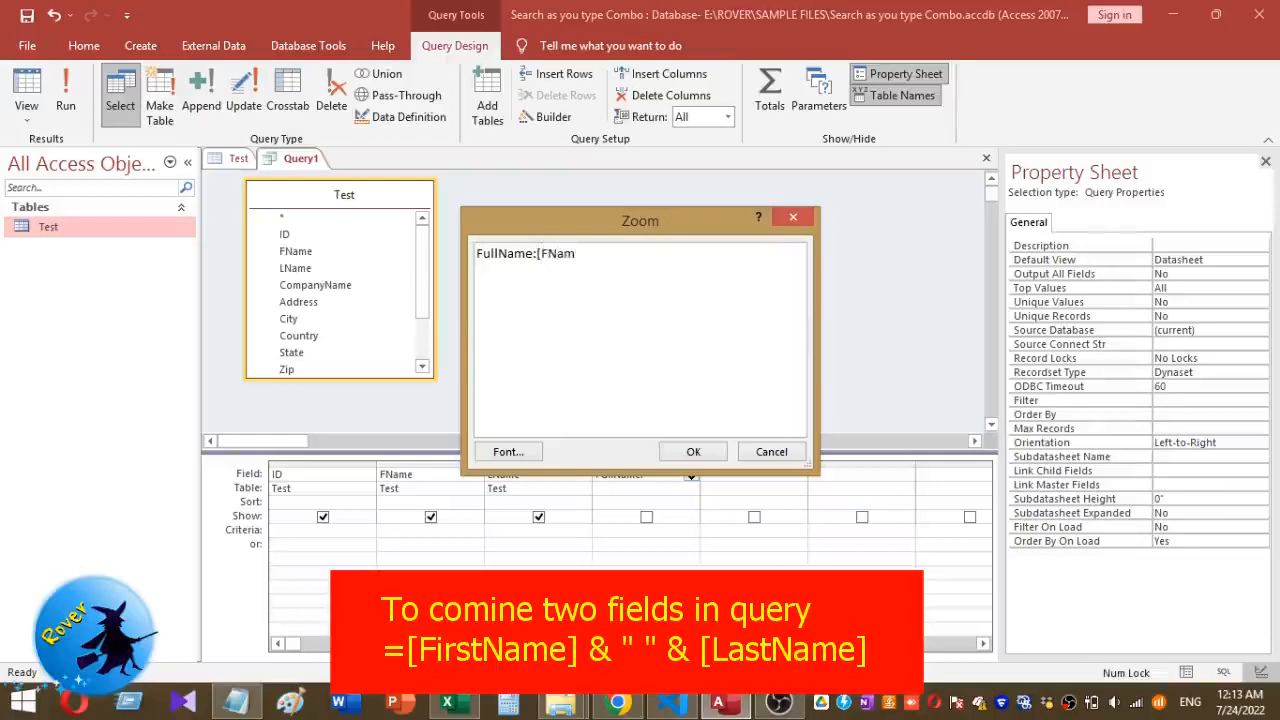
{"action": "type", "text": "e]"}
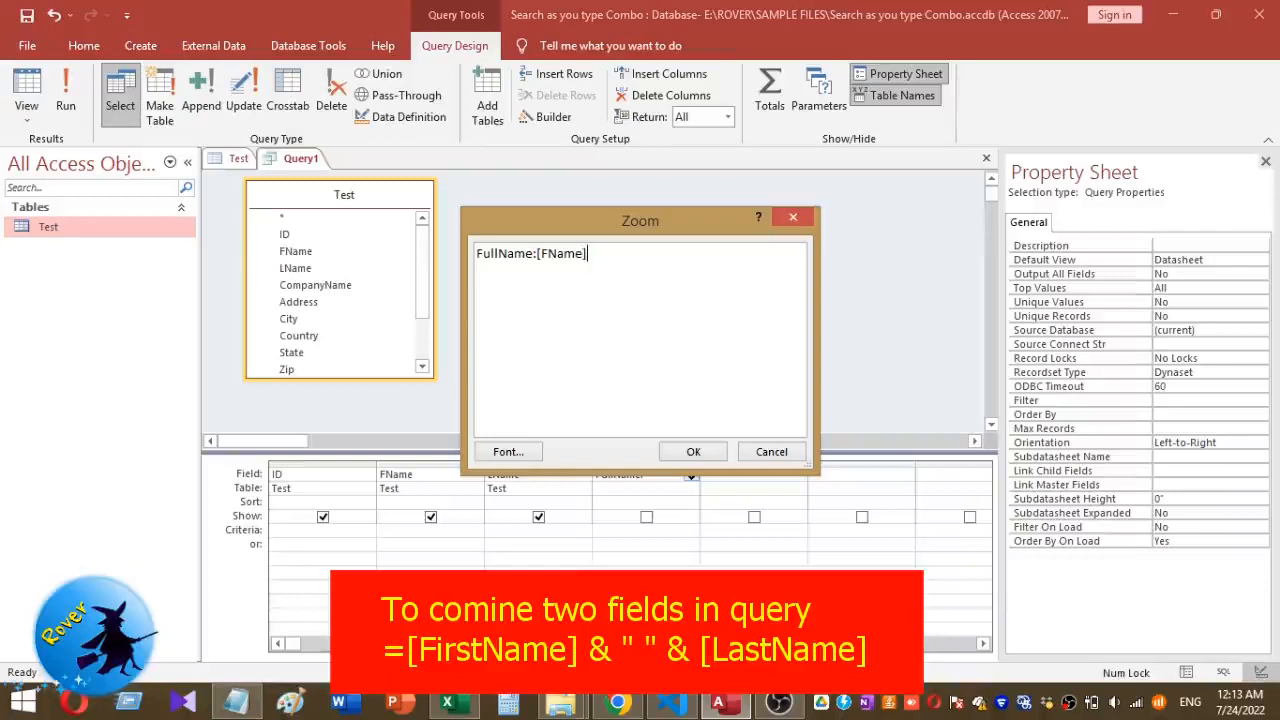
{"action": "type", "text": "&"}
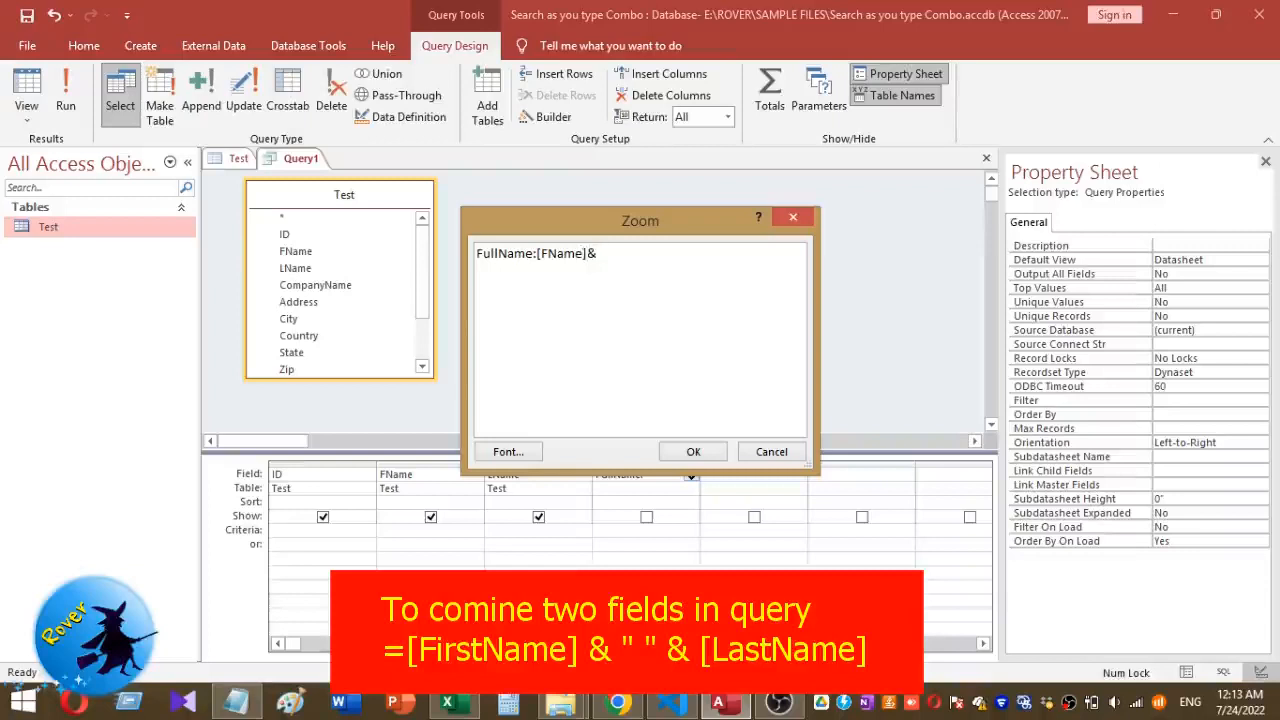
{"action": "type", "text": "\""}
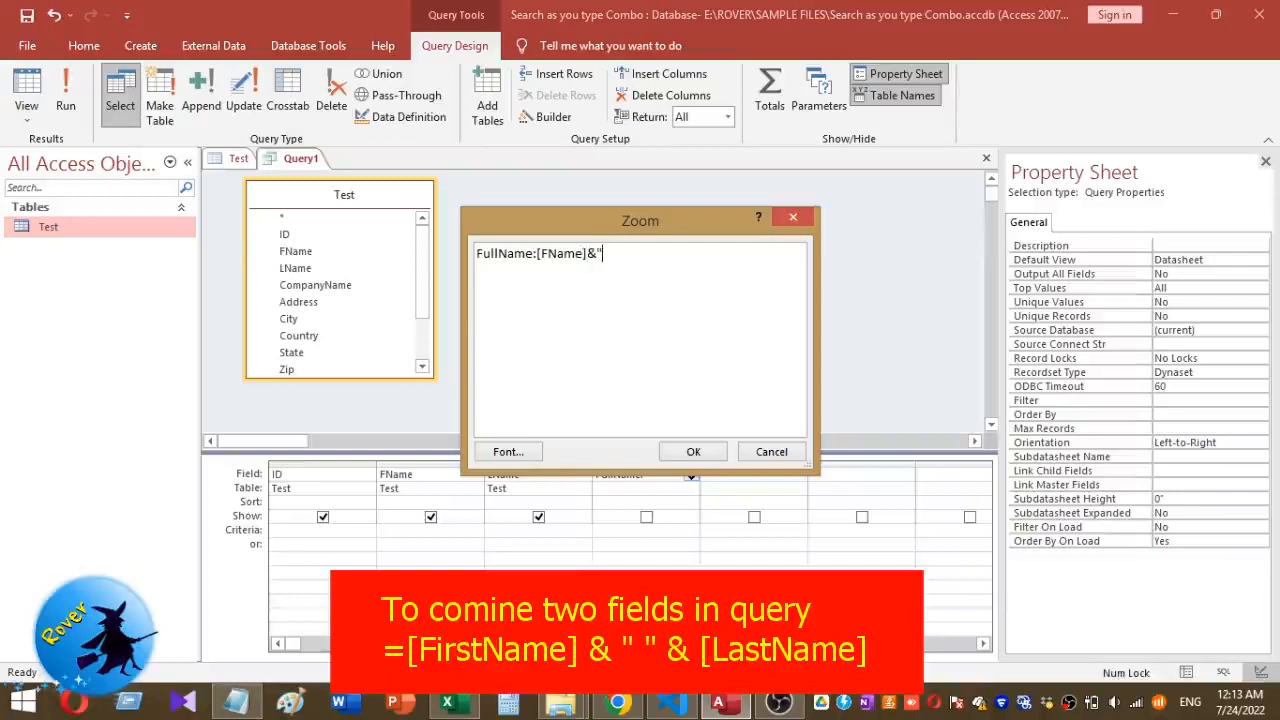
{"action": "type", "text": "\""}
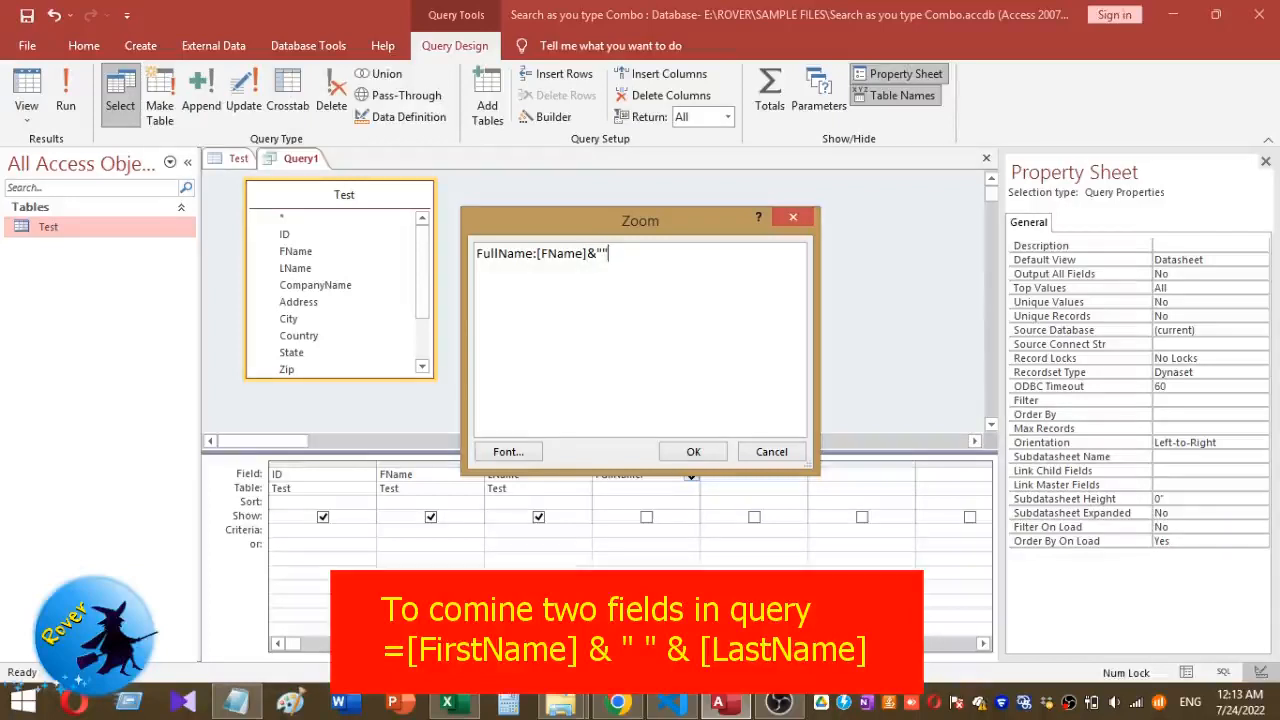
{"action": "type", "text": "&"}
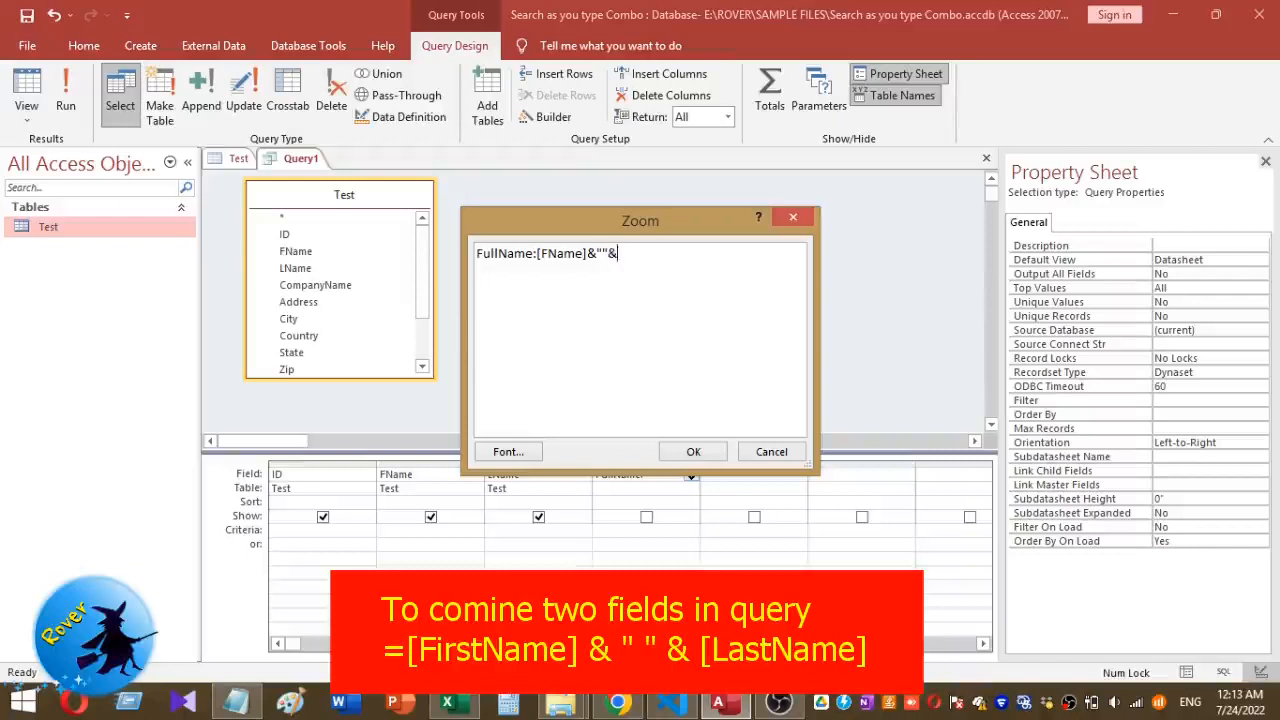
{"action": "type", "text": "["}
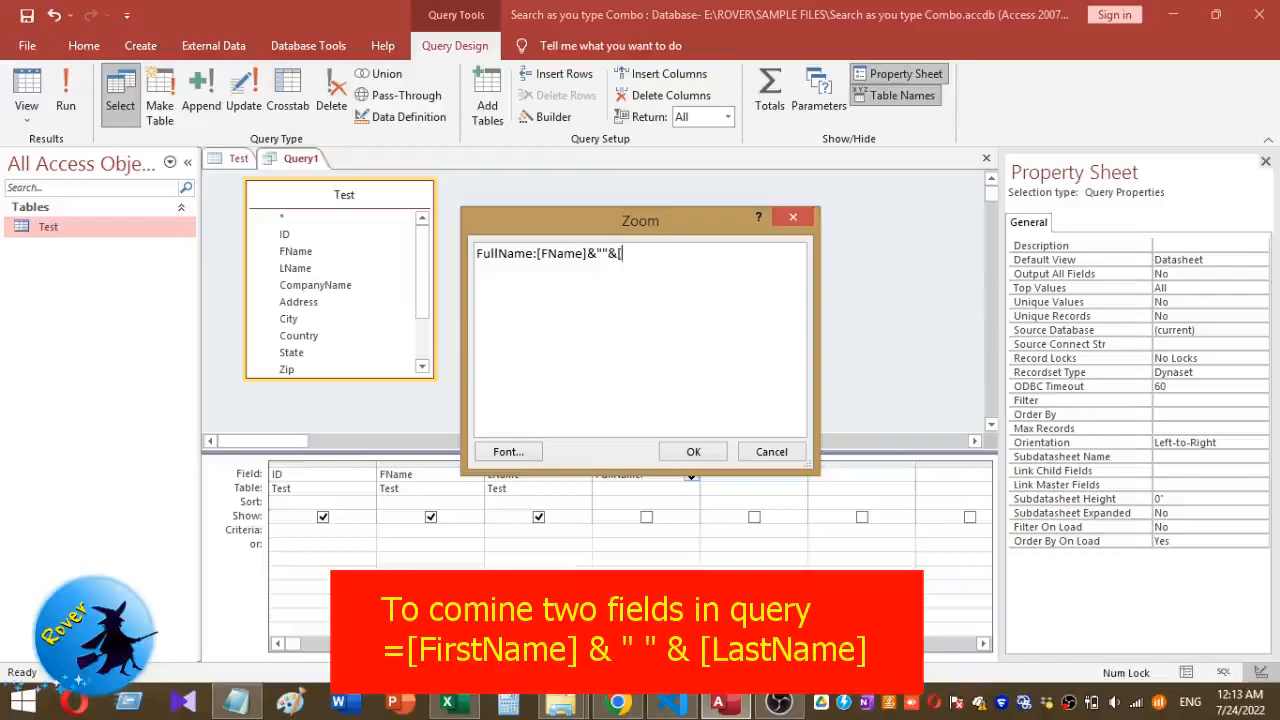
{"action": "type", "text": "L"}
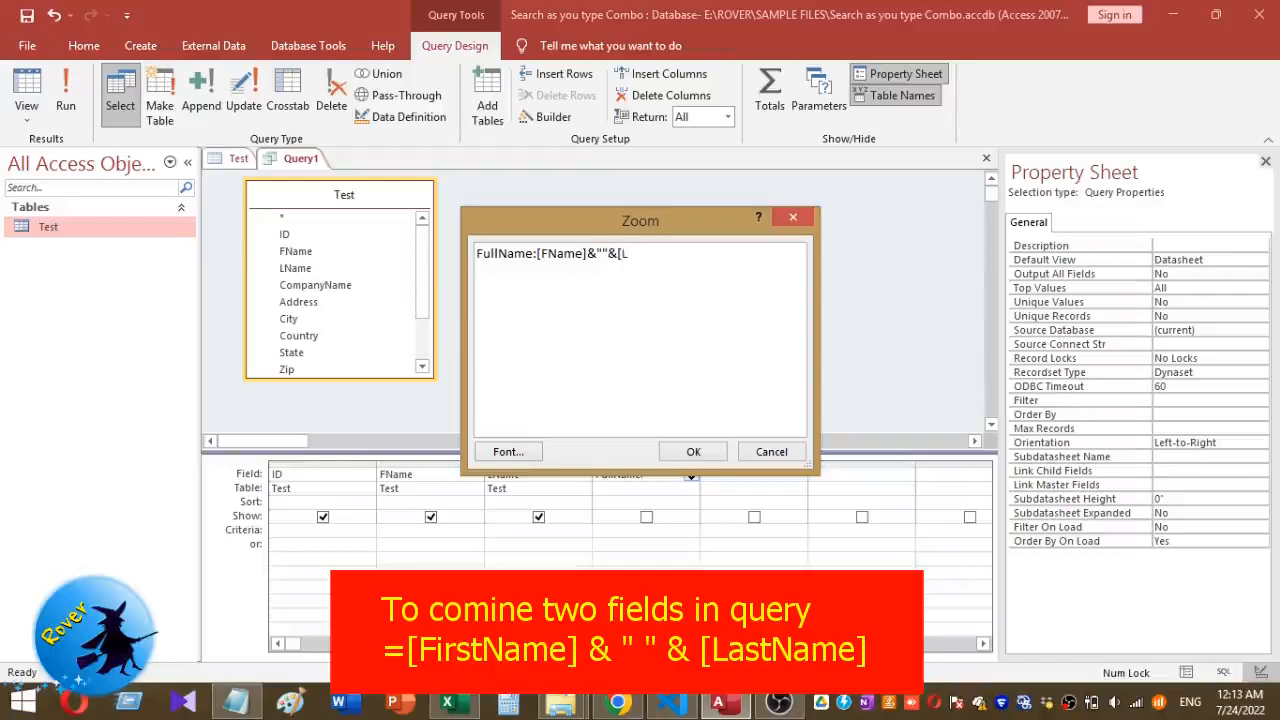
{"action": "type", "text": "Name]"}
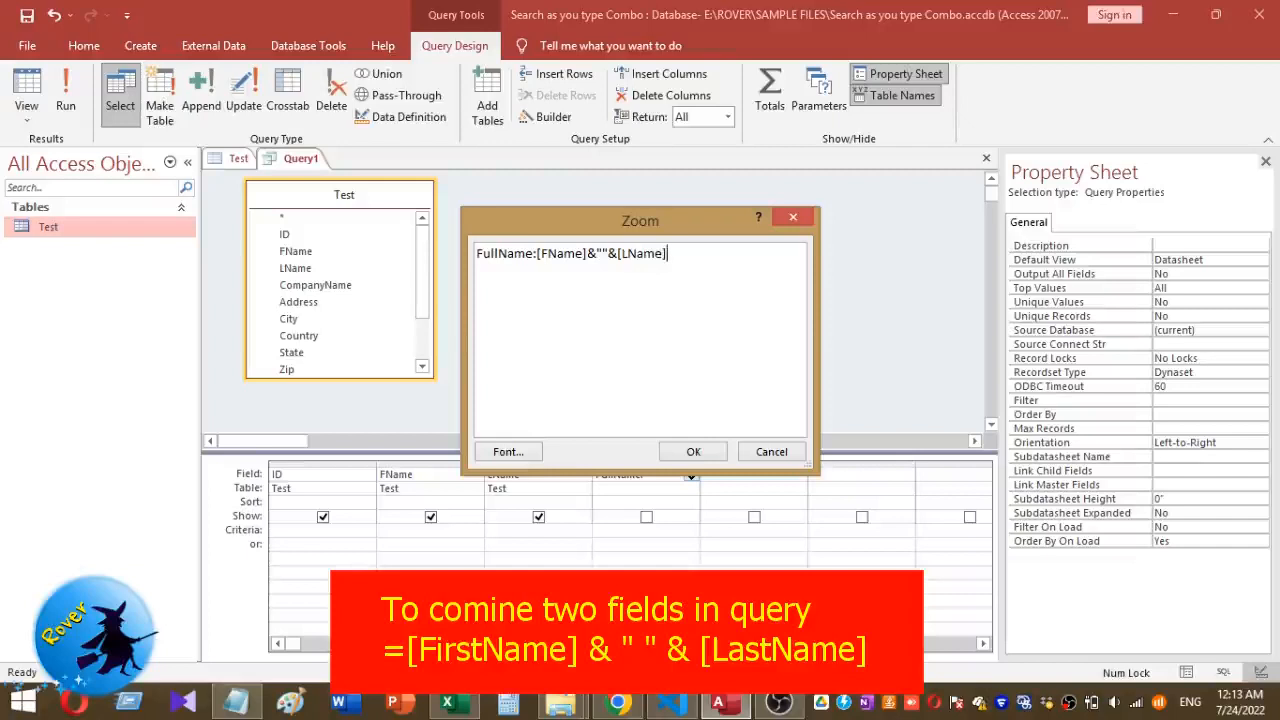
Accept the FullName expression and add CompanyName, Address and Country to the grid.
{"action": "left_click", "coordinate": [692, 451]}
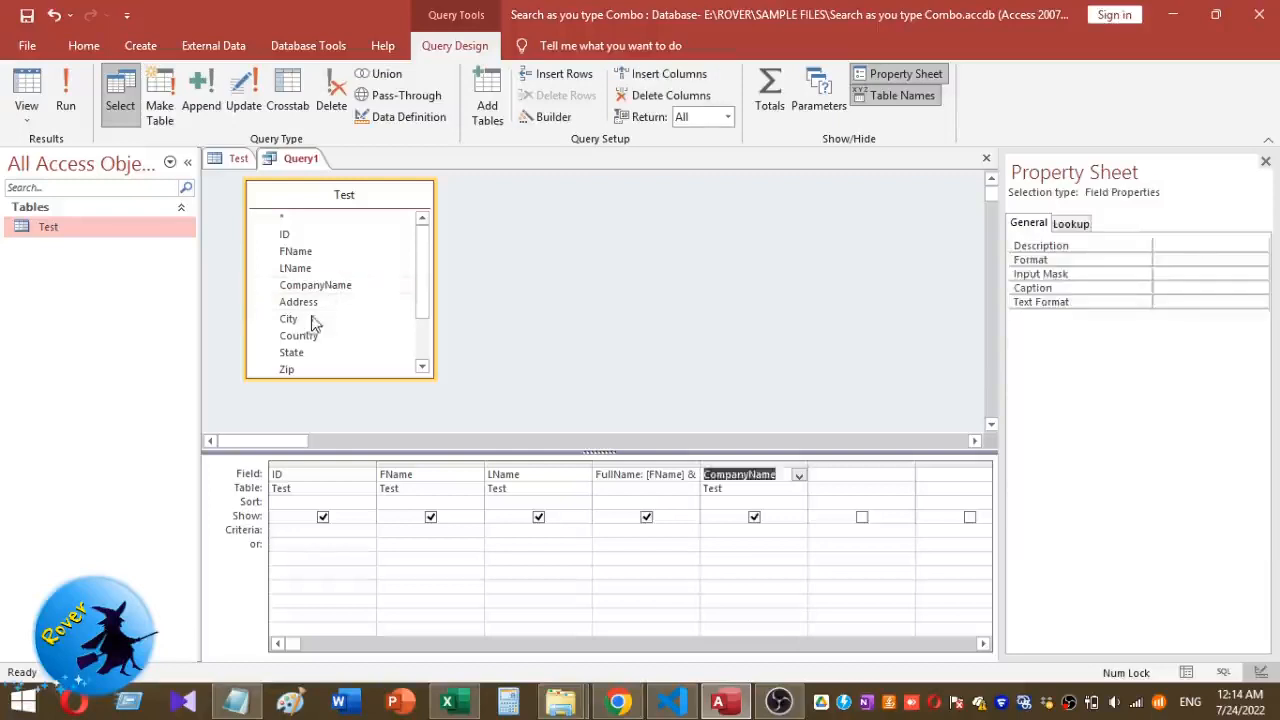
{"action": "double_click", "coordinate": [298, 335]}
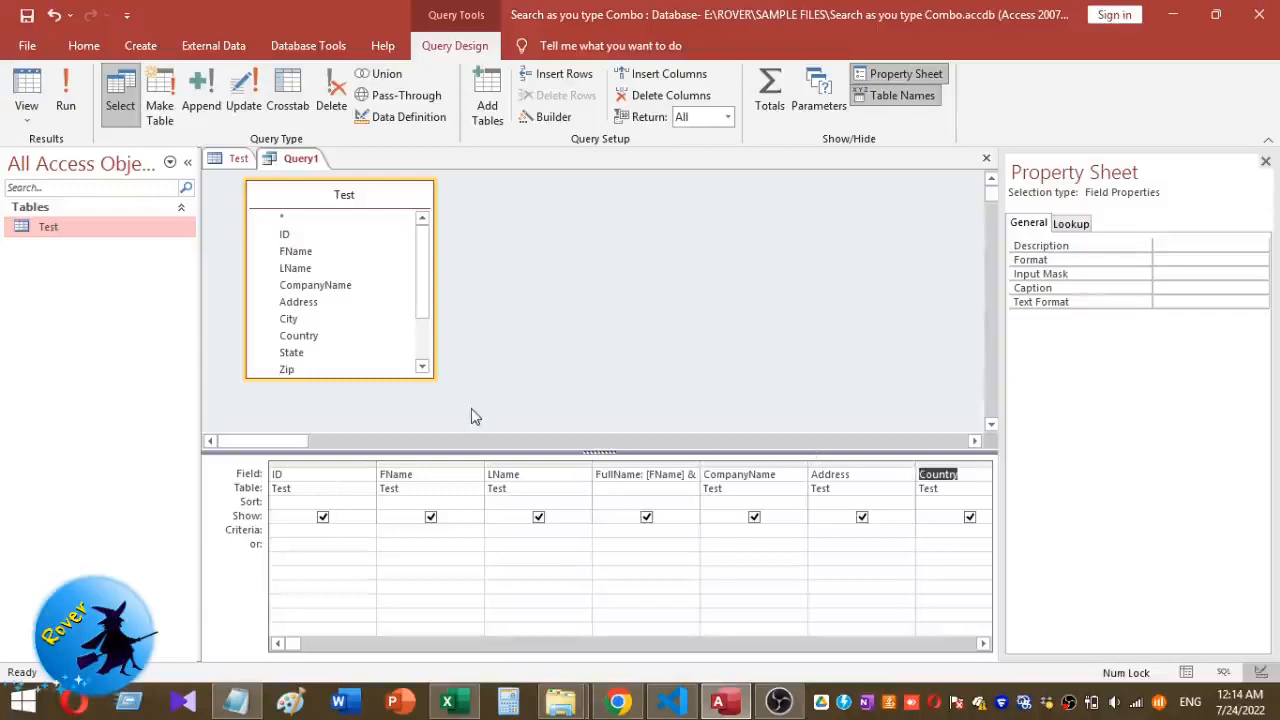
Run the query and revise FullName to FullName: [FName] & " " & [LName].
{"action": "left_click", "coordinate": [65, 95]}
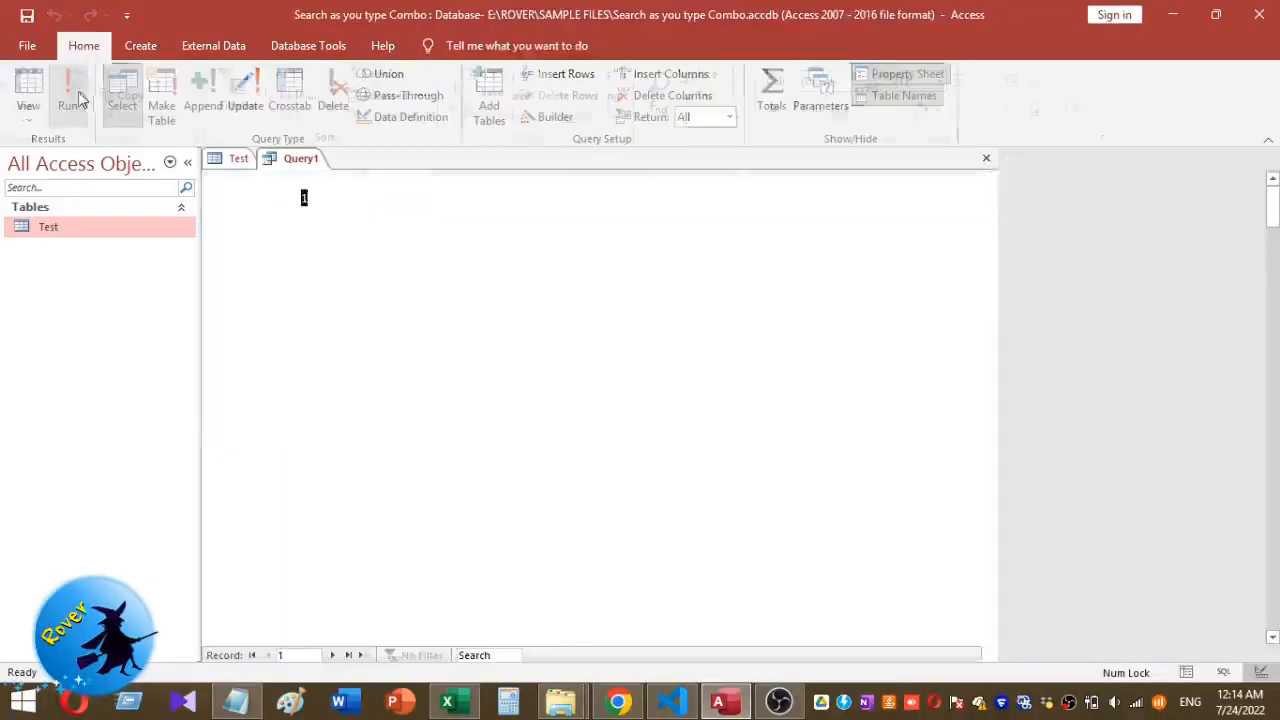
{"action": "left_click", "coordinate": [68, 95]}
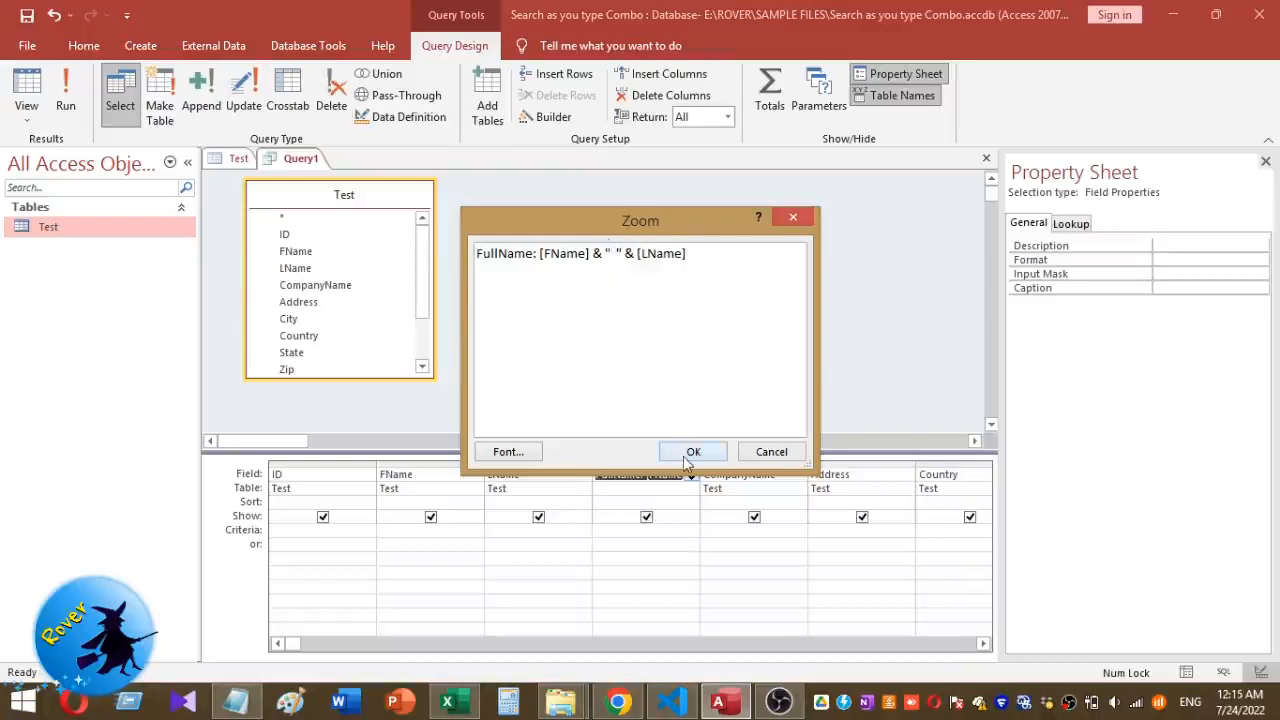
Accept the spaced FullName expression and save the query as sampleQry.
{"action": "left_click", "coordinate": [693, 451]}
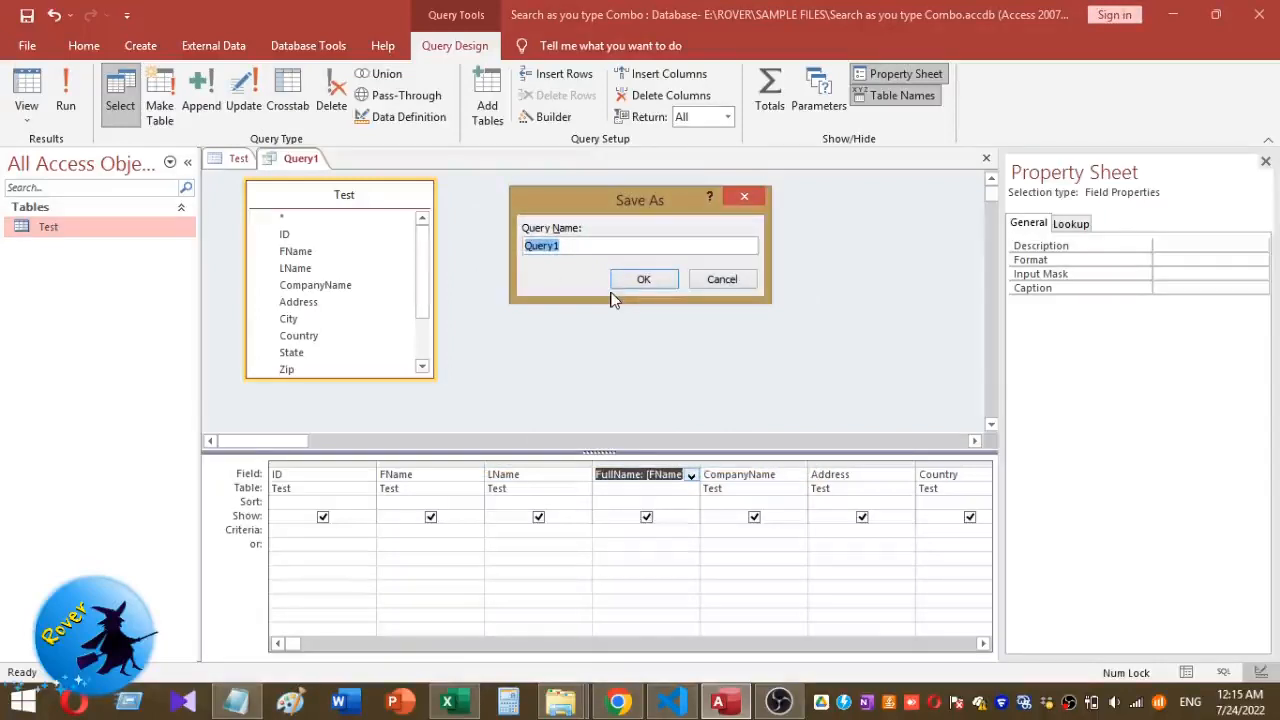
{"action": "type", "text": "sampleQry"}
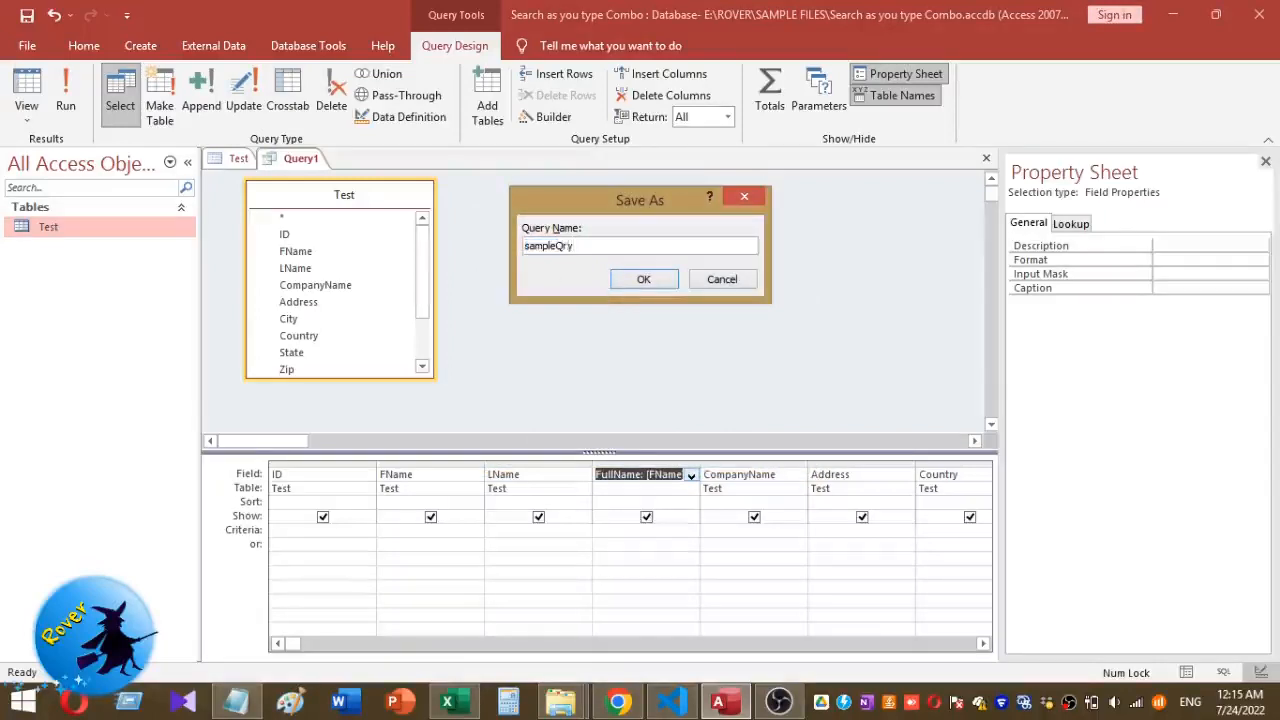
{"action": "left_click", "coordinate": [643, 279]}
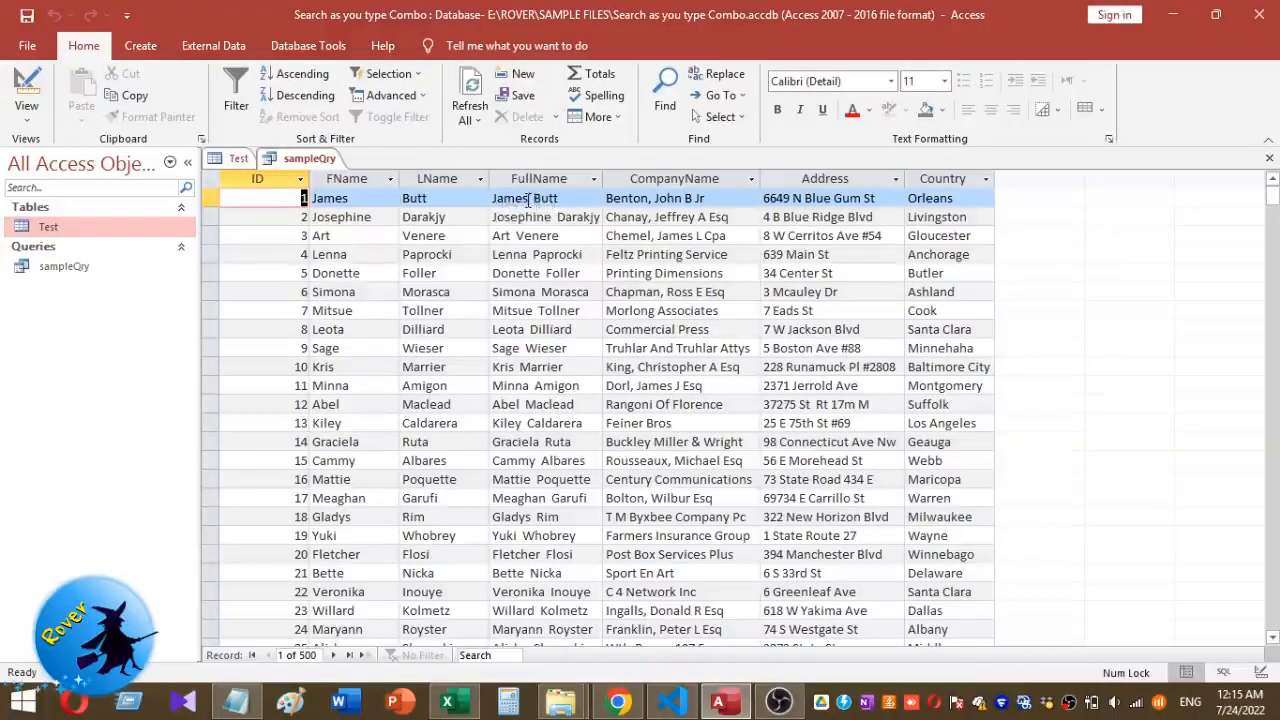
Check a combined FullName value in the results, then close sampleQry.
{"action": "left_click", "coordinate": [540, 197]}
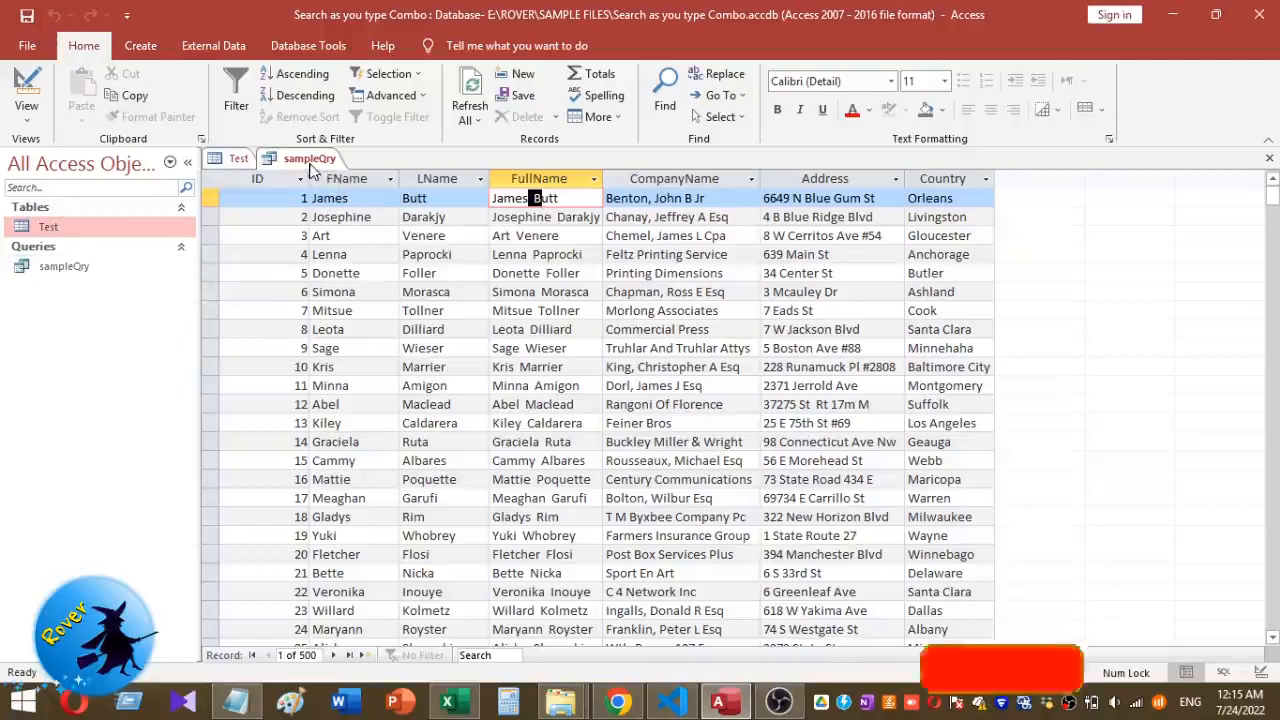
{"action": "left_click", "coordinate": [238, 158]}
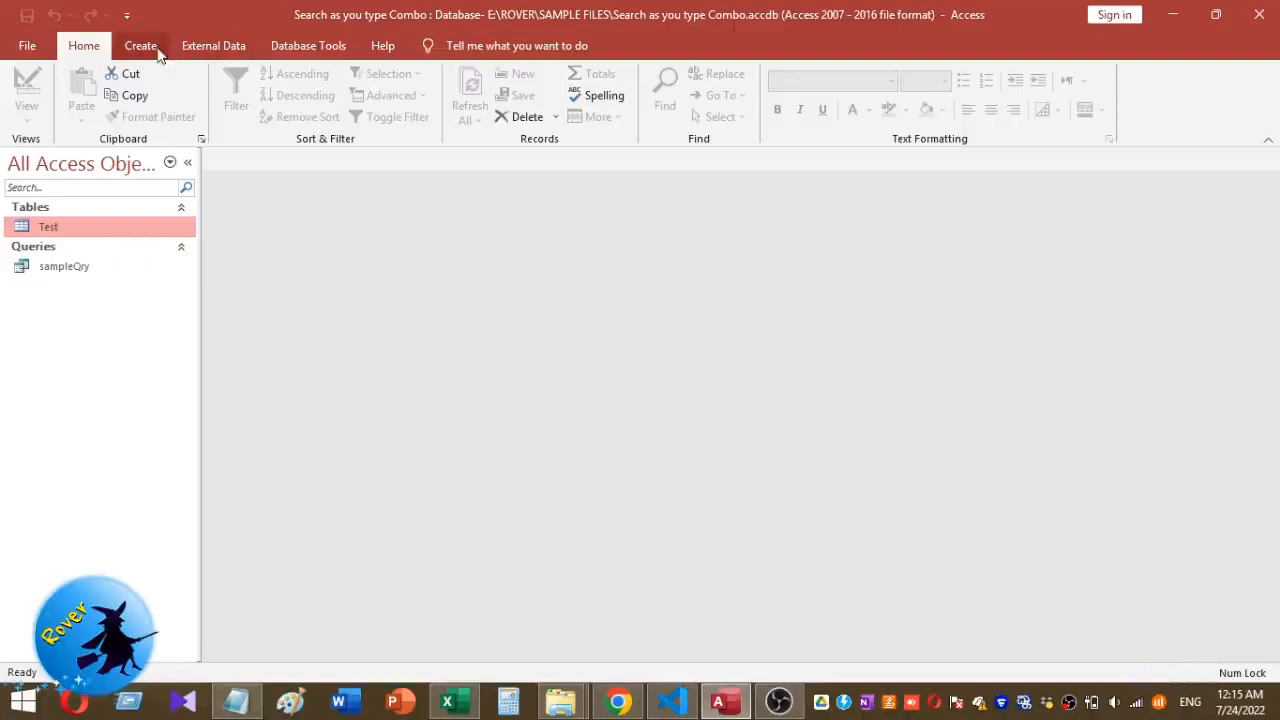
Create a blank form and bring up its save prompt with default name Form1.
{"action": "left_click", "coordinate": [140, 45]}
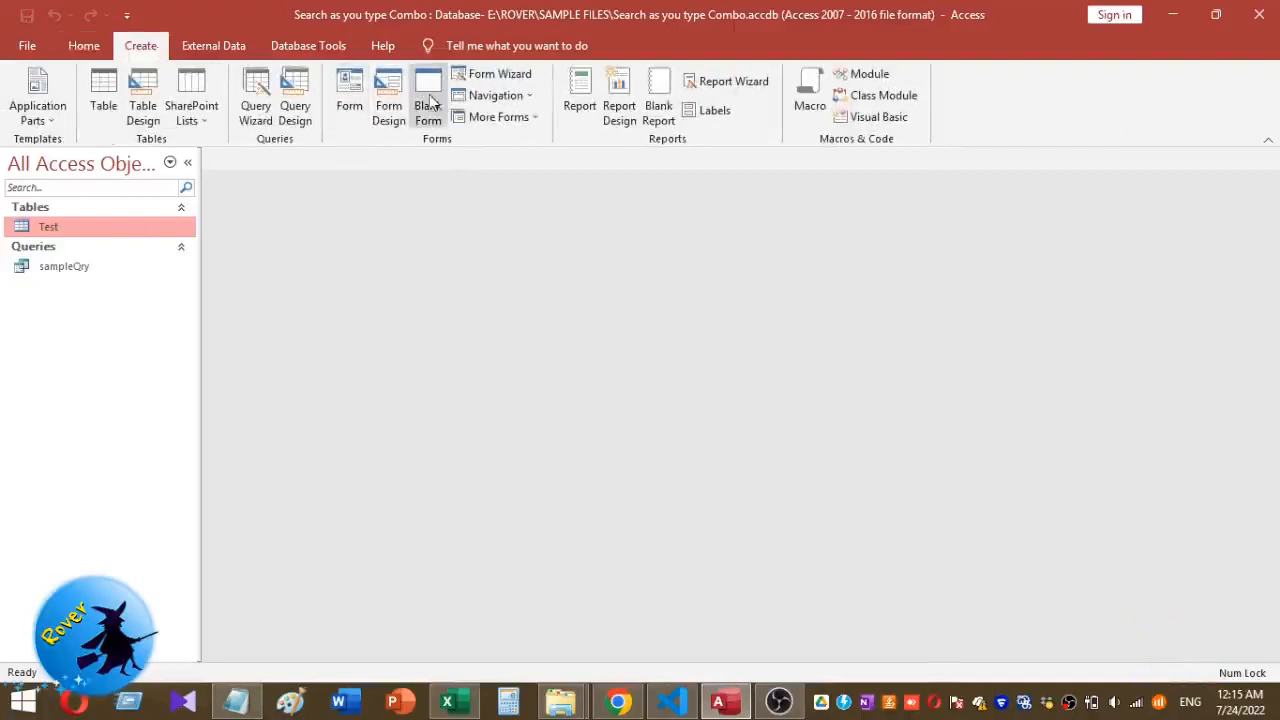
{"action": "mouse_move", "coordinate": [428, 95]}
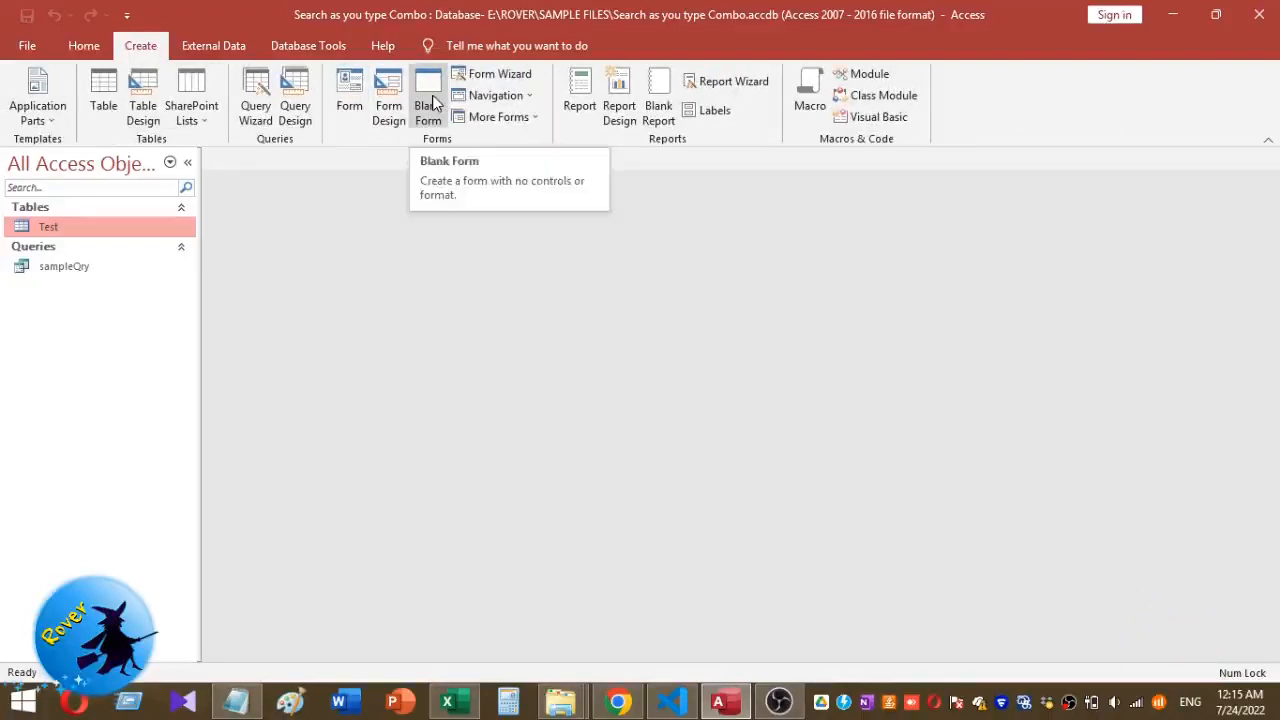
{"action": "left_click", "coordinate": [428, 97]}
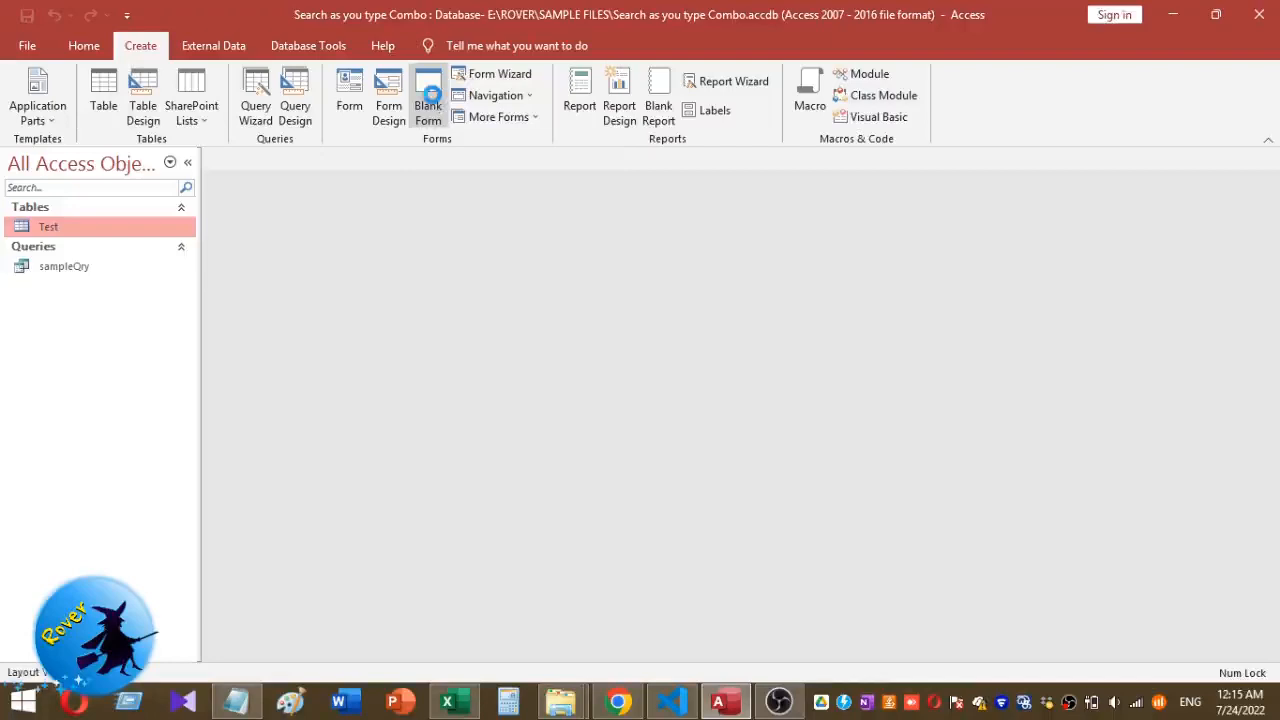
{"action": "left_click", "coordinate": [428, 97]}
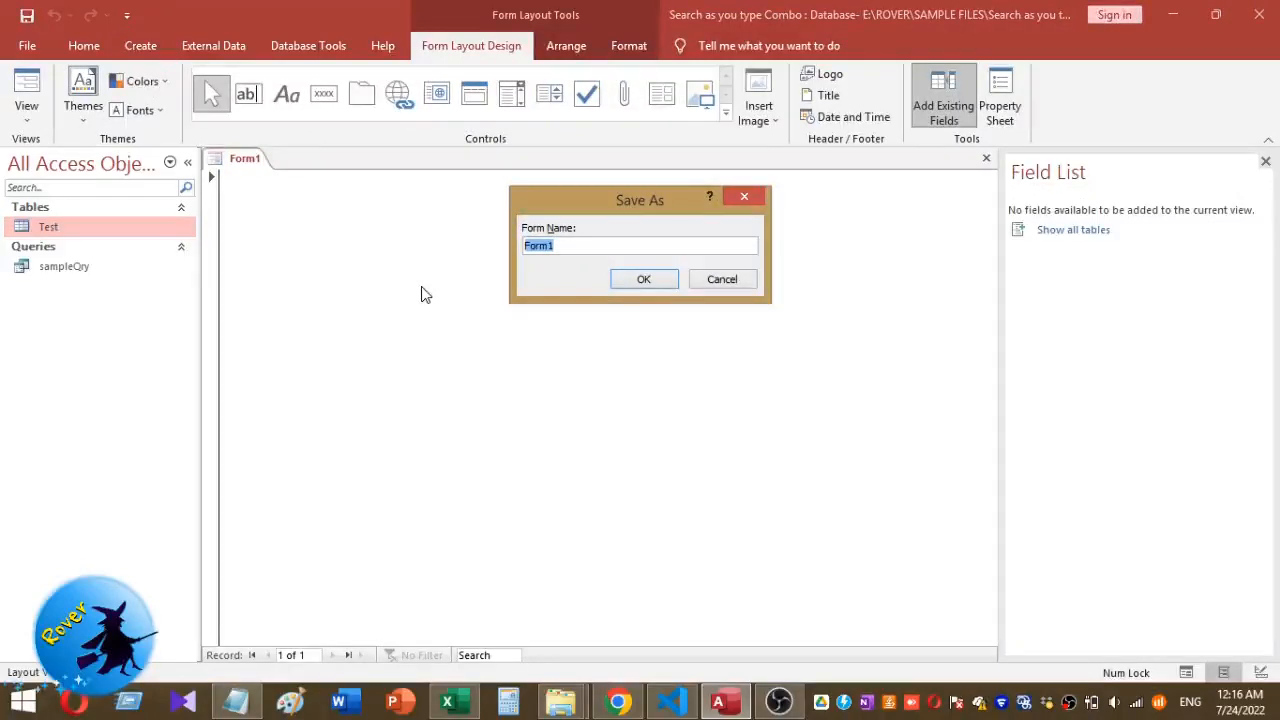
Save the blank form as frmSub and bring up its view choices.
{"action": "type", "text": "frm"}
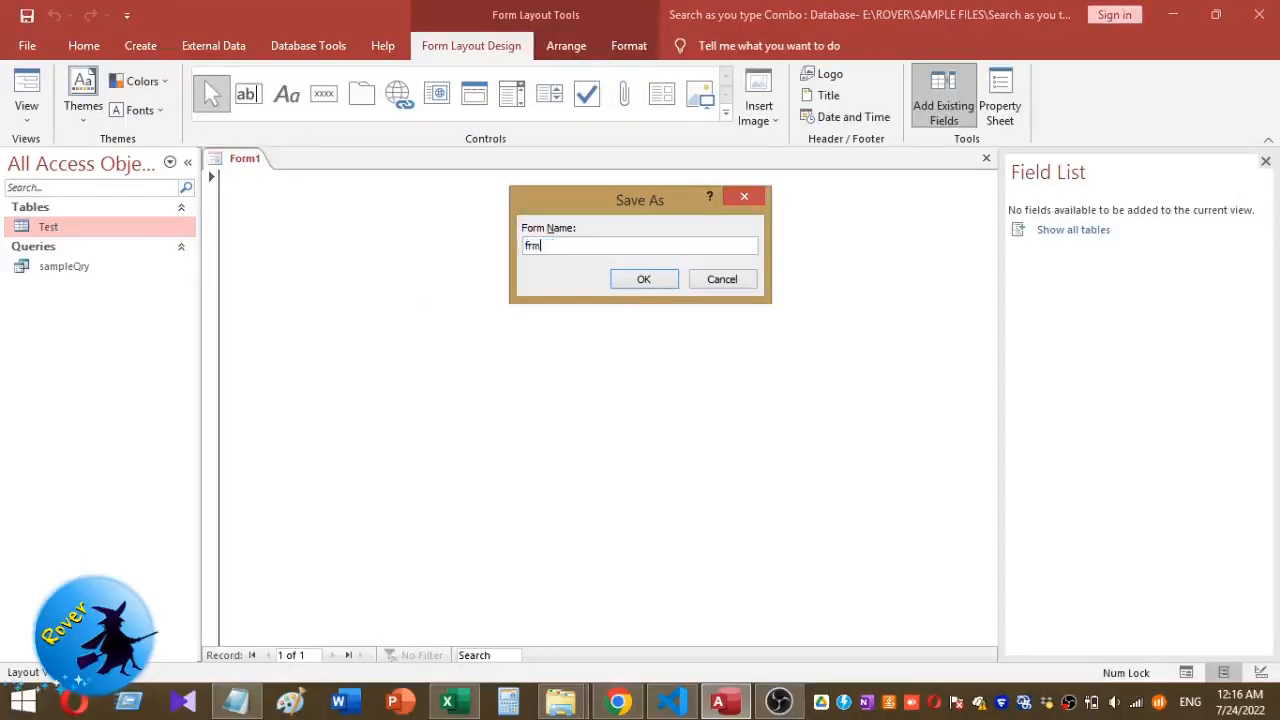
{"action": "type", "text": "Sub"}
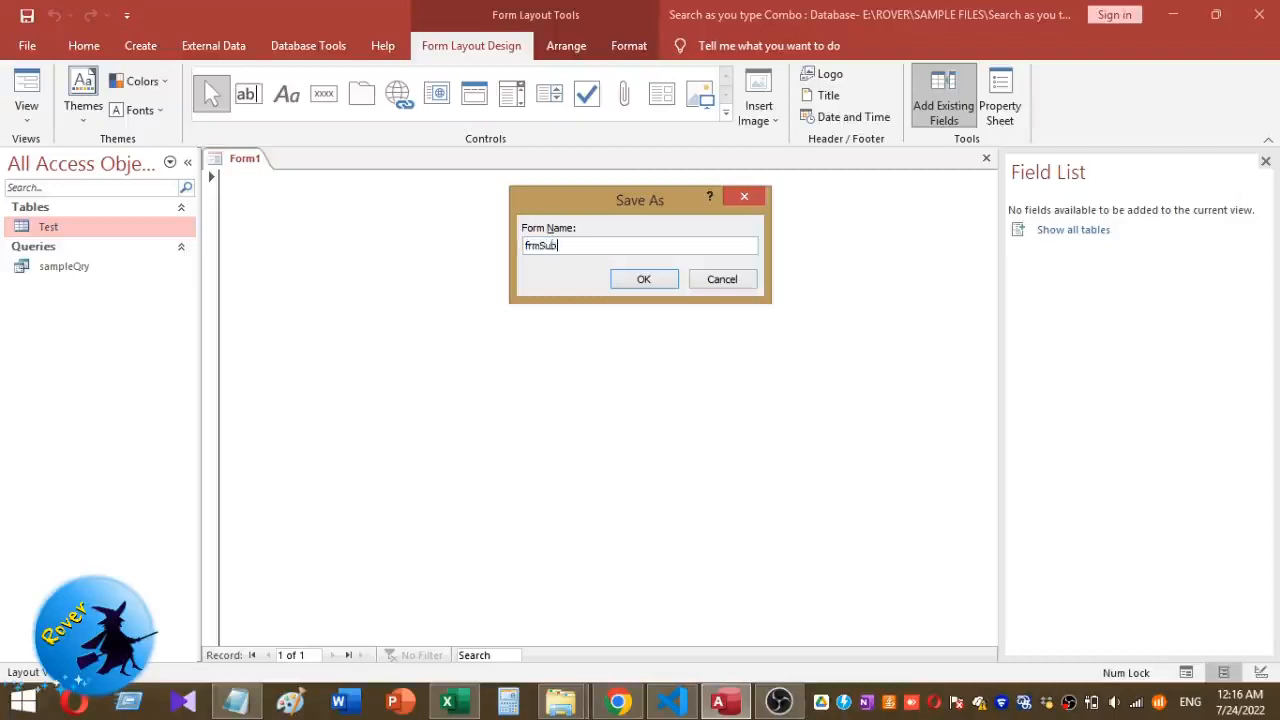
{"action": "left_click", "coordinate": [643, 278]}
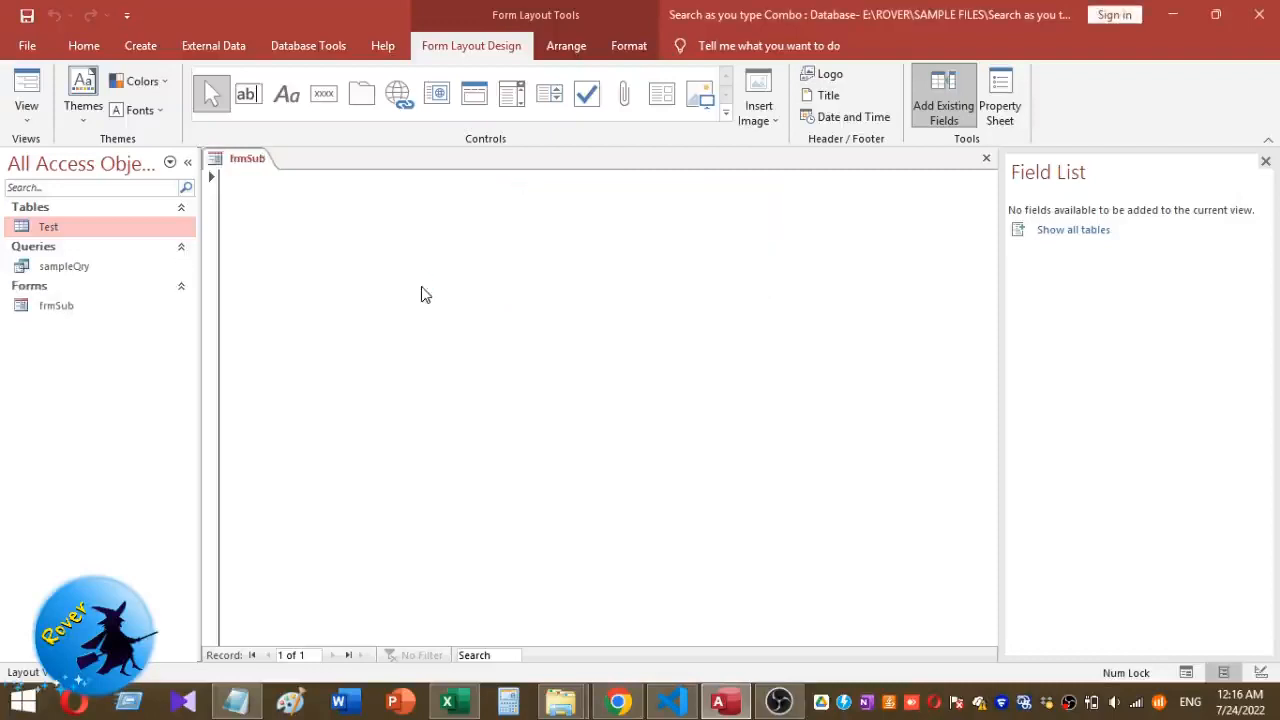
{"action": "right_click", "coordinate": [421, 291]}
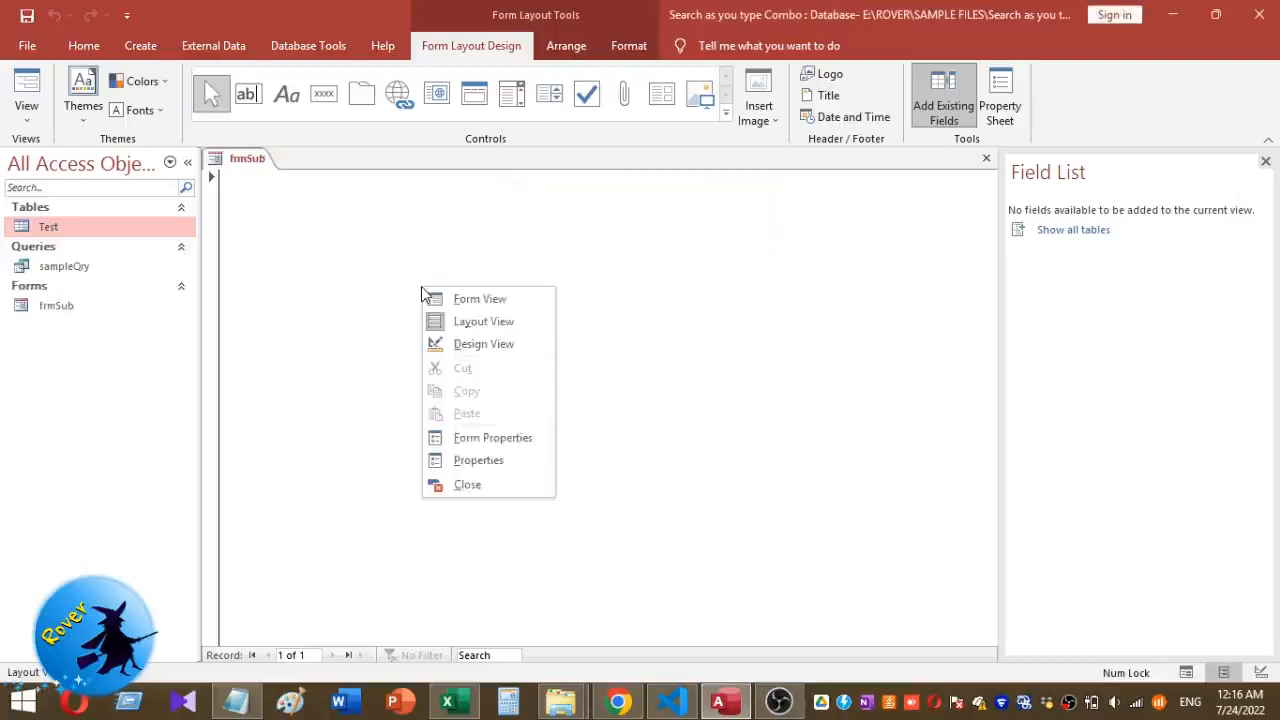
{"action": "mouse_move", "coordinate": [484, 343]}
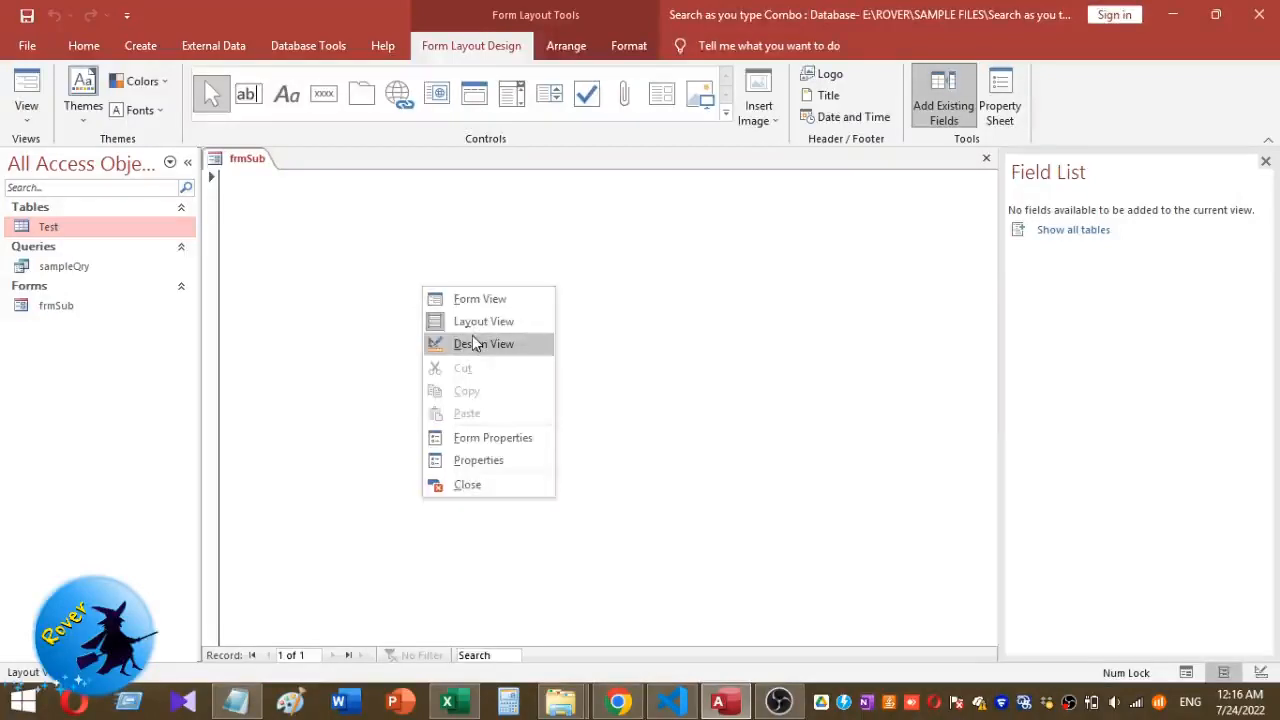
Open frmSub in Design View and add Form Header/Footer sections.
{"action": "left_click", "coordinate": [485, 343]}
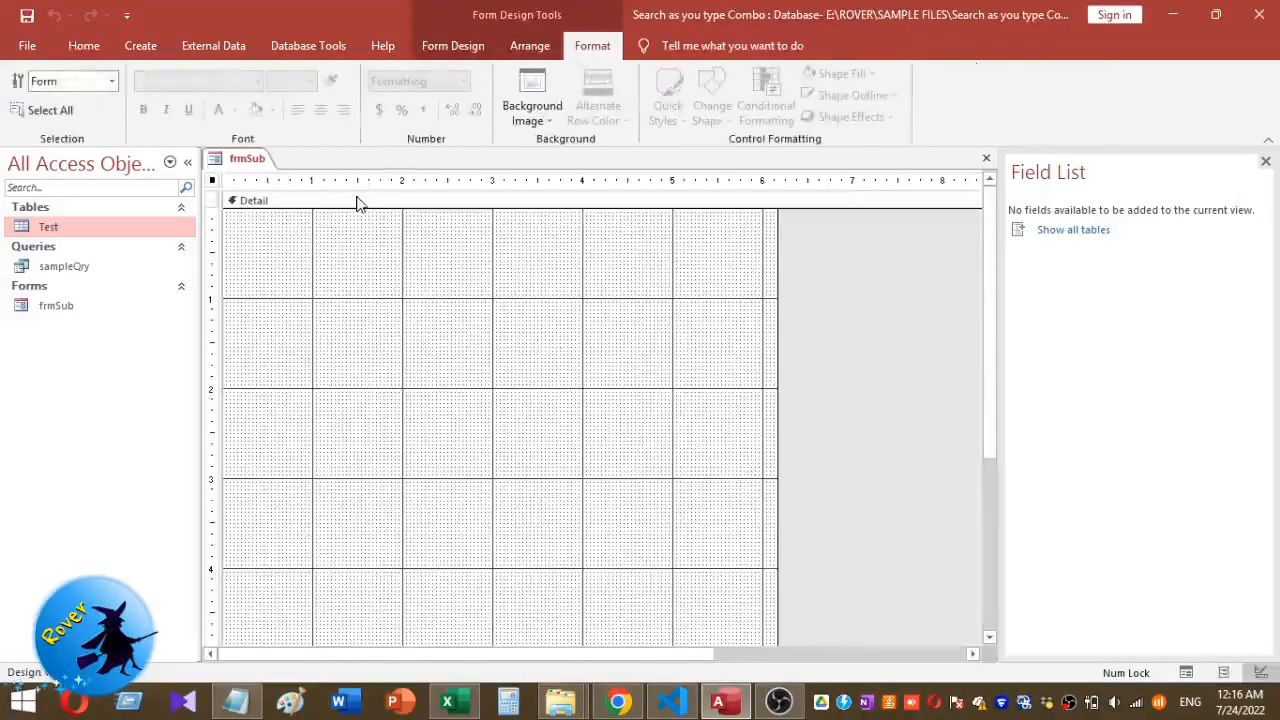
{"action": "right_click", "coordinate": [360, 205]}
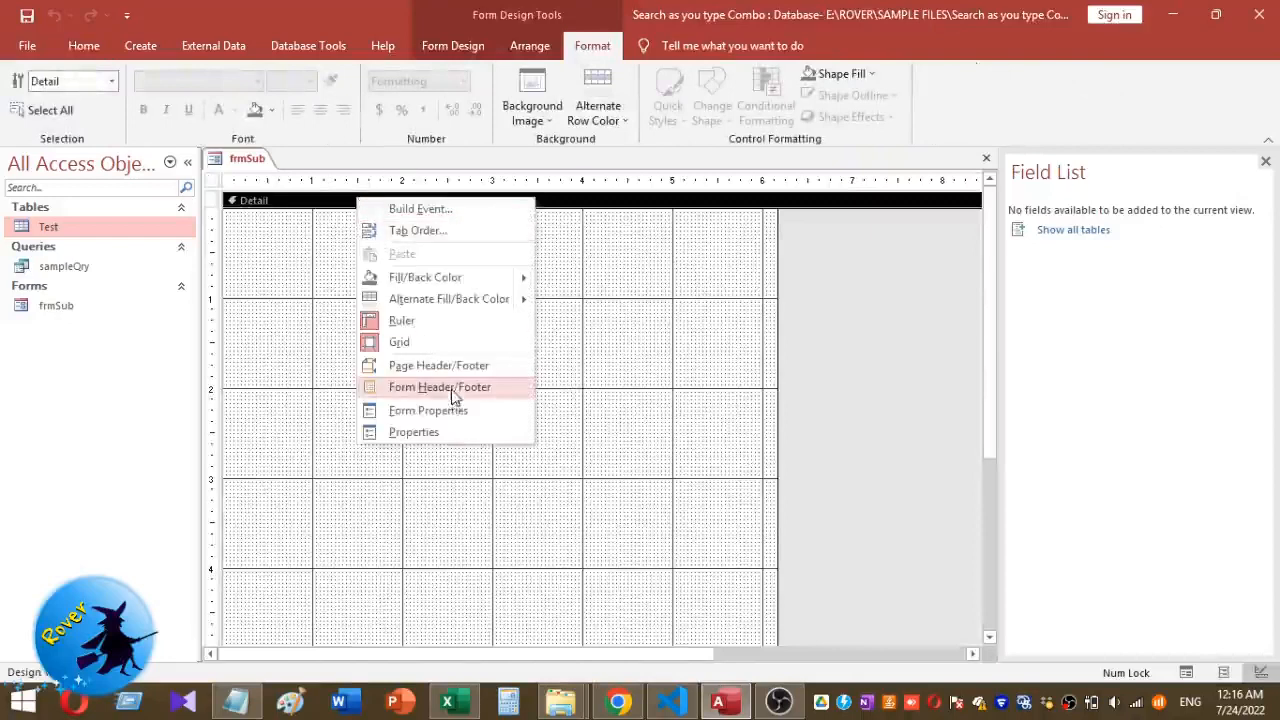
{"action": "left_click", "coordinate": [440, 387]}
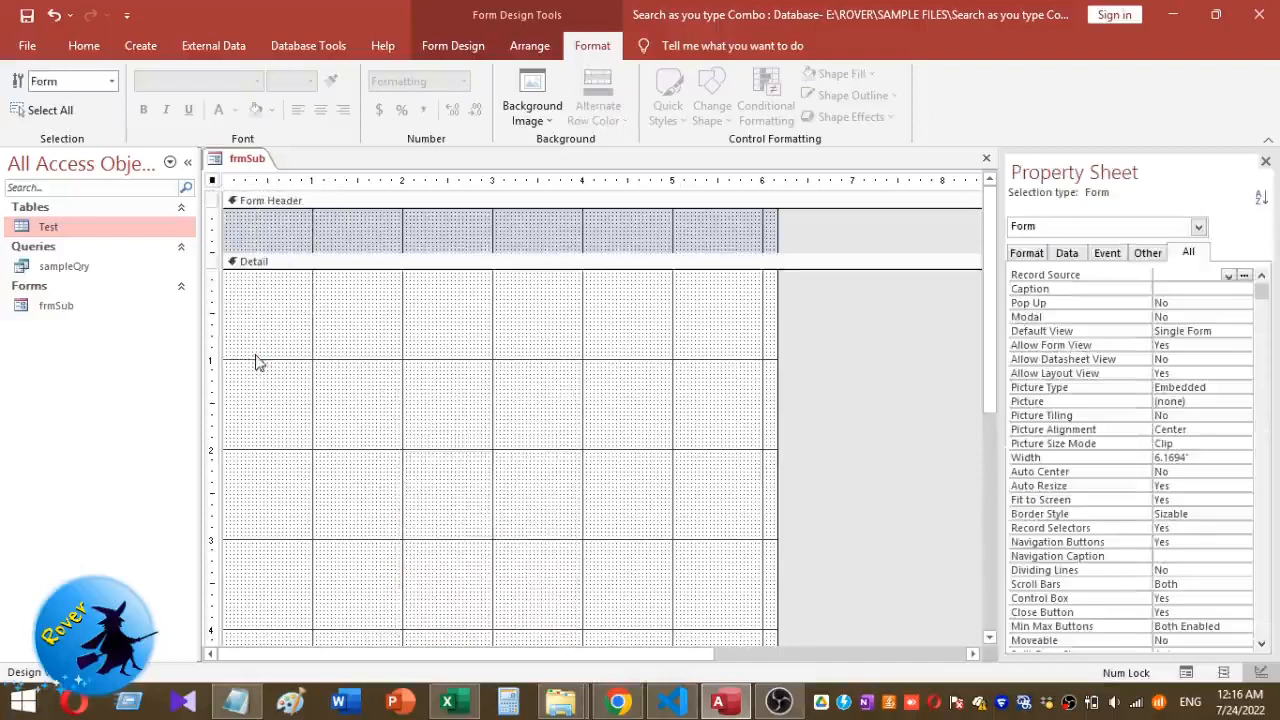
{"action": "mouse_move", "coordinate": [1220, 283]}
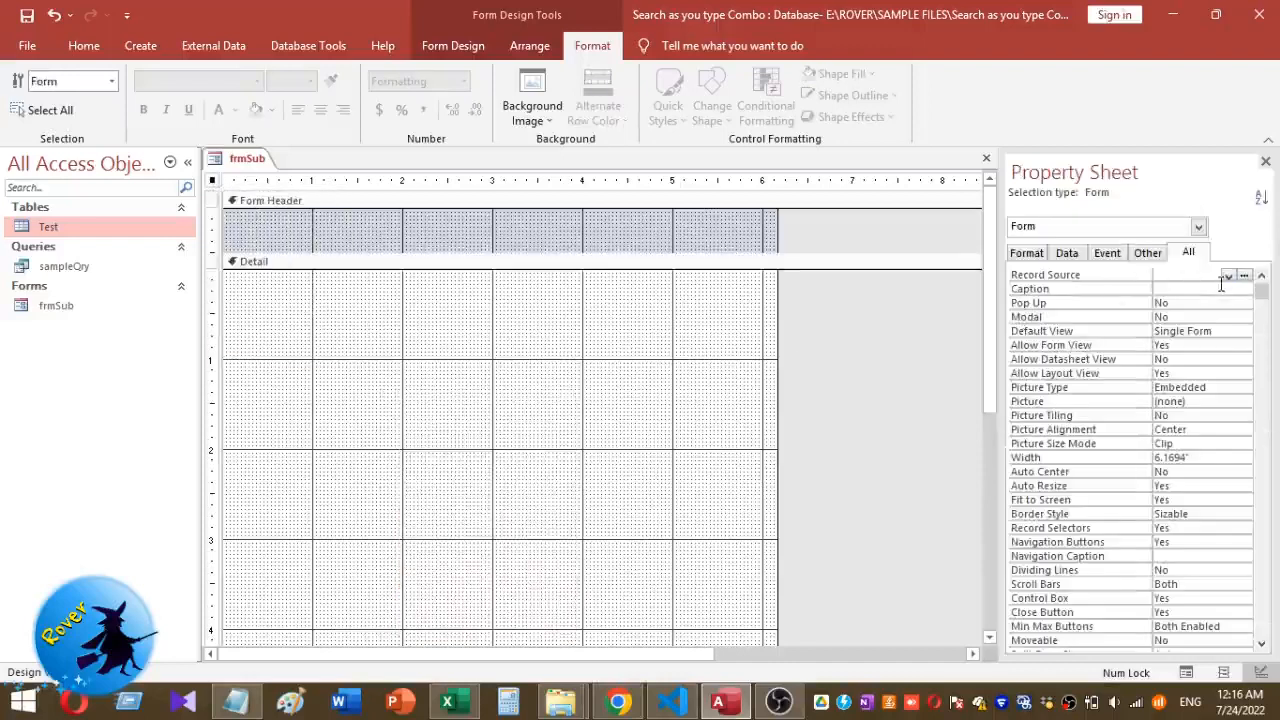
Set frmSub's Record Source to sampleQry and bring up its Default View choices.
{"action": "left_click", "coordinate": [1227, 275]}
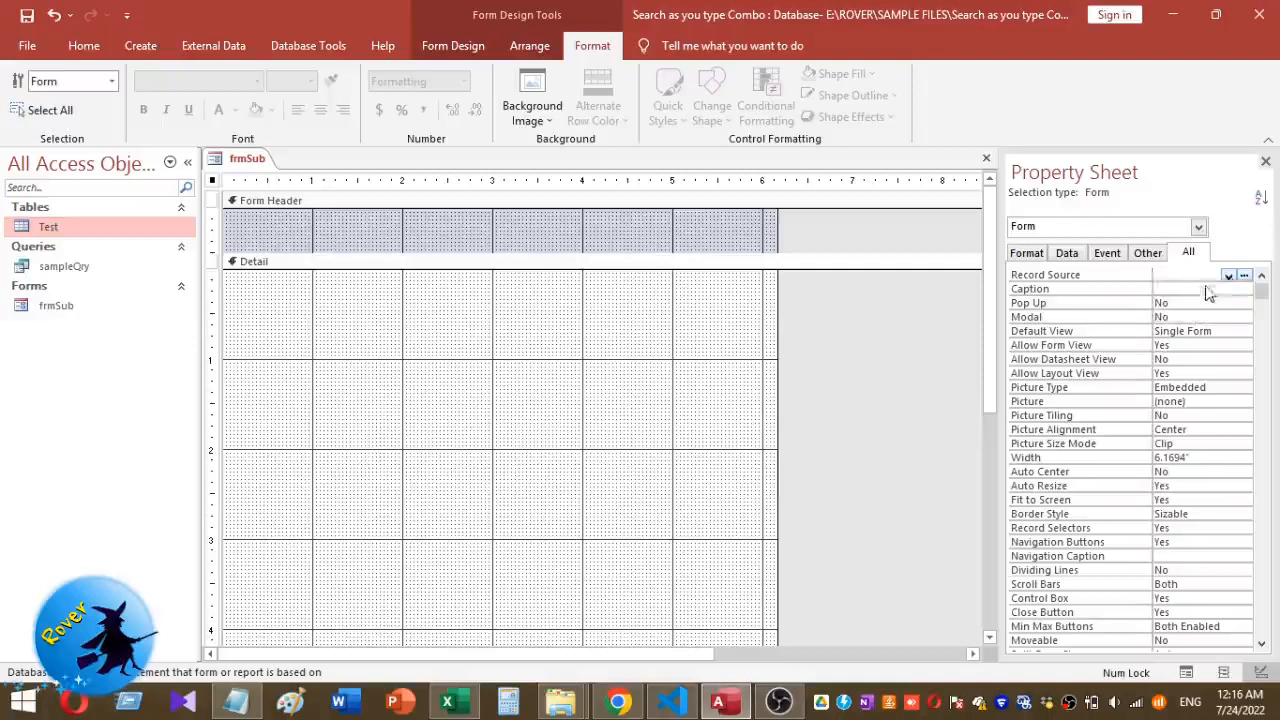
{"action": "left_click", "coordinate": [1190, 275]}
{"action": "type", "text": "sampleQry"}
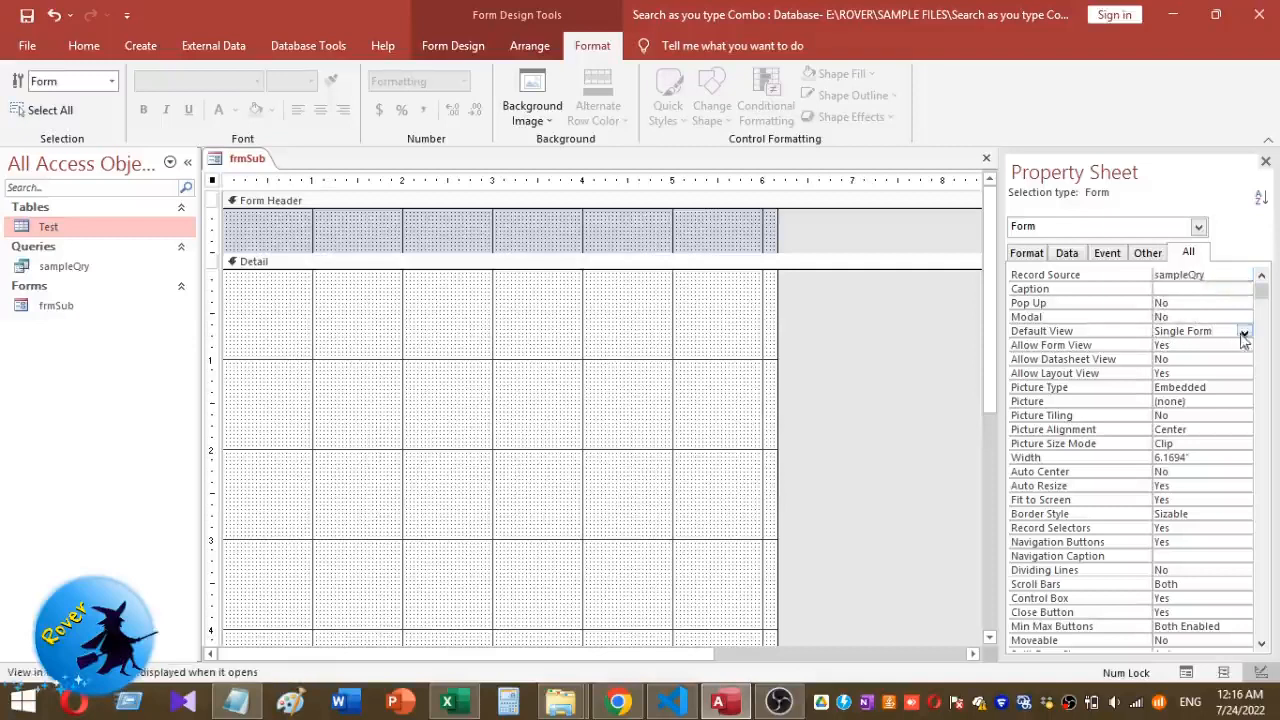
{"action": "left_click", "coordinate": [1244, 331]}
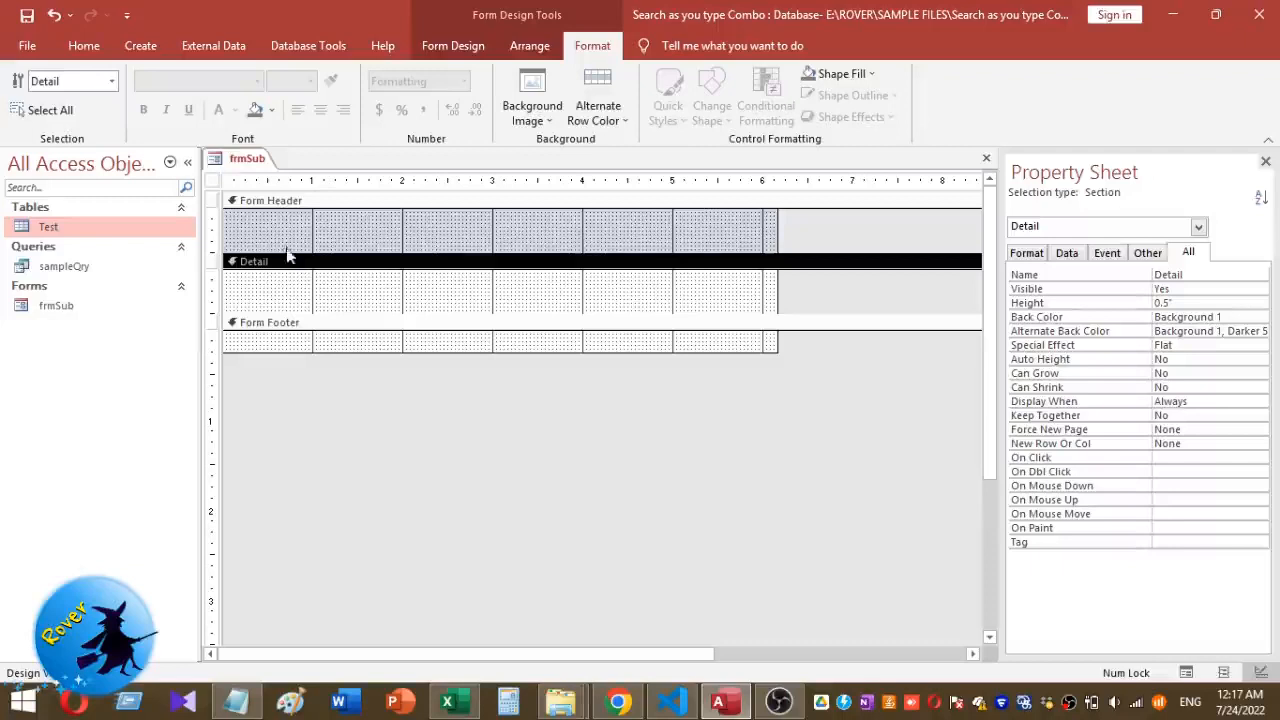
{"action": "mouse_move", "coordinate": [84, 45]}
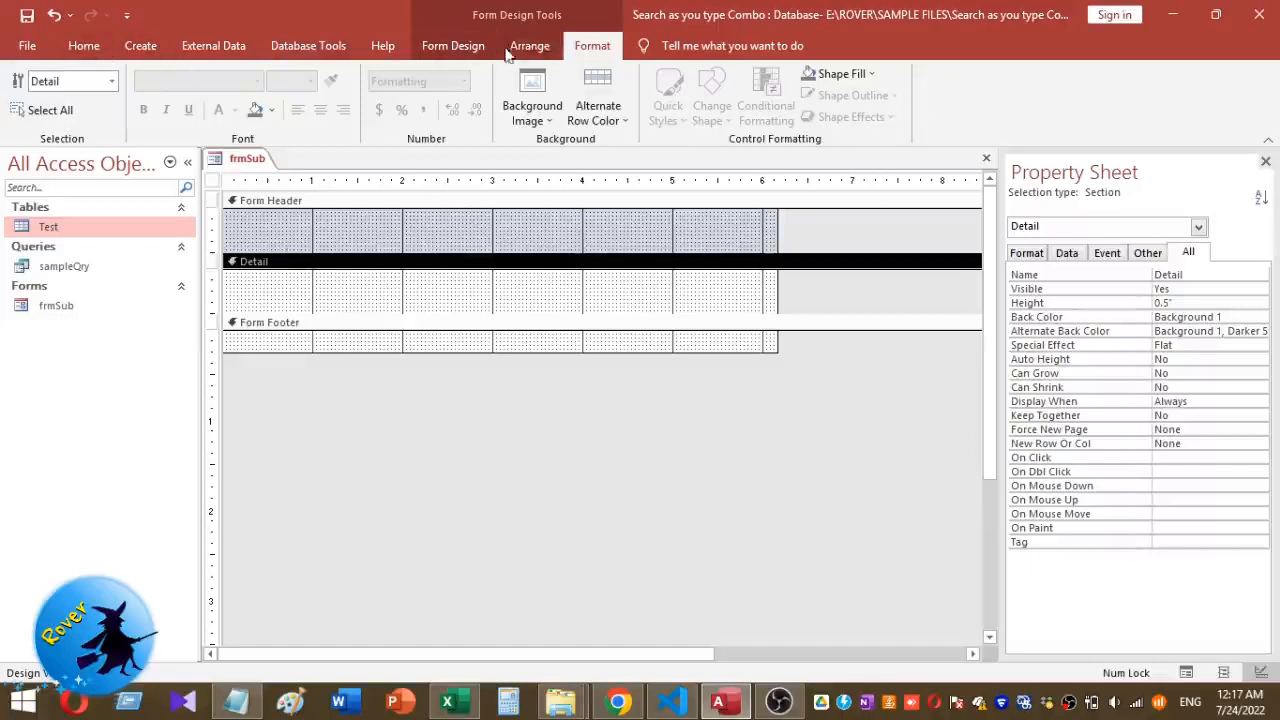
Place a text box in the Detail section and bind it to the ID field.
{"action": "left_click", "coordinate": [452, 45]}
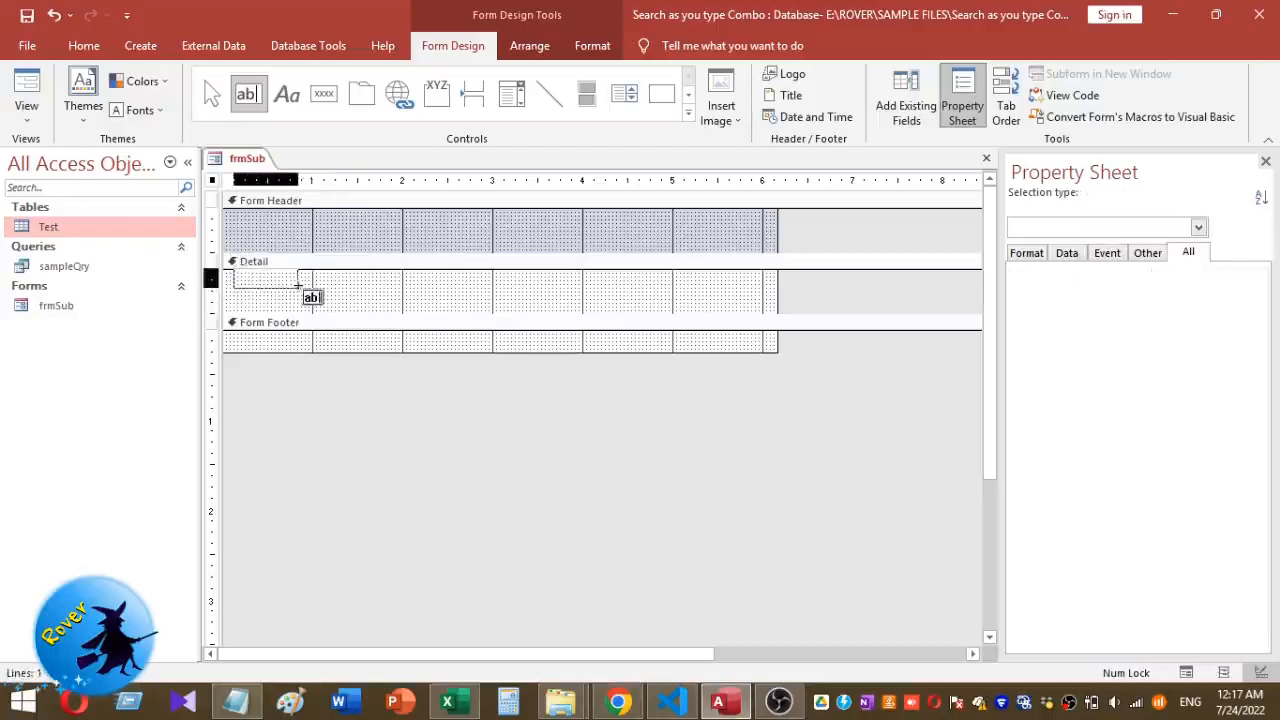
{"action": "left_click", "coordinate": [265, 278]}
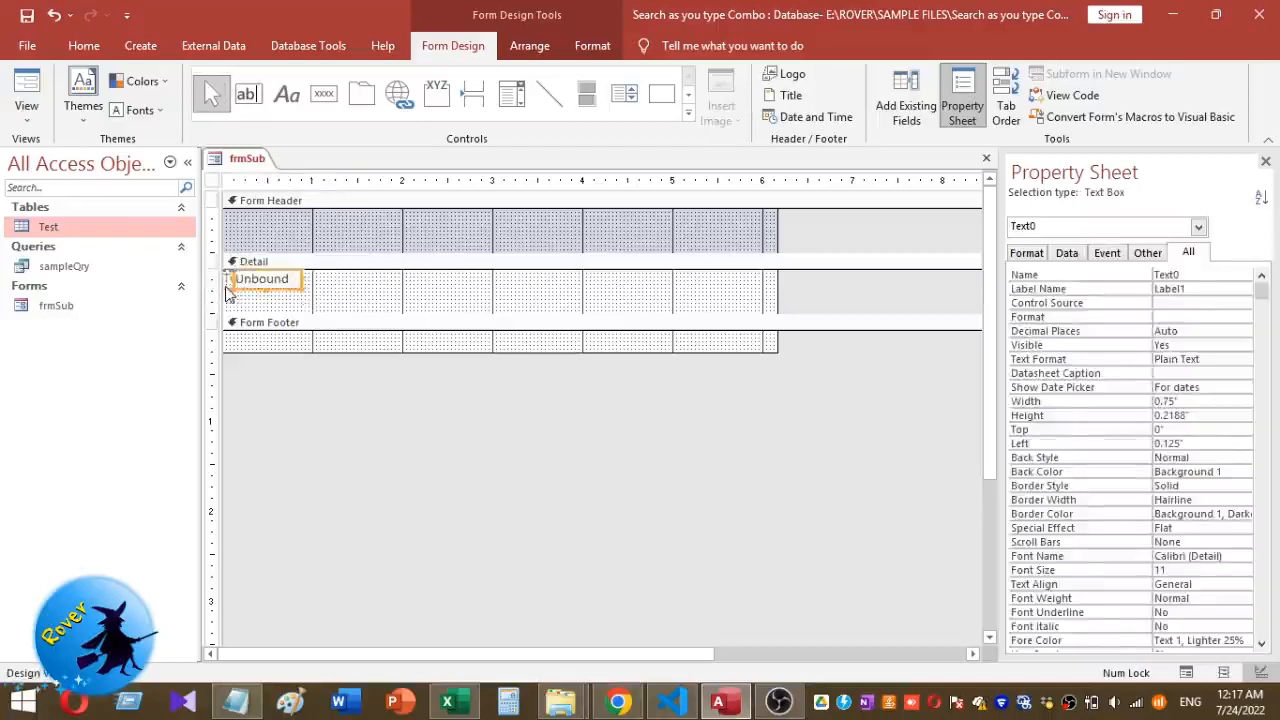
{"action": "left_click", "coordinate": [260, 278]}
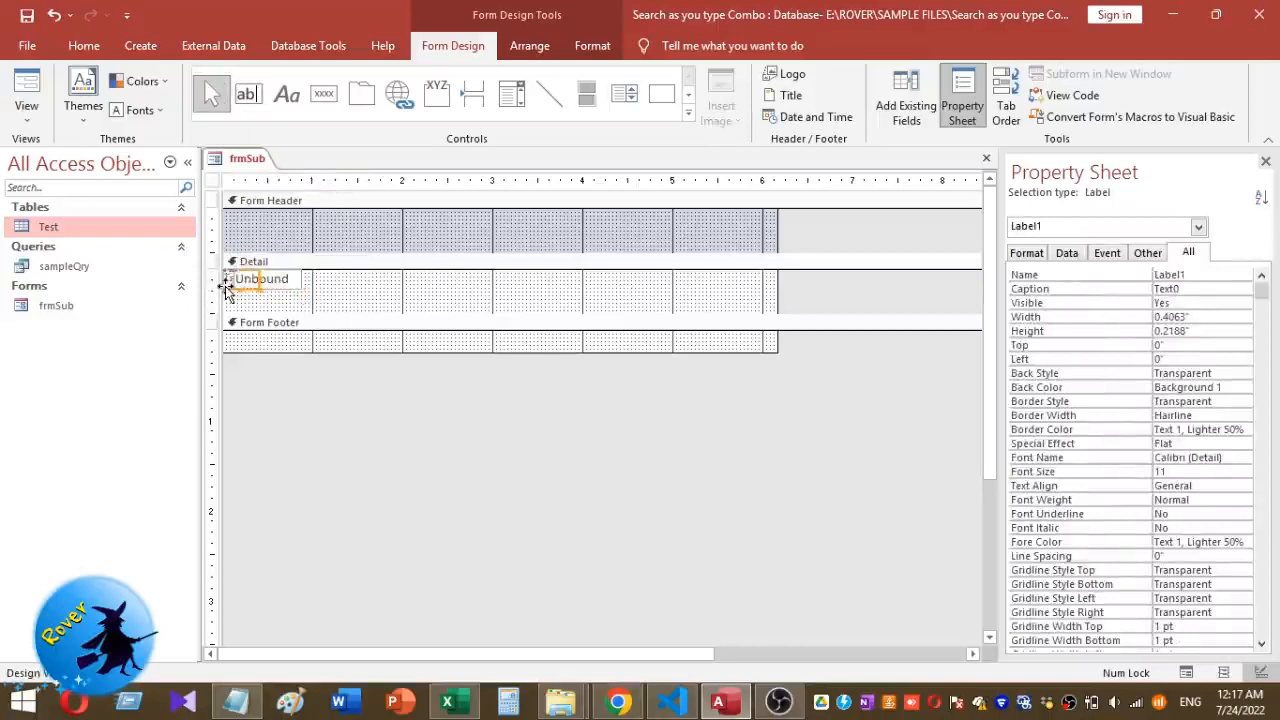
{"action": "left_click", "coordinate": [270, 278]}
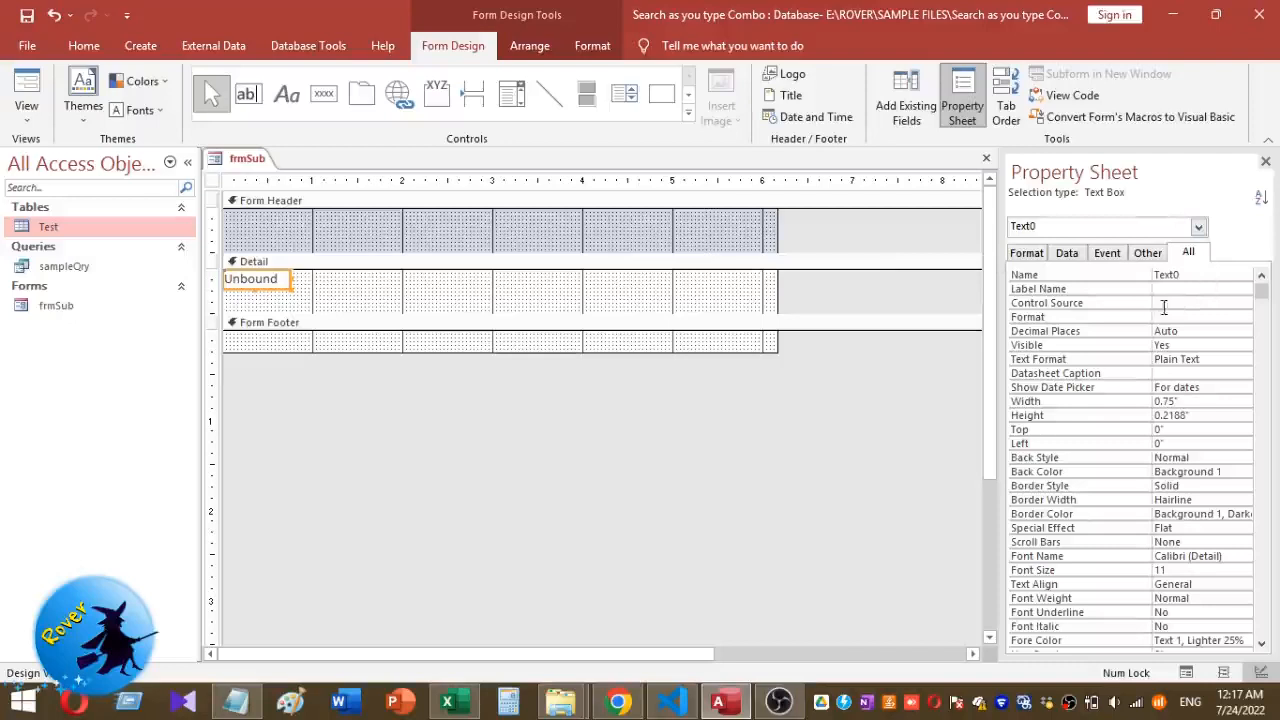
{"action": "left_click", "coordinate": [1066, 252]}
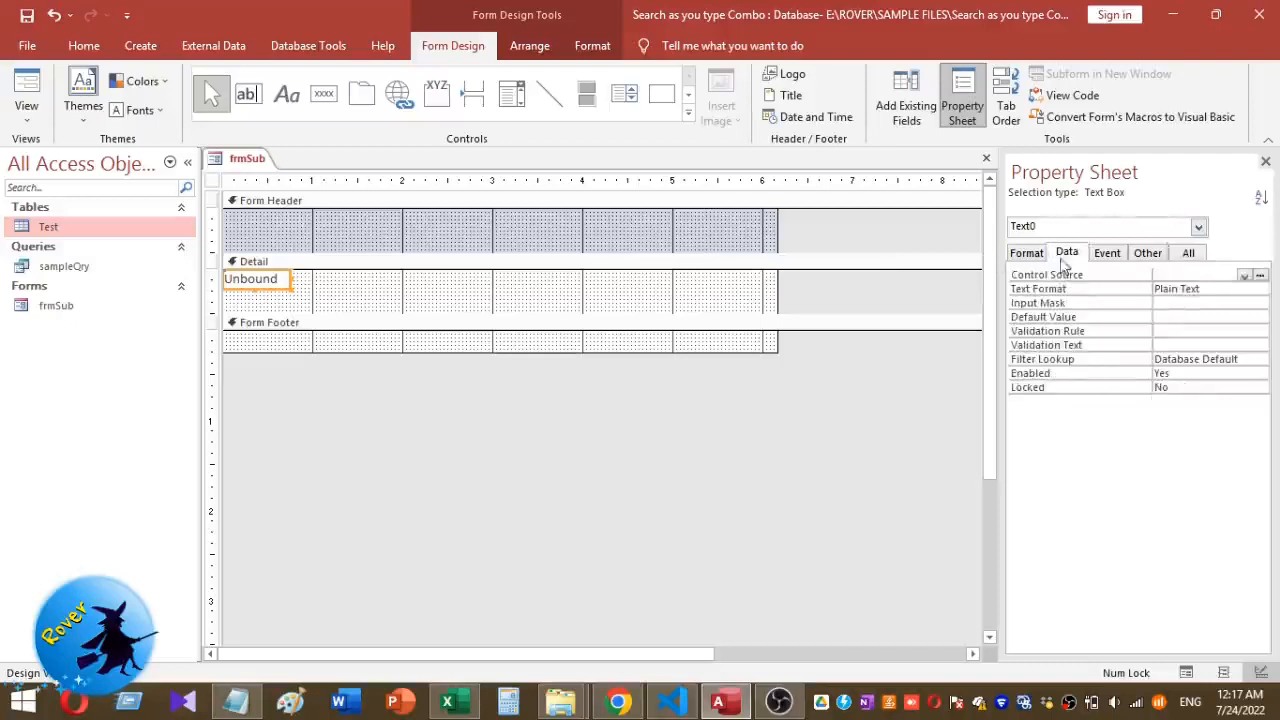
{"action": "left_click", "coordinate": [1243, 274]}
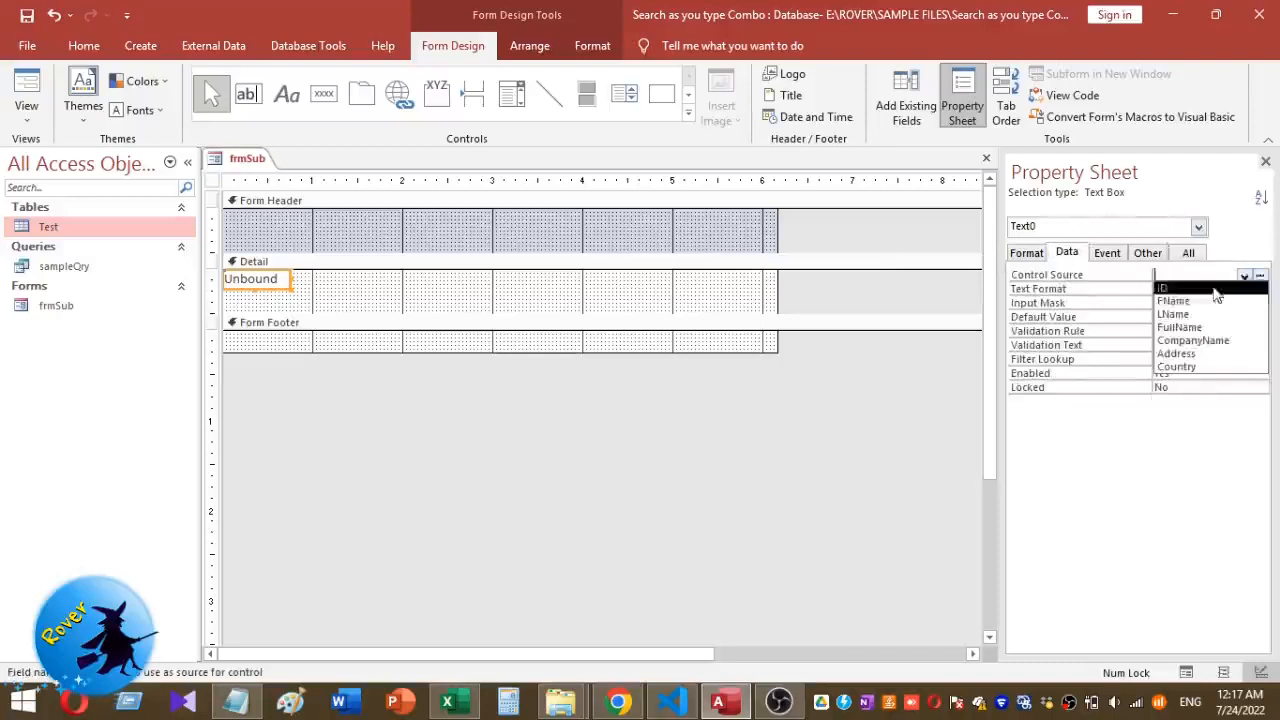
{"action": "left_click", "coordinate": [1162, 288]}
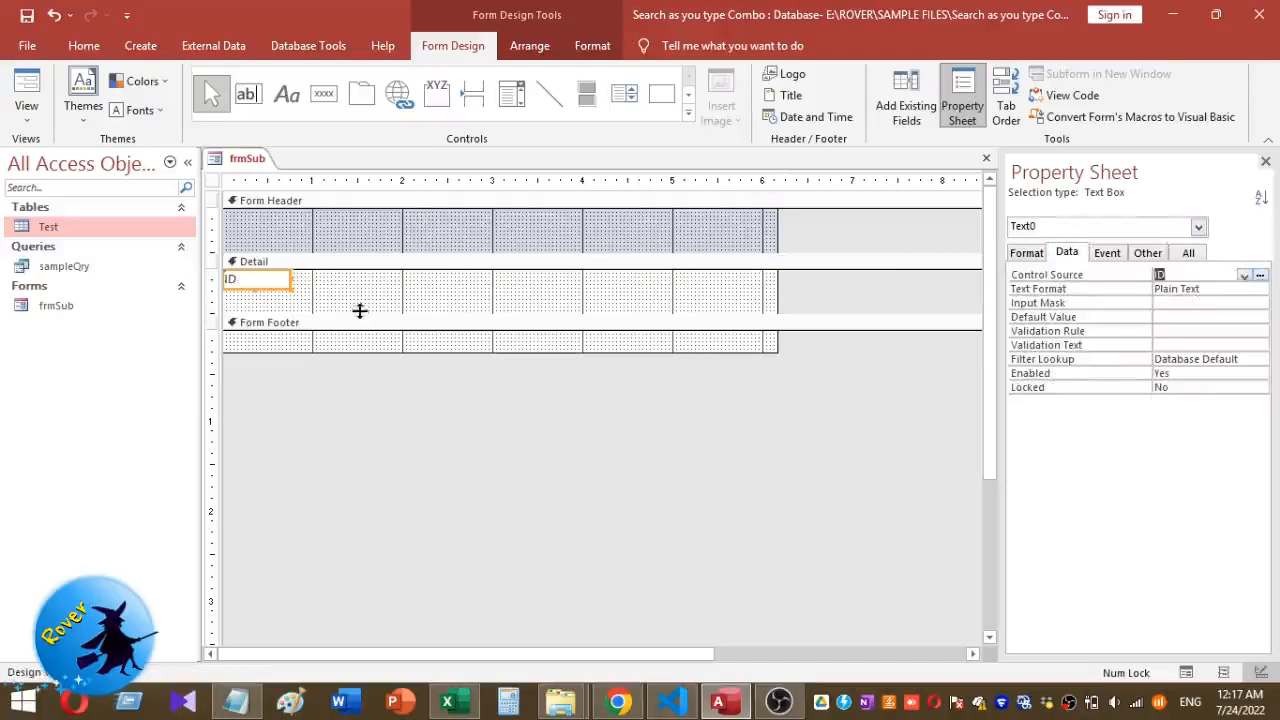
Bind the remaining Detail text boxes to fields such as CompanyName, Address and Country.
{"action": "left_click", "coordinate": [260, 261]}
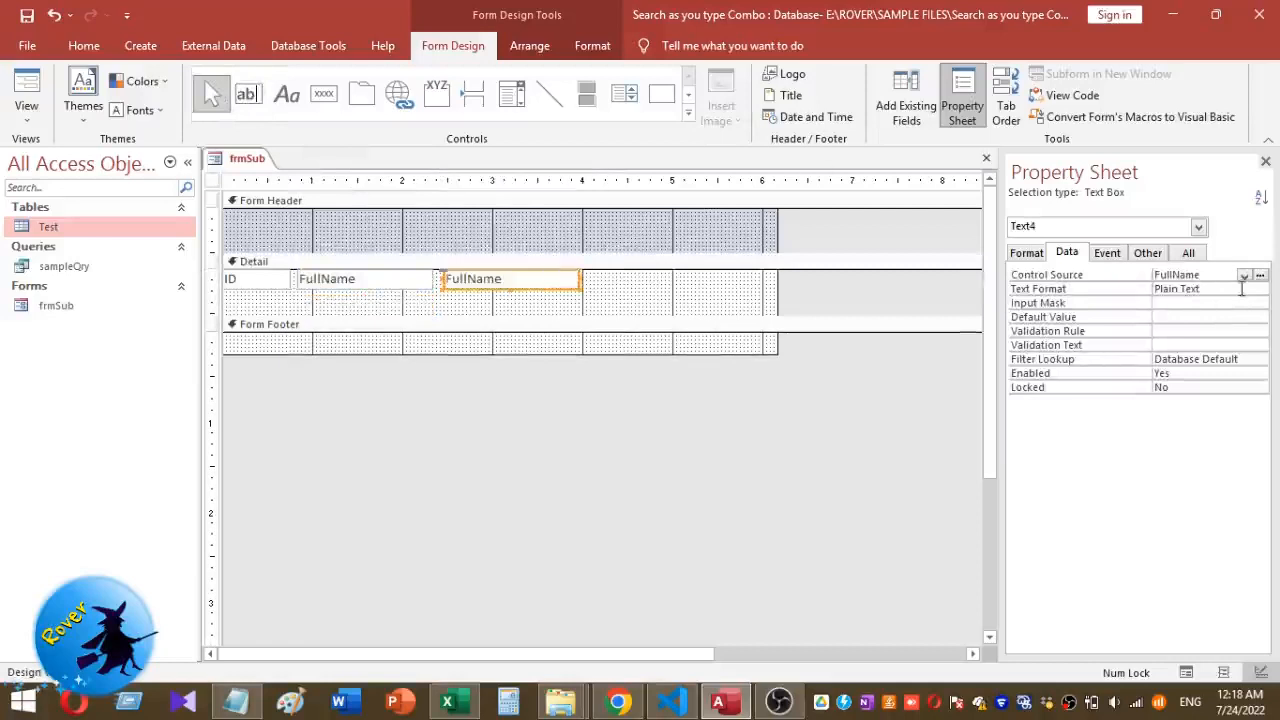
{"action": "left_click", "coordinate": [1243, 274]}
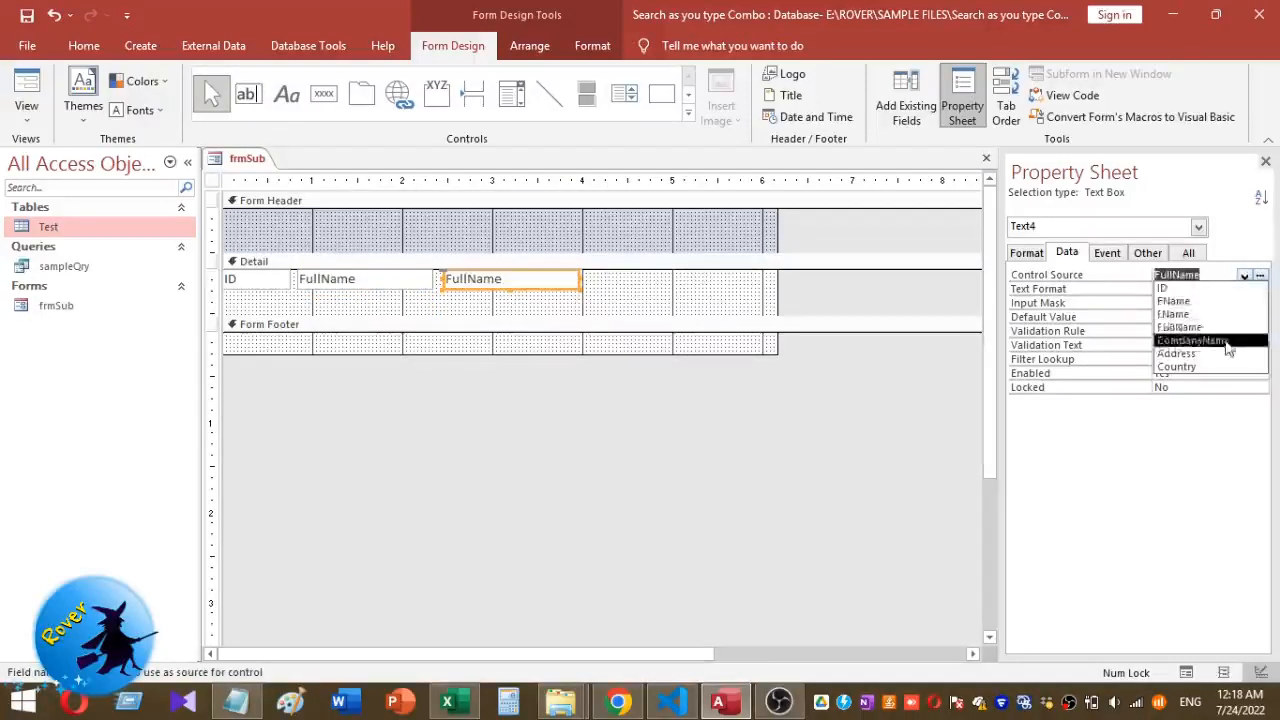
{"action": "left_click", "coordinate": [1190, 340]}
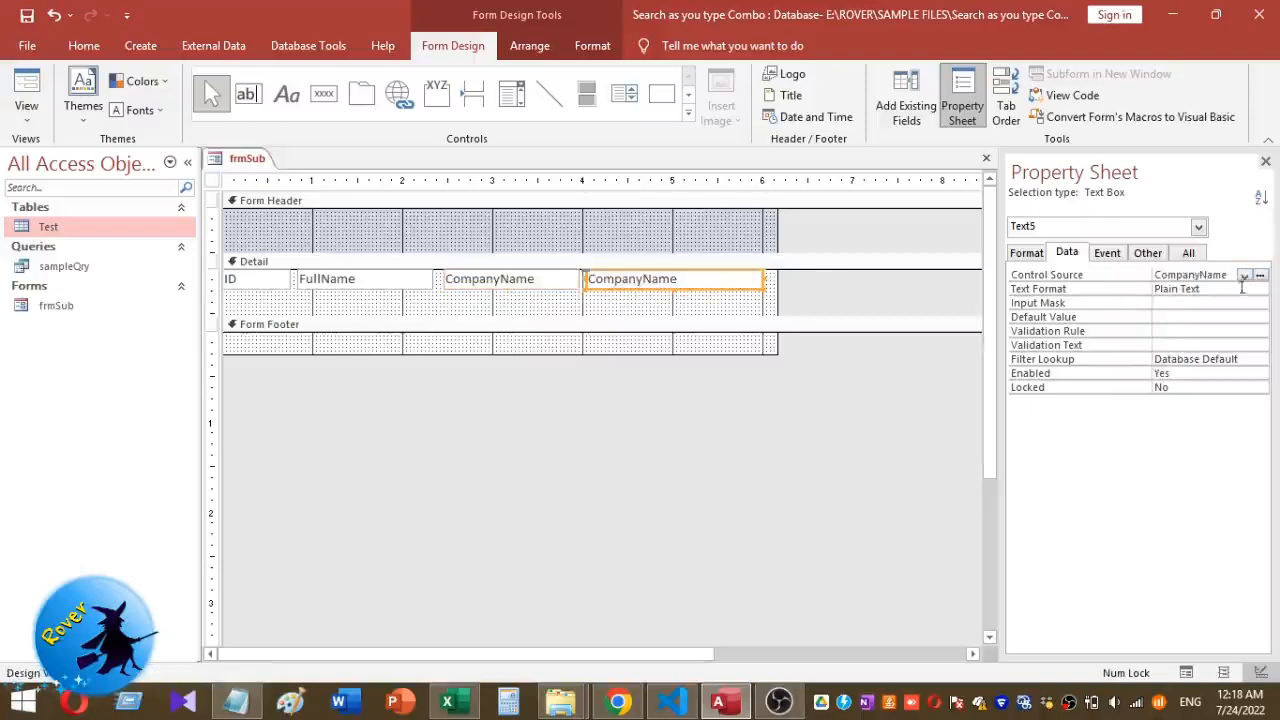
{"action": "left_click", "coordinate": [1243, 274]}
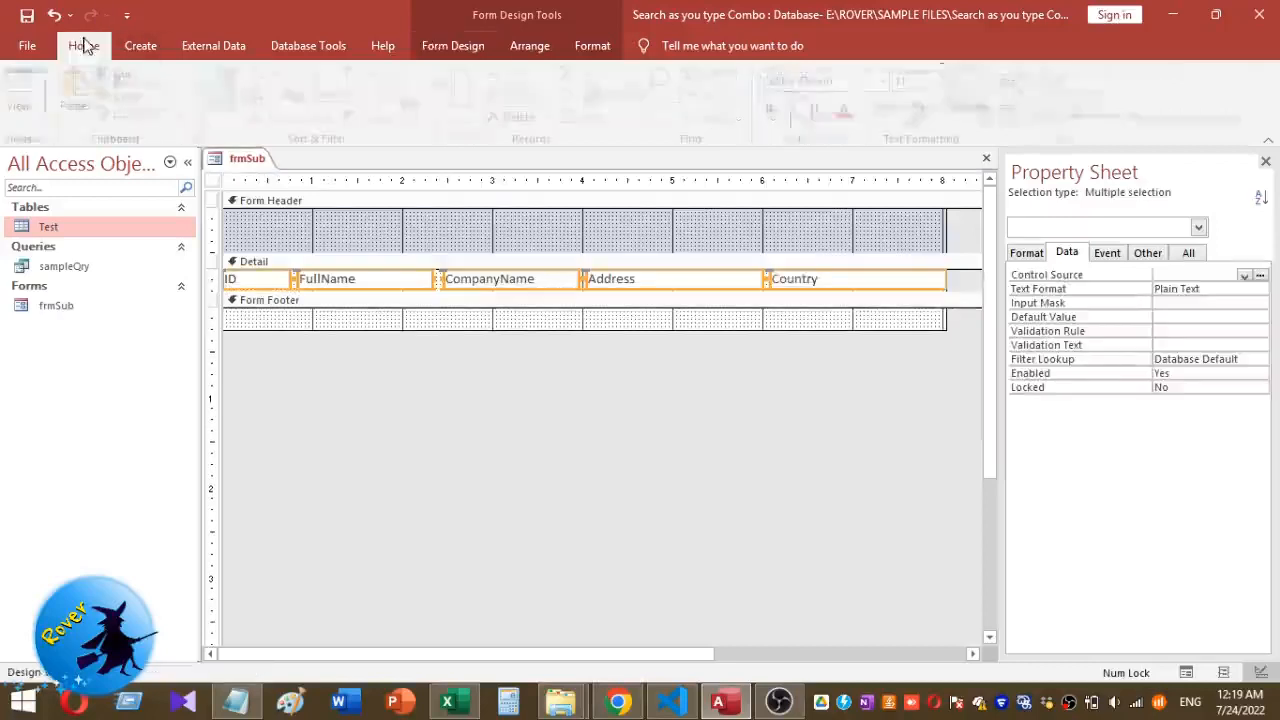
{"action": "left_click", "coordinate": [84, 45]}
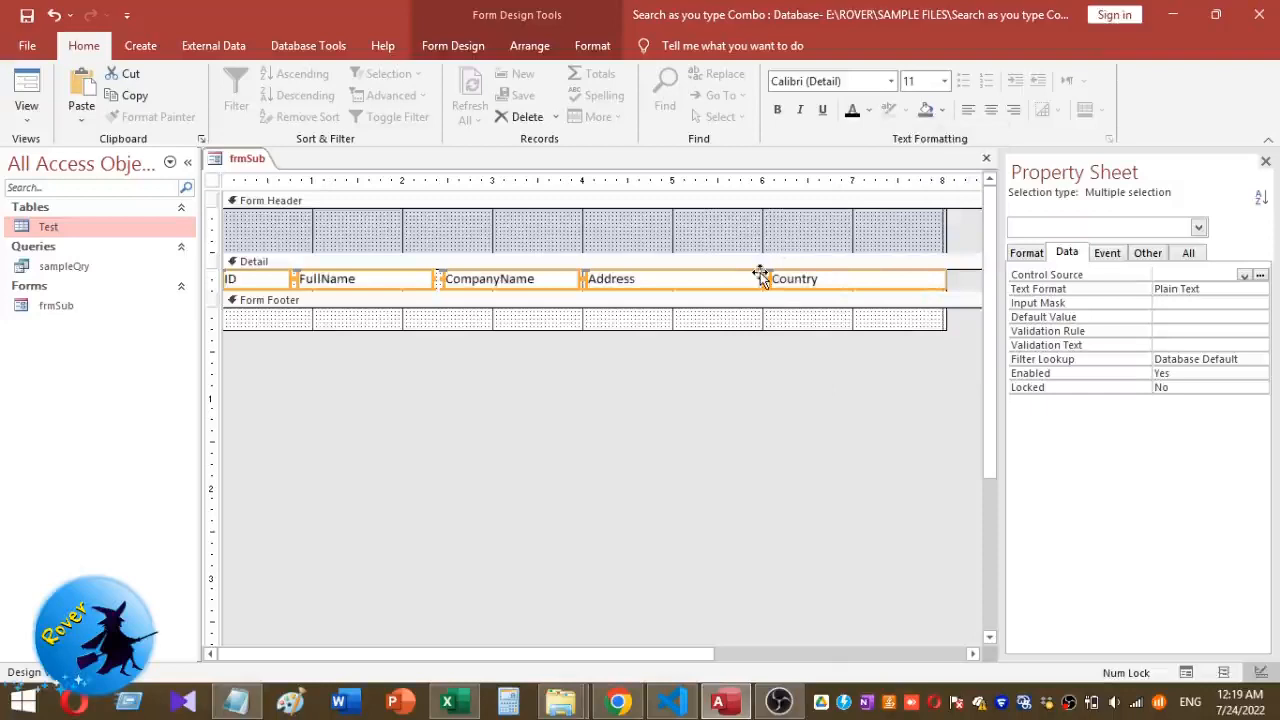
Draw Form Header labels captioned ID, Full Name, Company Name, Address and Country.
{"action": "left_click", "coordinate": [735, 230]}
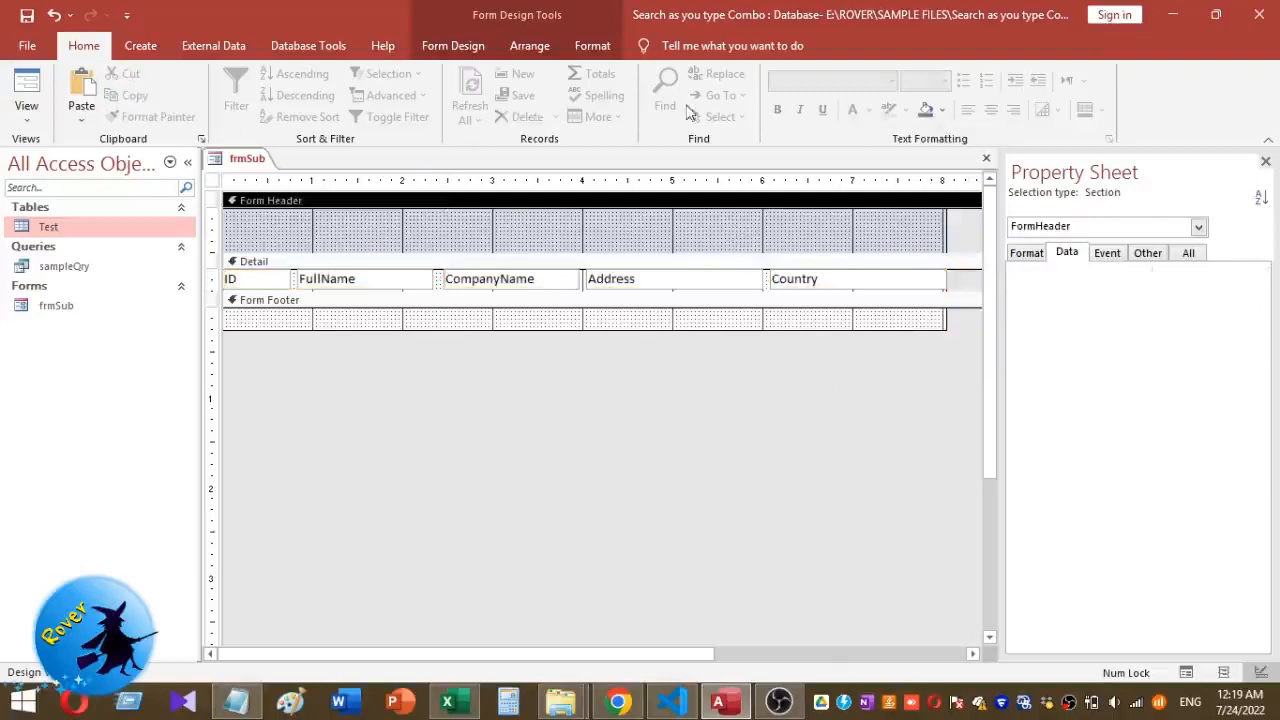
{"action": "left_click", "coordinate": [140, 45]}
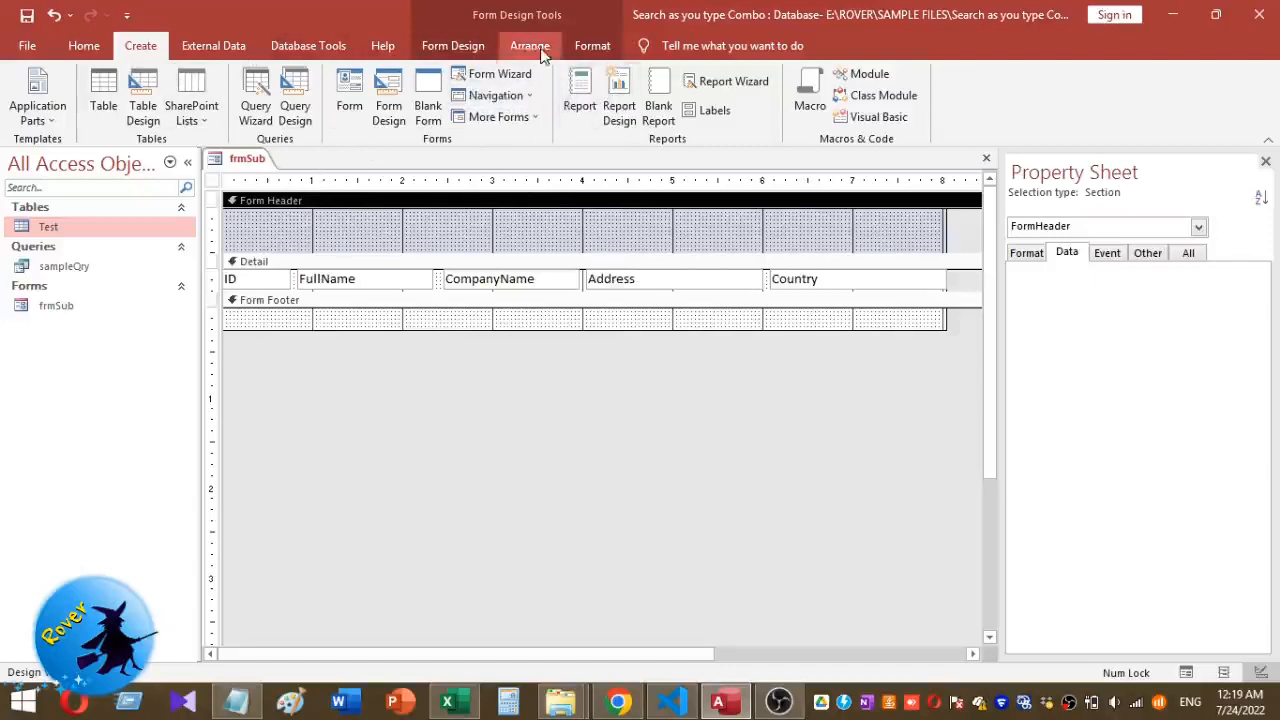
{"action": "left_click", "coordinate": [592, 45]}
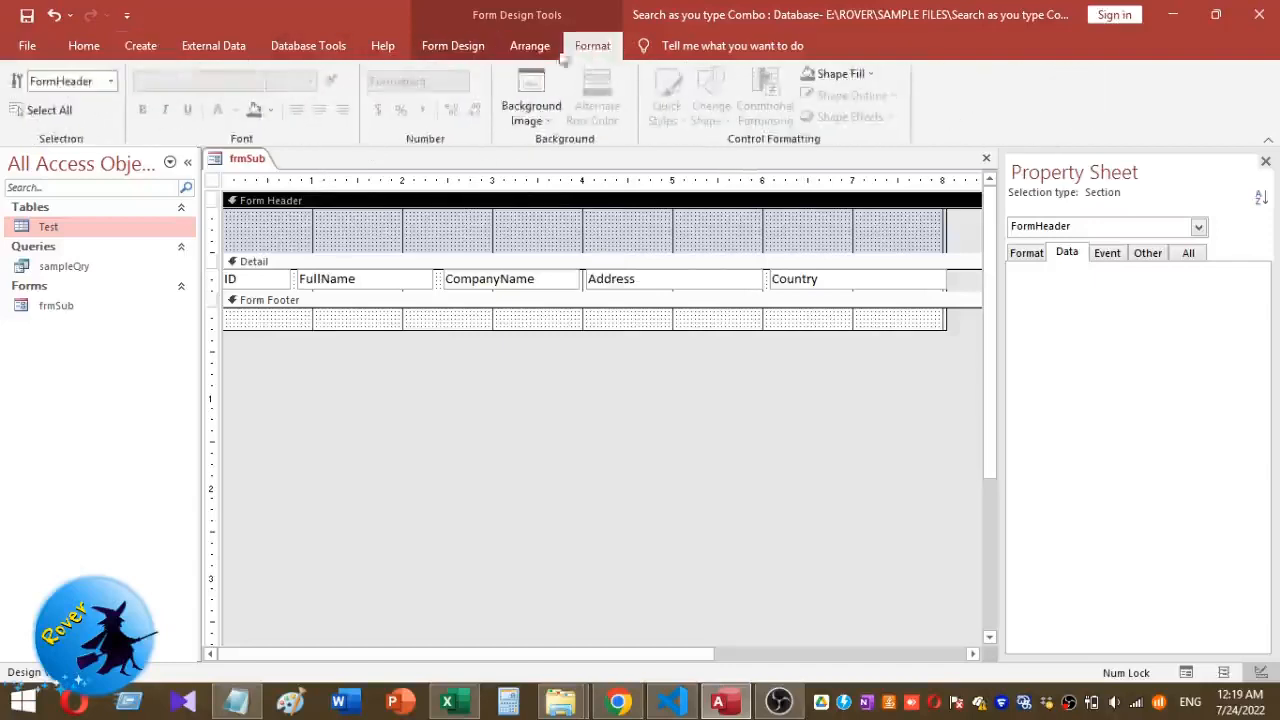
{"action": "left_click", "coordinate": [452, 45]}
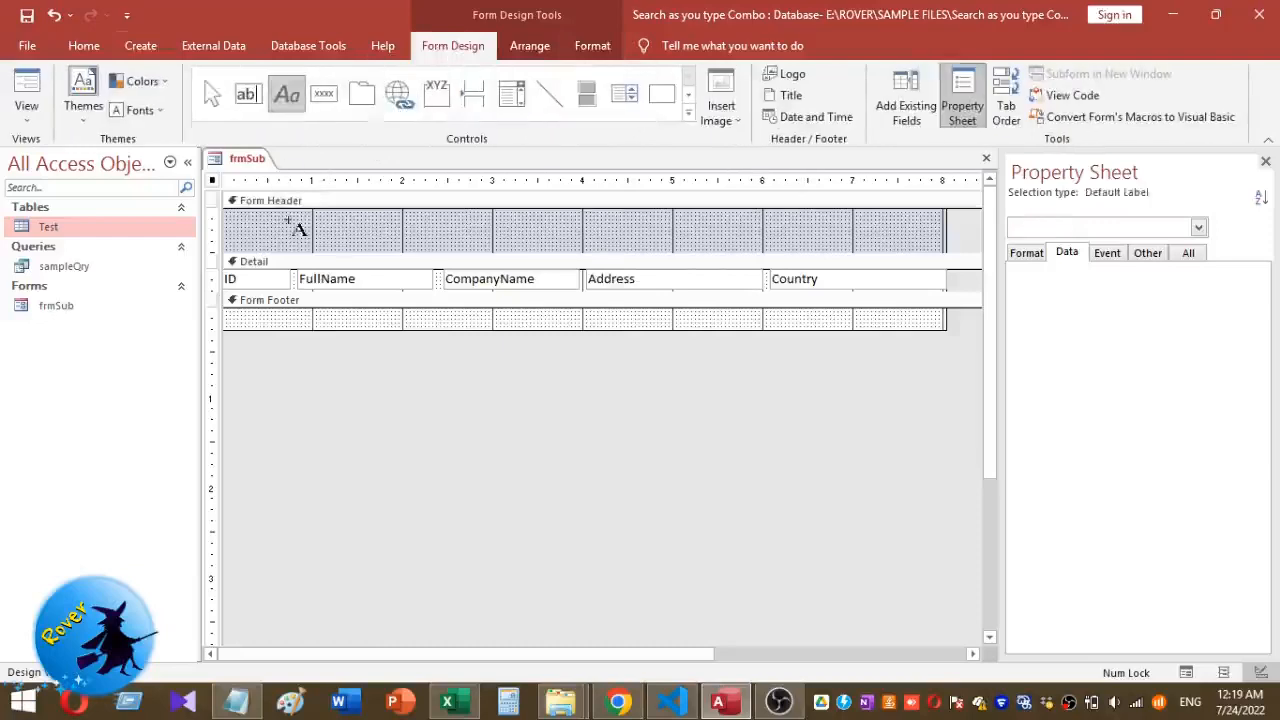
{"action": "left_click", "coordinate": [295, 233]}
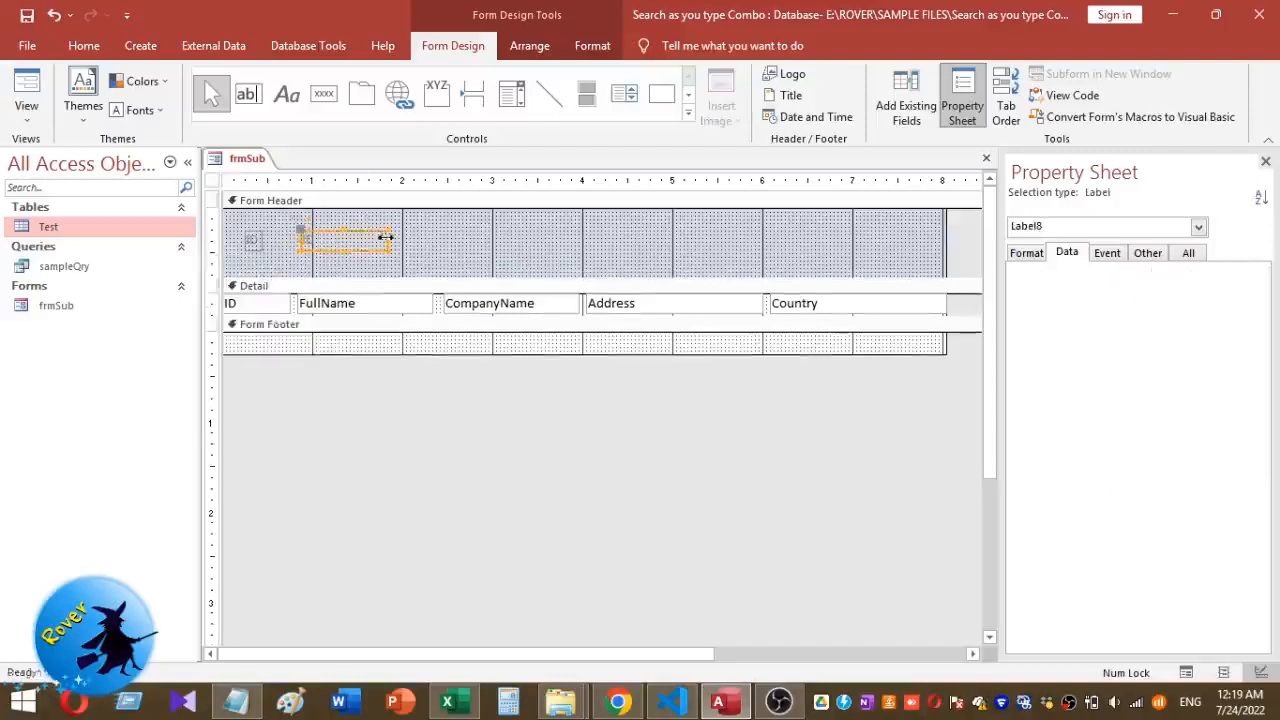
{"action": "double_click", "coordinate": [345, 240]}
{"action": "type", "text": "Full Name"}
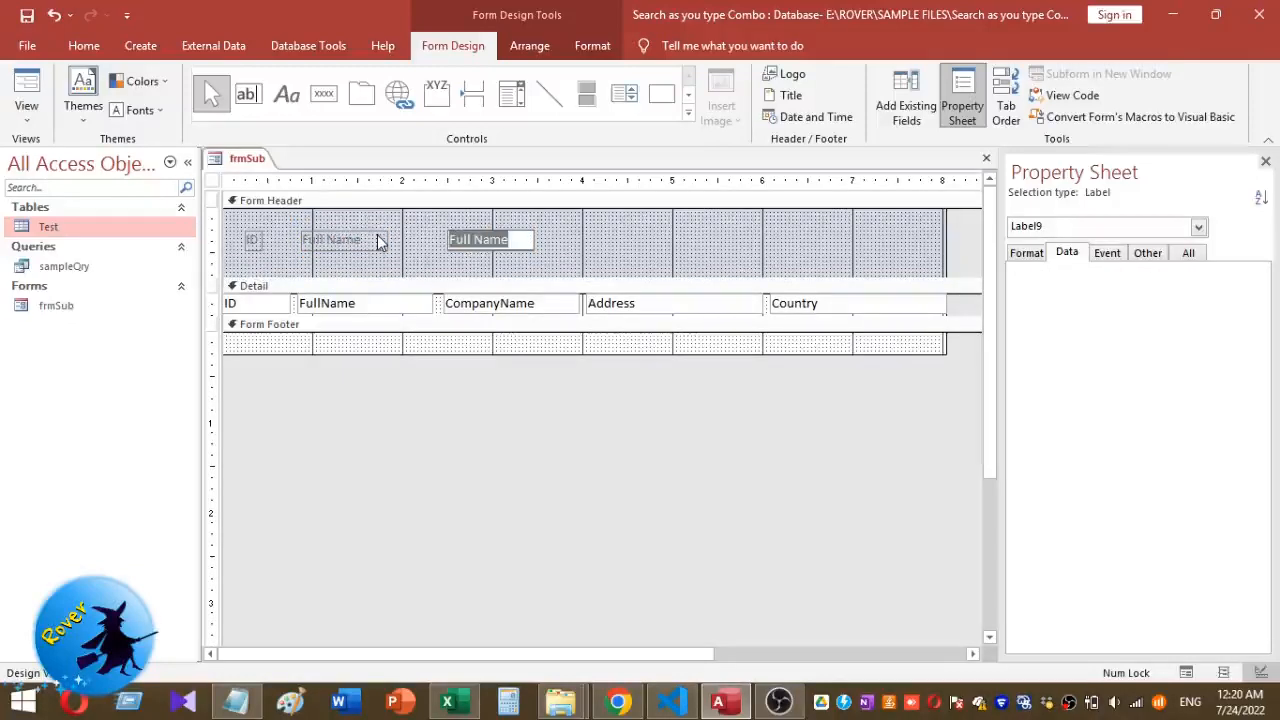
{"action": "type", "text": "Company Name"}
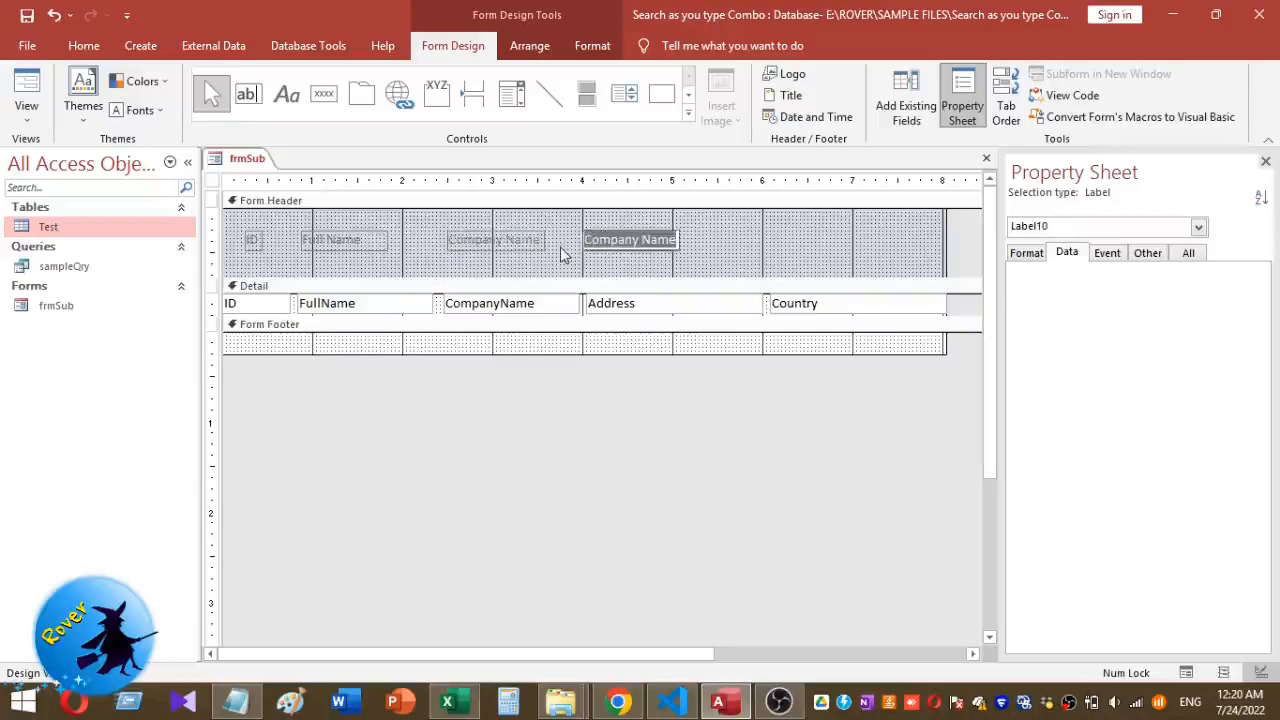
{"action": "type", "text": "Add"}
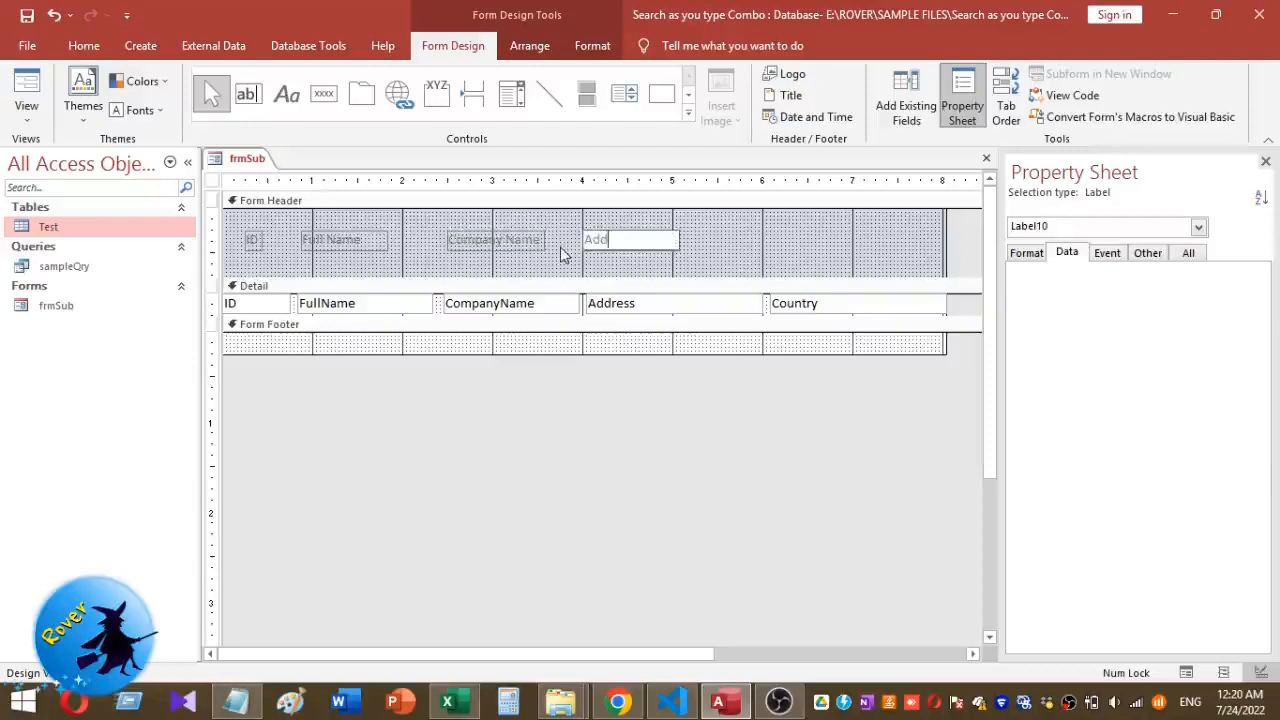
{"action": "left_click", "coordinate": [628, 239]}
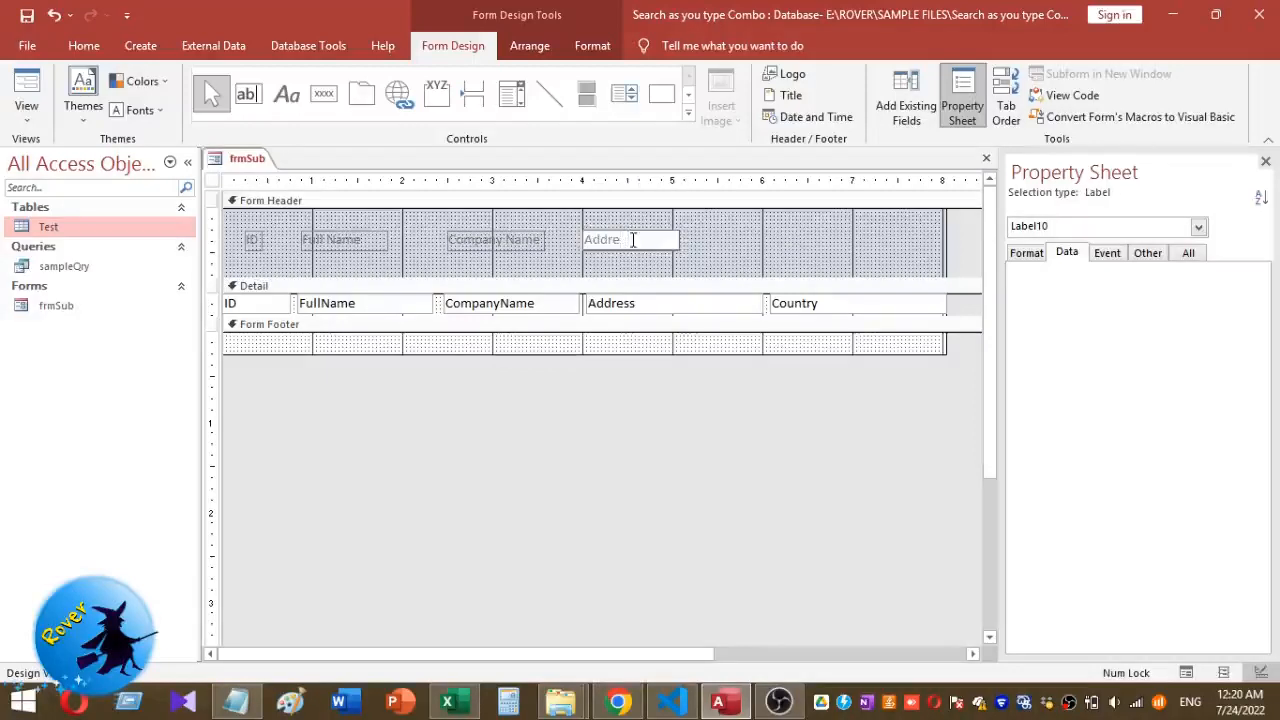
{"action": "left_click", "coordinate": [628, 240]}
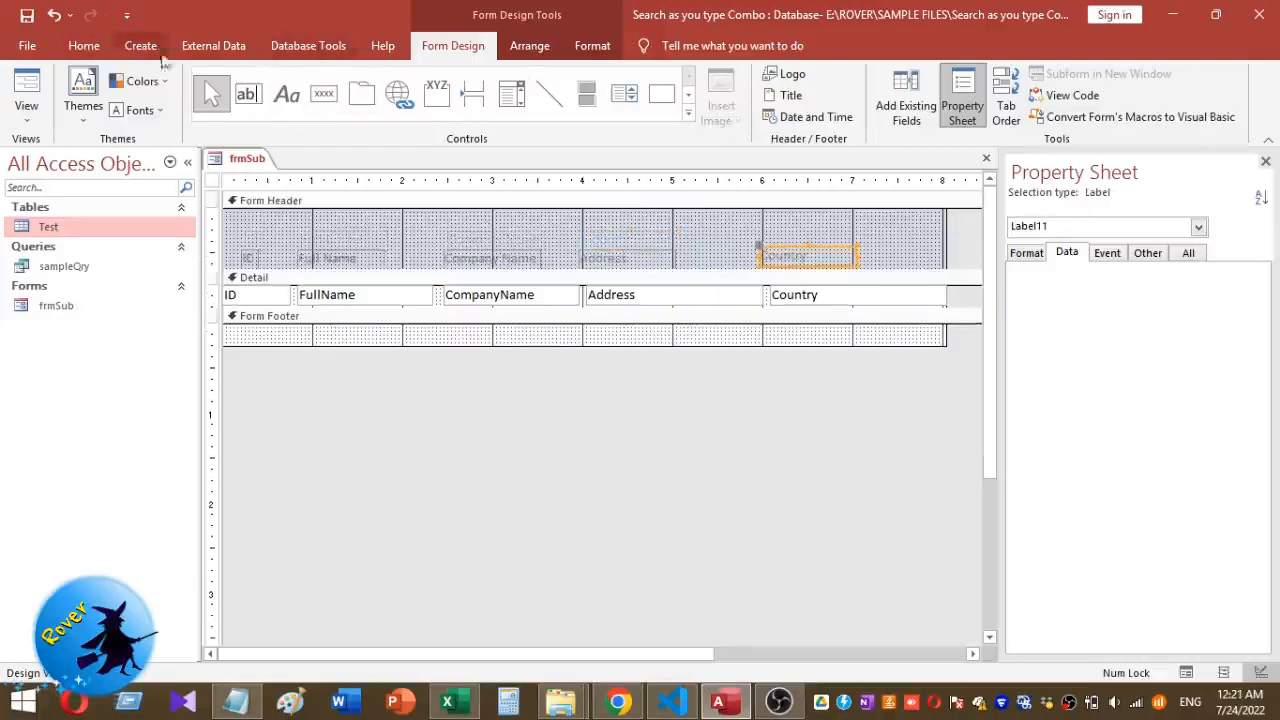
Make all header captions bold at 12 pt, then preview the form with records.
{"action": "left_click", "coordinate": [84, 45]}
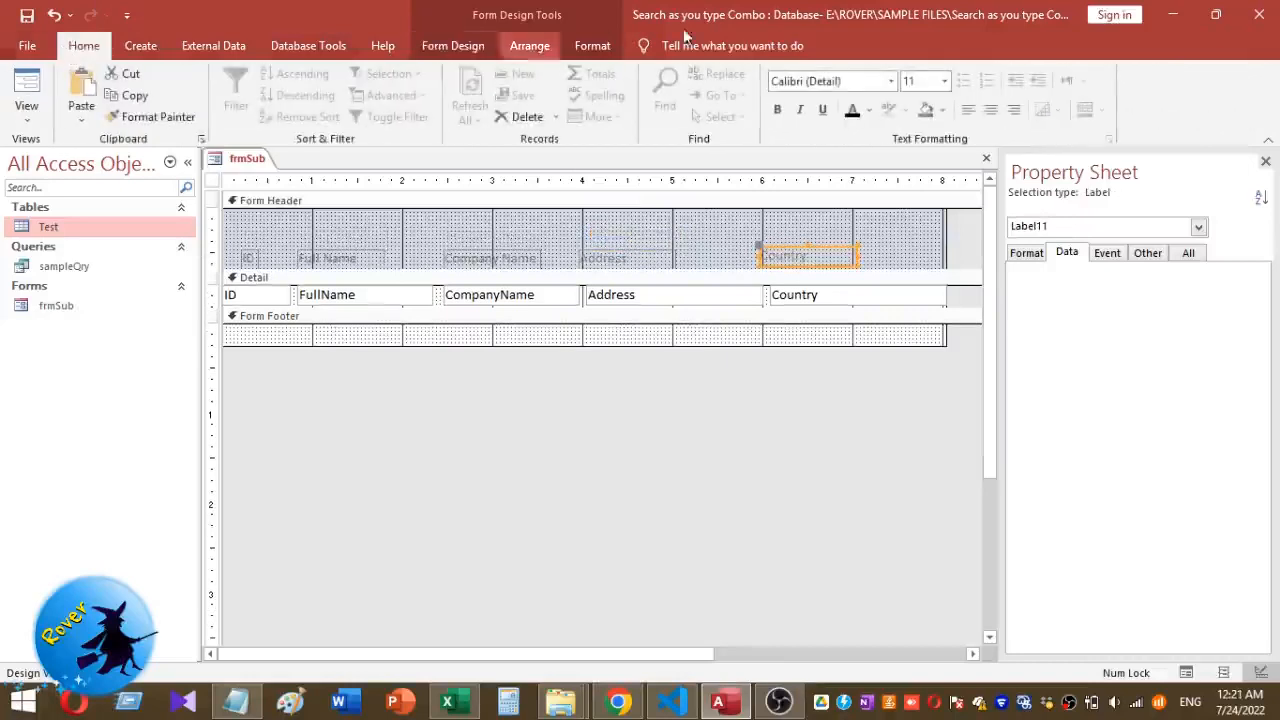
{"action": "left_click", "coordinate": [799, 109]}
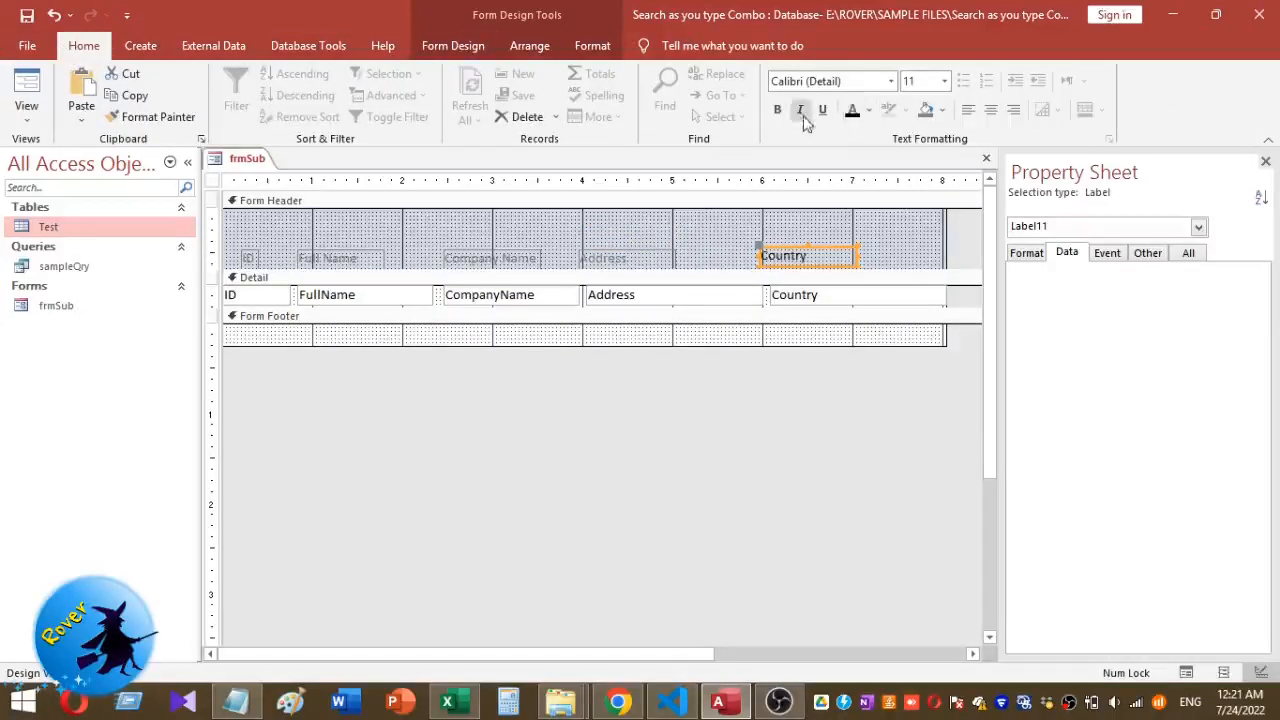
{"action": "left_click", "coordinate": [777, 109]}
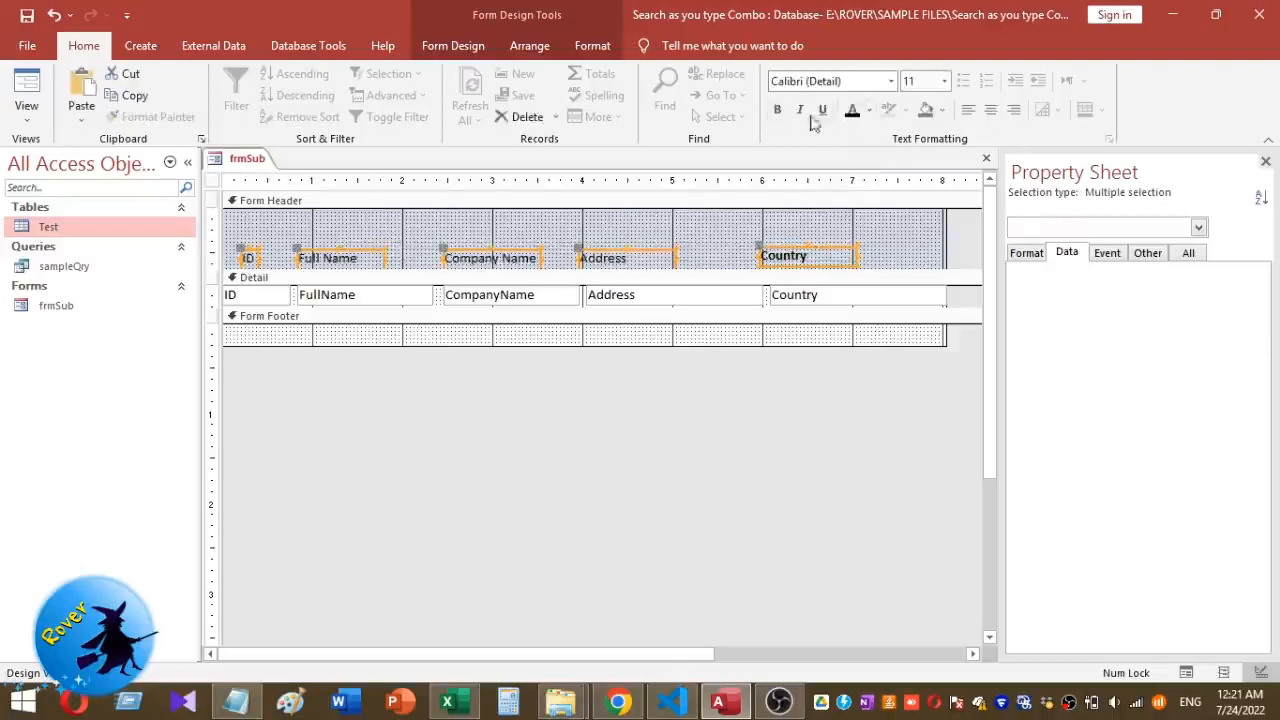
{"action": "left_click", "coordinate": [778, 110]}
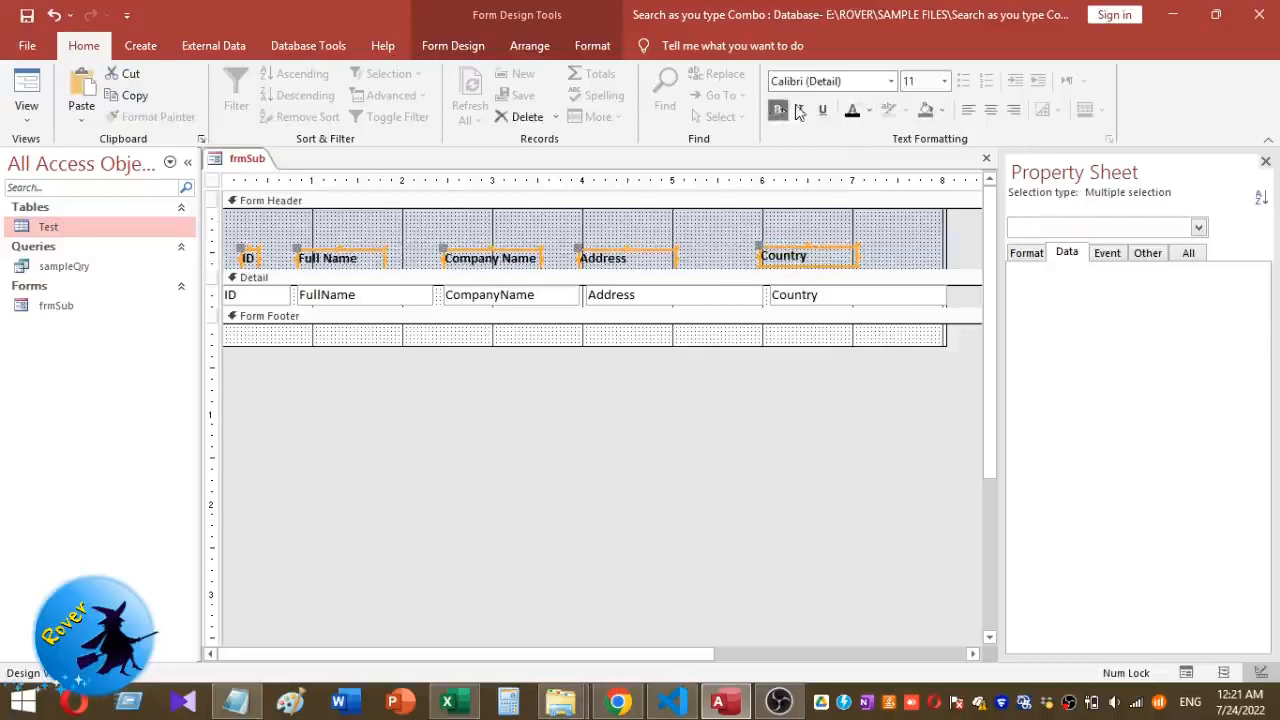
{"action": "left_click", "coordinate": [941, 81]}
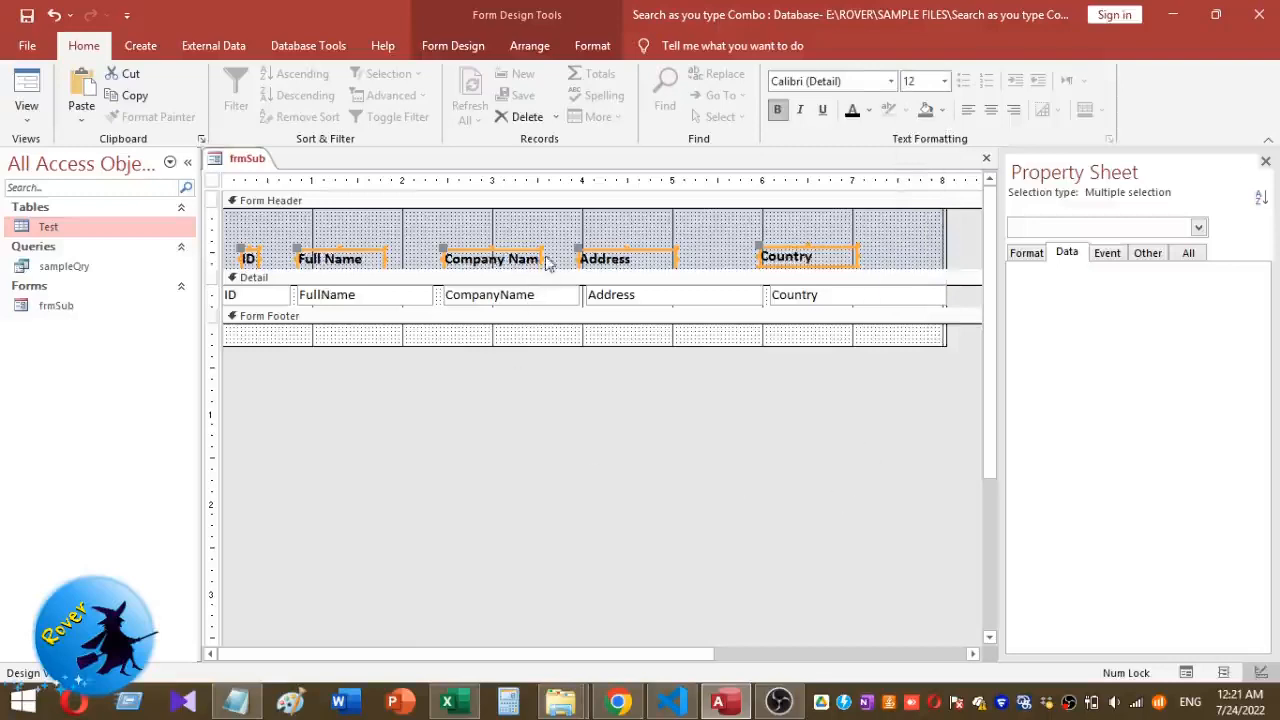
{"action": "left_click", "coordinate": [490, 258]}
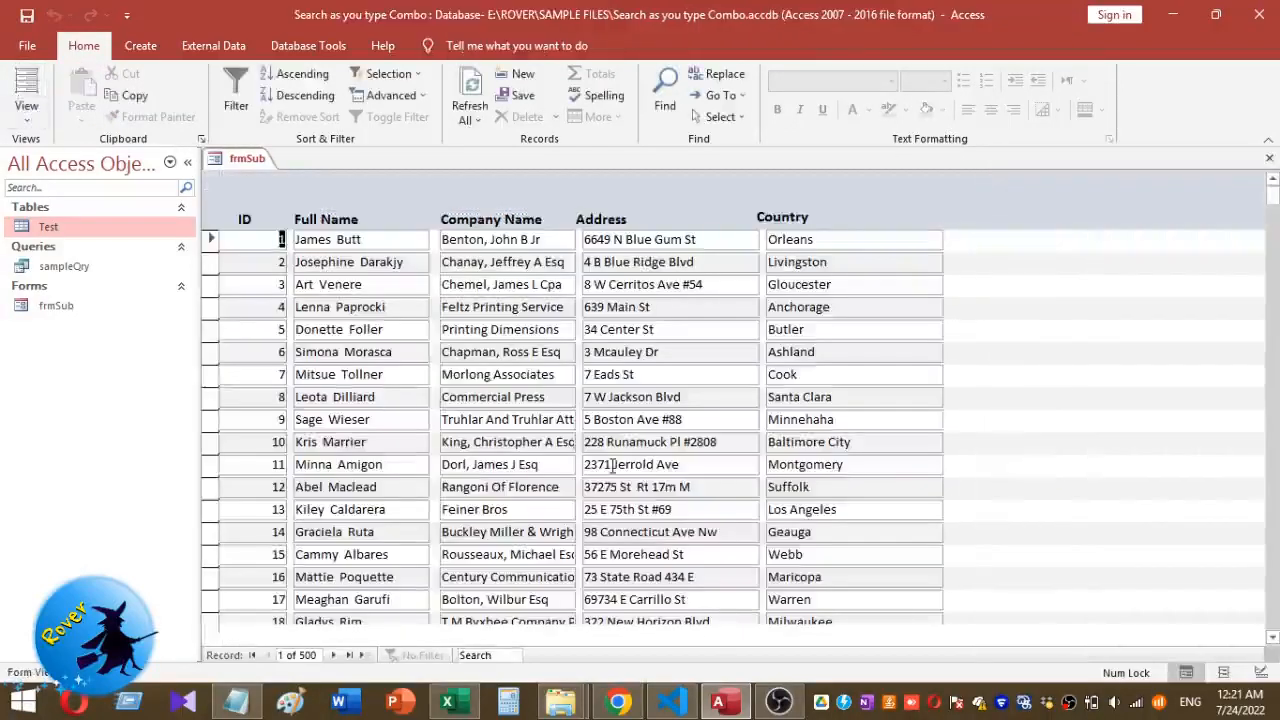
{"action": "scroll", "scroll_direction": "down", "scroll_amount": 3}
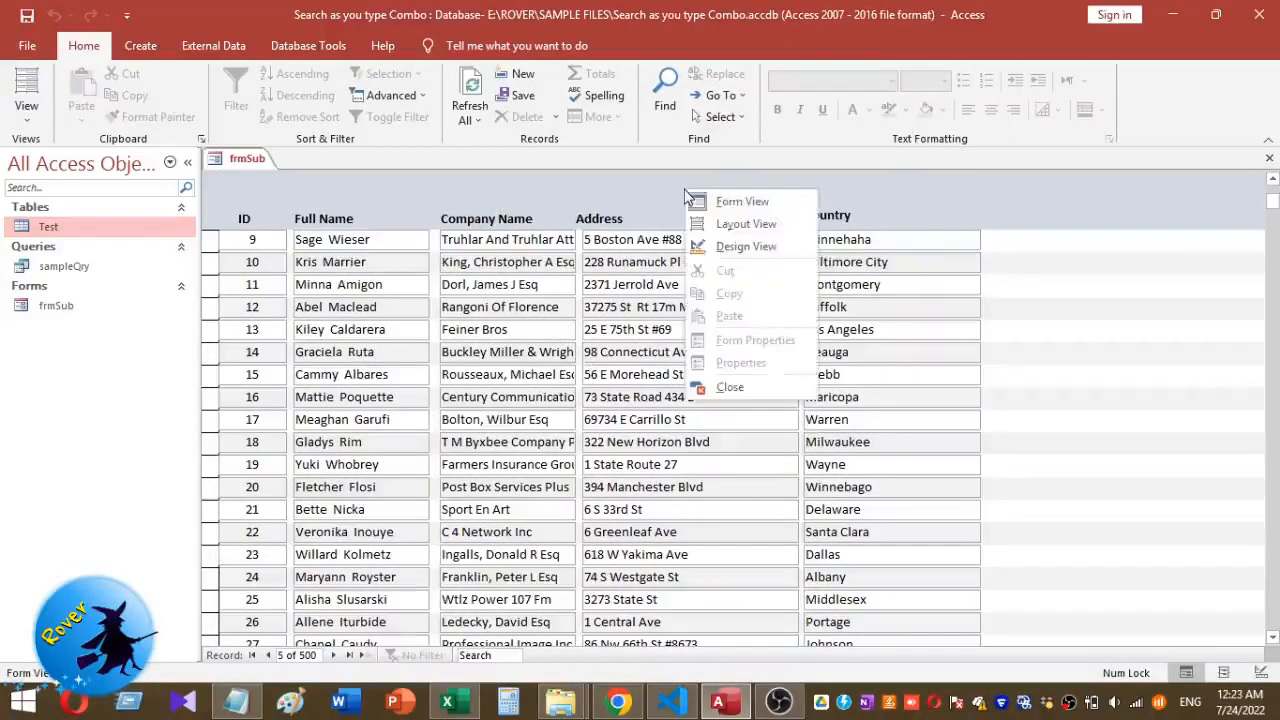
{"action": "left_click", "coordinate": [746, 246]}
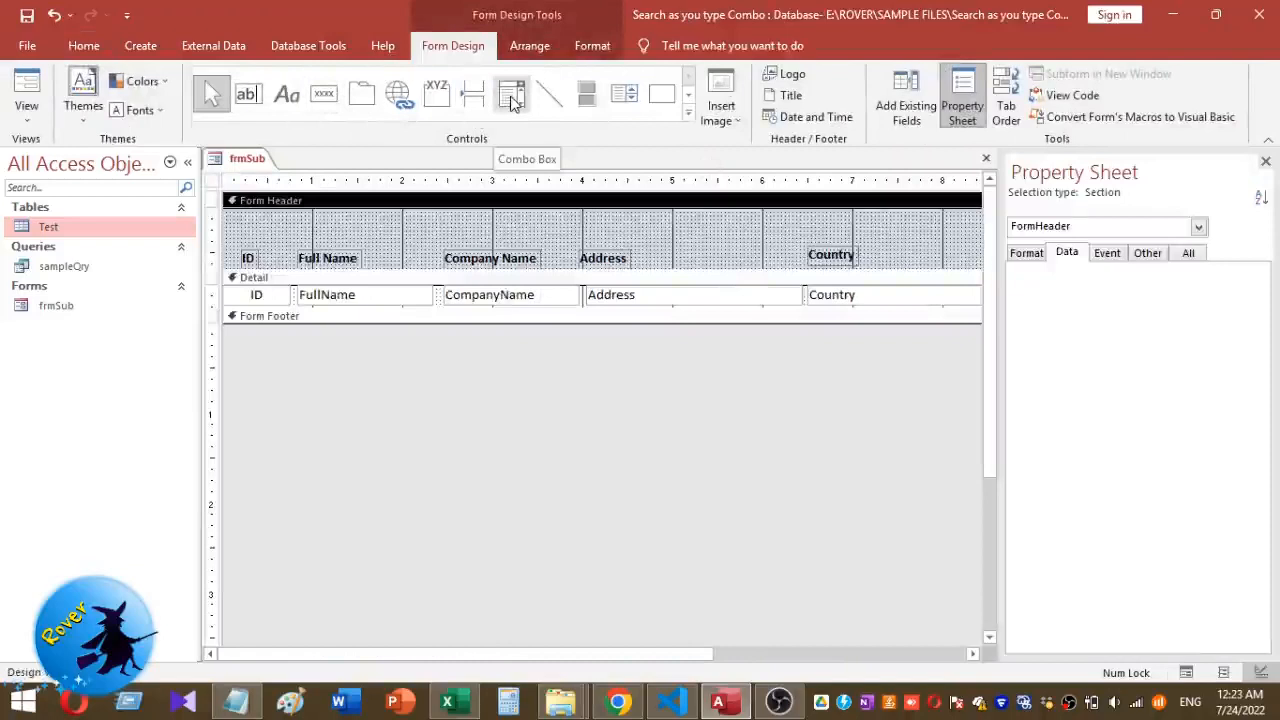
Draw a combo box in the form header taking its values from sampleQry.
{"action": "left_click", "coordinate": [511, 93]}
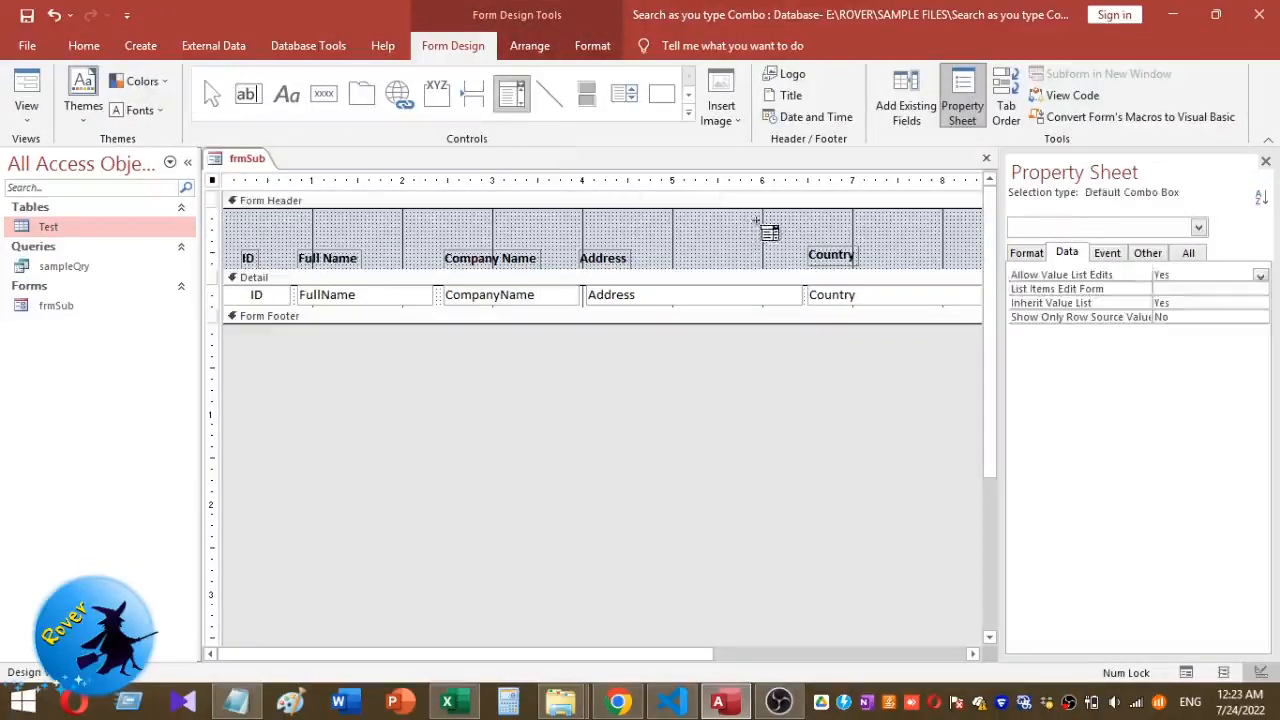
{"action": "left_click", "coordinate": [805, 230]}
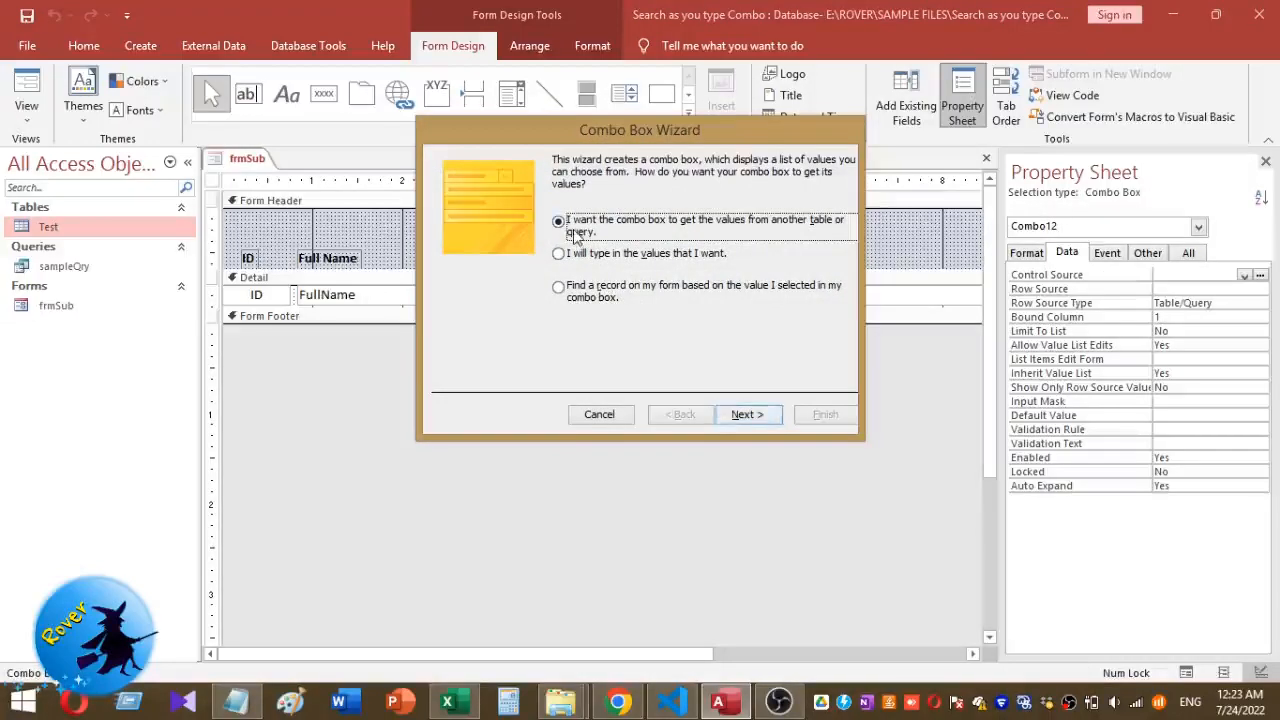
{"action": "left_click", "coordinate": [747, 414]}
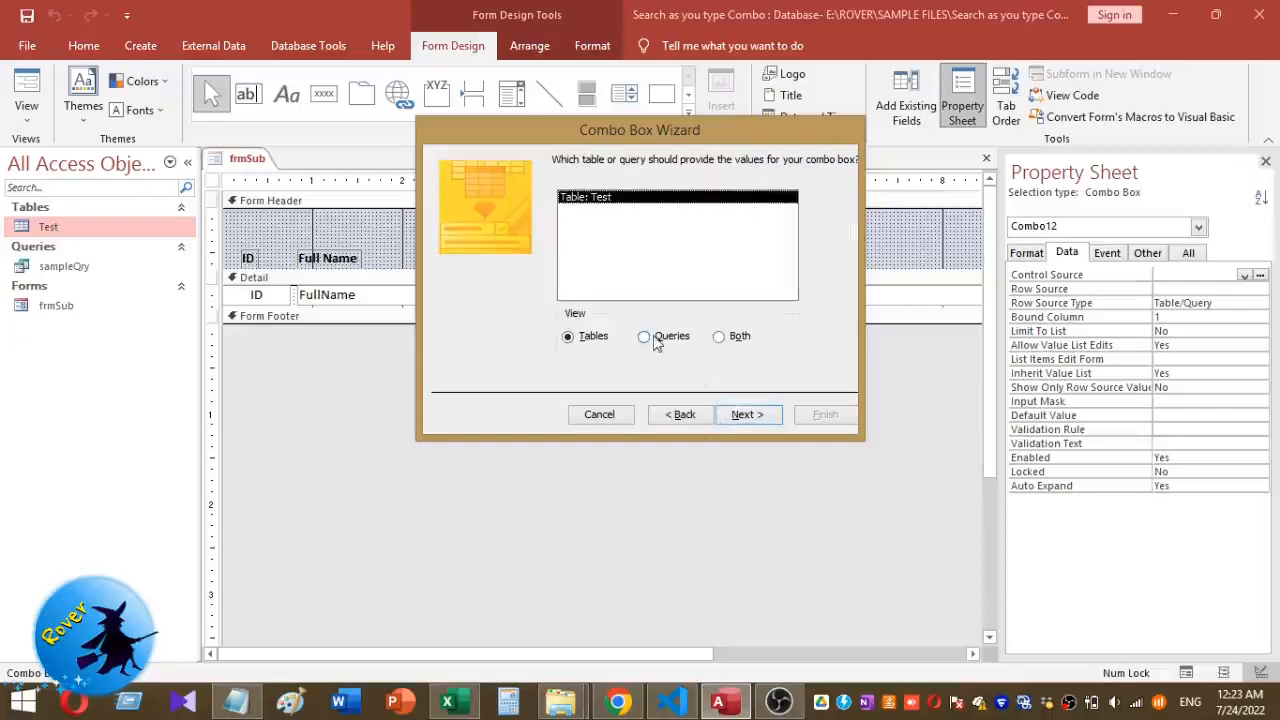
{"action": "left_click", "coordinate": [644, 336]}
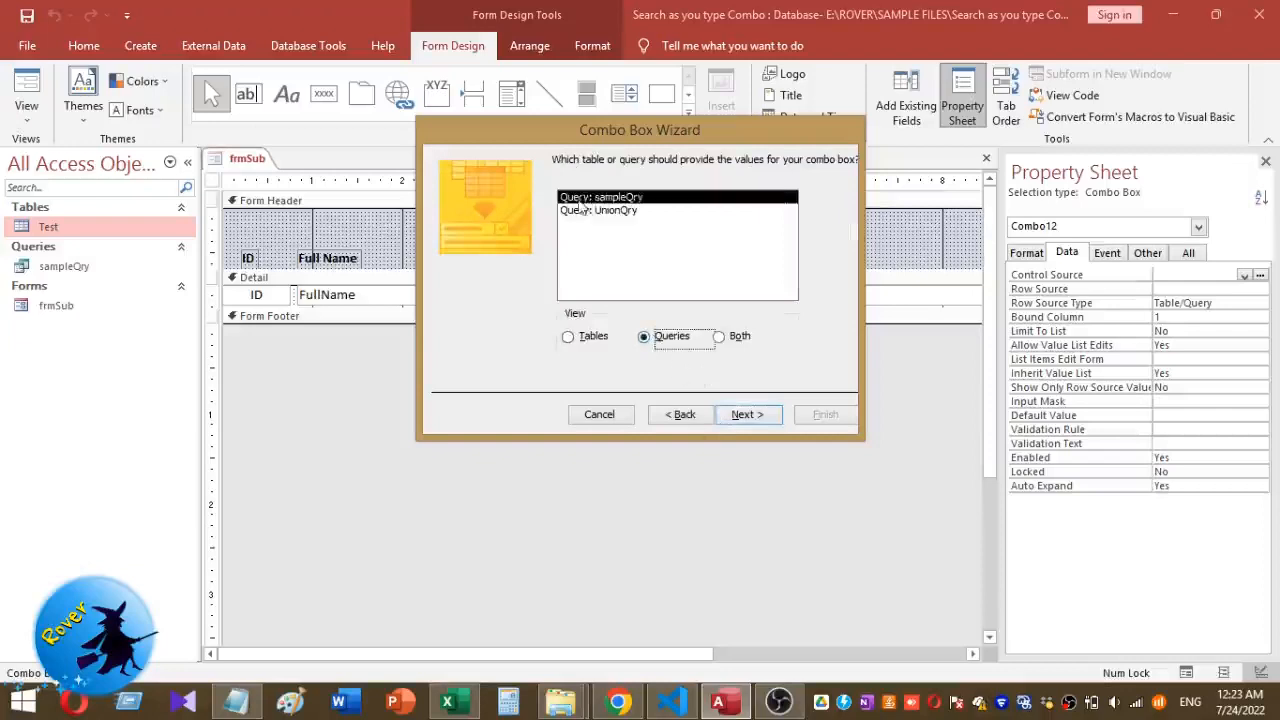
{"action": "mouse_move", "coordinate": [730, 467]}
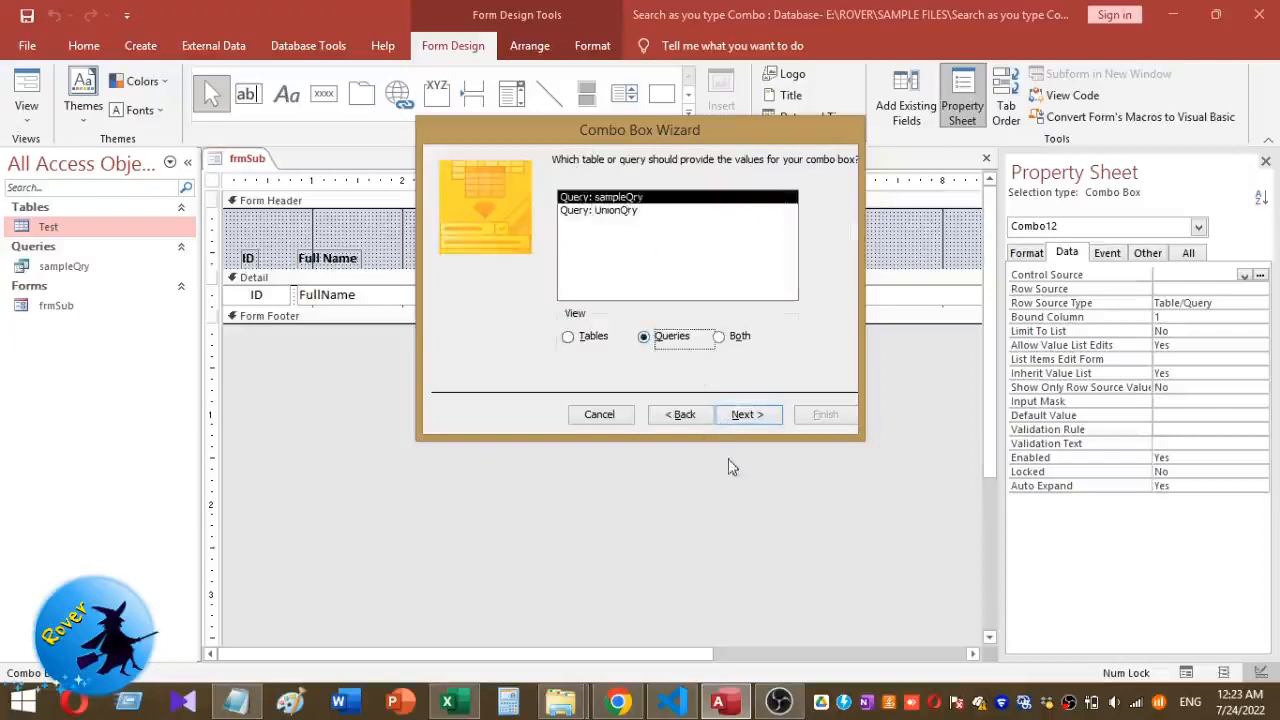
{"action": "left_click", "coordinate": [747, 414]}
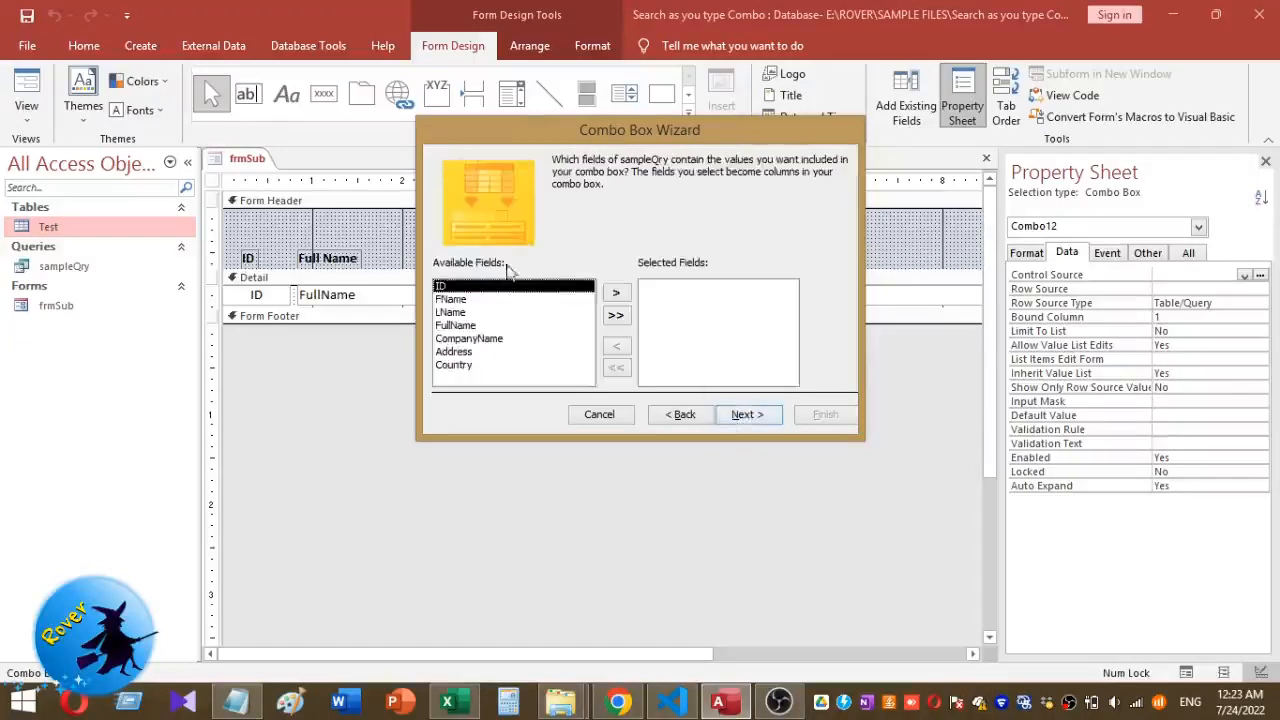
List the FullName field sorted by FullName and finish the combo box.
{"action": "left_click", "coordinate": [455, 325]}
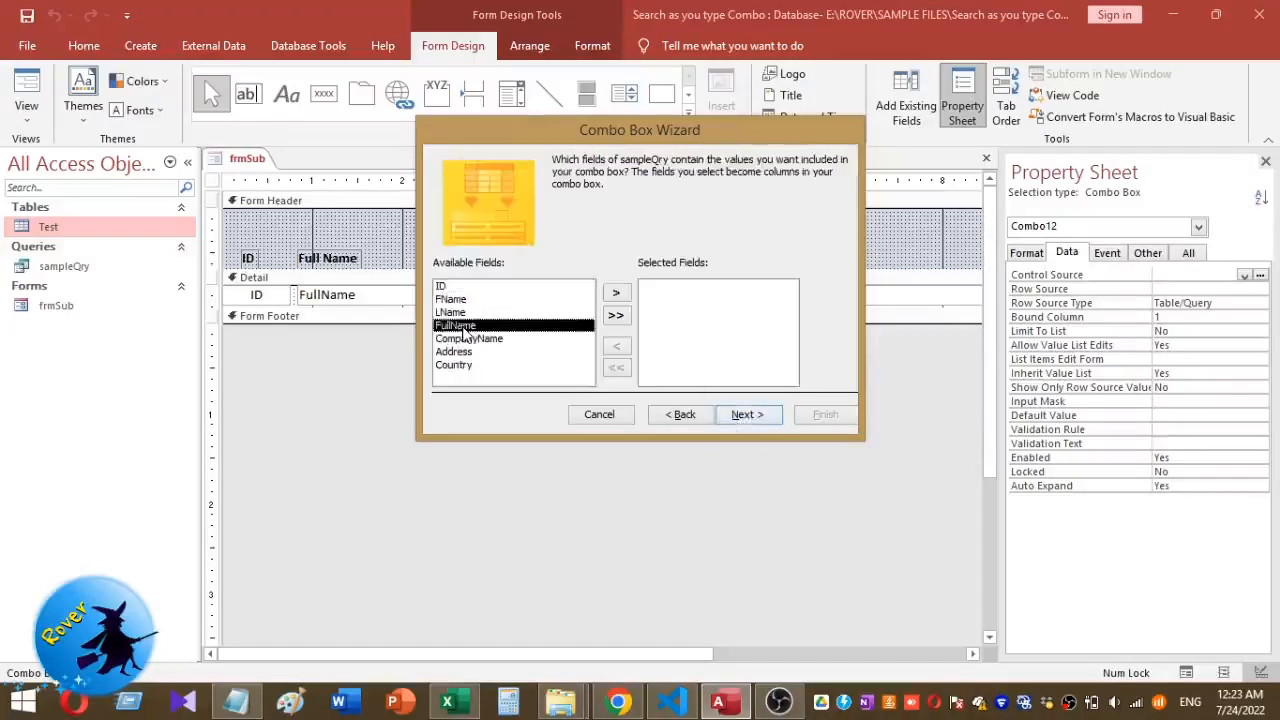
{"action": "left_click", "coordinate": [616, 292]}
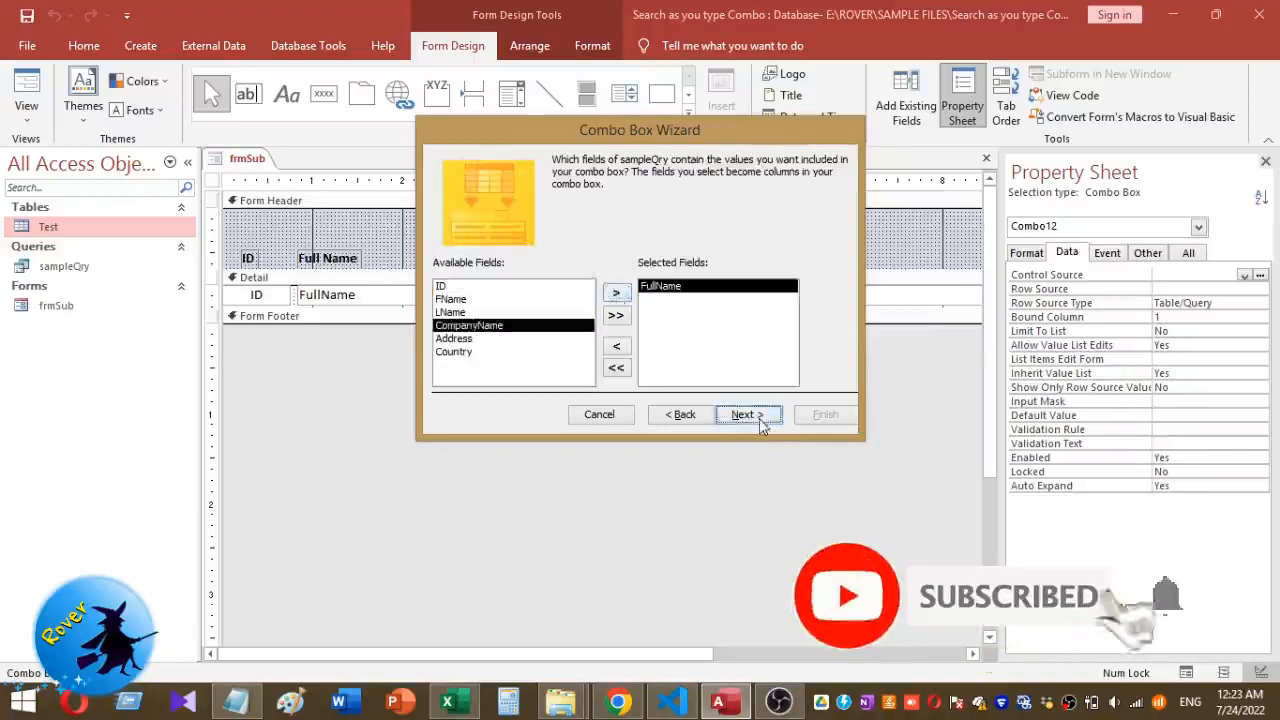
{"action": "left_click", "coordinate": [743, 414]}
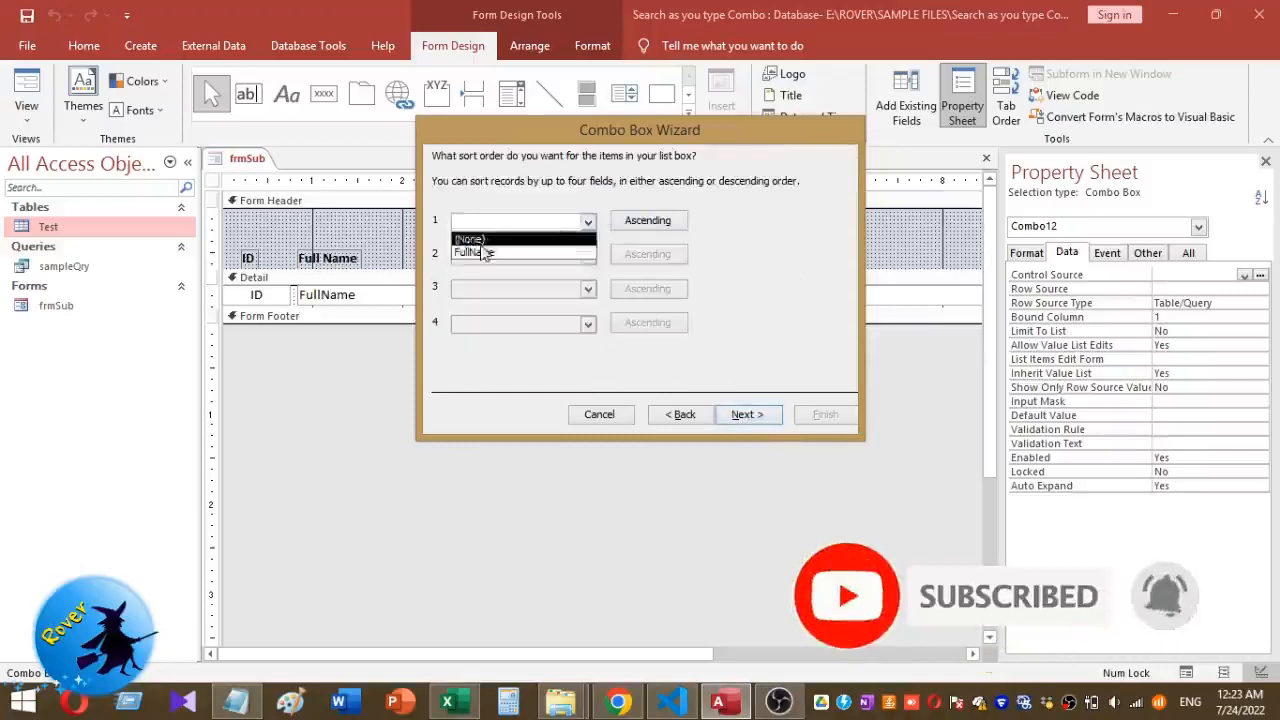
{"action": "left_click", "coordinate": [747, 414]}
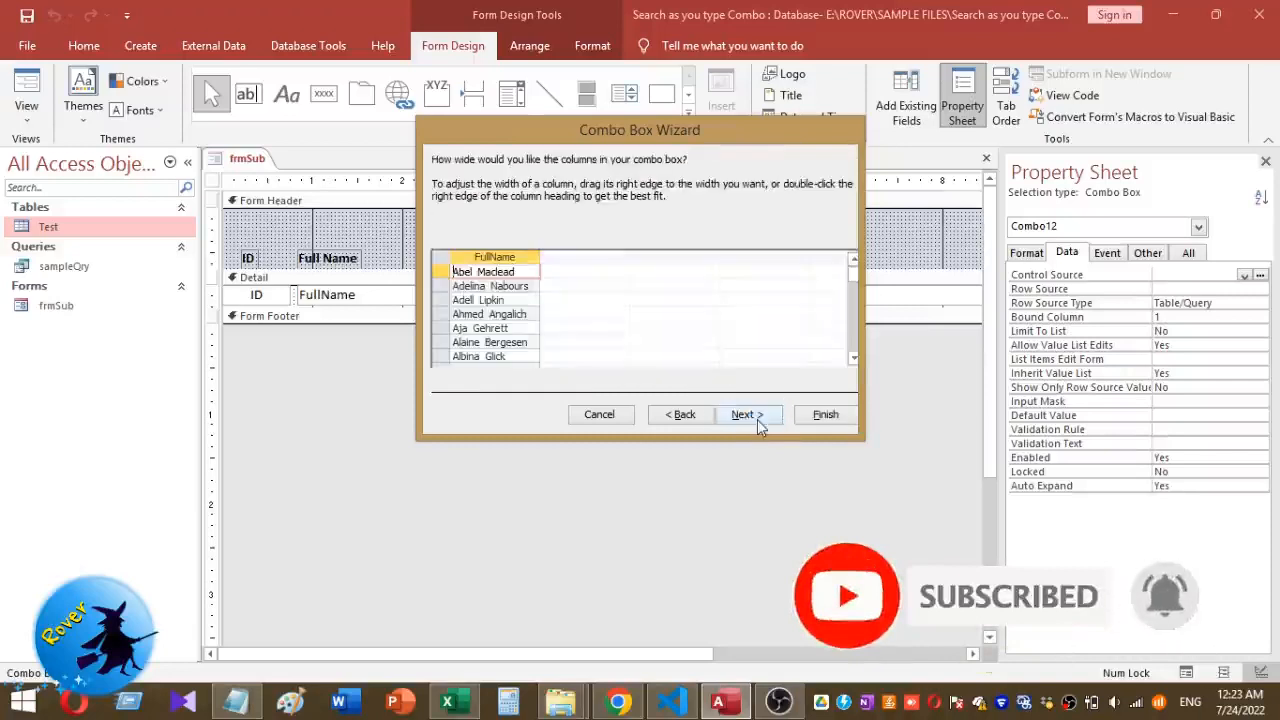
{"action": "left_click", "coordinate": [748, 414]}
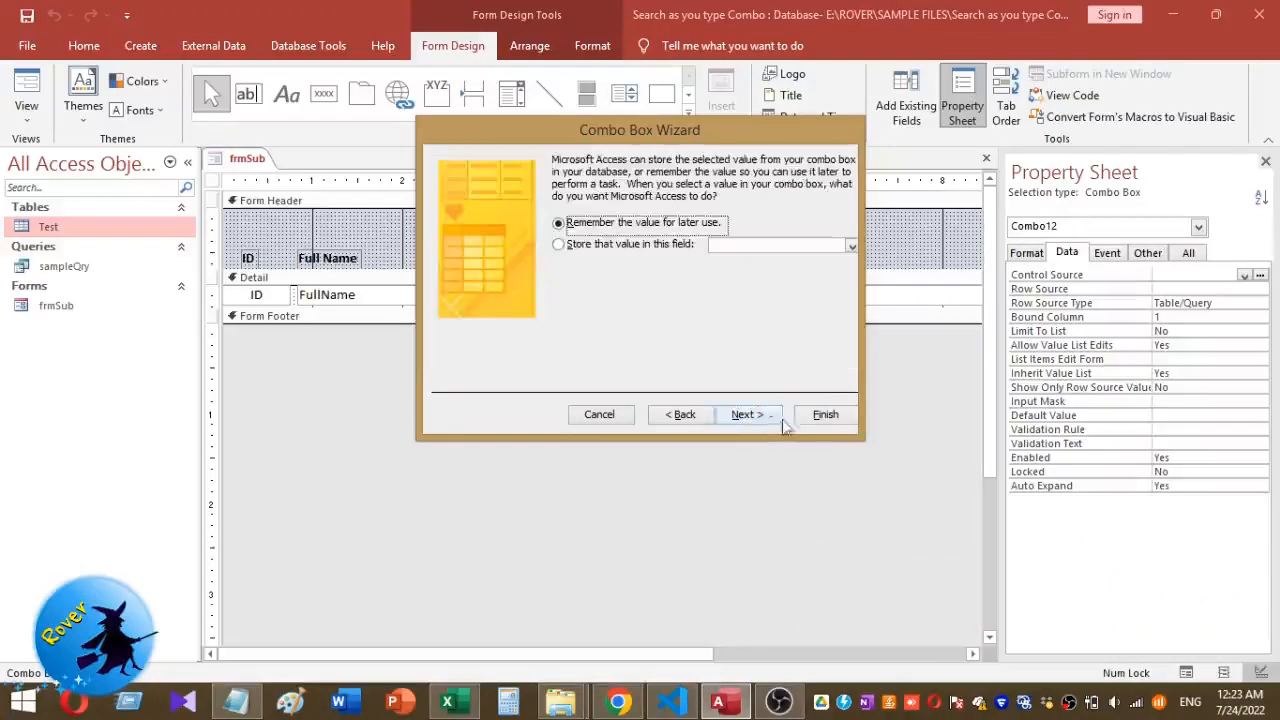
{"action": "left_click", "coordinate": [748, 414]}
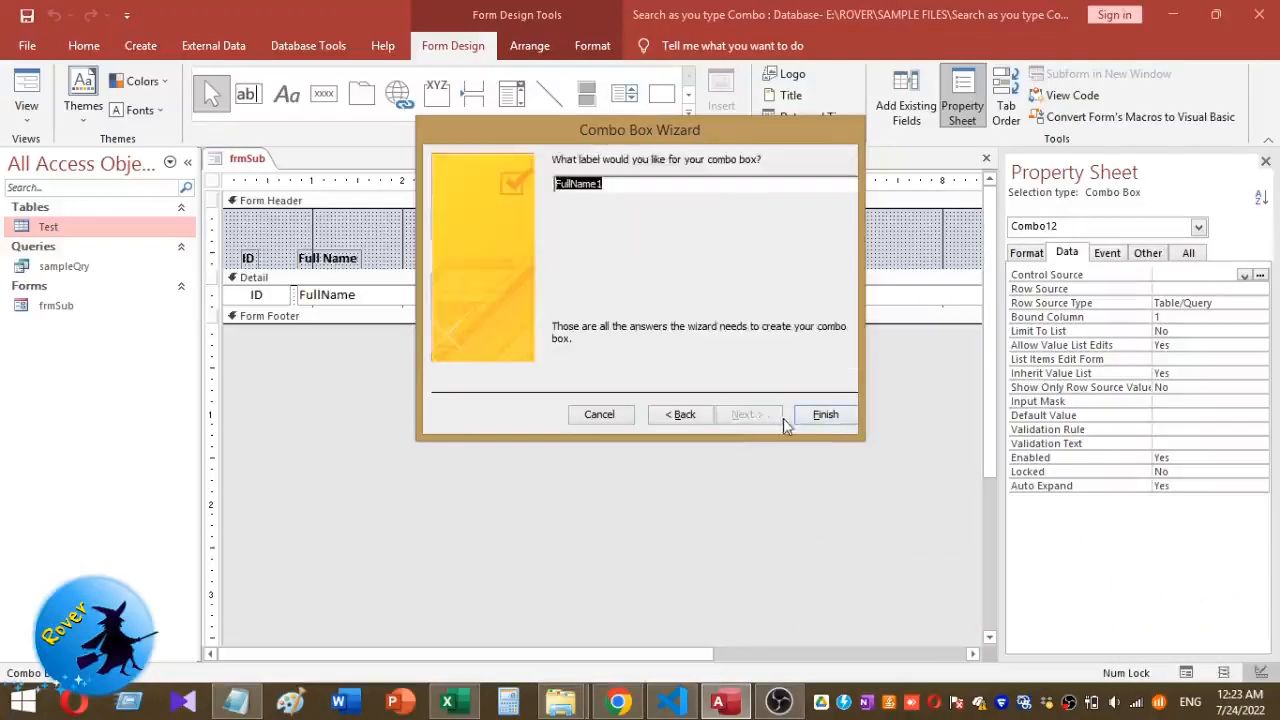
{"action": "left_click", "coordinate": [825, 414]}
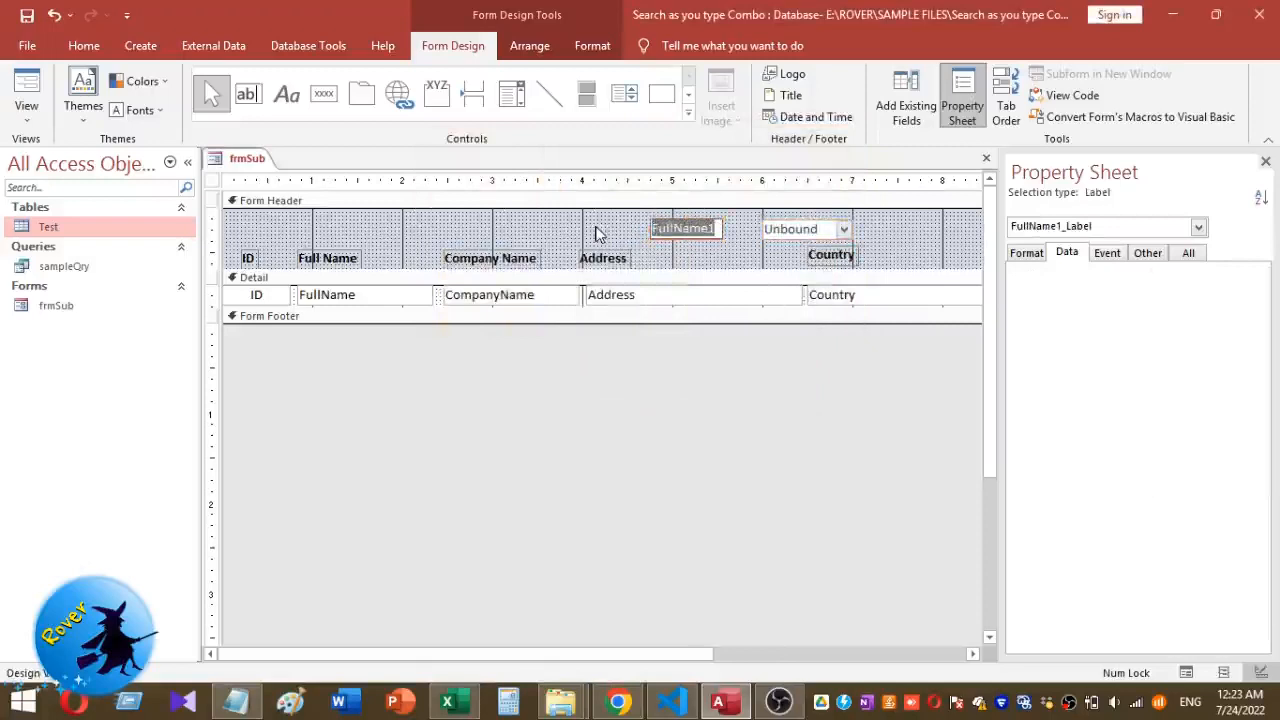
Caption the combo's label 'Search Record' and name the combo box cboSearch.
{"action": "type", "text": "Search"}
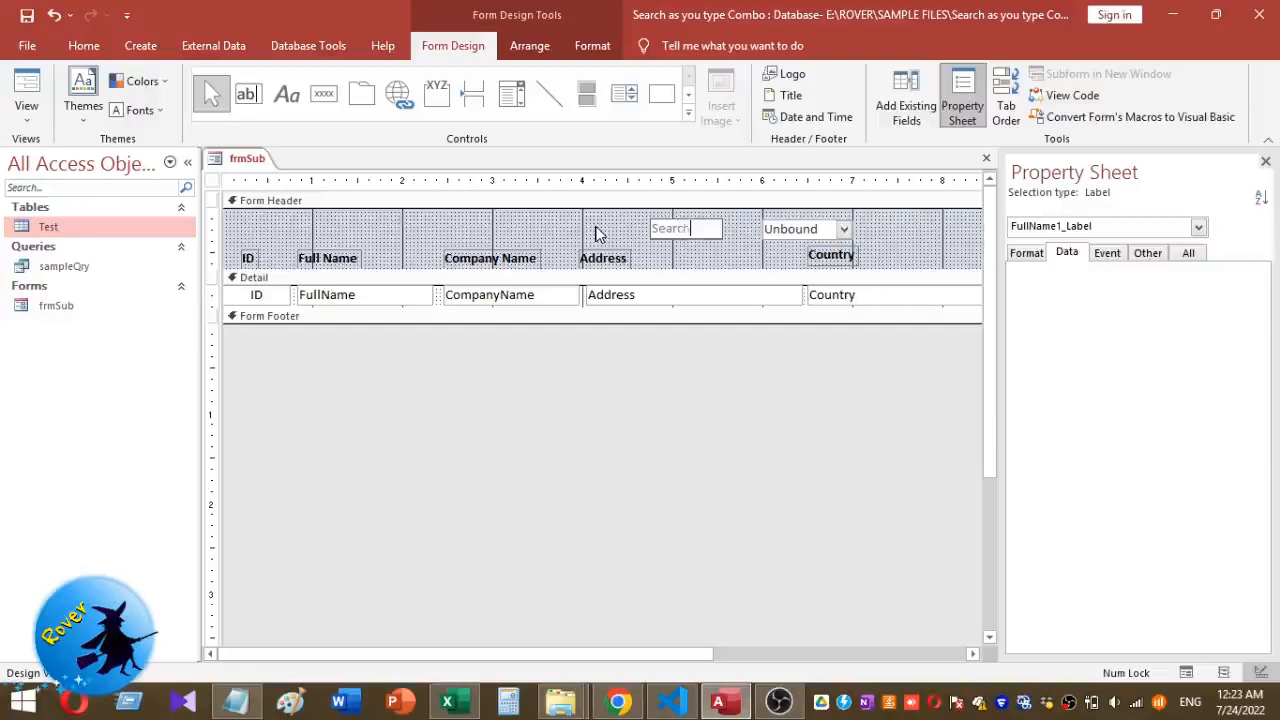
{"action": "left_click", "coordinate": [805, 228]}
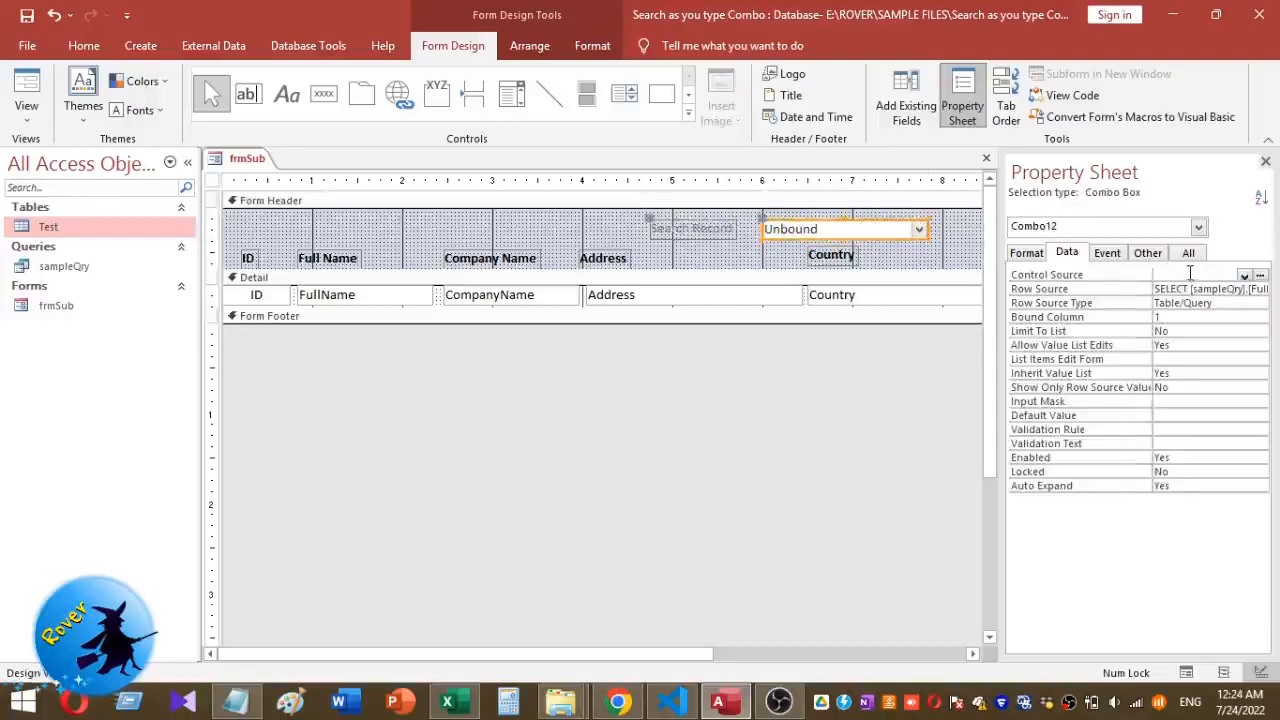
{"action": "left_click", "coordinate": [1188, 252]}
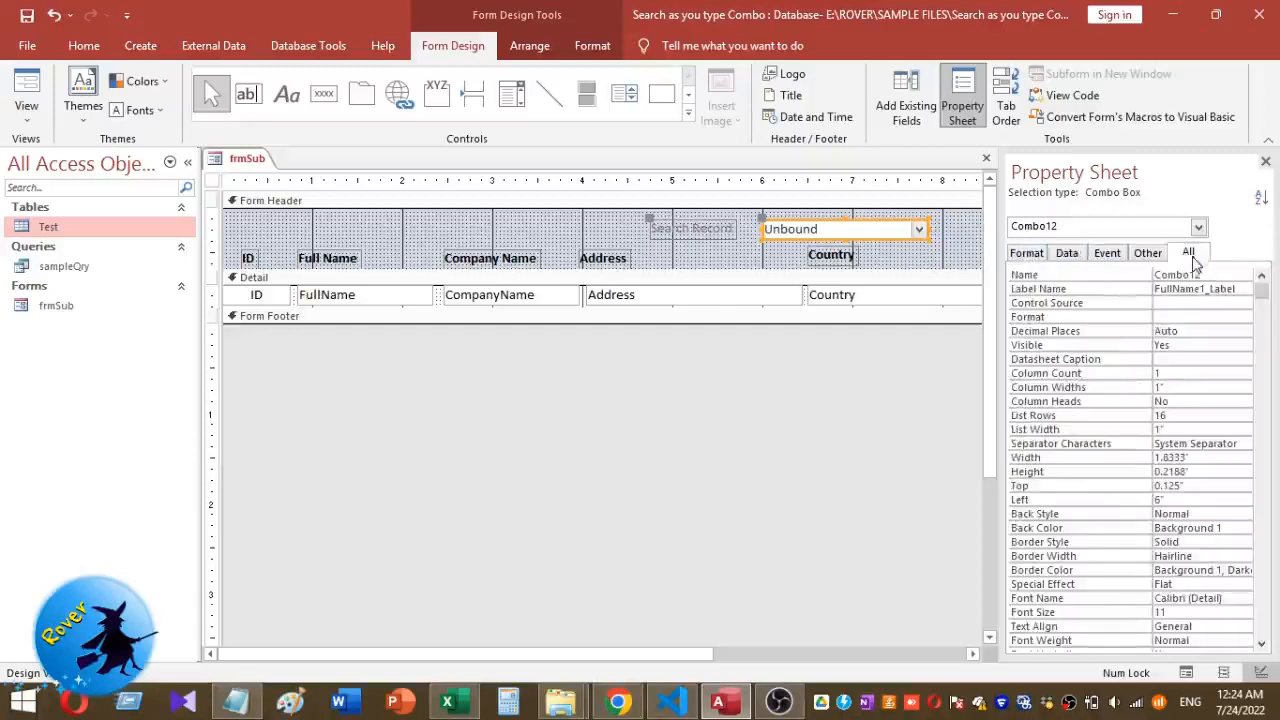
{"action": "left_click", "coordinate": [1195, 288]}
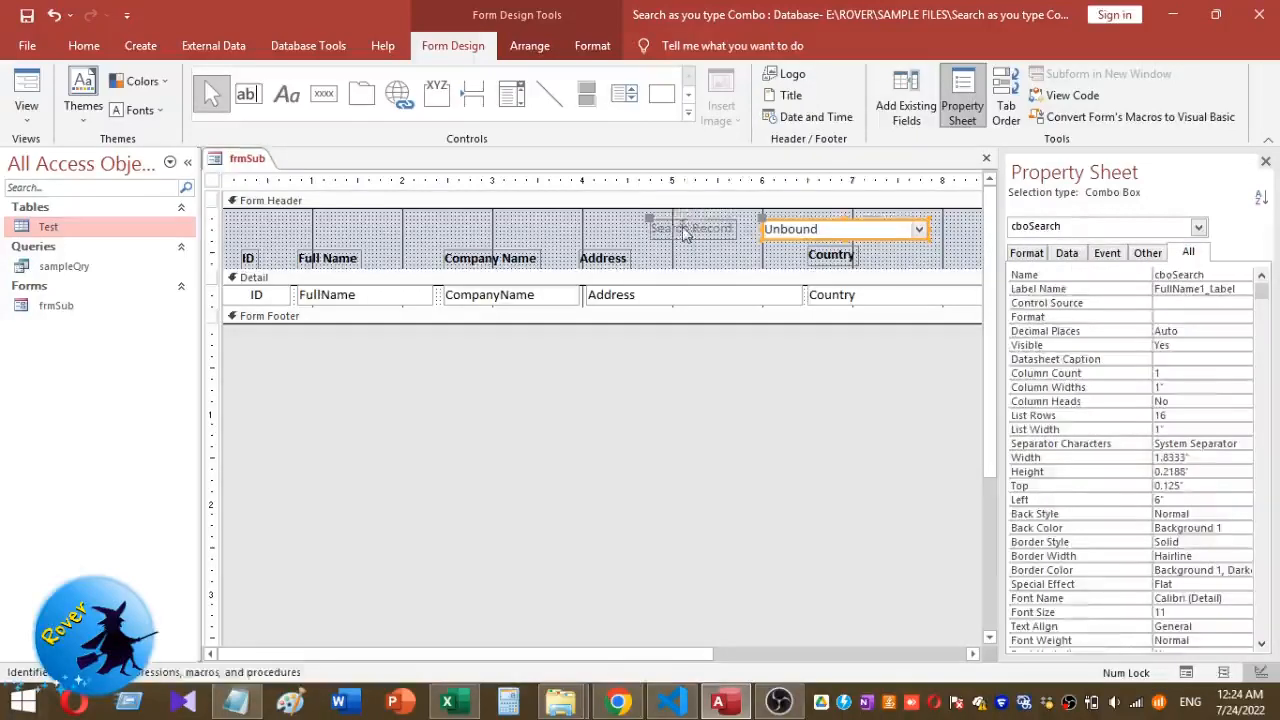
Color the Search Record label text red.
{"action": "left_click", "coordinate": [693, 228]}
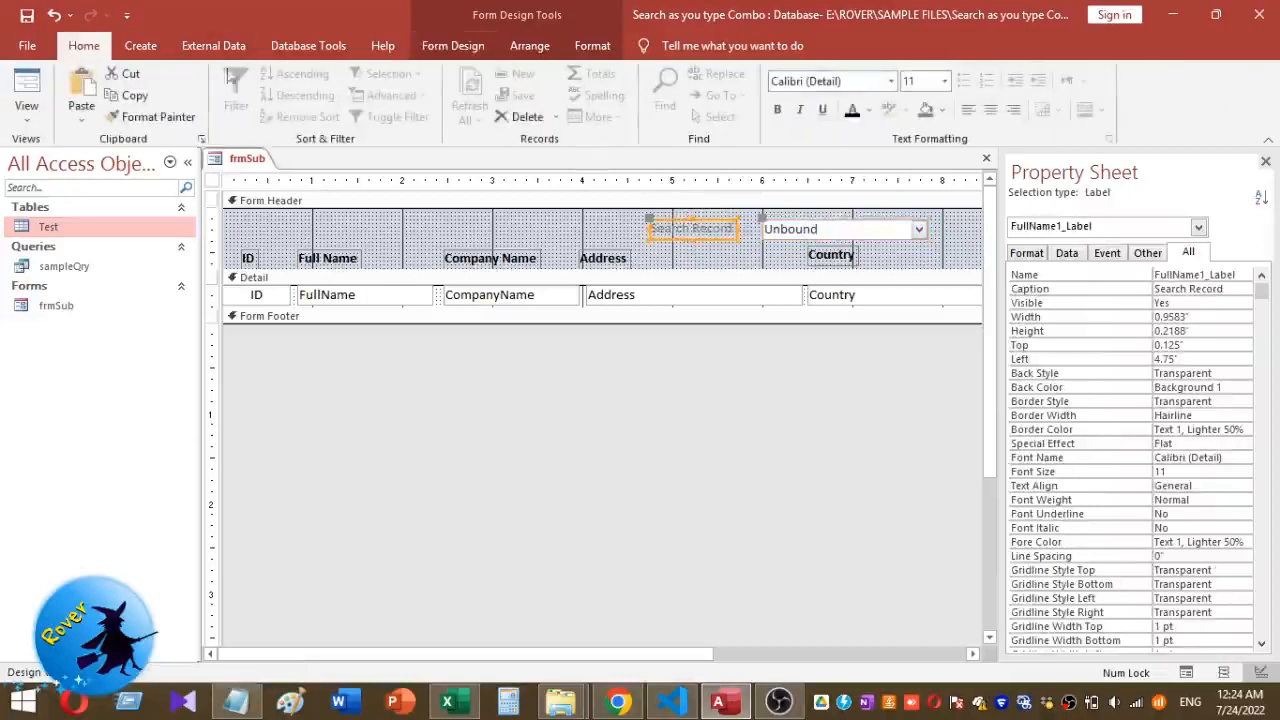
{"action": "left_click", "coordinate": [866, 110]}
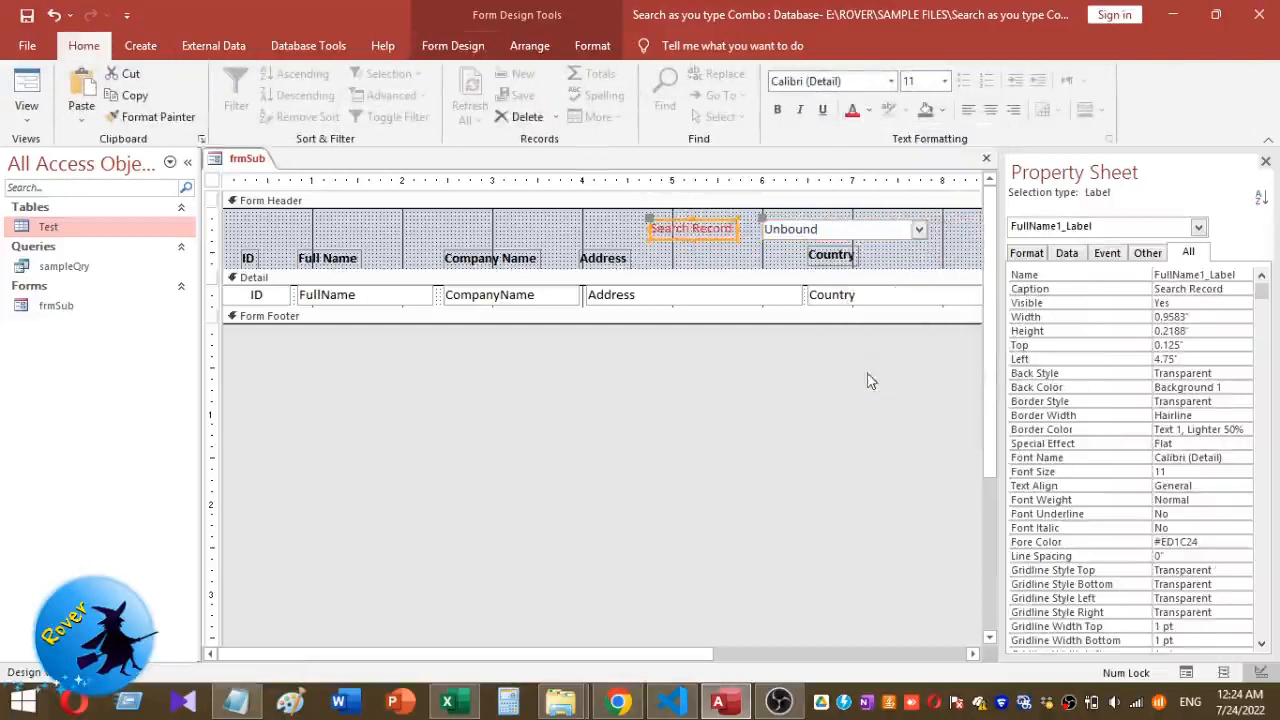
{"action": "left_click", "coordinate": [777, 109]}
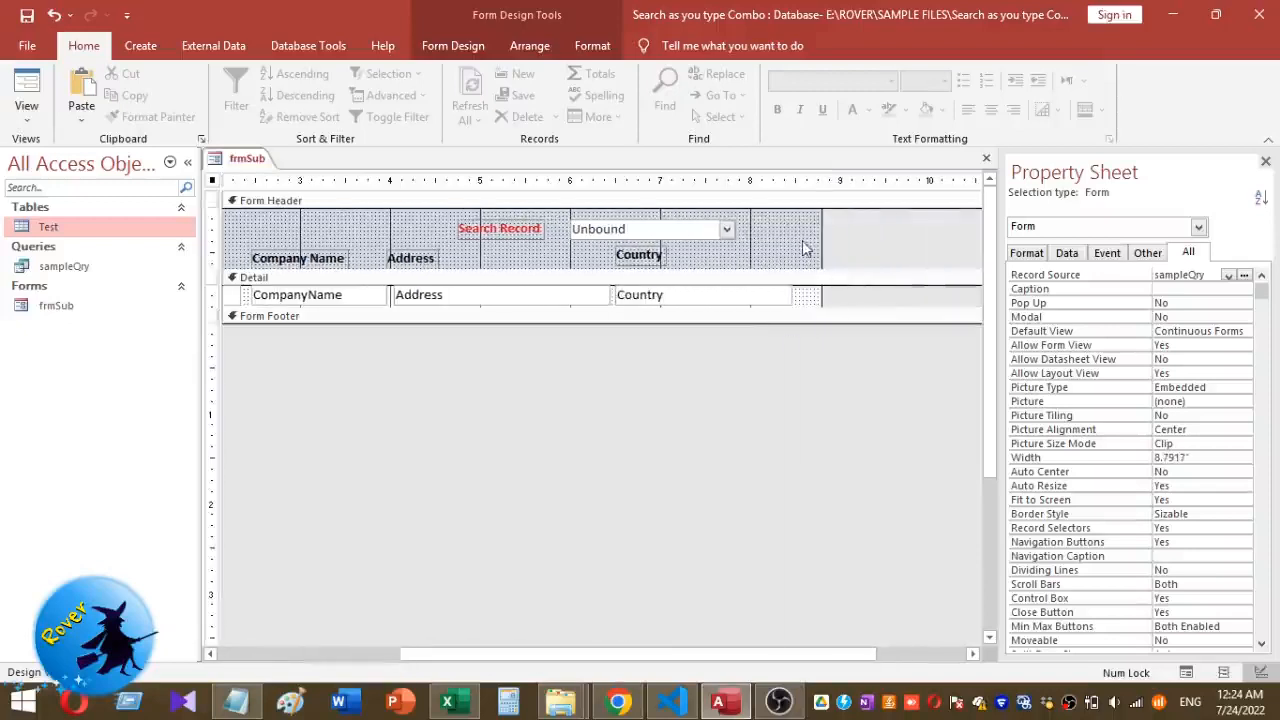
Add a Reset command button in the header without the wizard, naming it with a cmd prefix.
{"action": "left_click", "coordinate": [140, 45]}
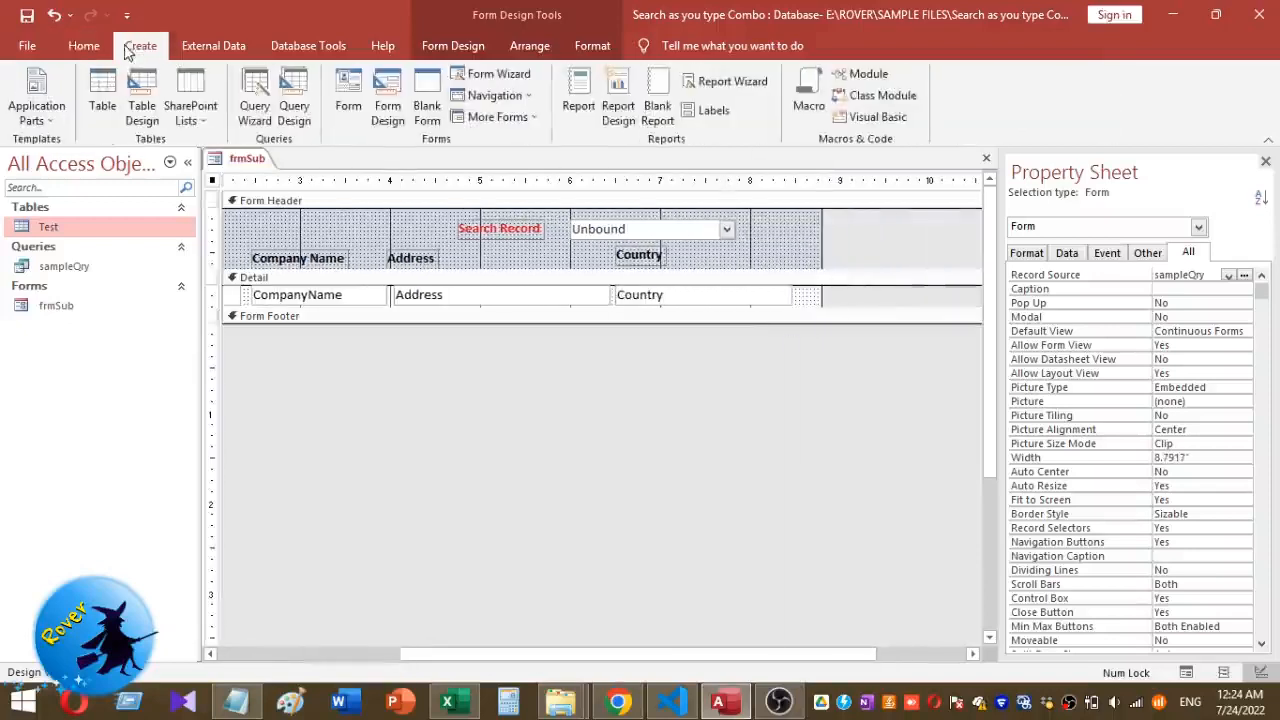
{"action": "left_click", "coordinate": [453, 45]}
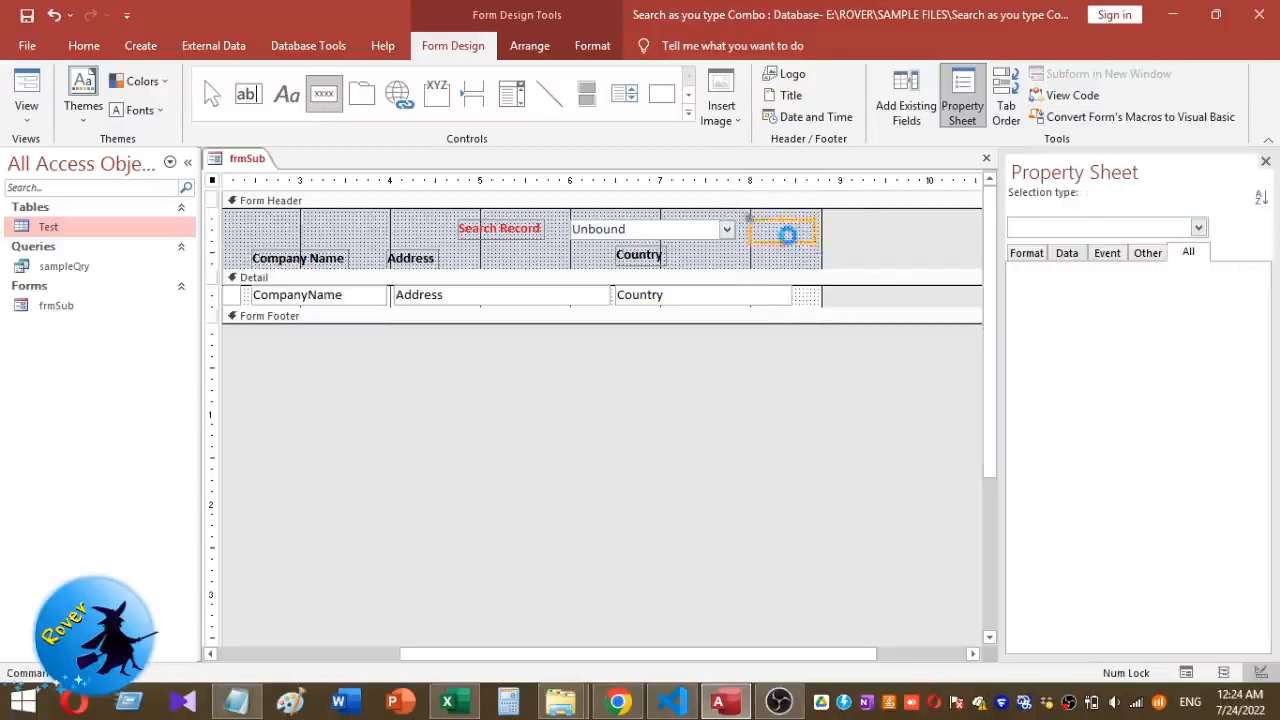
{"action": "left_click", "coordinate": [785, 232]}
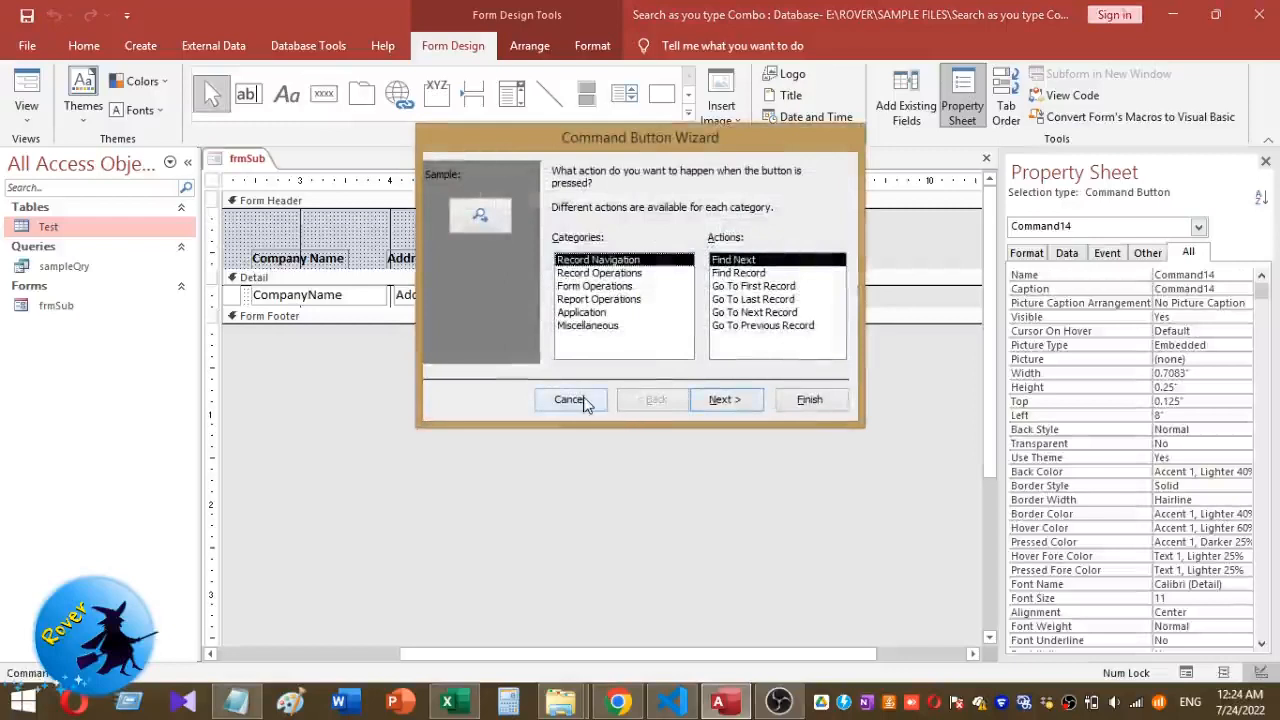
{"action": "left_click", "coordinate": [569, 399]}
{"action": "type", "text": "Reset"}
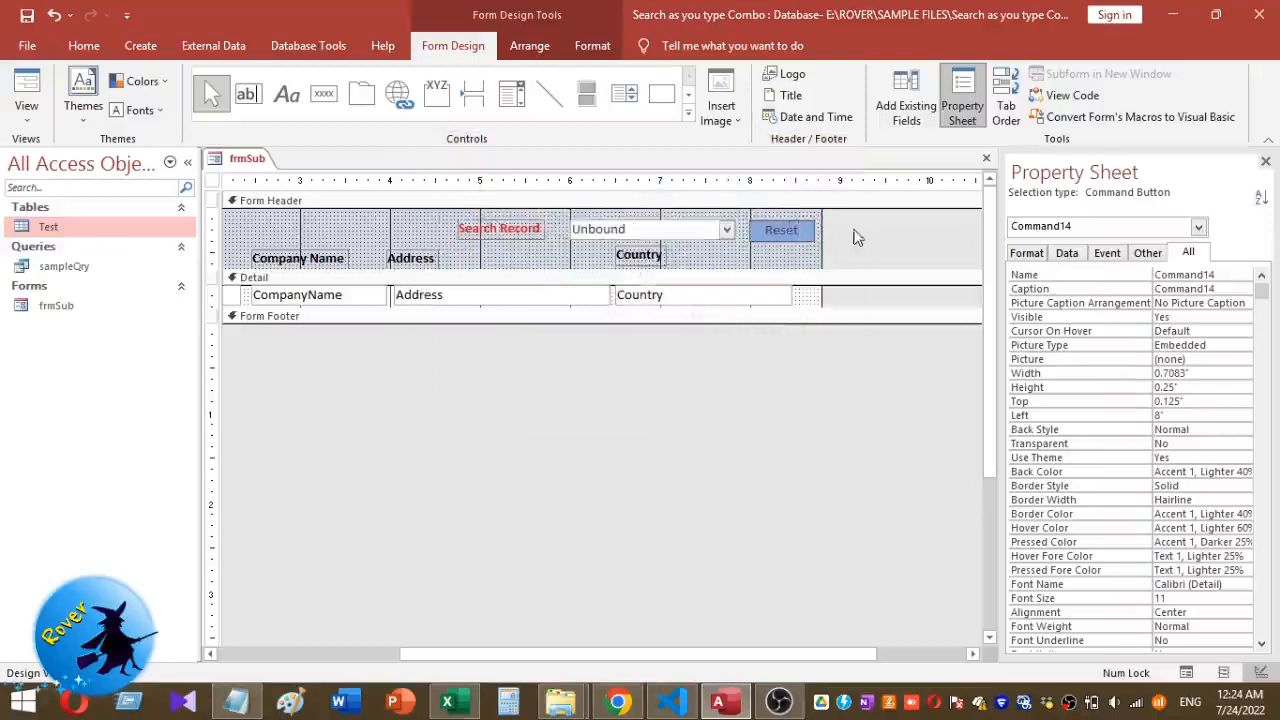
{"action": "left_click", "coordinate": [780, 230]}
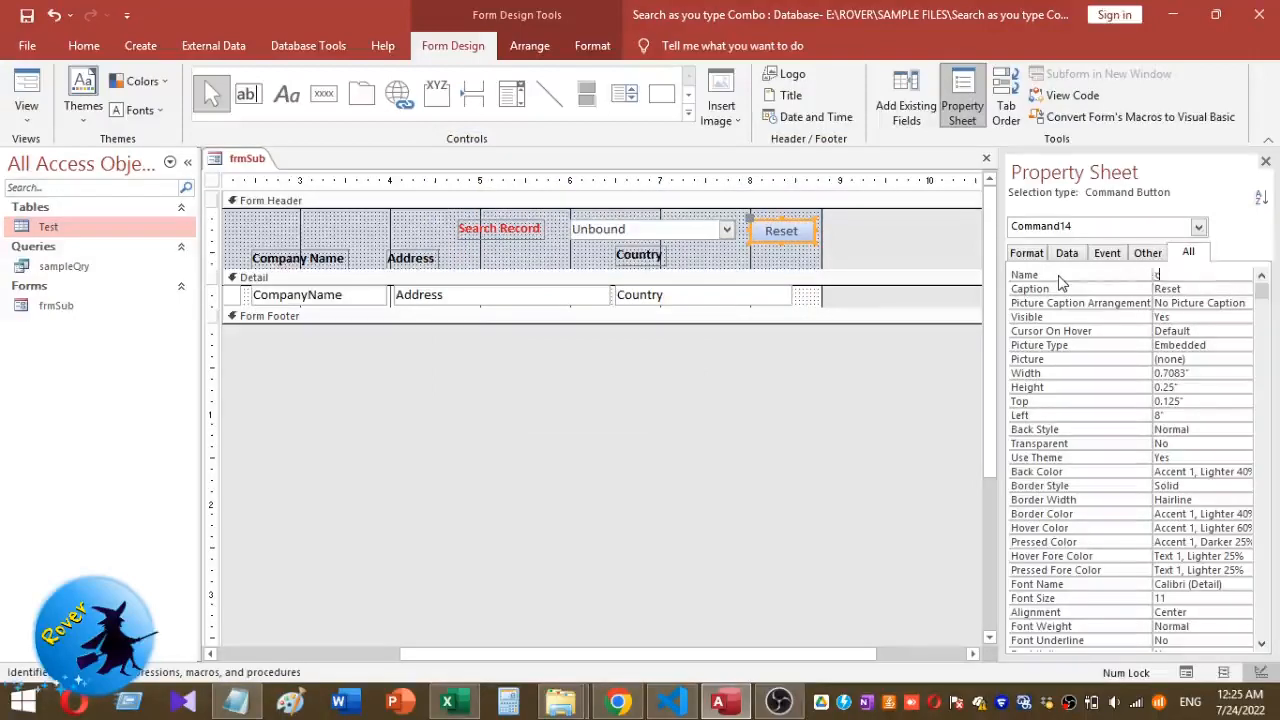
{"action": "type", "text": "cmd"}
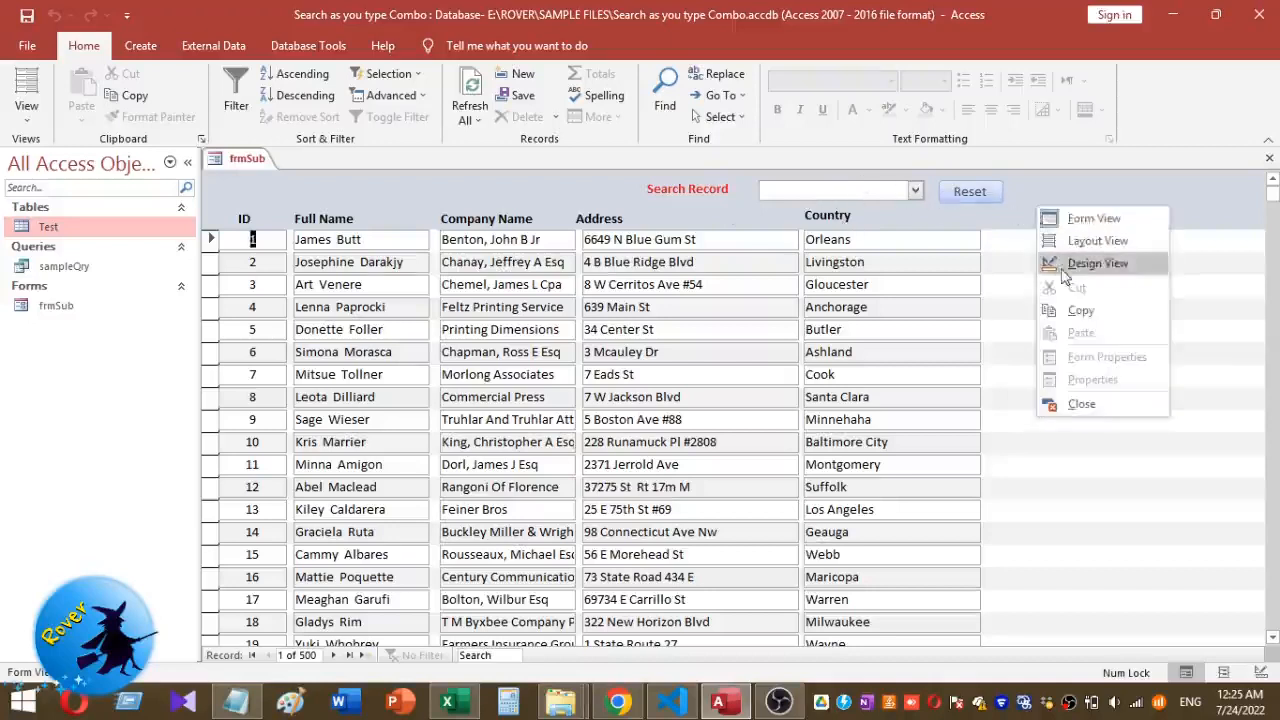
Return to Design View and build a VBA event procedure for cboSearch.
{"action": "left_click", "coordinate": [1097, 263]}
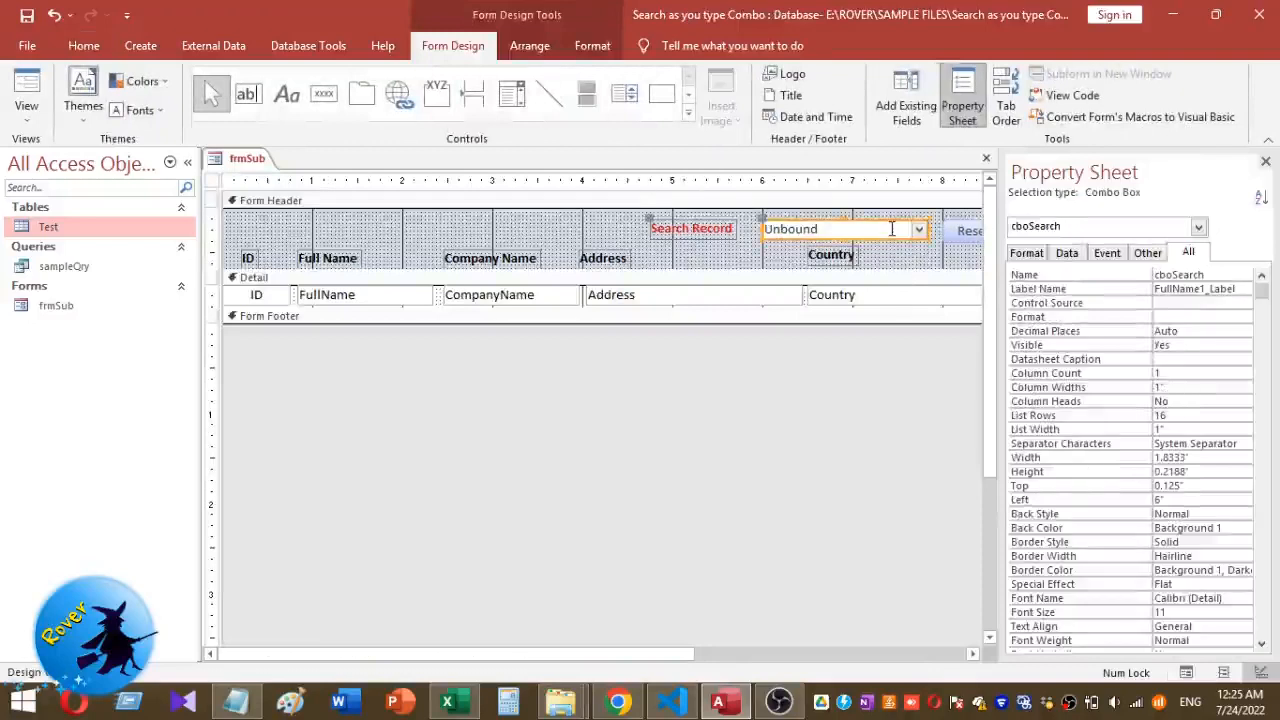
{"action": "right_click", "coordinate": [845, 228]}
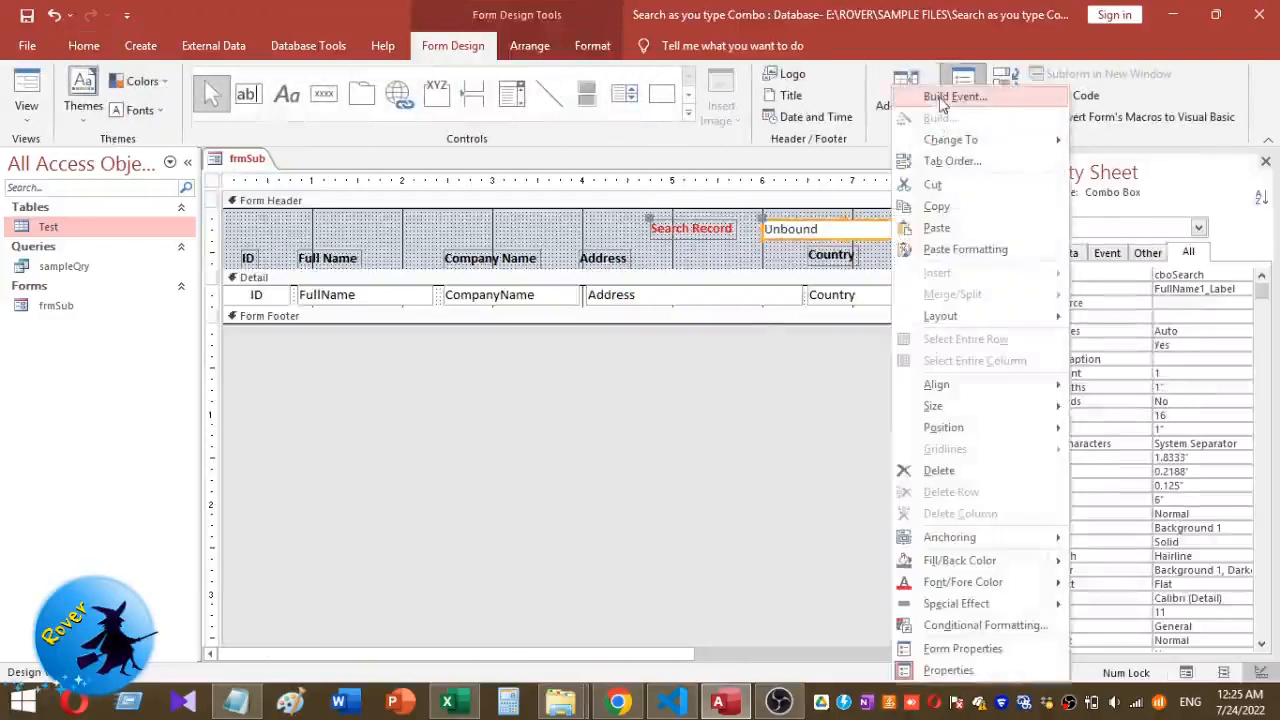
{"action": "left_click", "coordinate": [954, 96]}
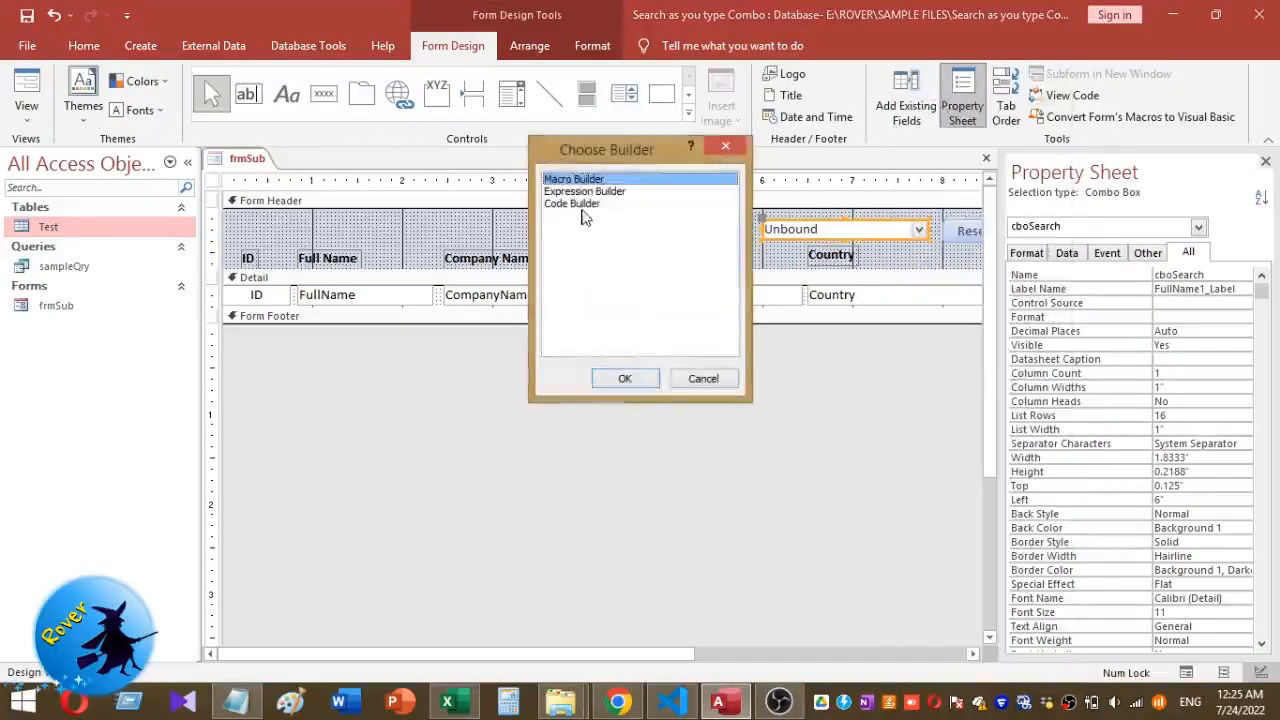
{"action": "left_click", "coordinate": [625, 378]}
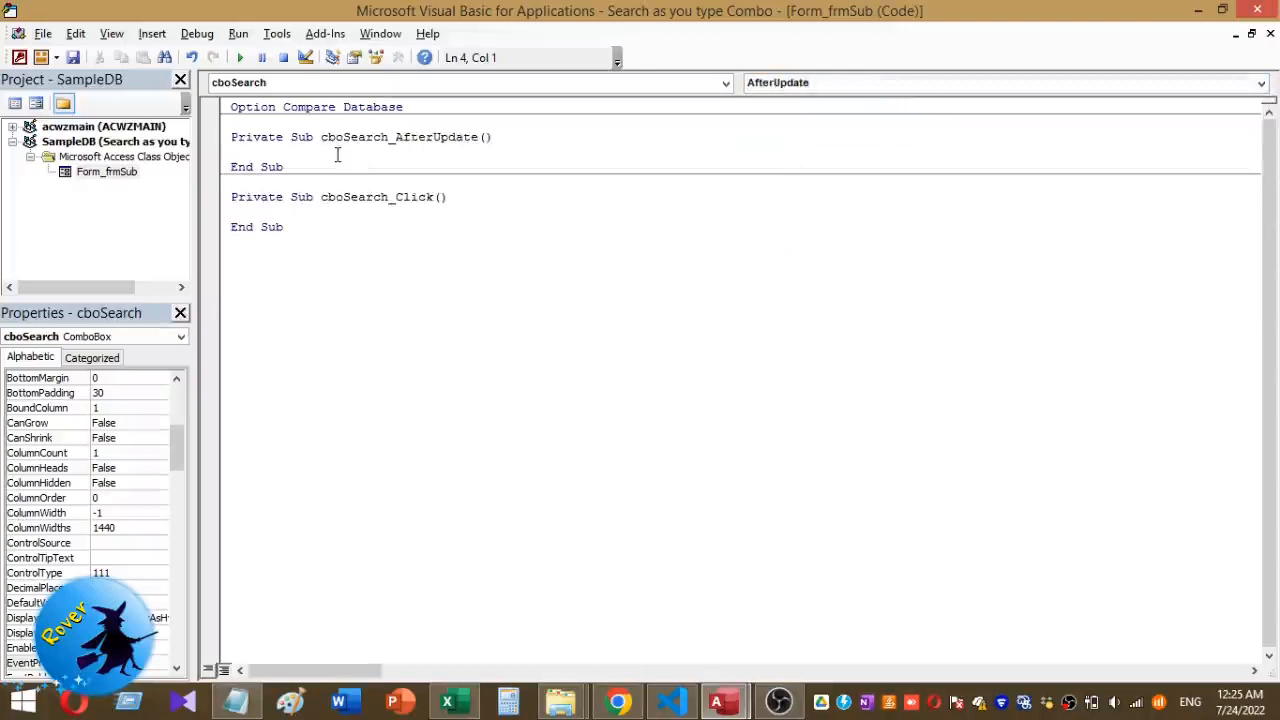
Write Me.Filter = "[Full Name]=" & Chr(34) & Me.cboSearch & Chr(34) in AfterUpdate.
{"action": "type", "text": "Me"}
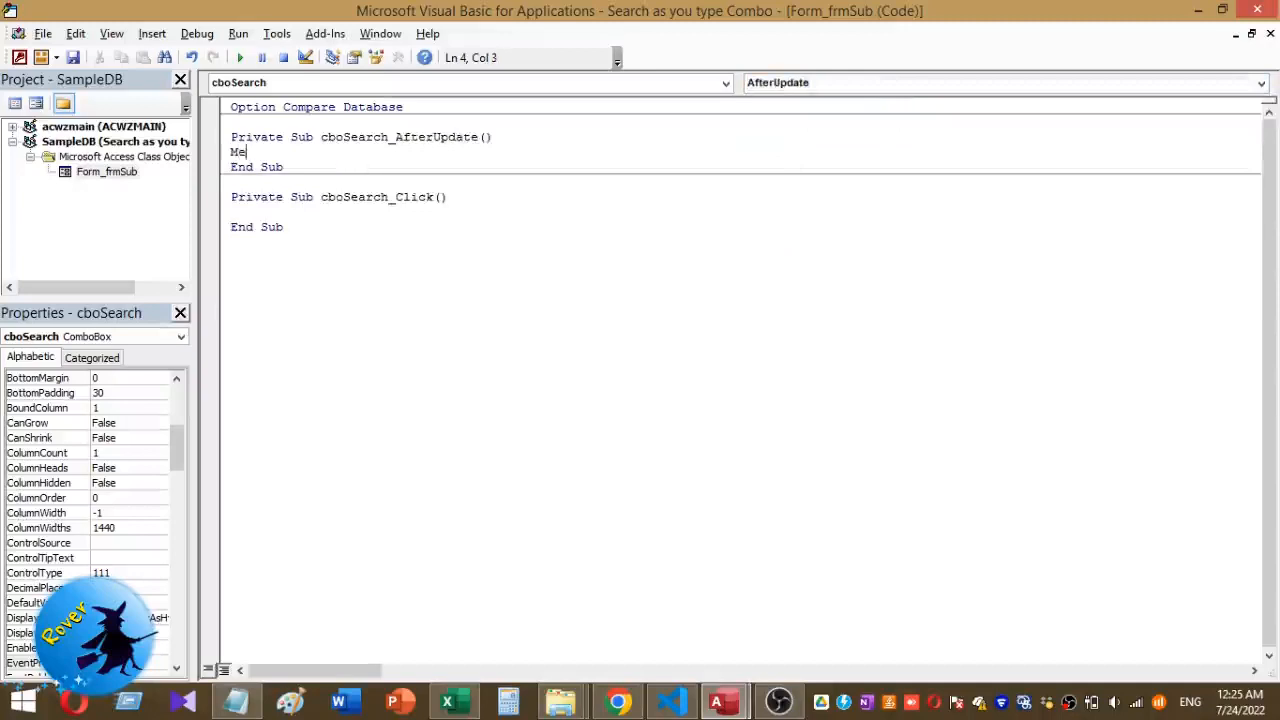
{"action": "type", "text": "."}
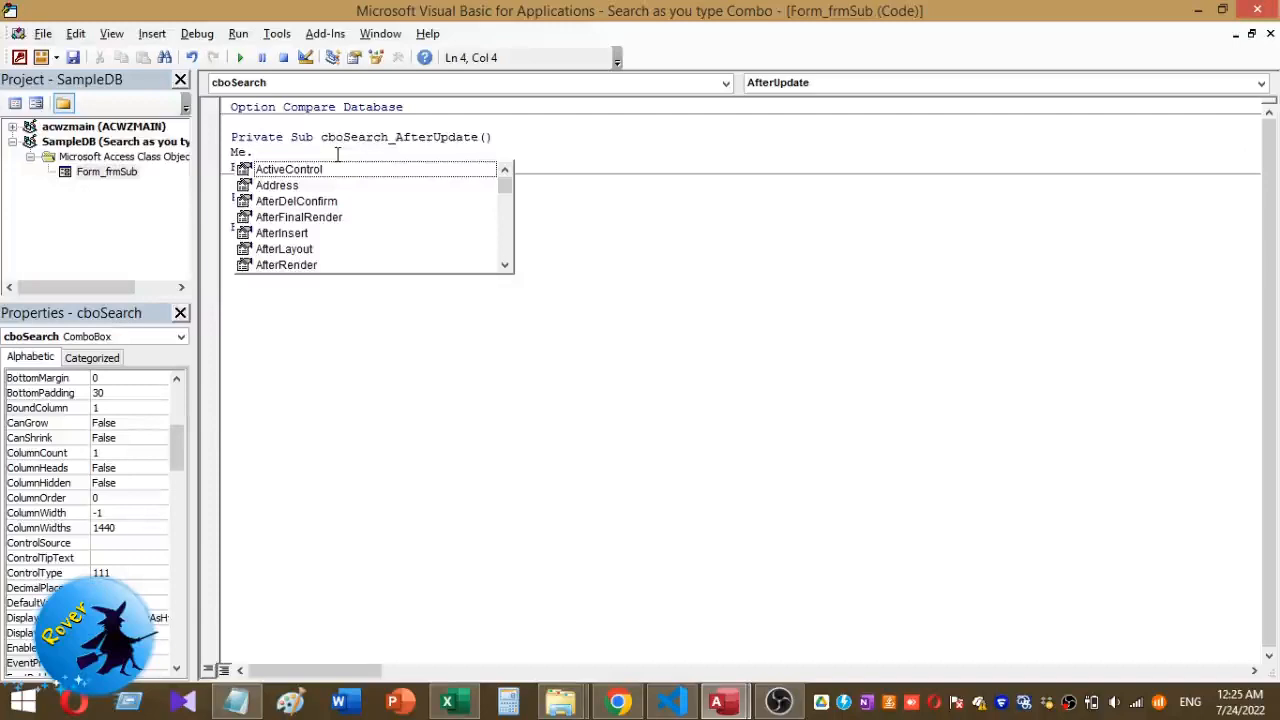
{"action": "type", "text": "Filter ="}
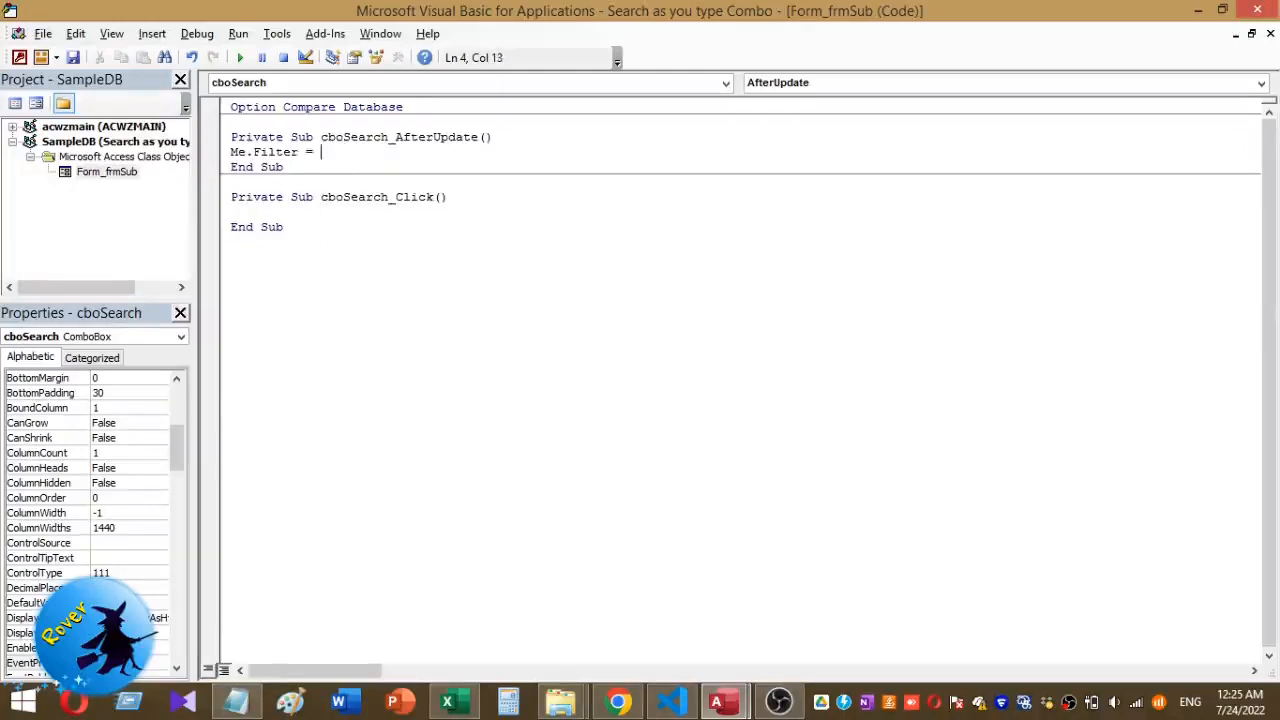
{"action": "type", "text": "\""}
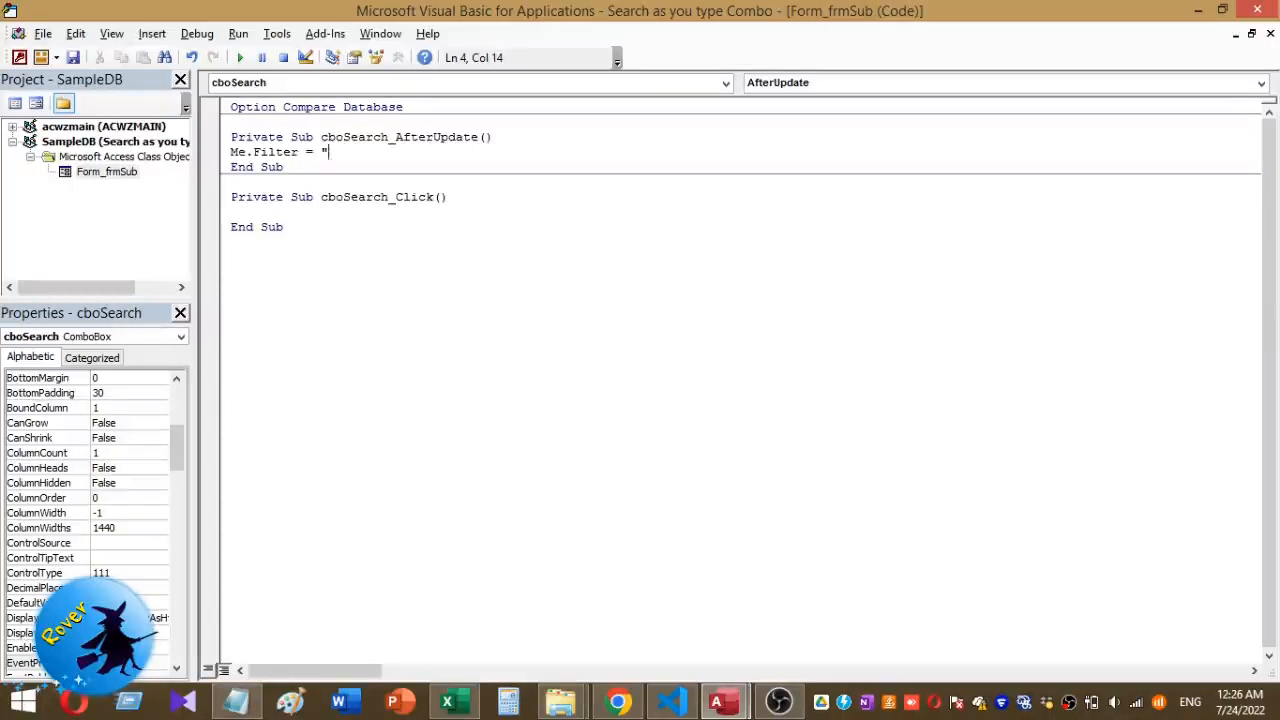
{"action": "type", "text": "[Full N"}
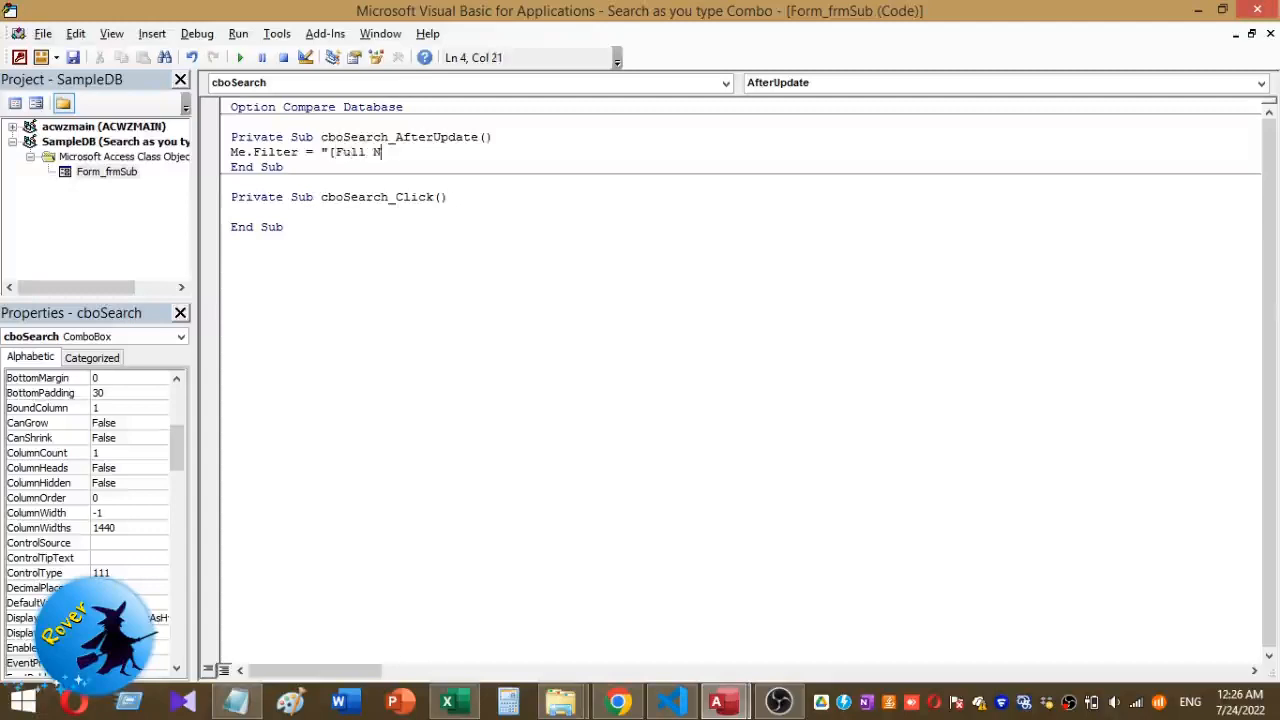
{"action": "type", "text": "a"}
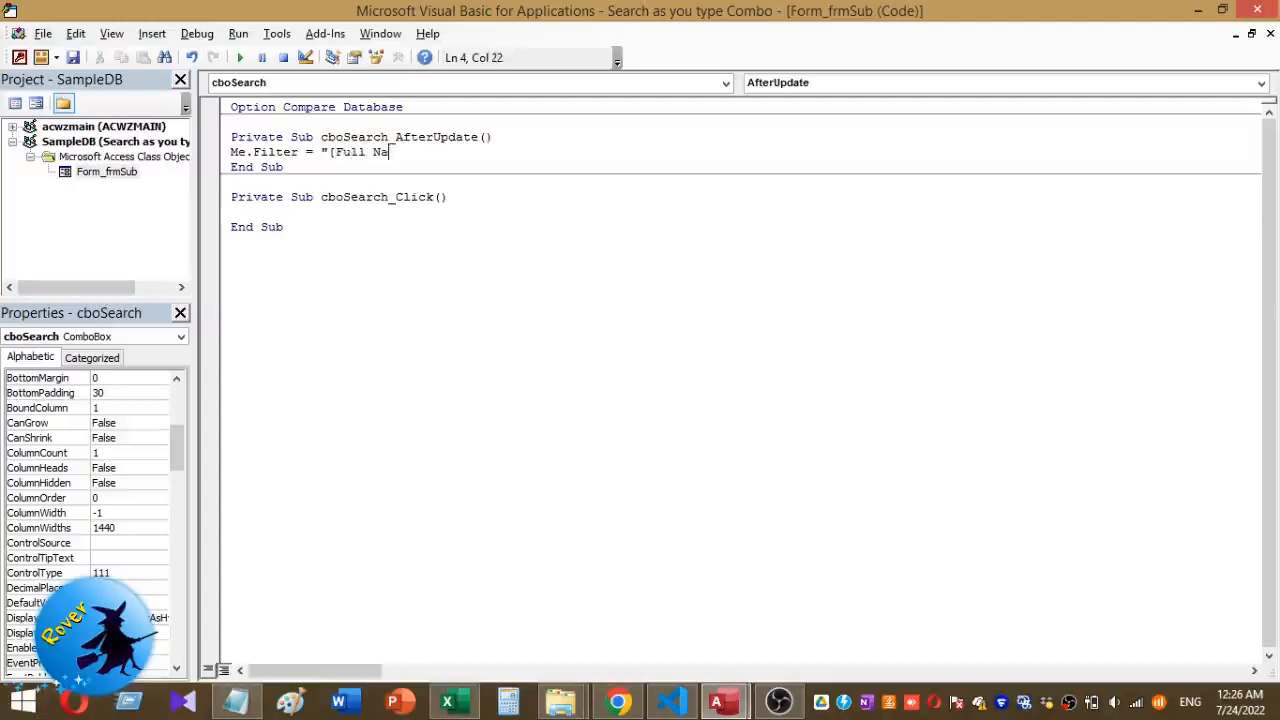
{"action": "type", "text": "me"}
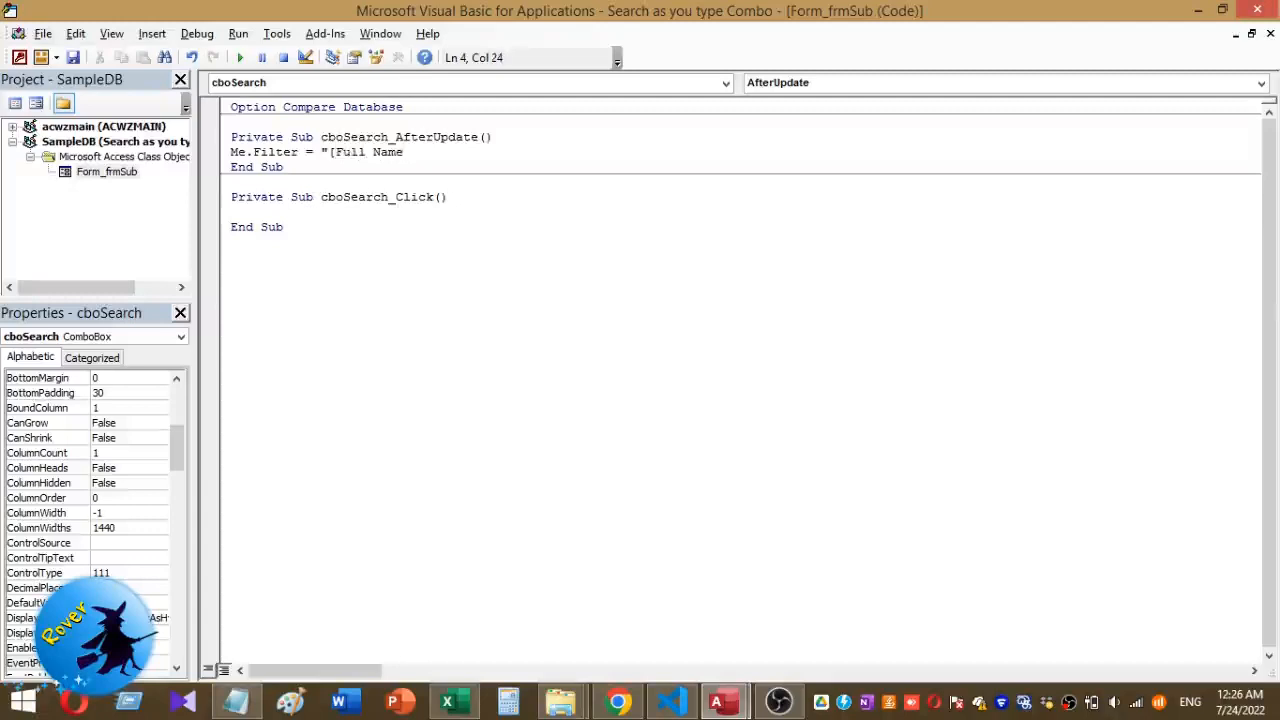
{"action": "type", "text": "]"}
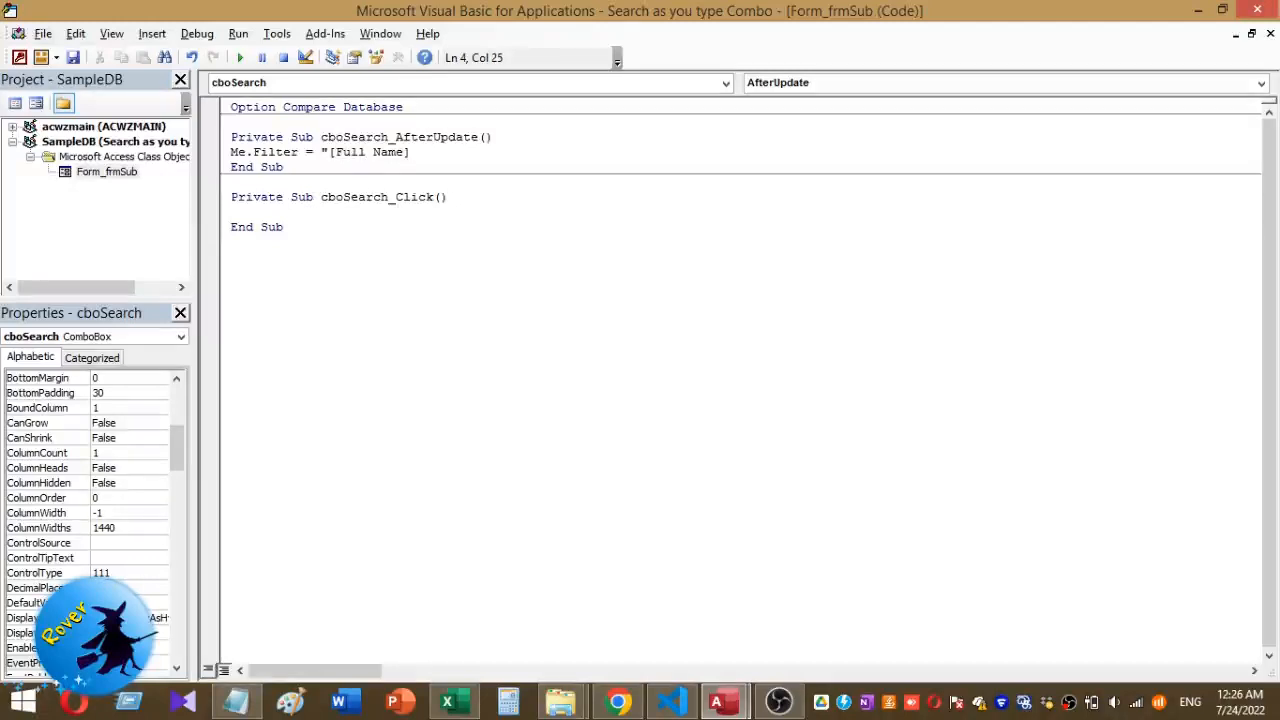
{"action": "type", "text": "=\""}
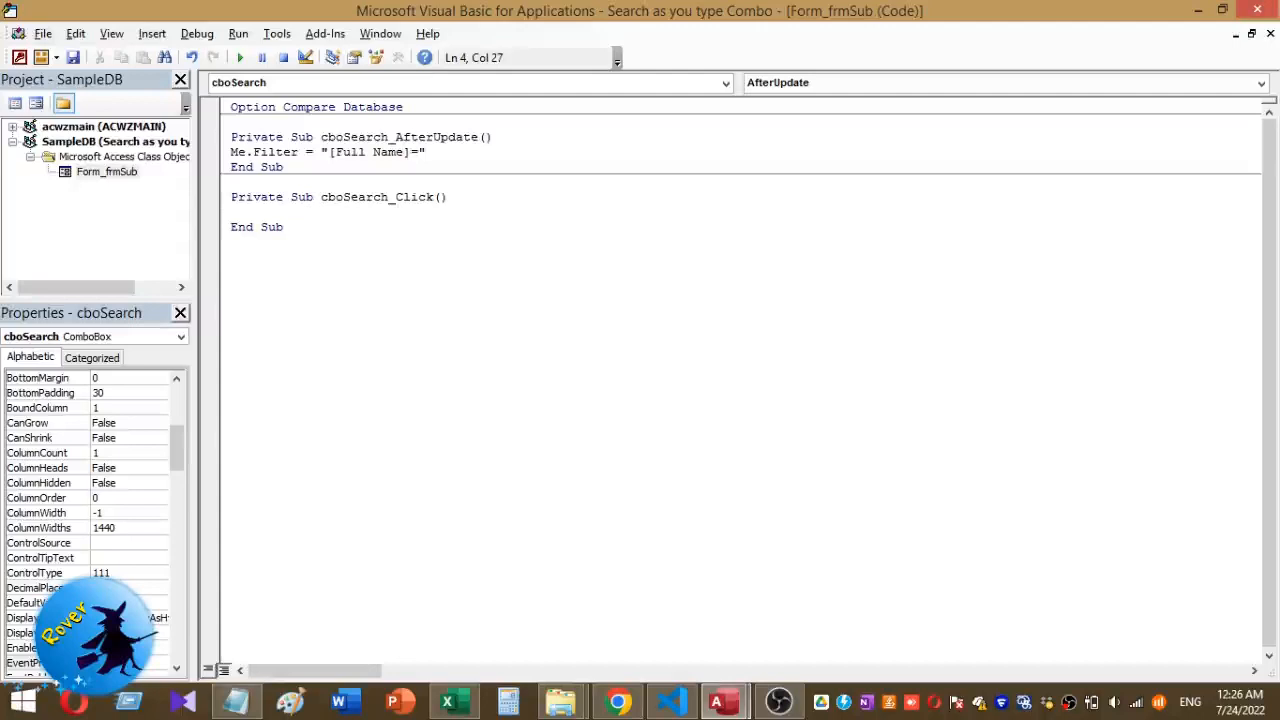
{"action": "type", "text": "& C"}
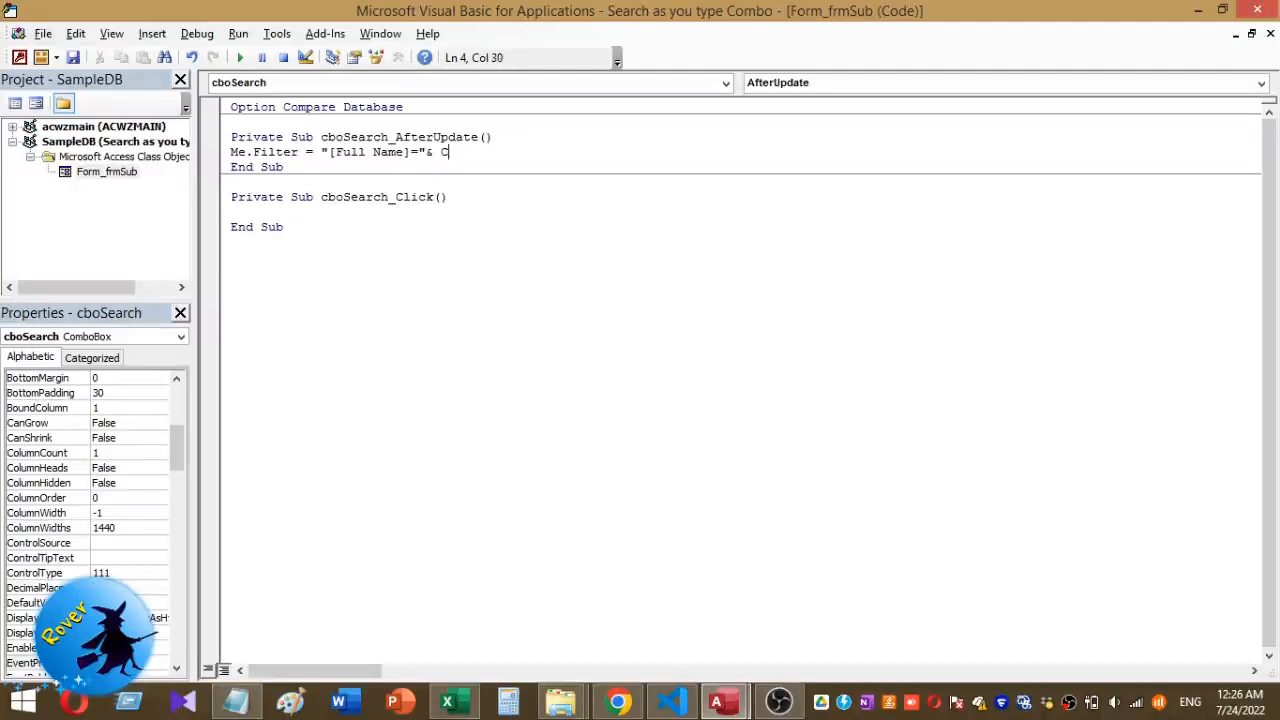
{"action": "type", "text": "har"}
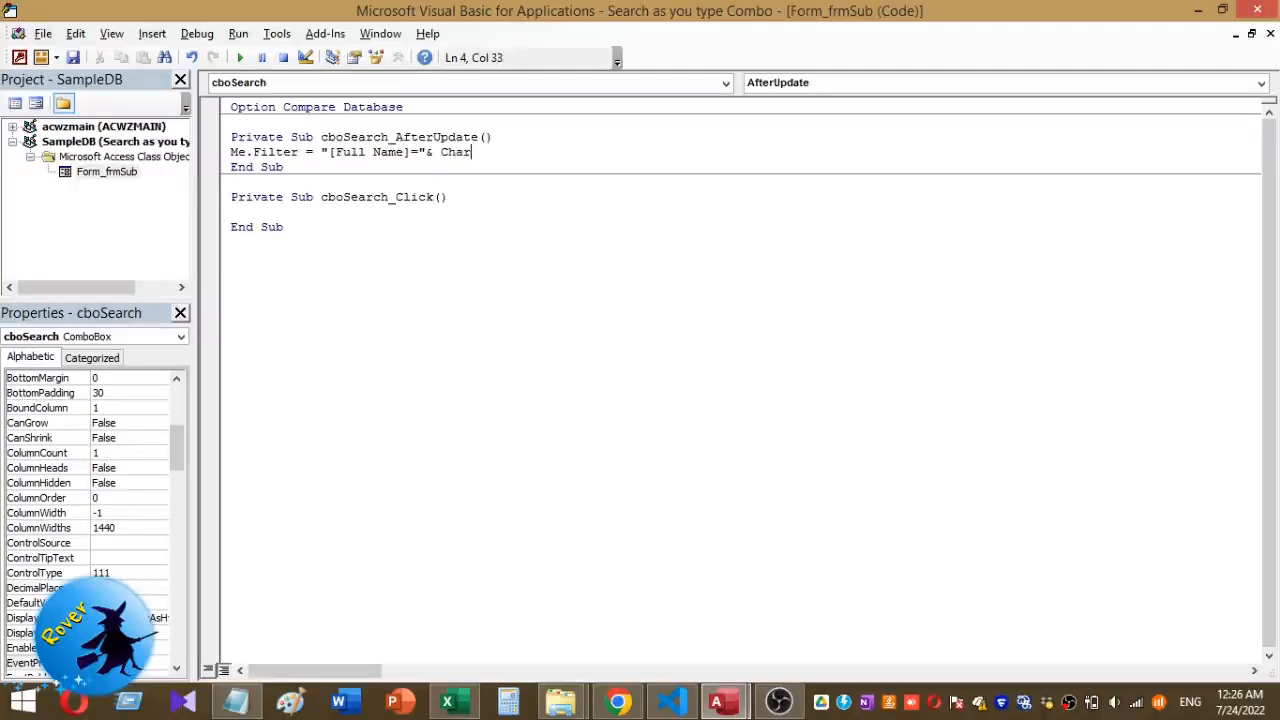
{"action": "type", "text": "("}
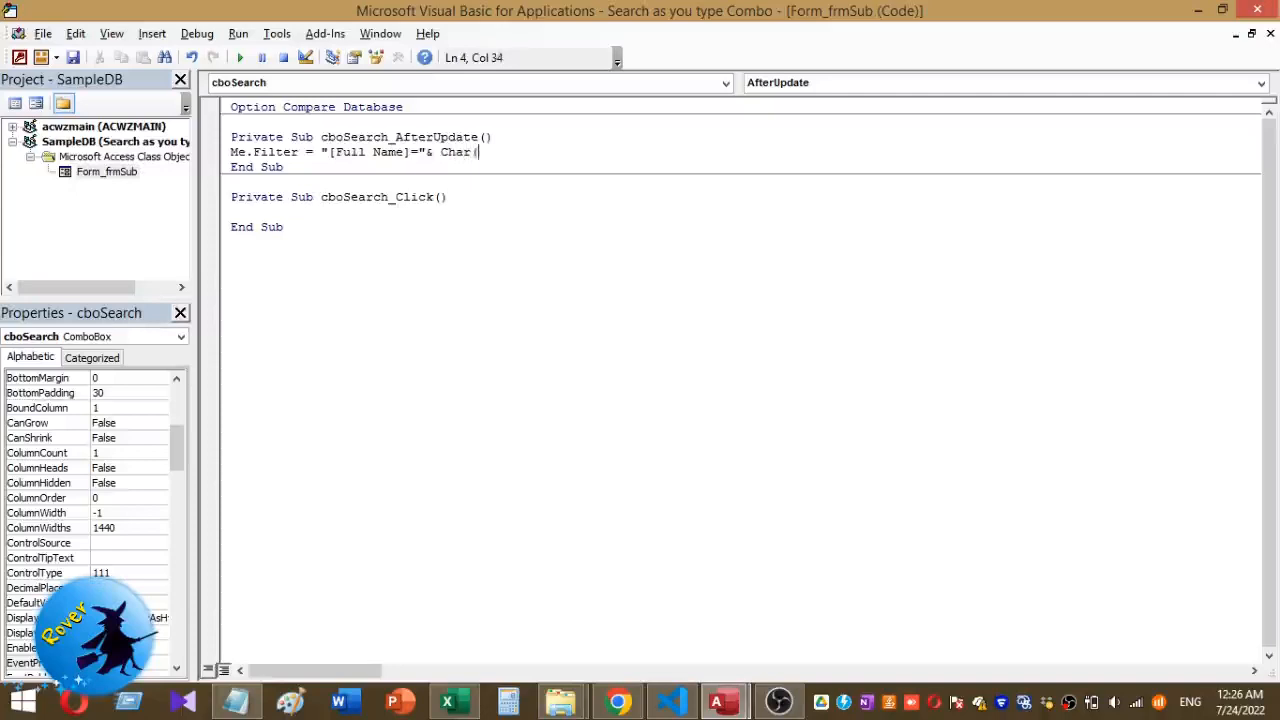
{"action": "type", "text": "34)"}
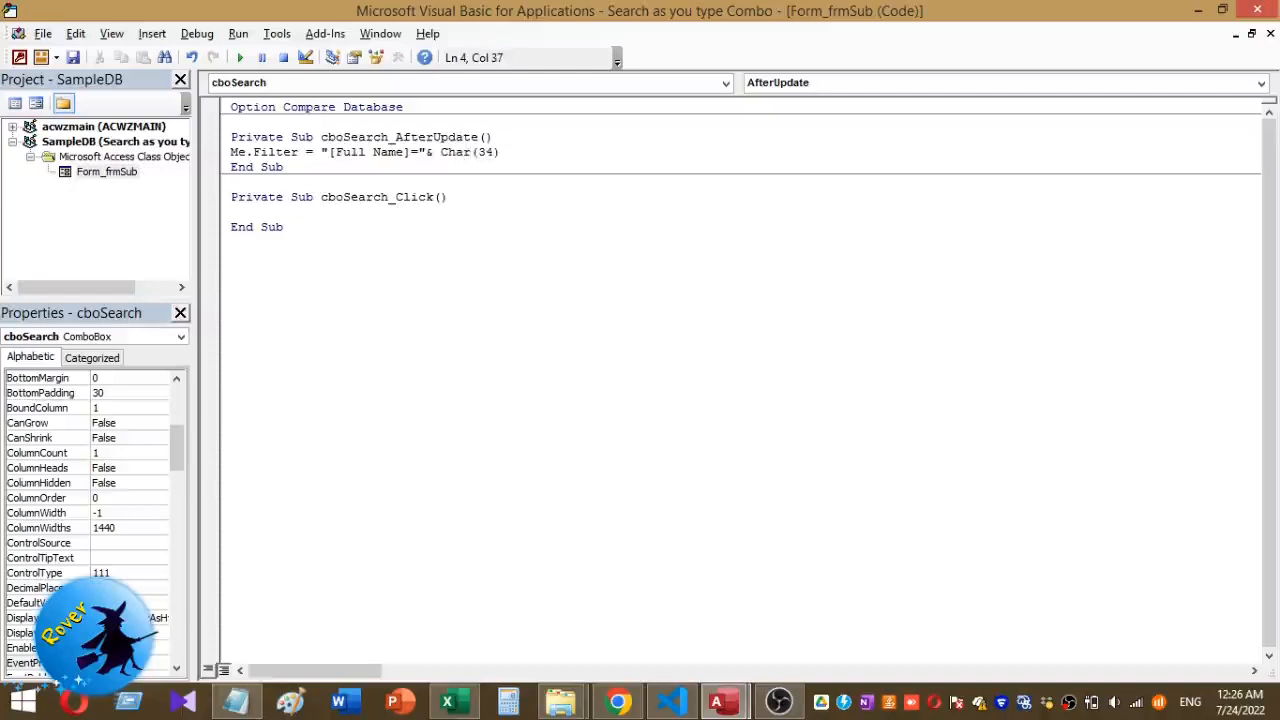
{"action": "type", "text": "&"}
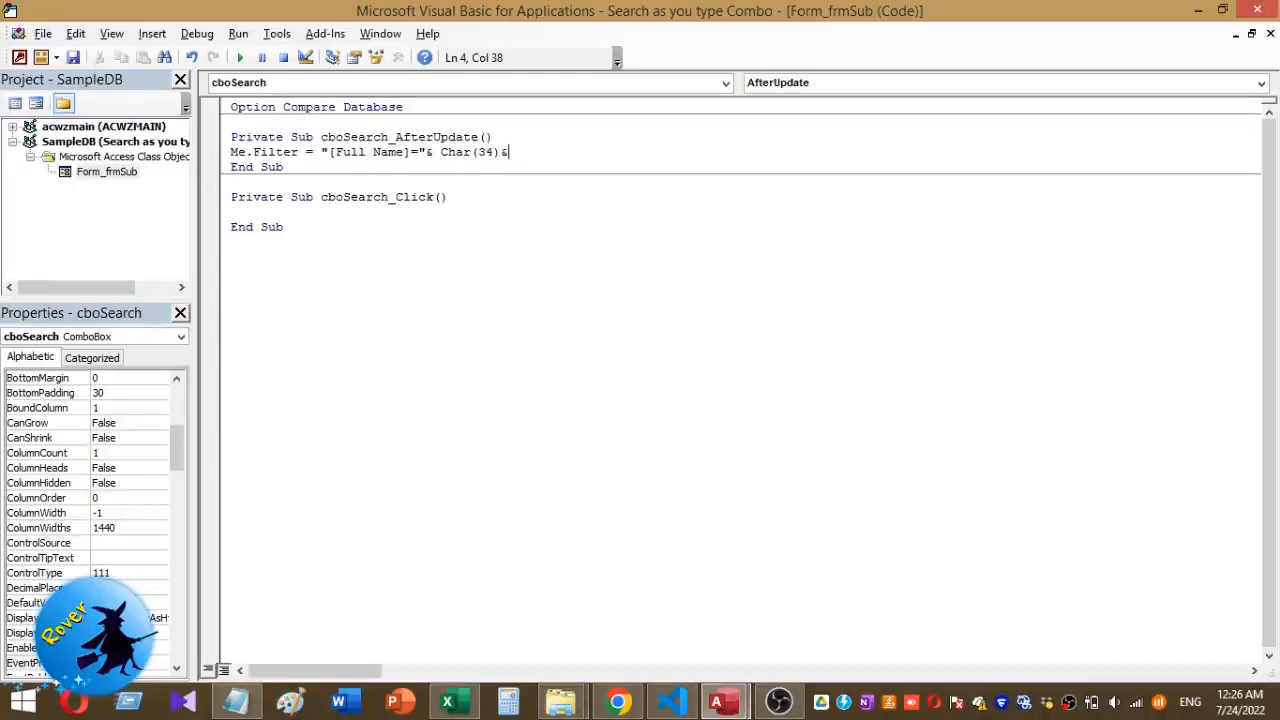
{"action": "type", "text": "Me"}
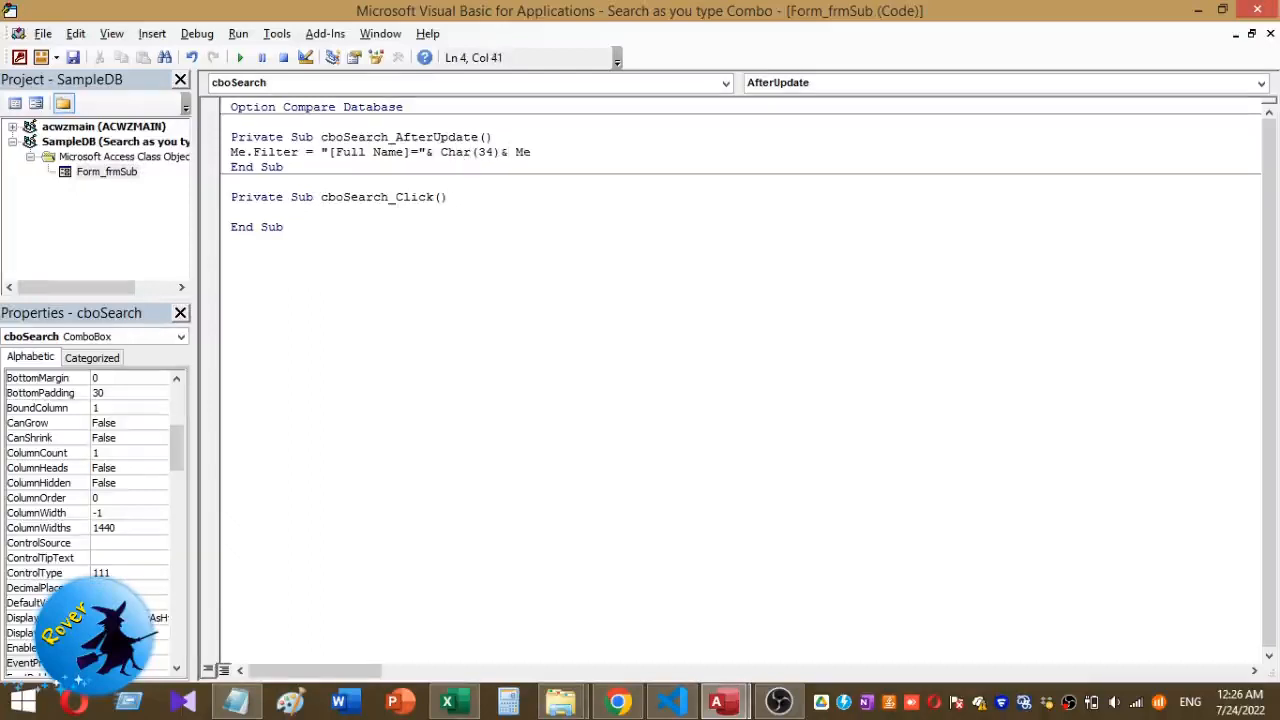
{"action": "type", "text": "."}
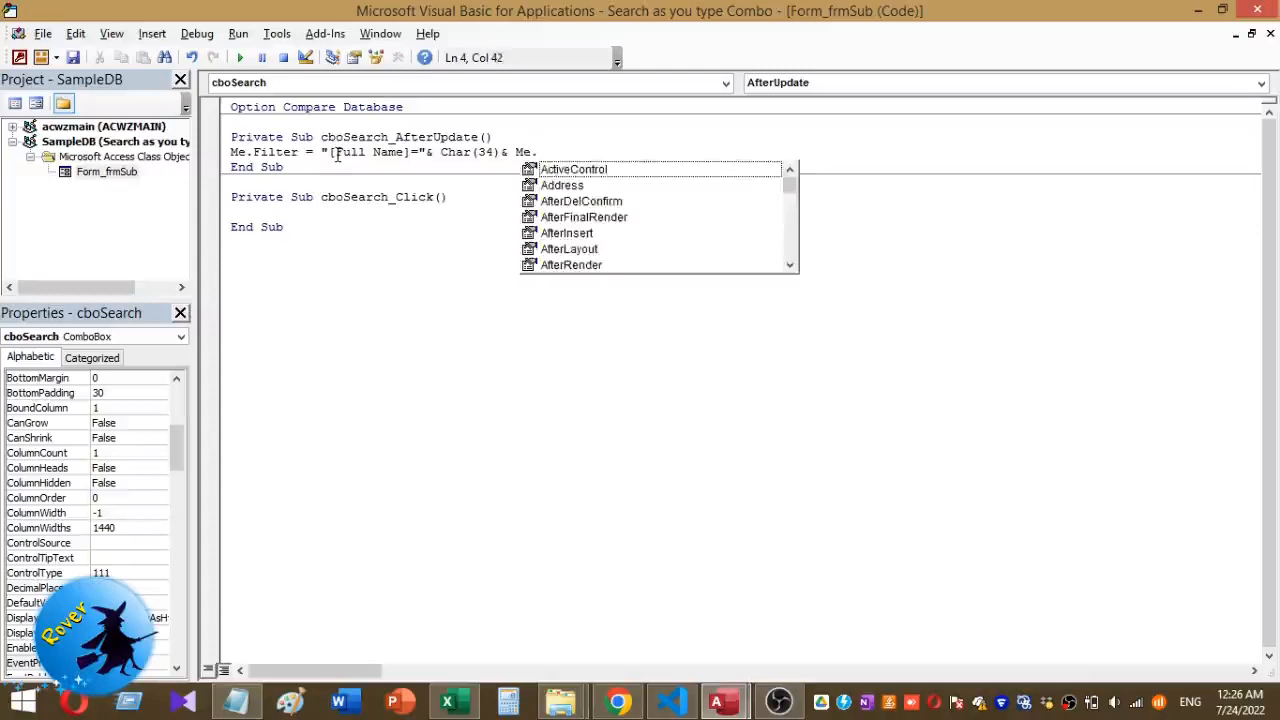
{"action": "type", "text": "cbo"}
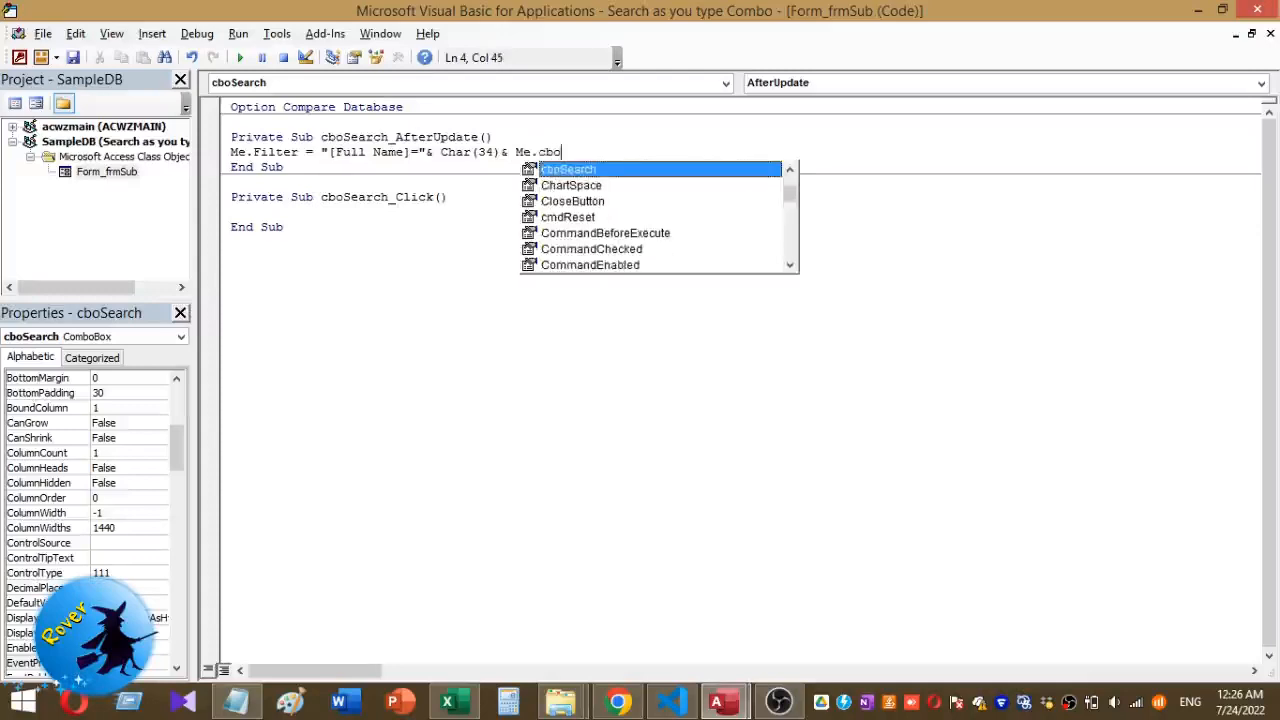
{"action": "key", "text": "tab"}
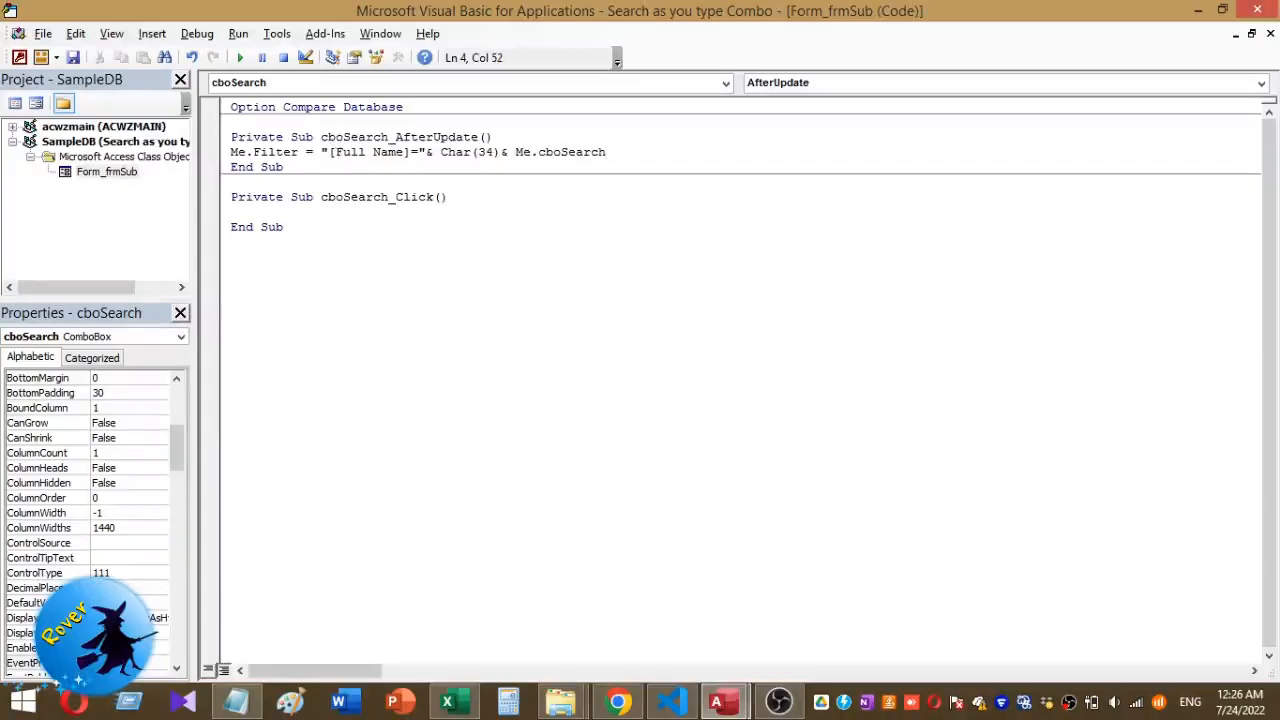
{"action": "type", "text": "&"}
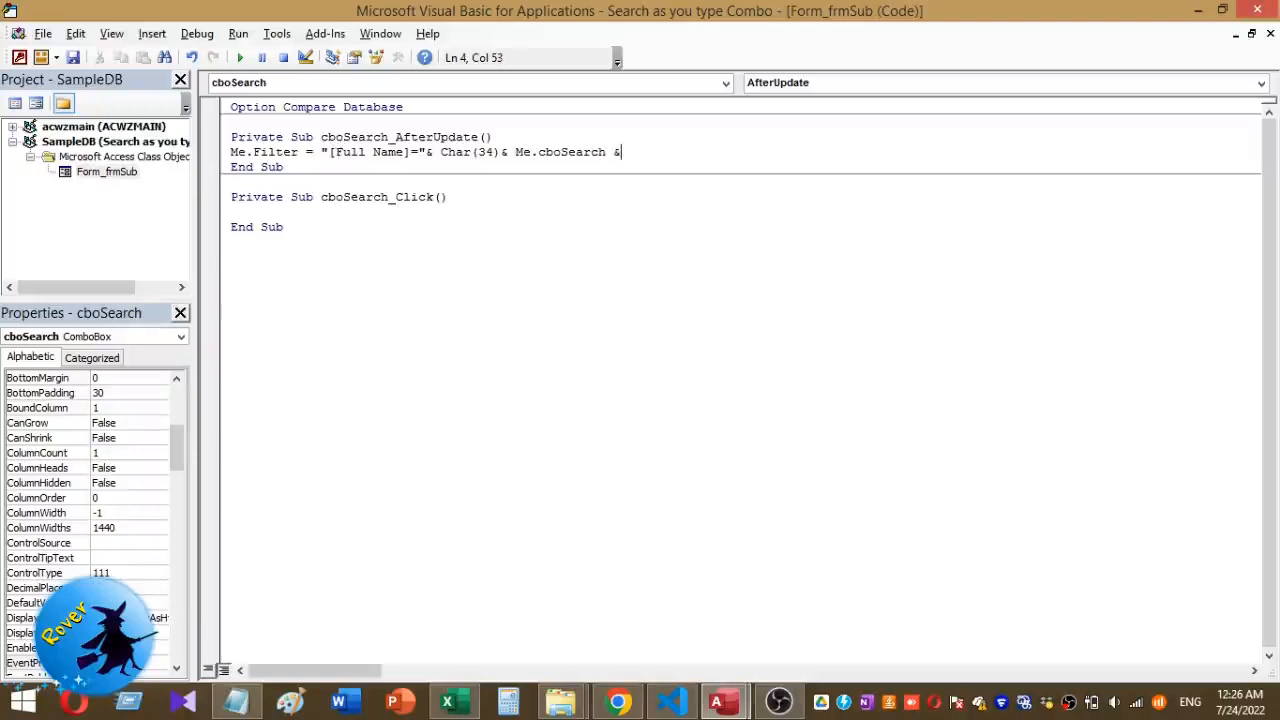
{"action": "type", "text": "c"}
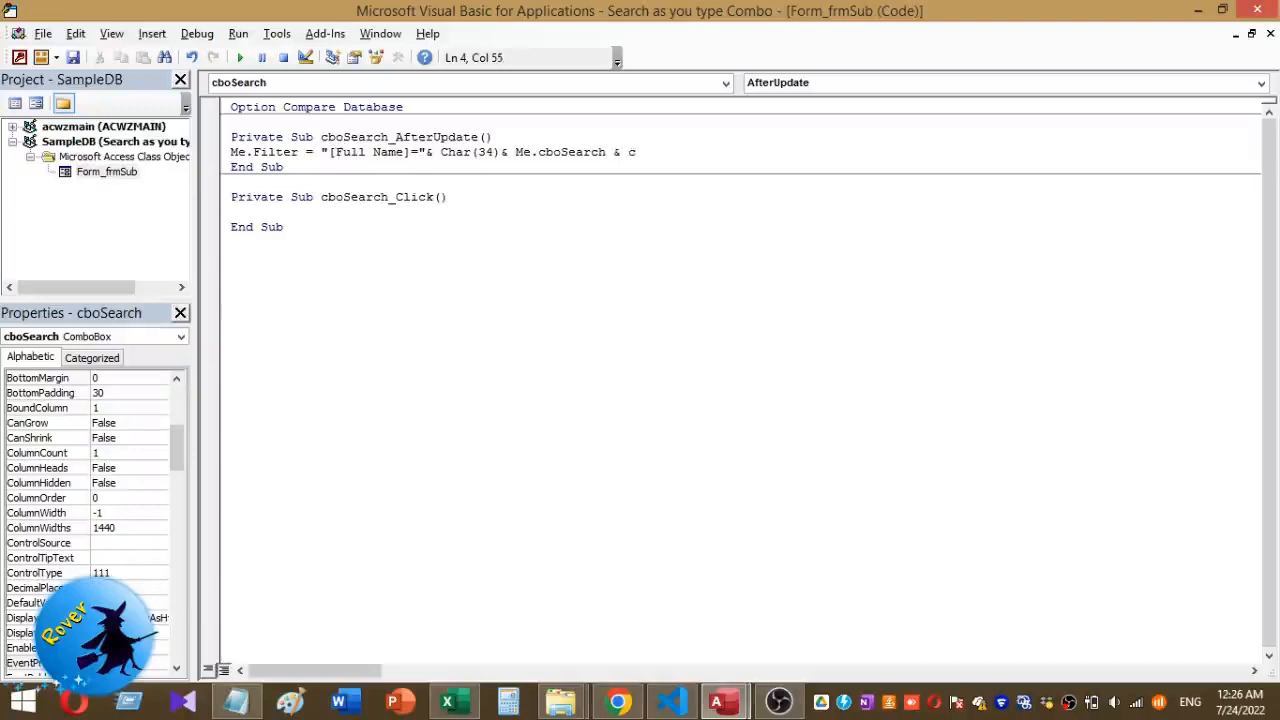
{"action": "type", "text": "h"}
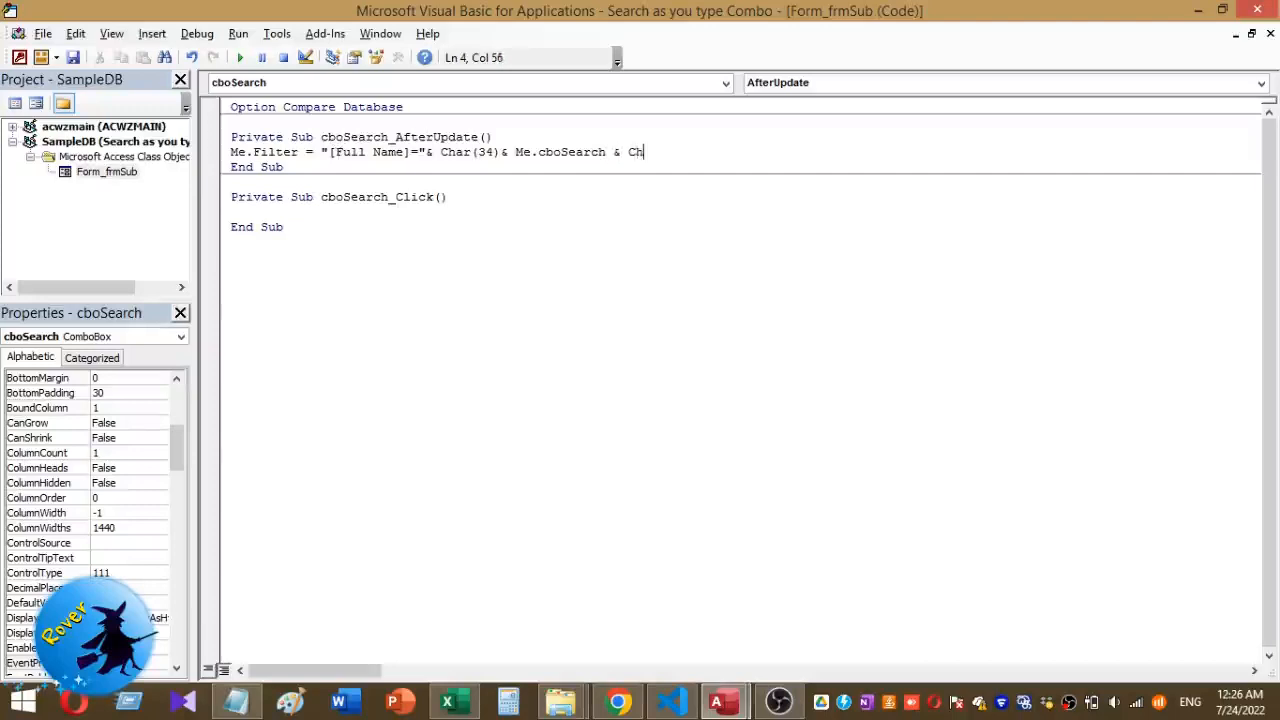
{"action": "type", "text": "r"}
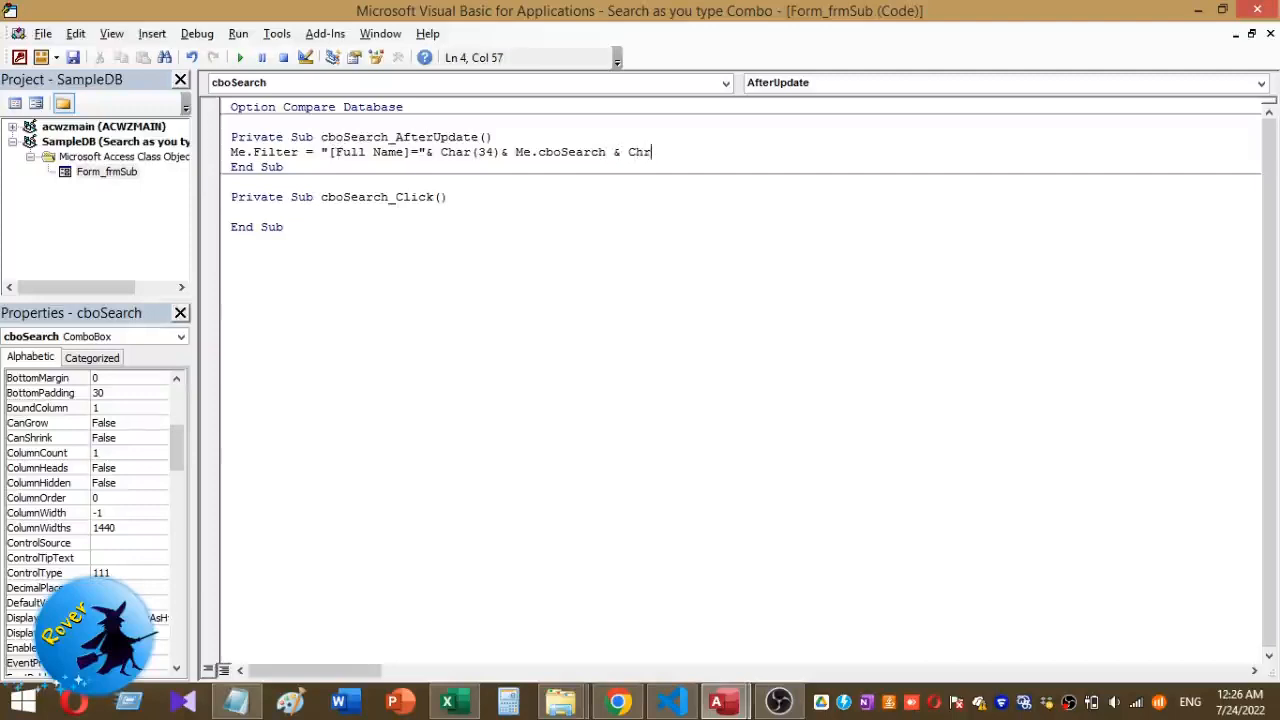
{"action": "type", "text": "(3"}
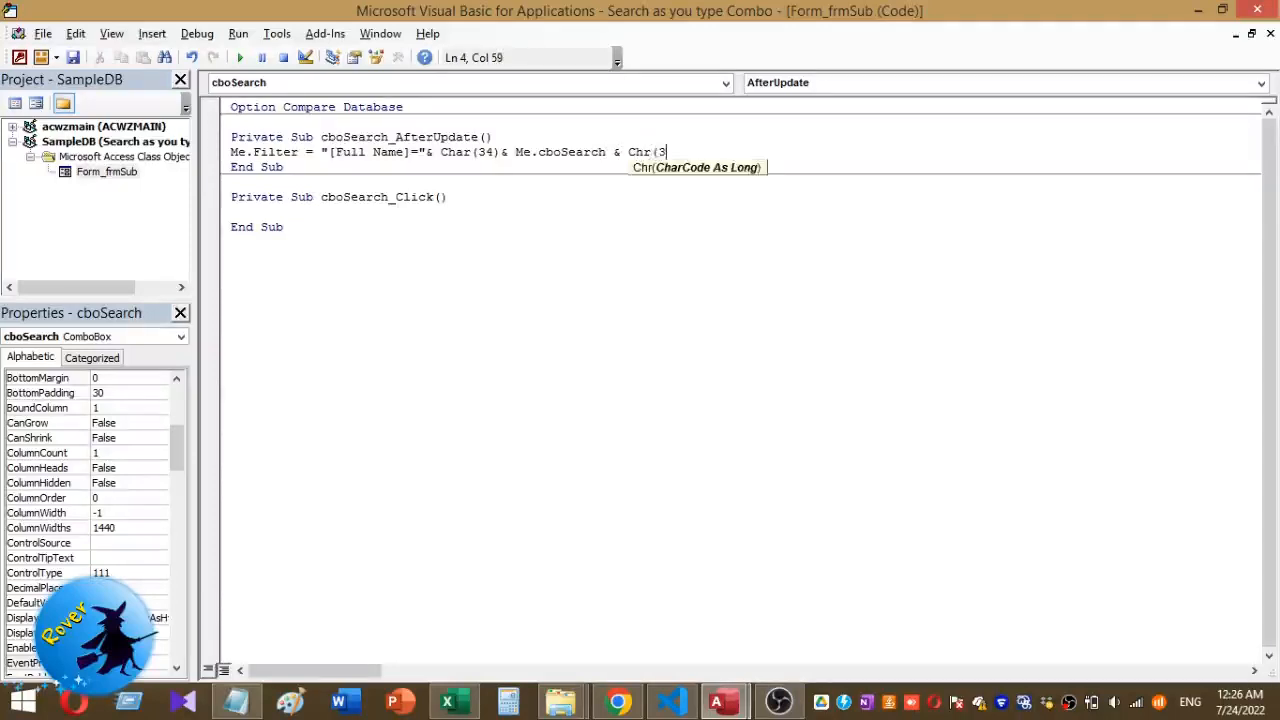
{"action": "type", "text": "4)"}
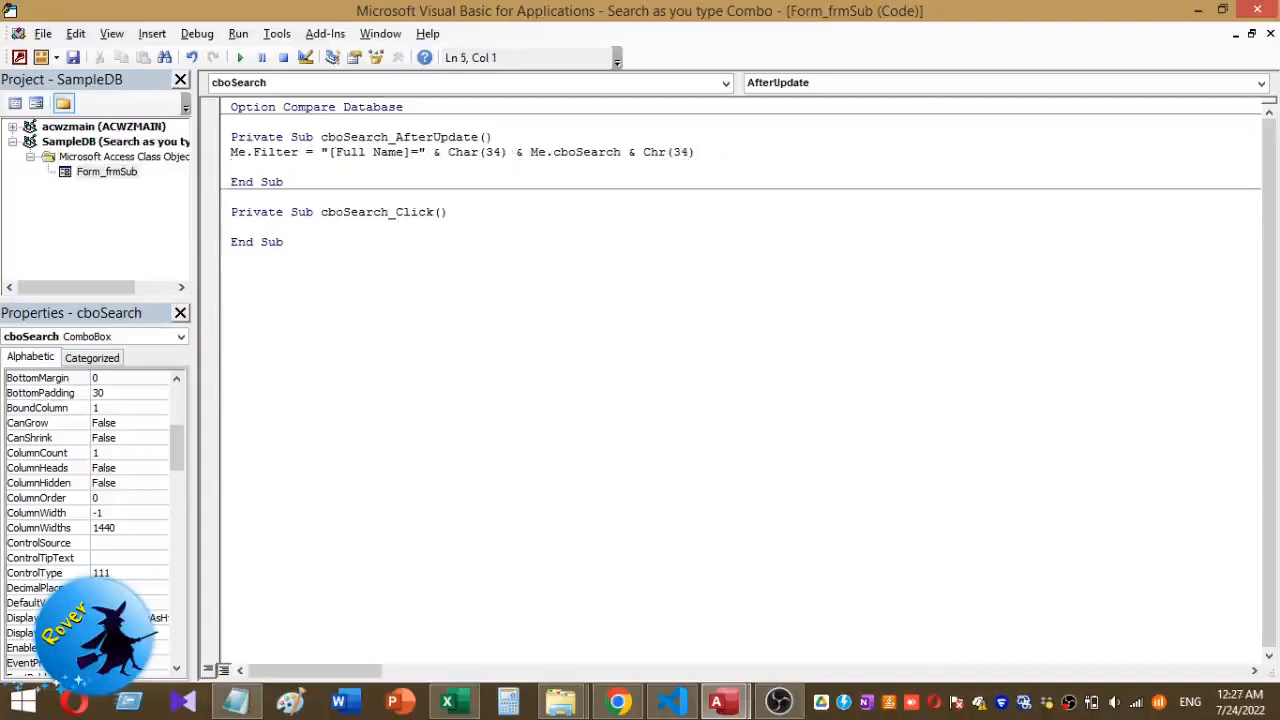
Add the line Me.Filter = True below the filter statement.
{"action": "type", "text": "m"}
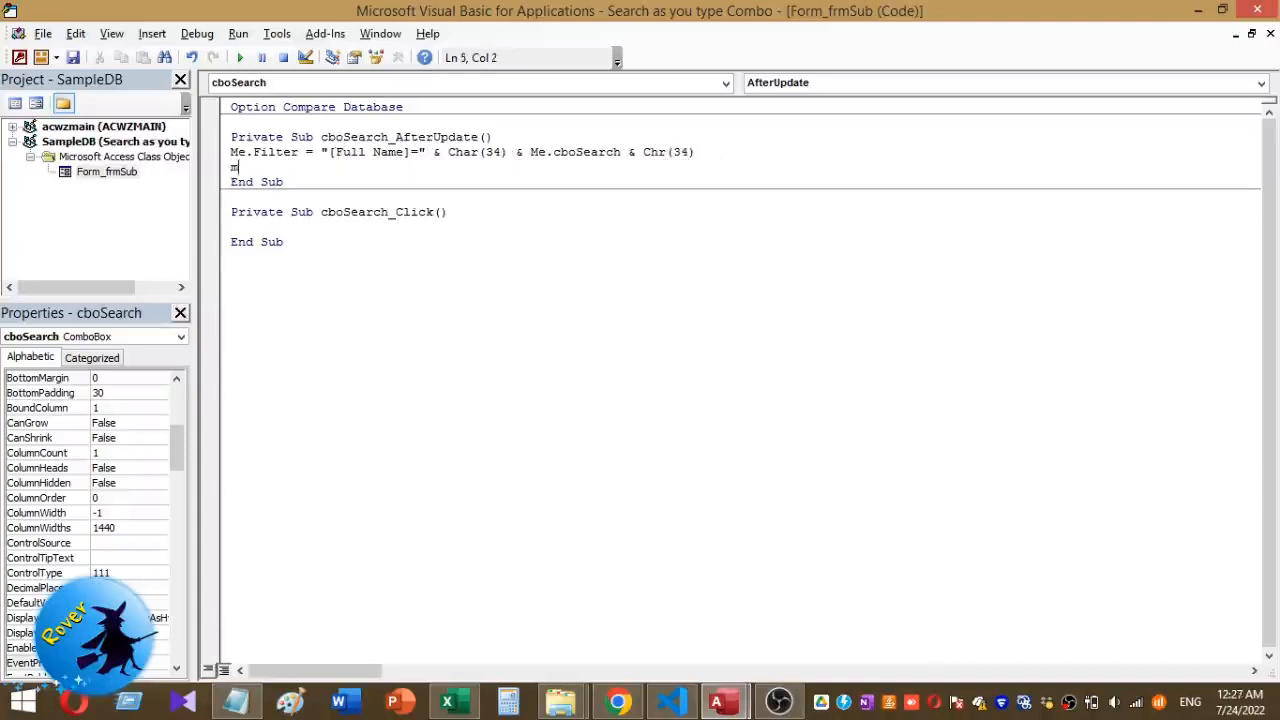
{"action": "type", "text": "."}
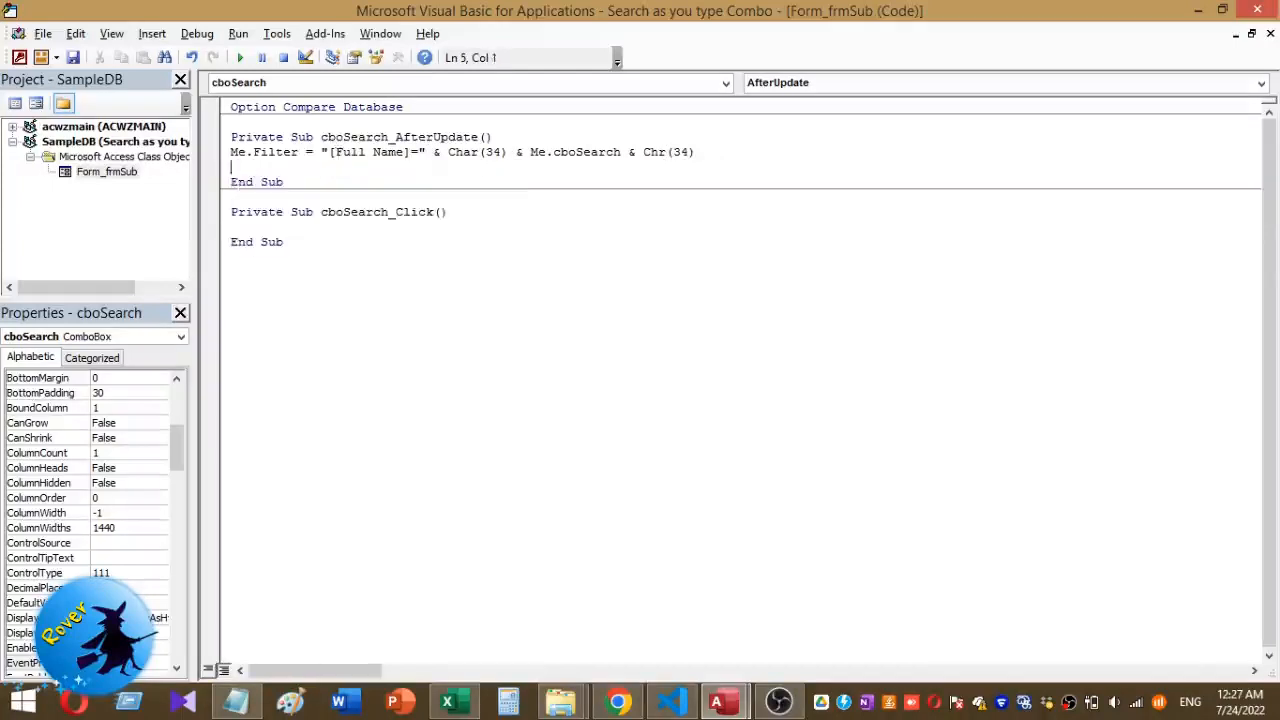
{"action": "type", "text": "m"}
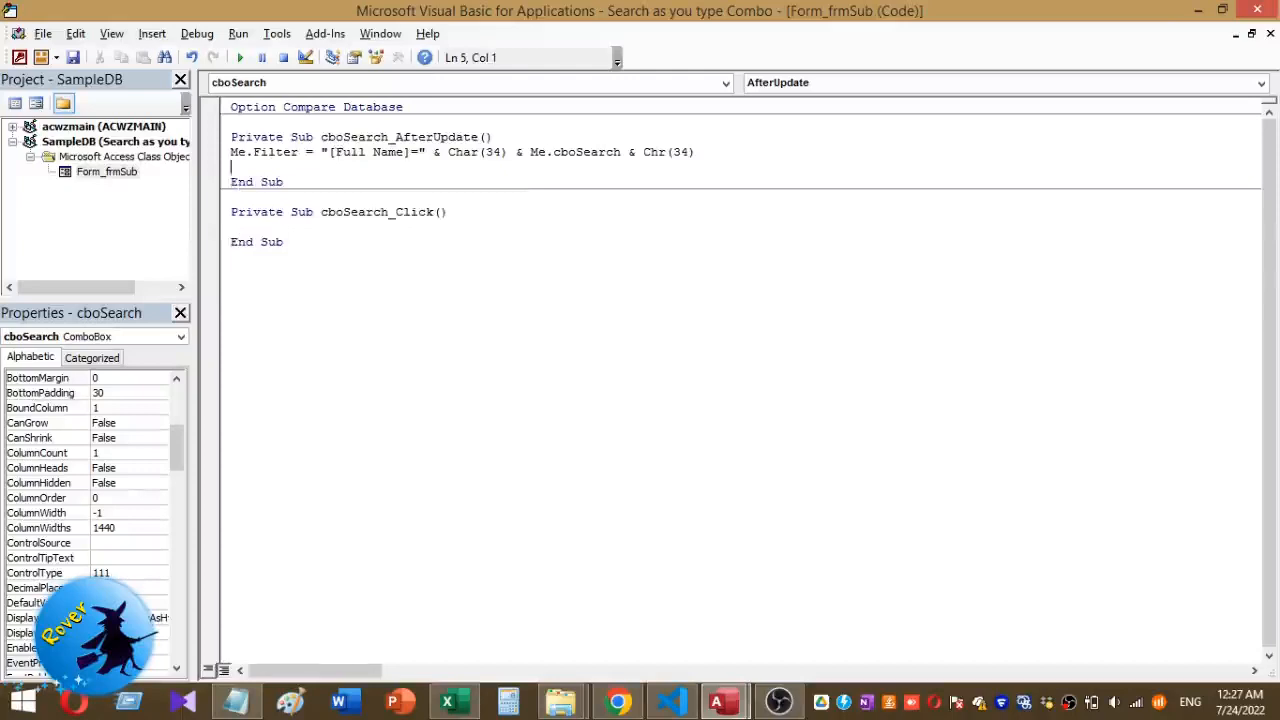
{"action": "type", "text": "Me"}
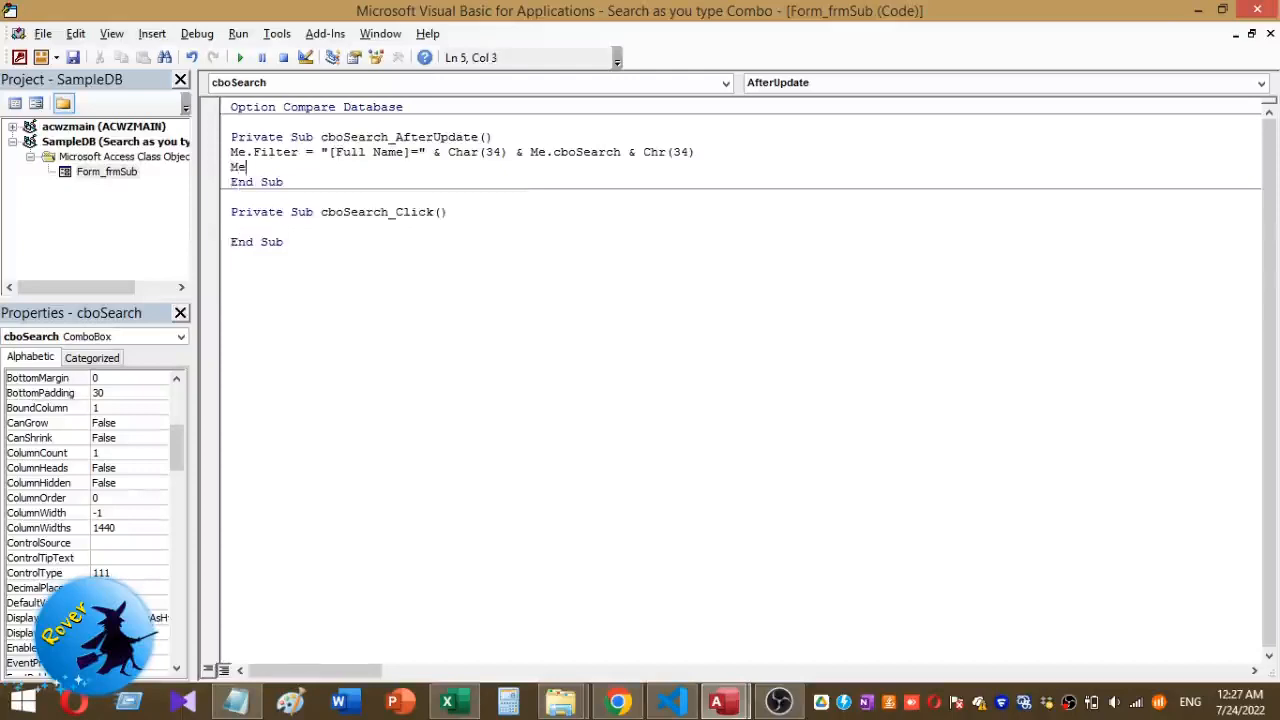
{"action": "type", "text": "Filter="}
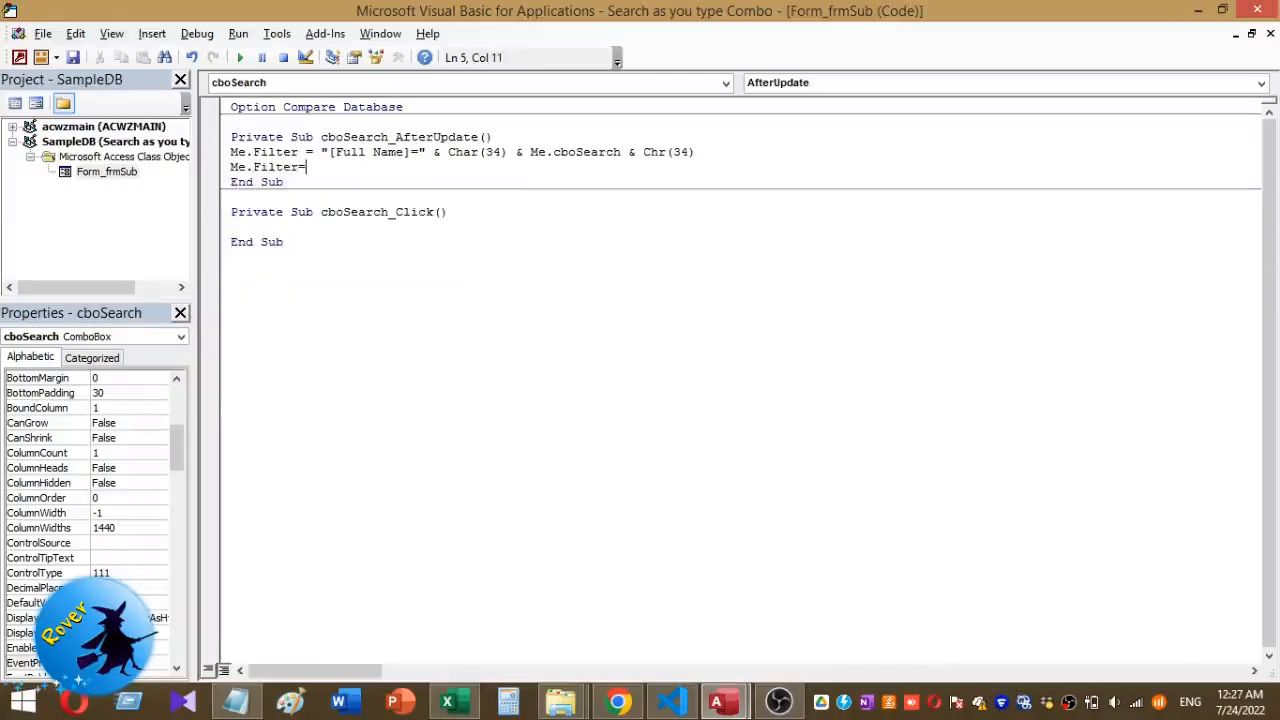
{"action": "type", "text": "Tr"}
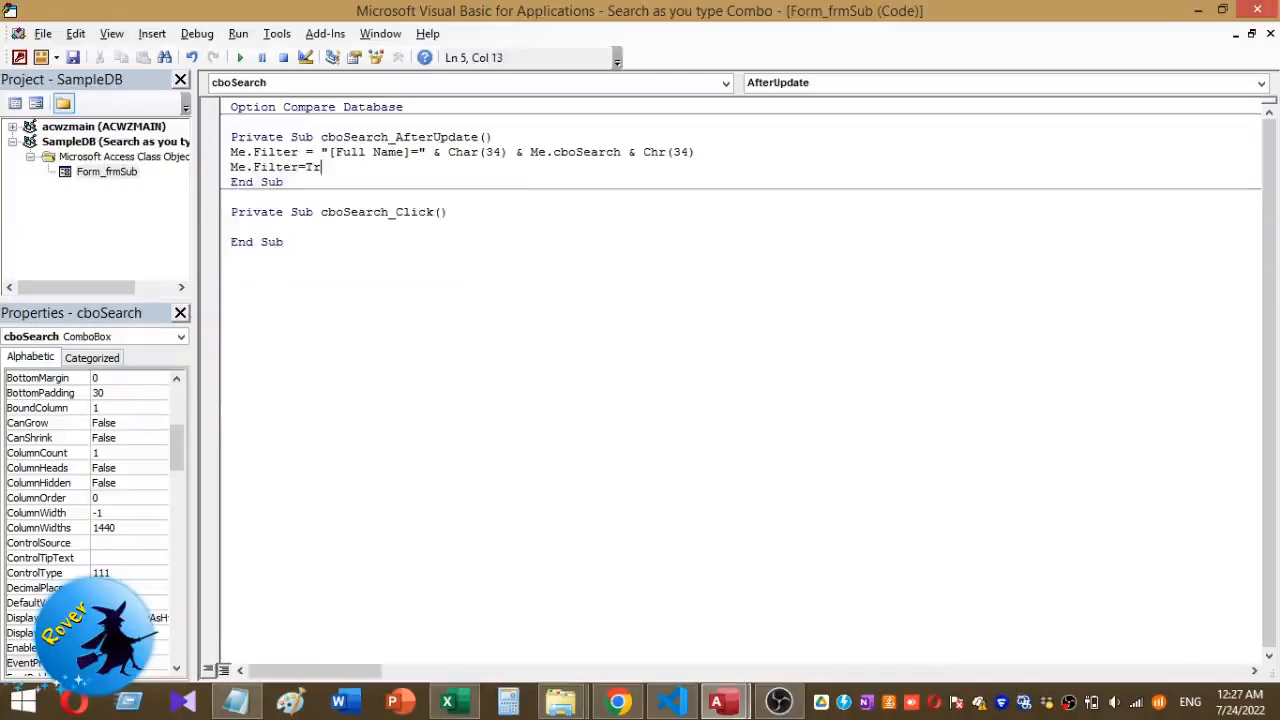
{"action": "type", "text": "u"}
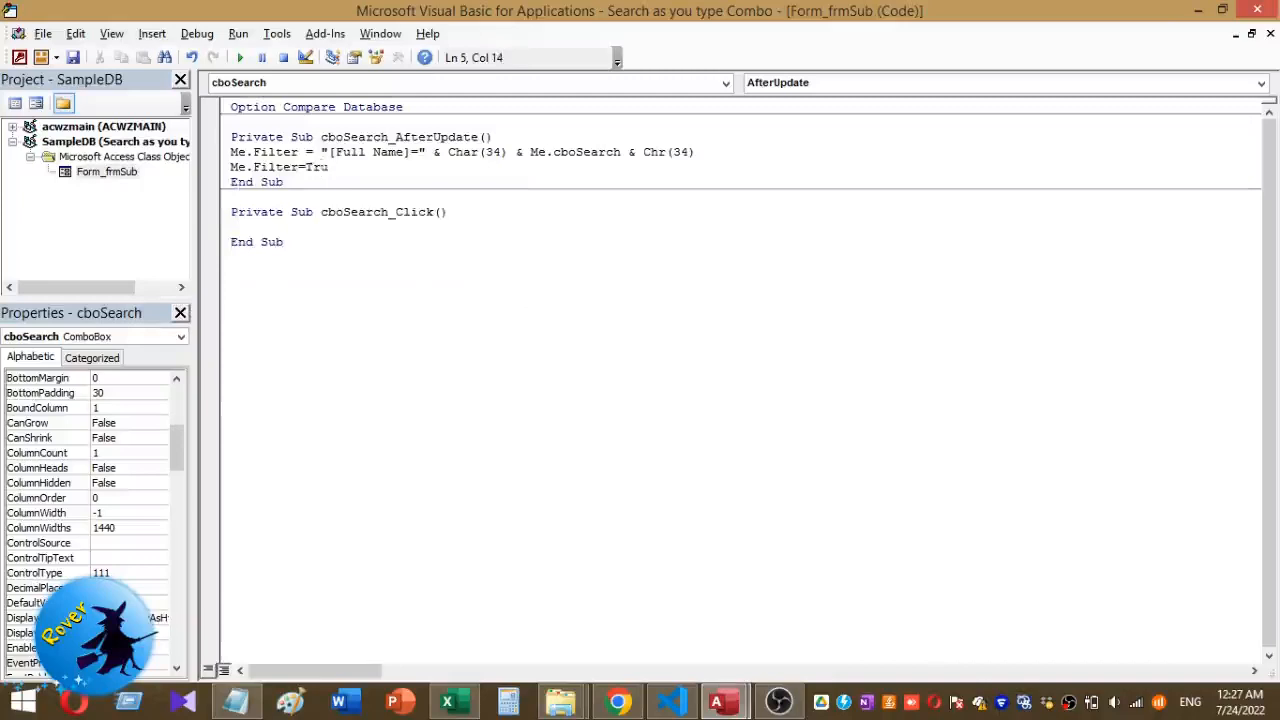
{"action": "type", "text": "e"}
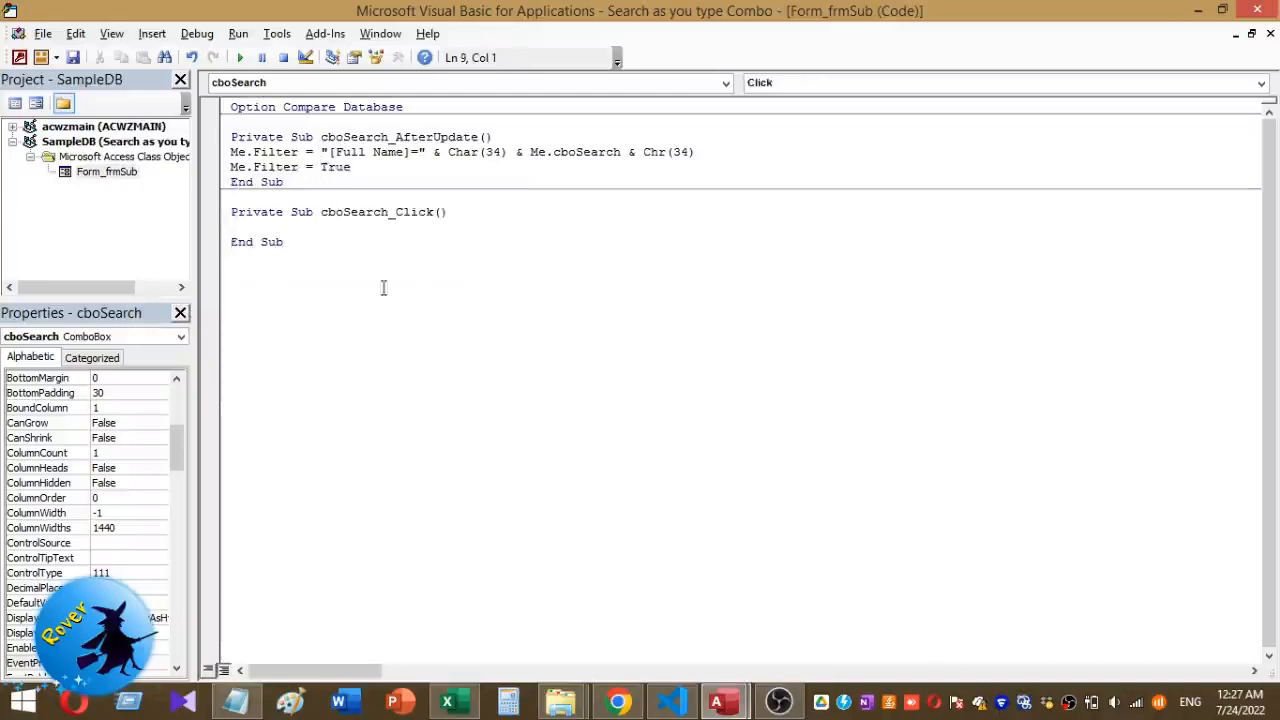
{"action": "mouse_move", "coordinate": [395, 334]}
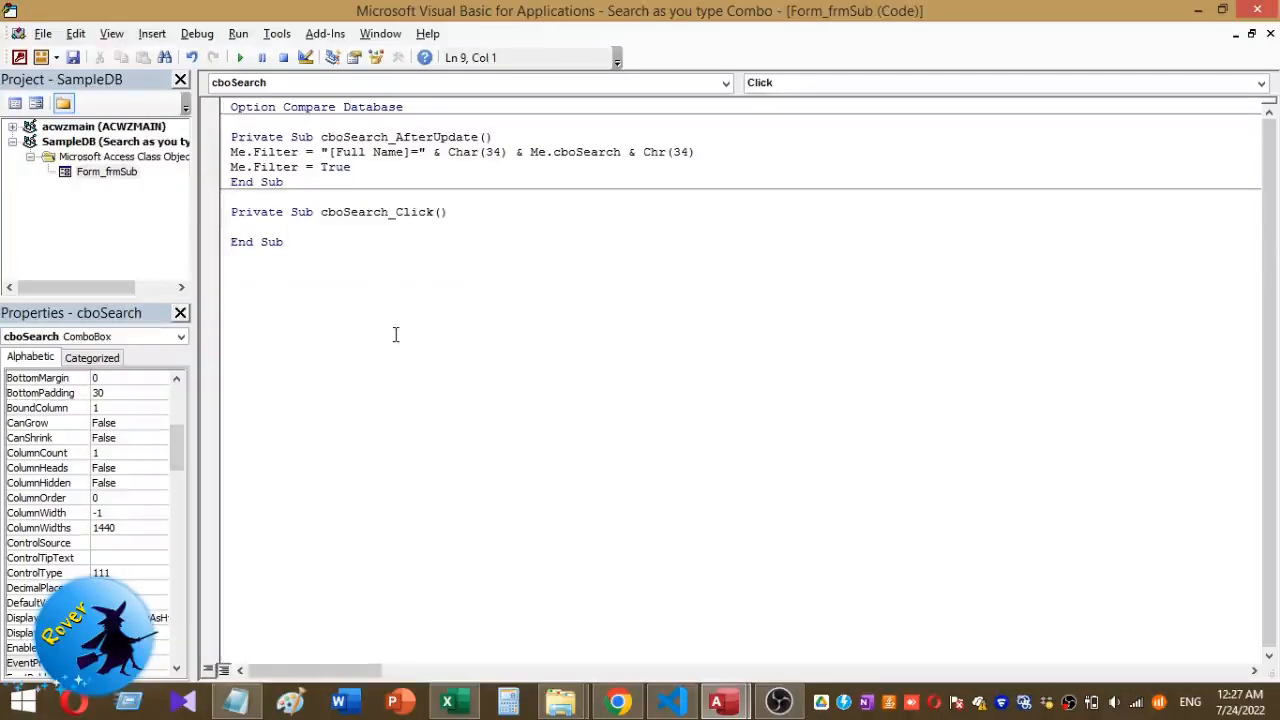
Dismiss the compile error, reset the code, and correct Char to Chr(34), [FullName] and FilterOn.
{"action": "left_click", "coordinate": [232, 226]}
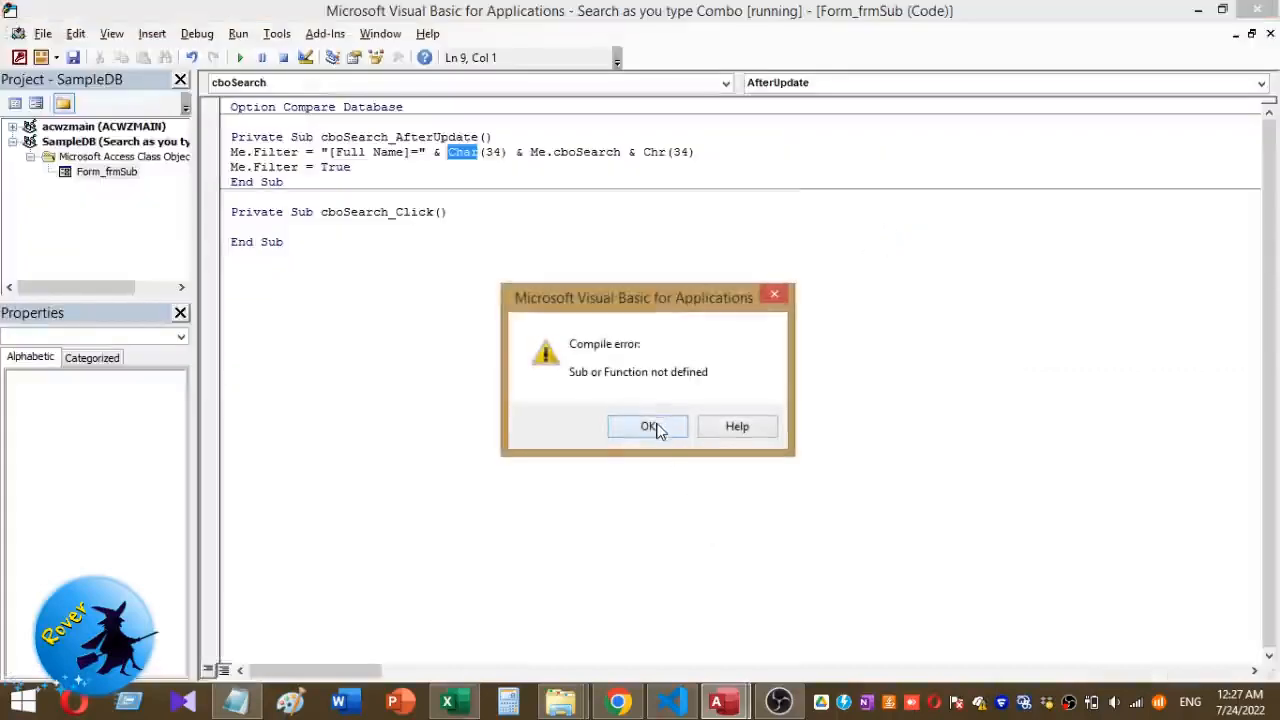
{"action": "left_click", "coordinate": [648, 426]}
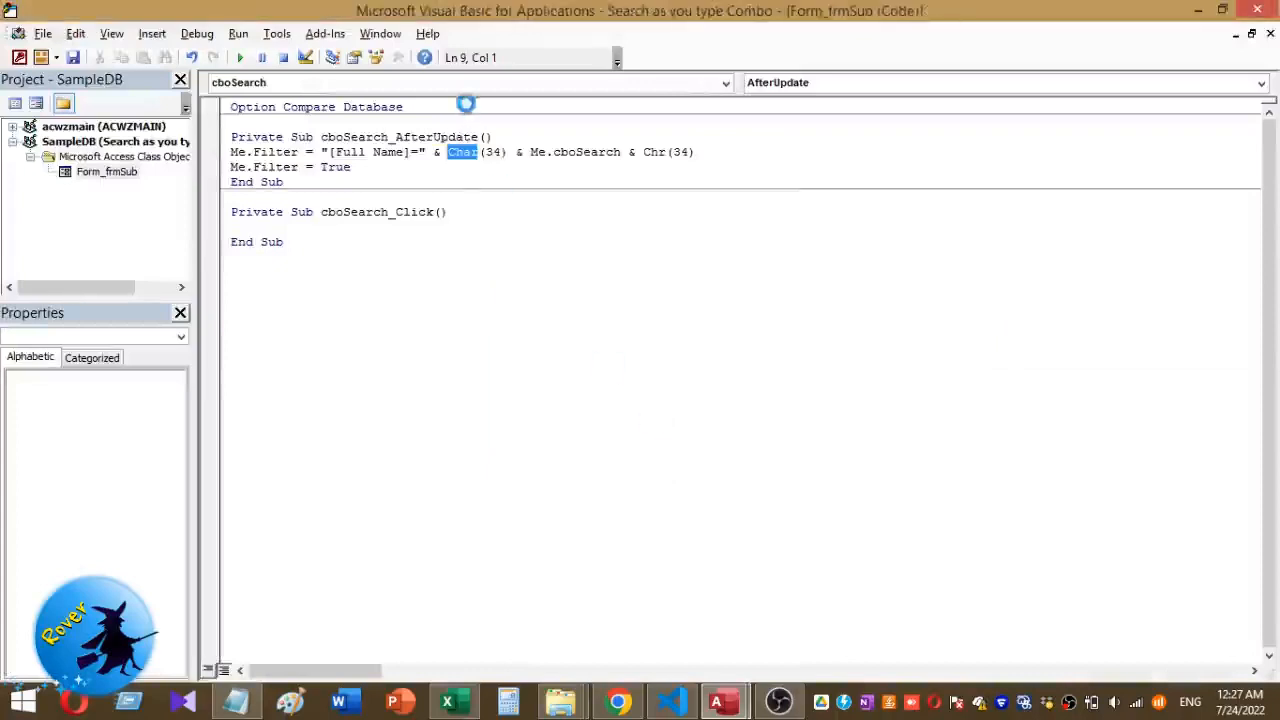
{"action": "left_click", "coordinate": [284, 57]}
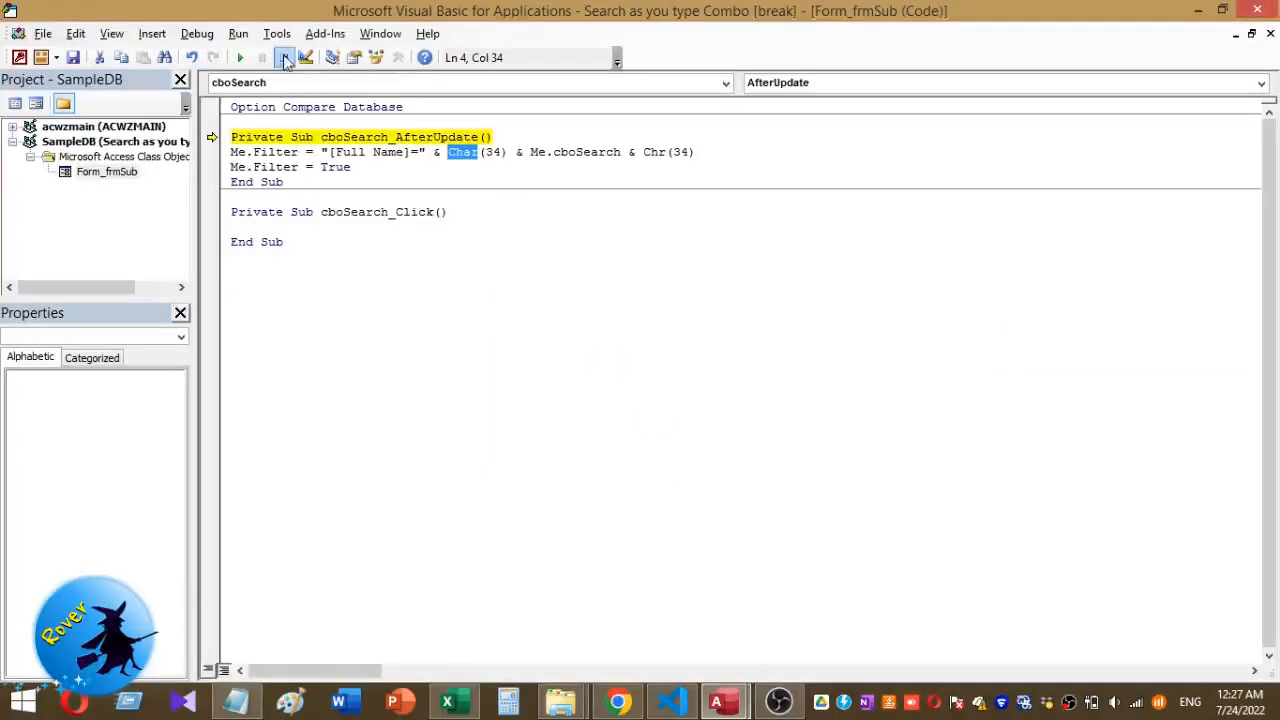
{"action": "left_click", "coordinate": [285, 57]}
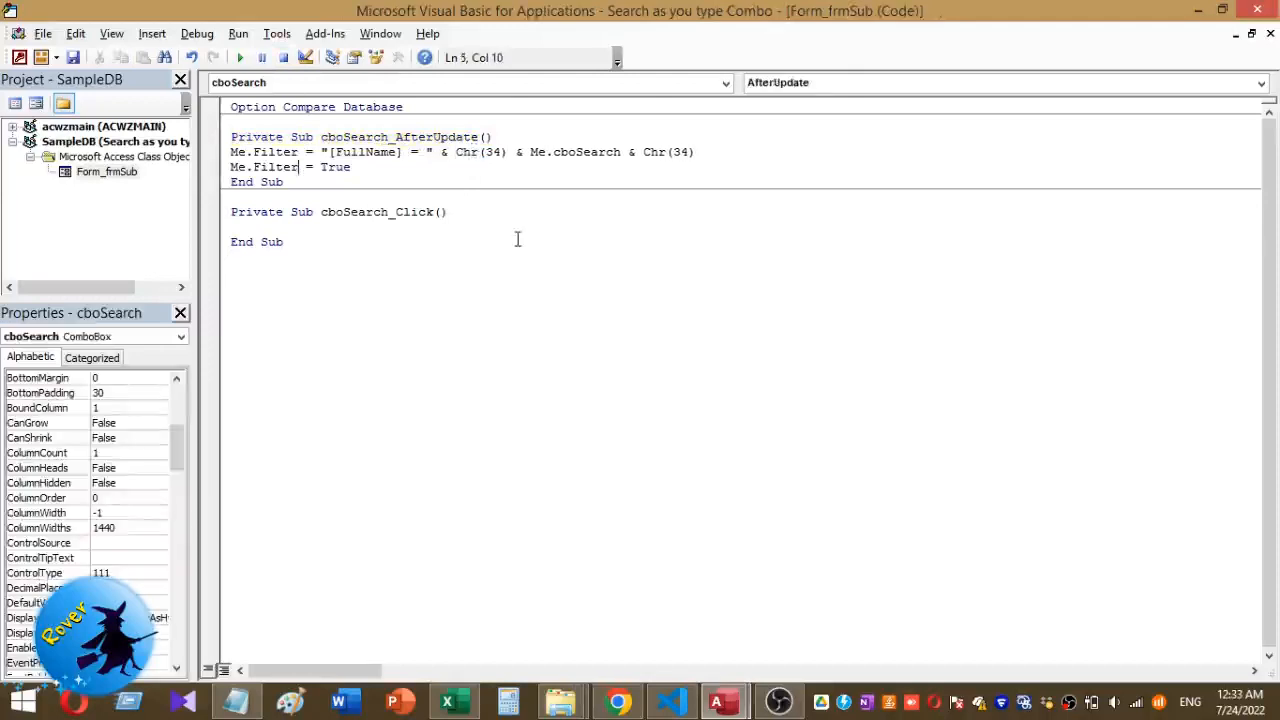
{"action": "type", "text": "On"}
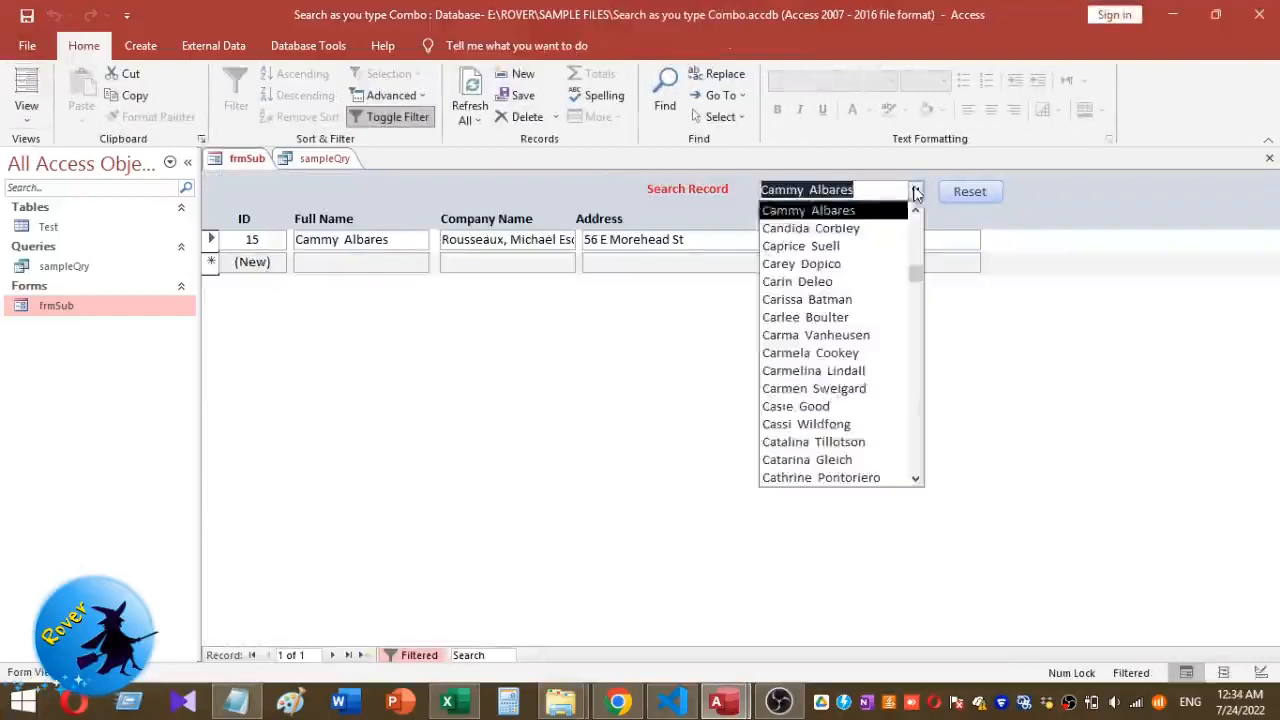
{"action": "left_click", "coordinate": [795, 406]}
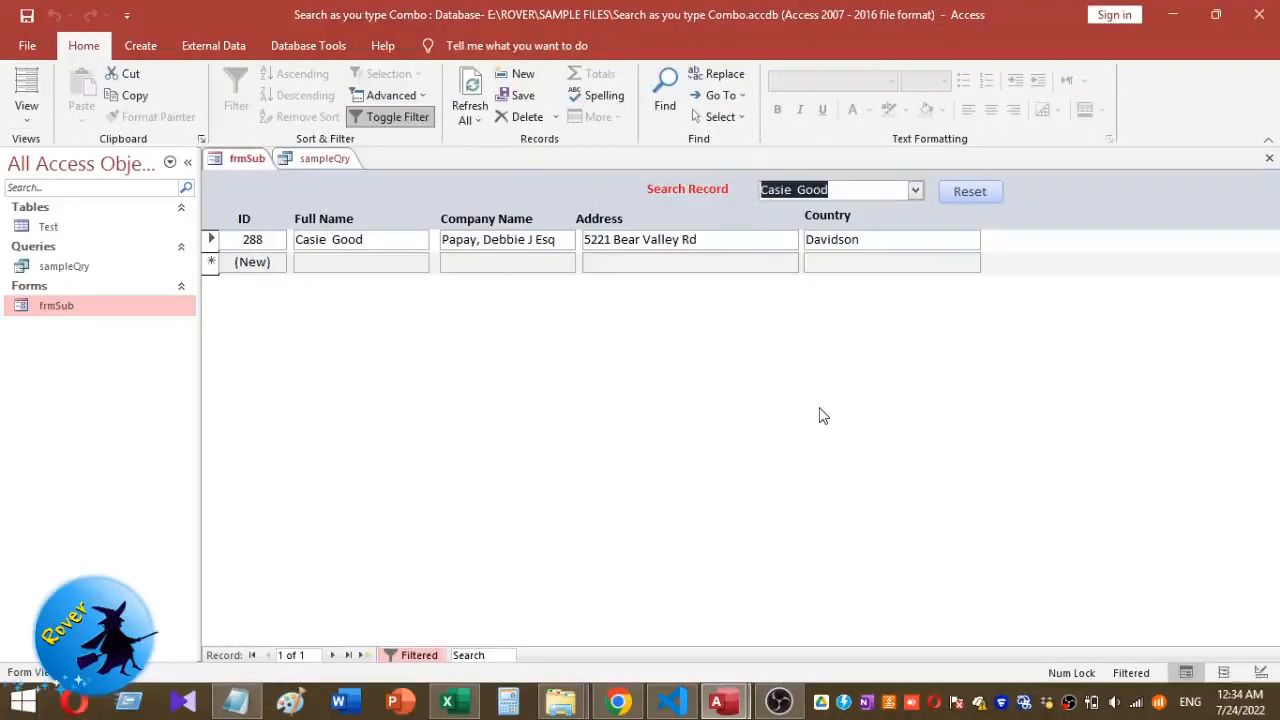
{"action": "left_click", "coordinate": [912, 190]}
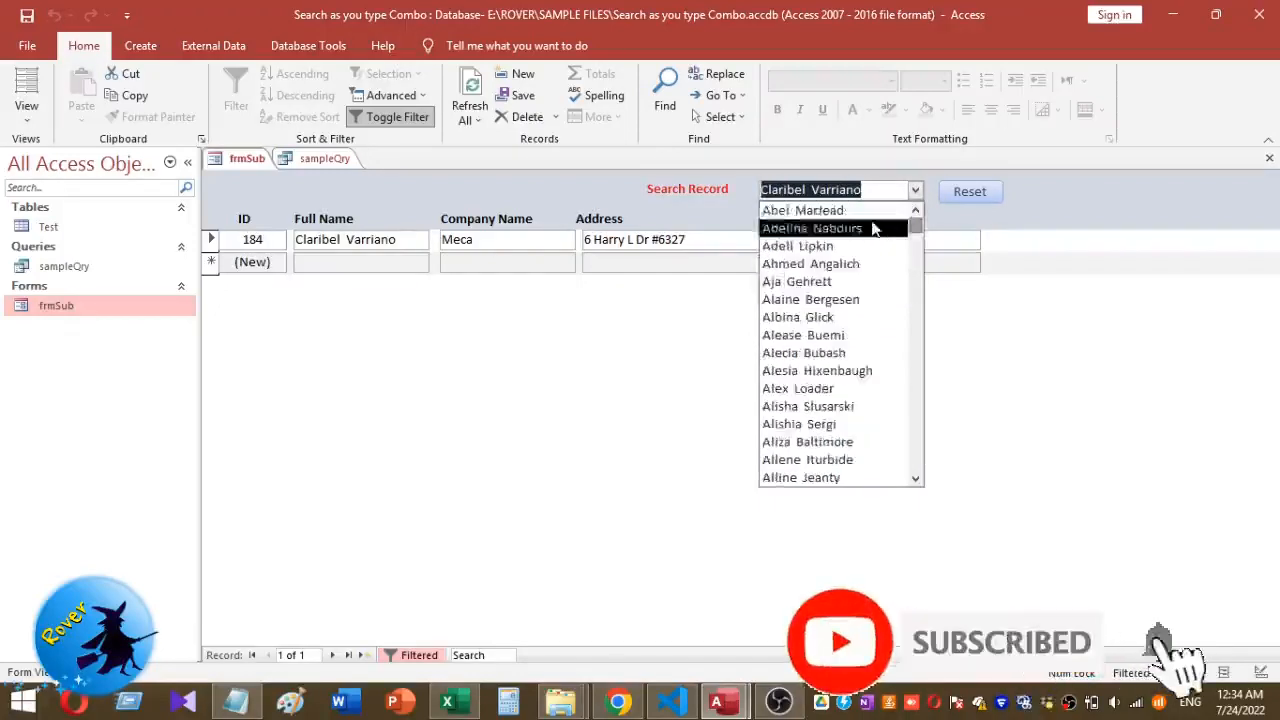
{"action": "left_click", "coordinate": [811, 228]}
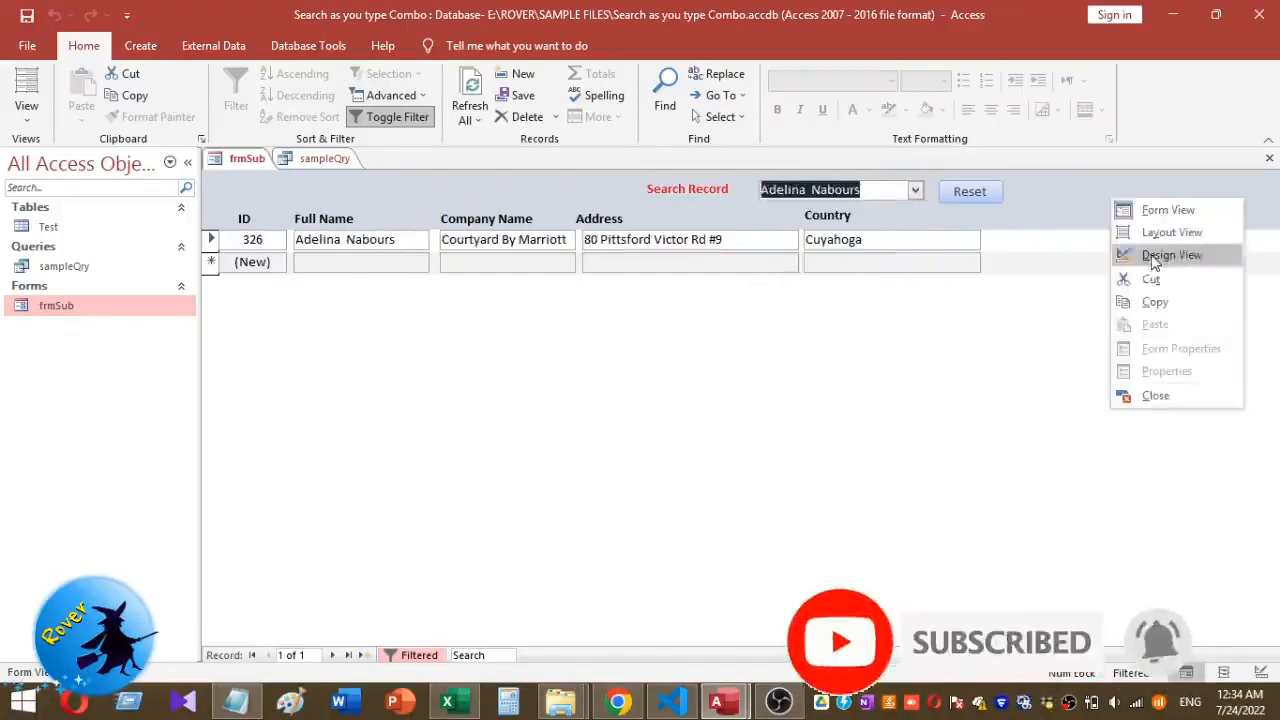
In Design View, create an empty Code Builder click procedure for the Reset button.
{"action": "left_click", "coordinate": [1171, 254]}
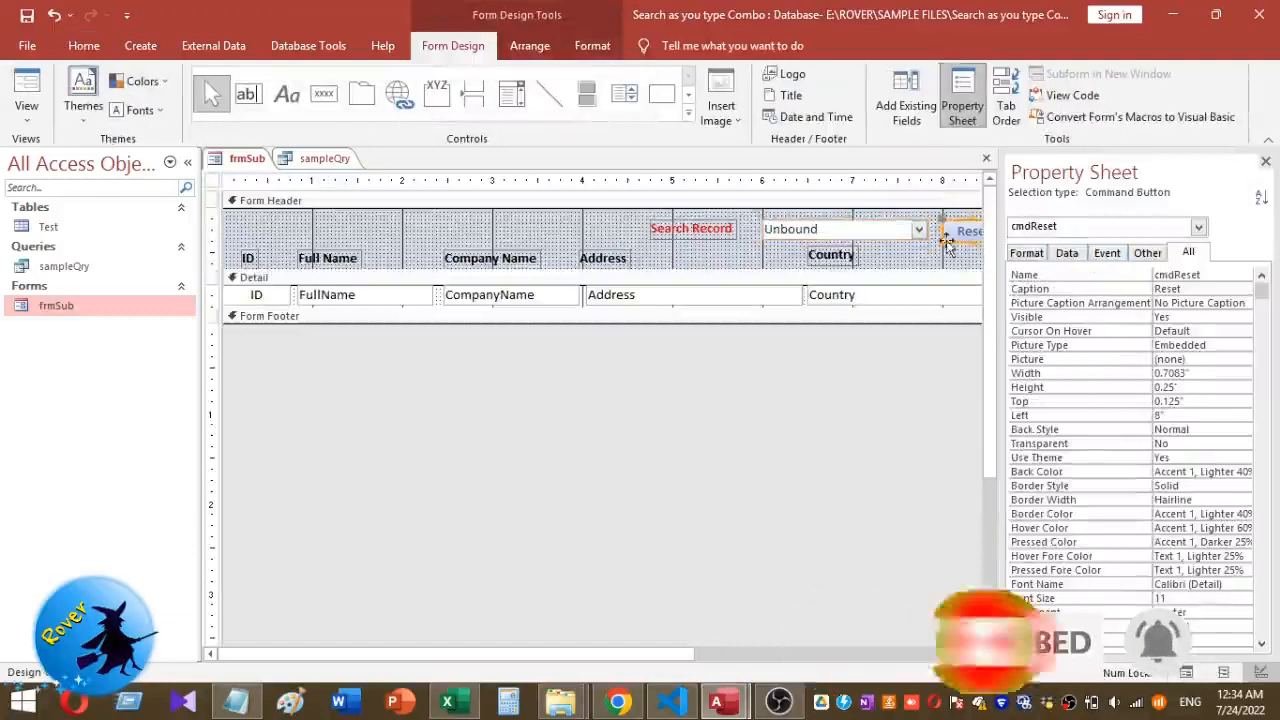
{"action": "right_click", "coordinate": [957, 230]}
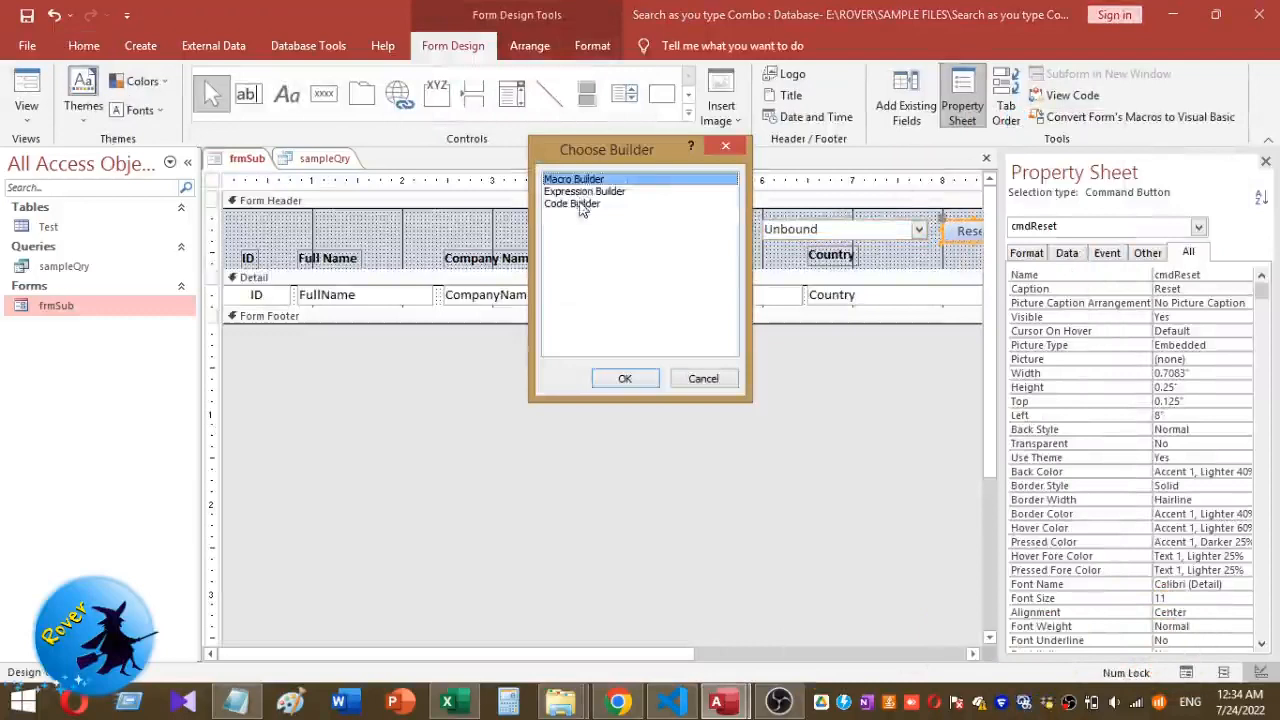
{"action": "left_click", "coordinate": [624, 378]}
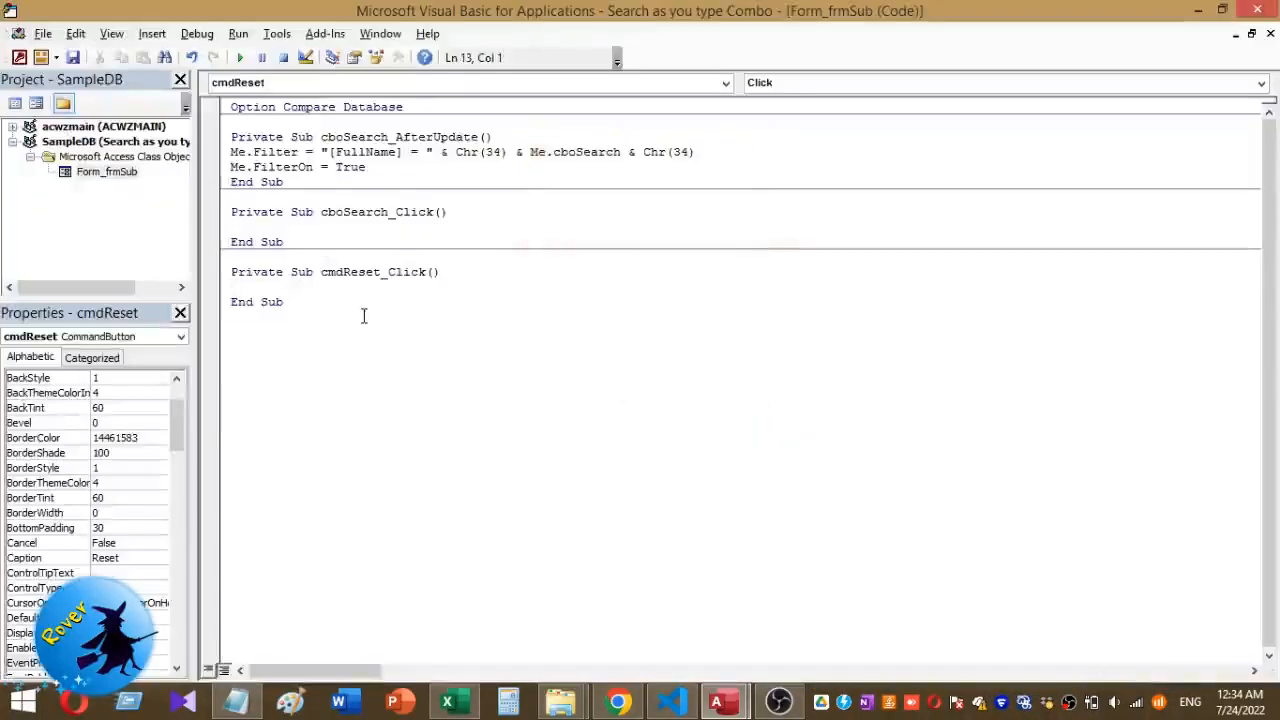
Write cmdReset_Click to set Me.Filter = "" and Me.FilterOn = False.
{"action": "type", "text": "Me"}
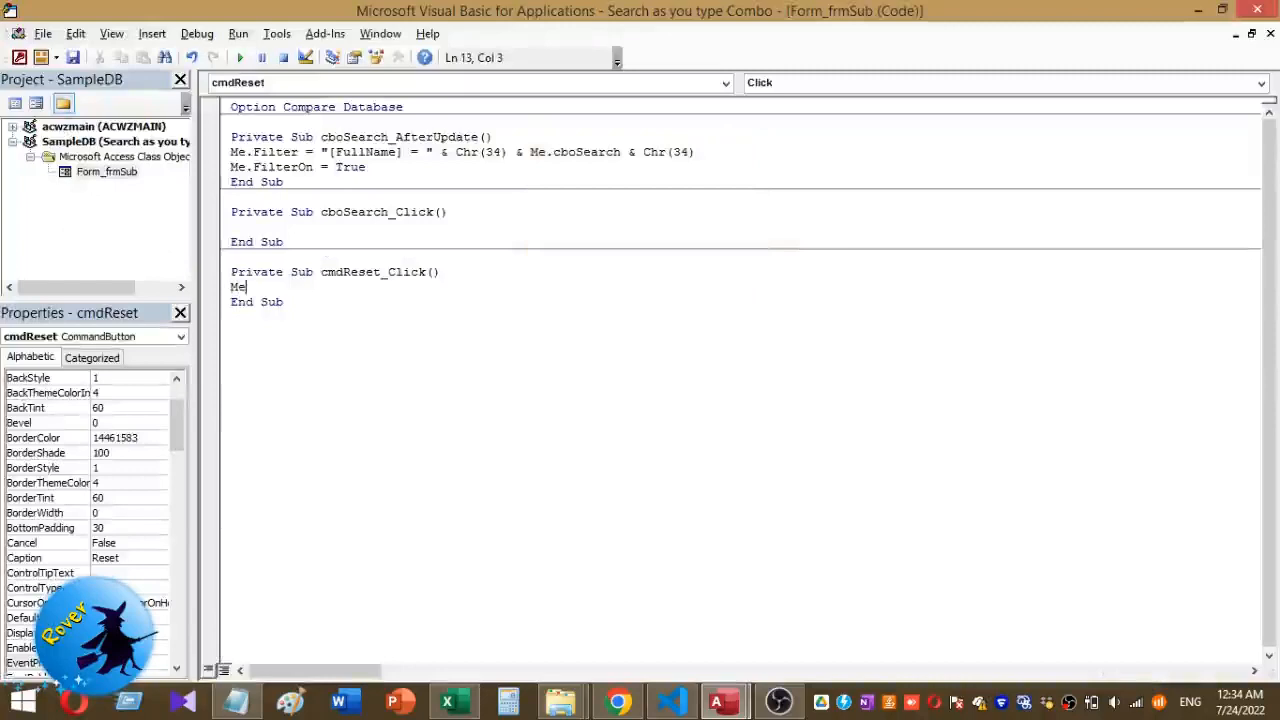
{"action": "type", "text": "."}
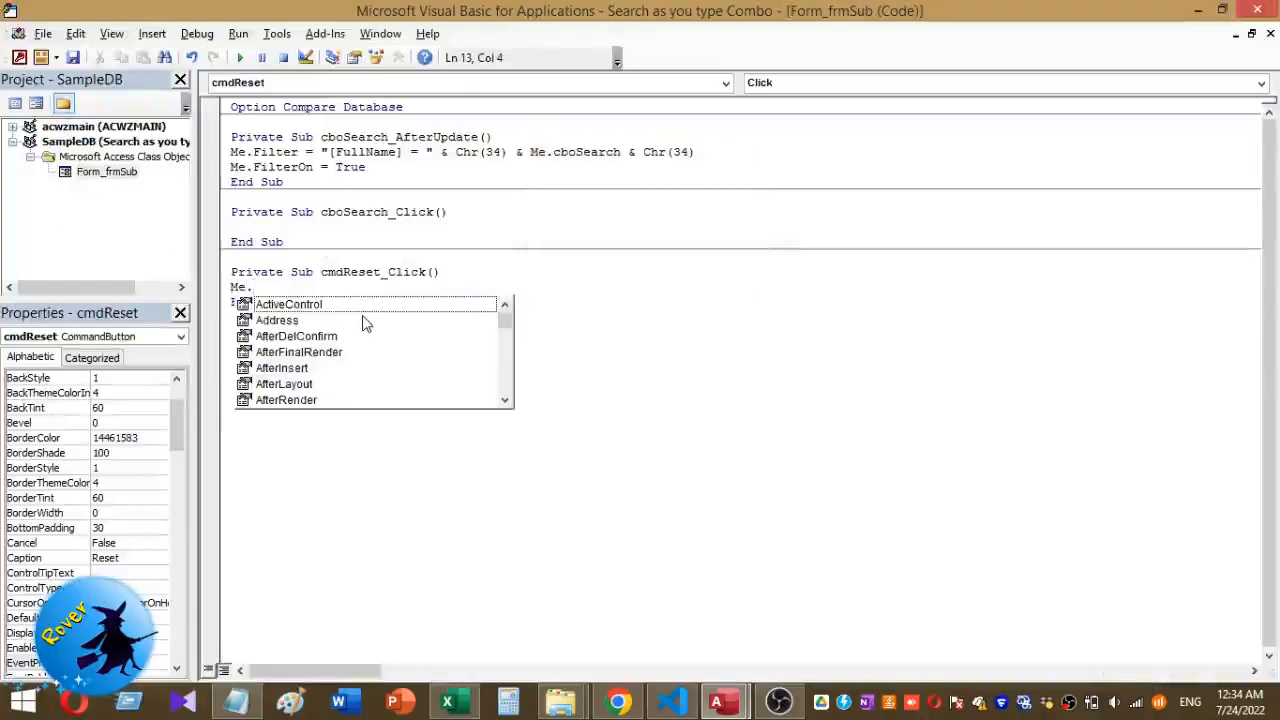
{"action": "type", "text": "Filter="}
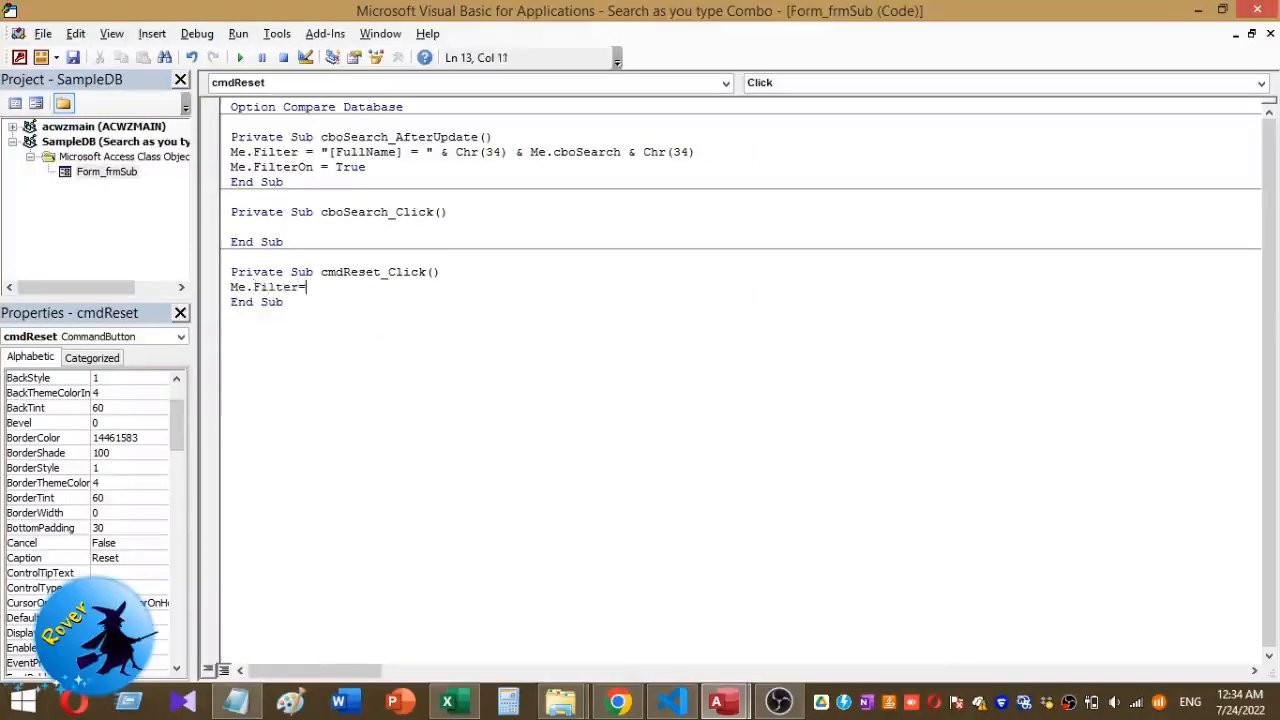
{"action": "type", "text": "\"\""}
{"action": "type", "text": "Me."}
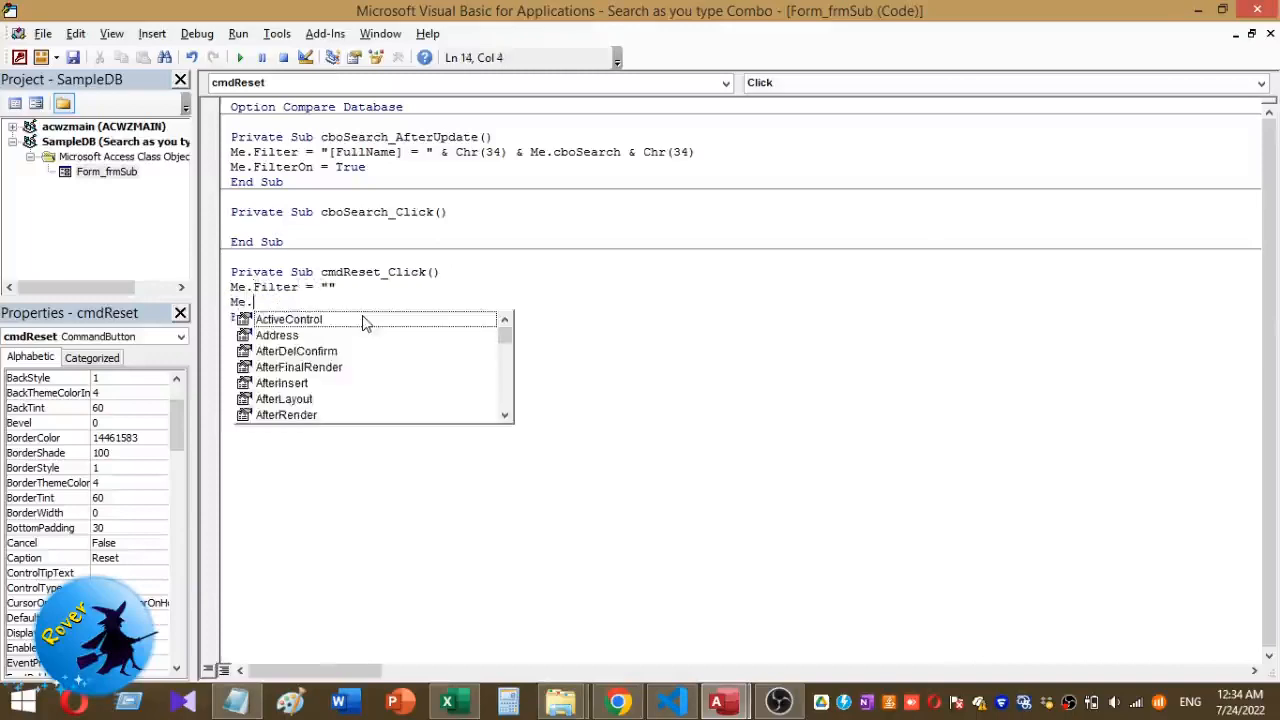
{"action": "type", "text": "f"}
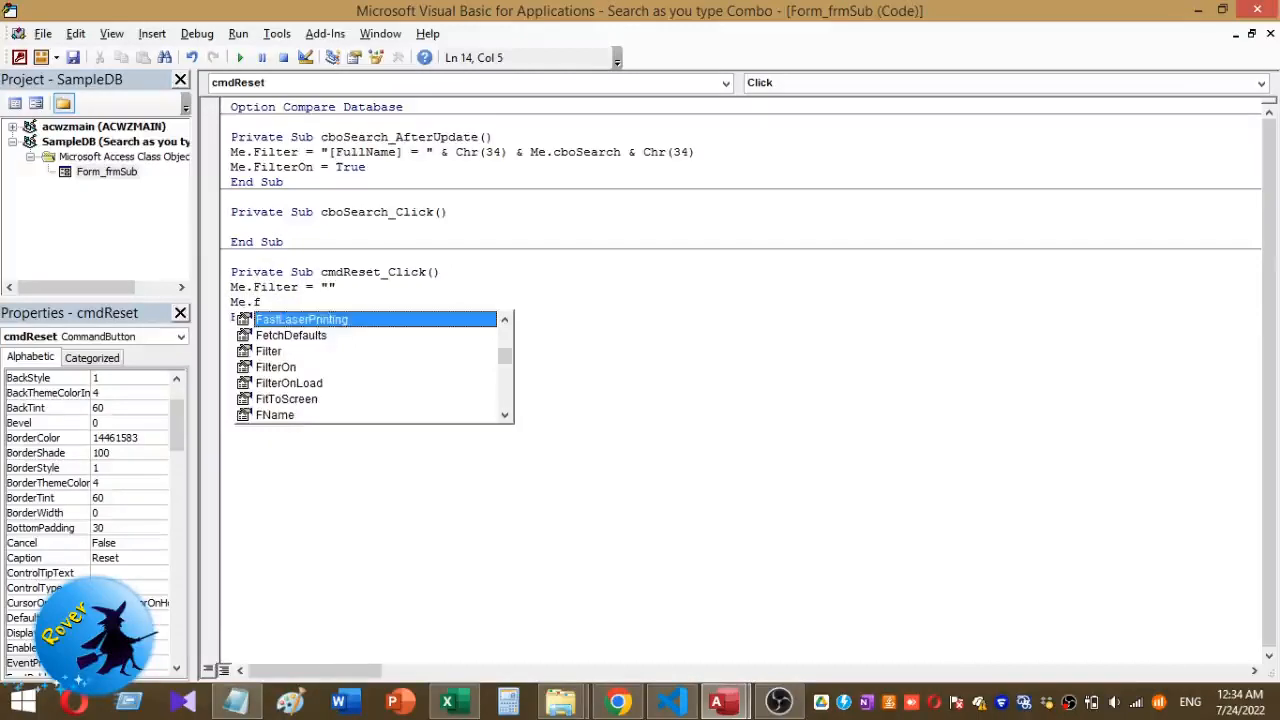
{"action": "type", "text": "i"}
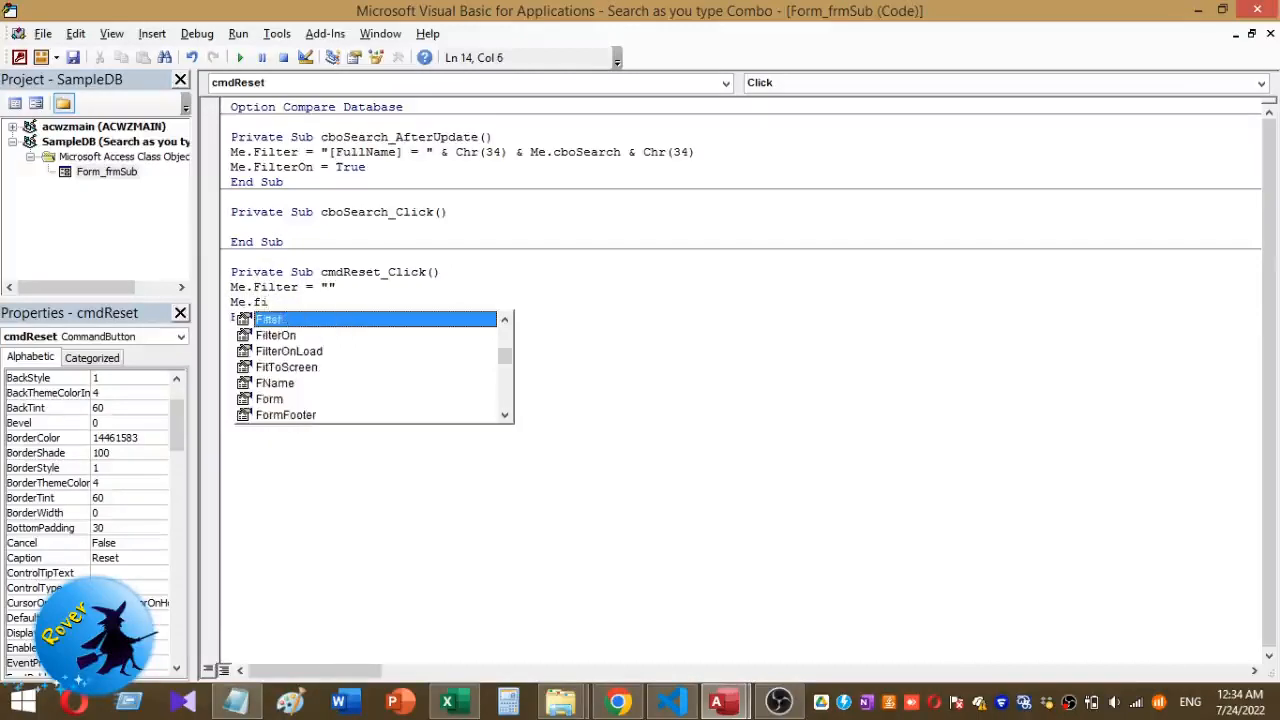
{"action": "key", "text": "escape"}
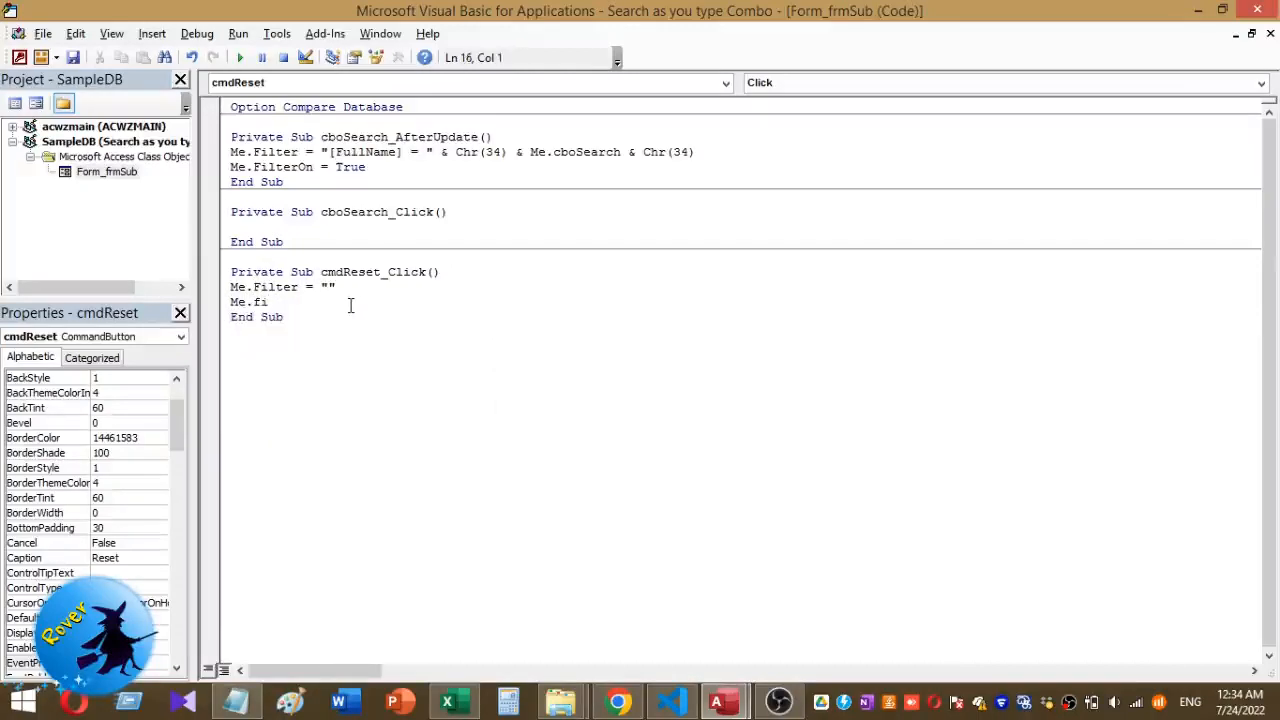
{"action": "type", "text": "l"}
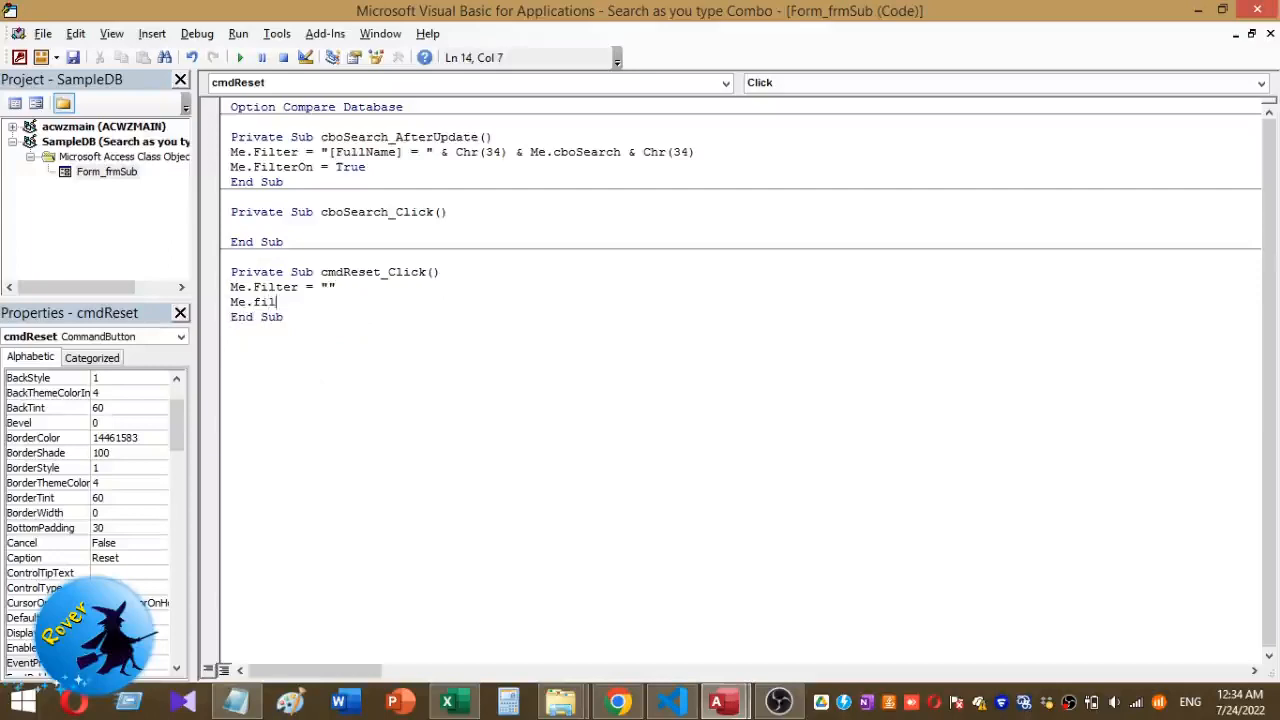
{"action": "type", "text": "ter"}
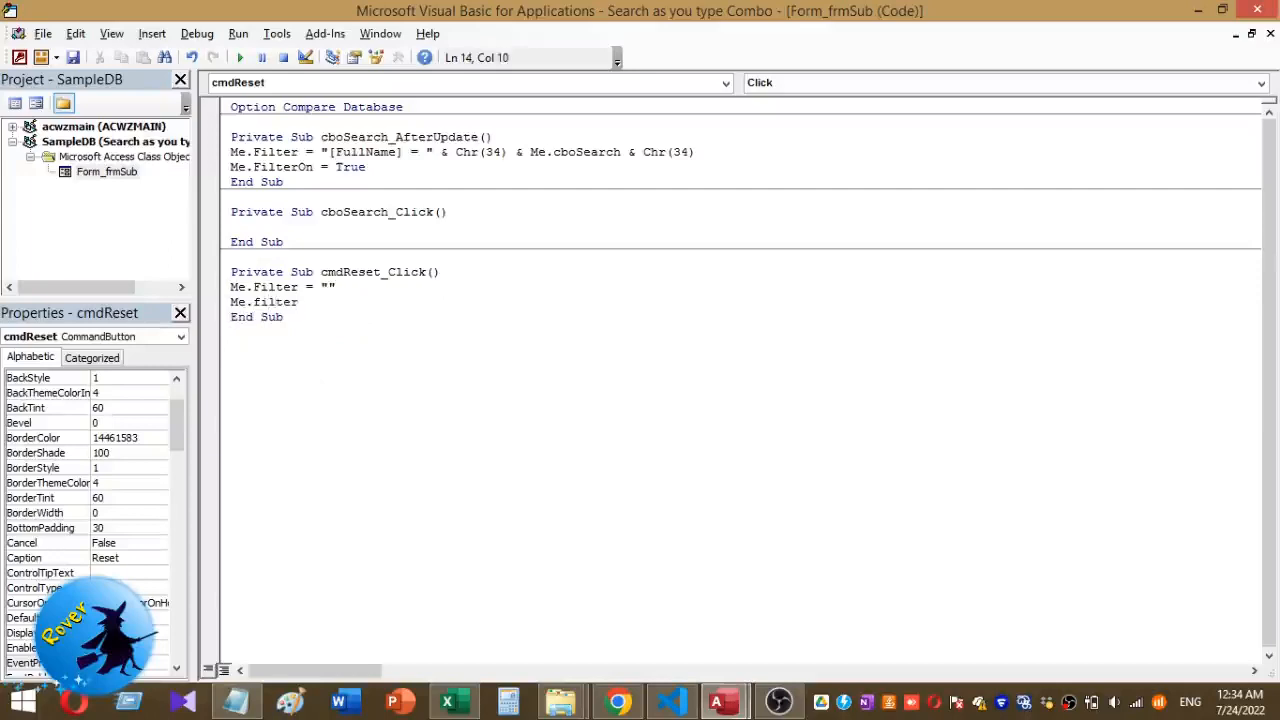
{"action": "type", "text": "On"}
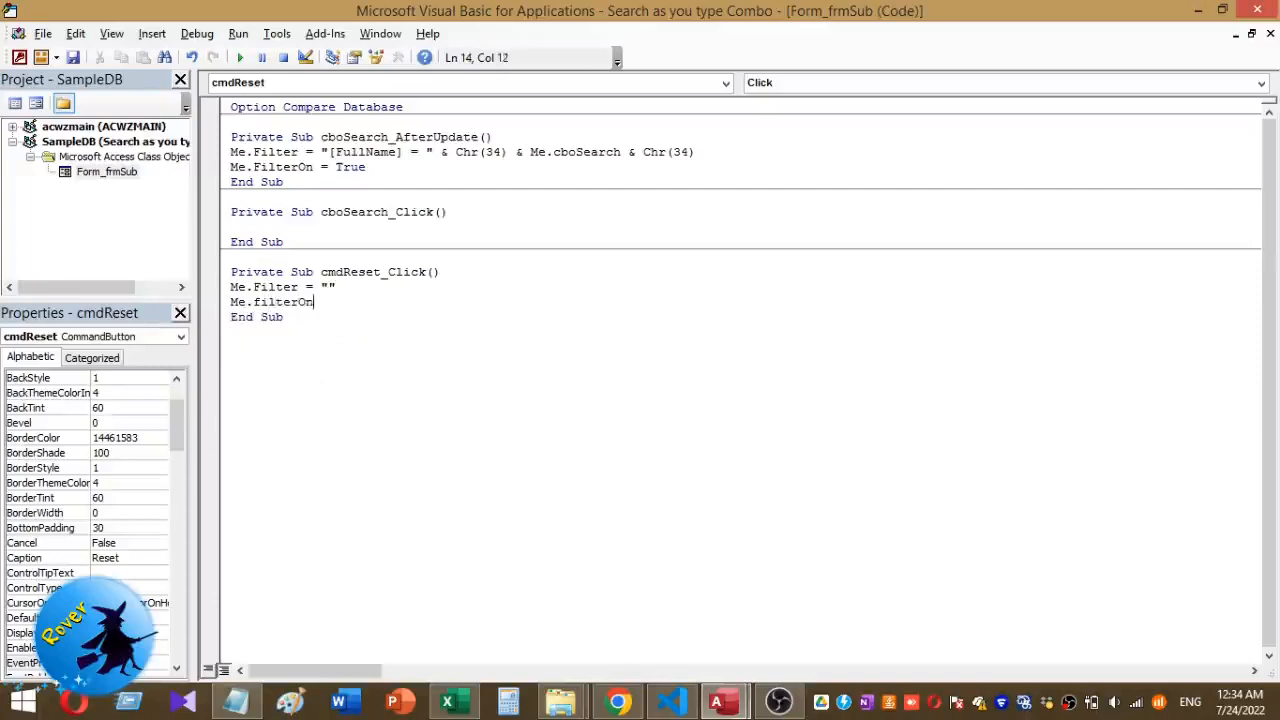
{"action": "type", "text": "="}
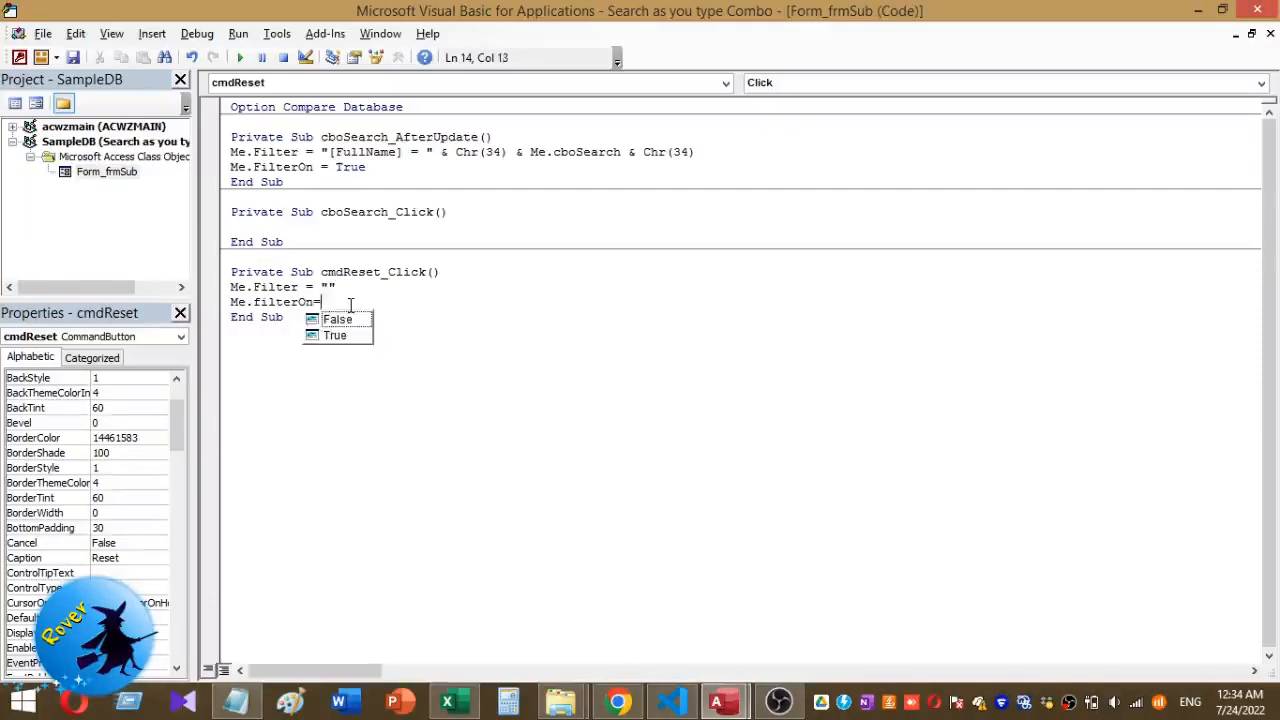
{"action": "left_click", "coordinate": [337, 319]}
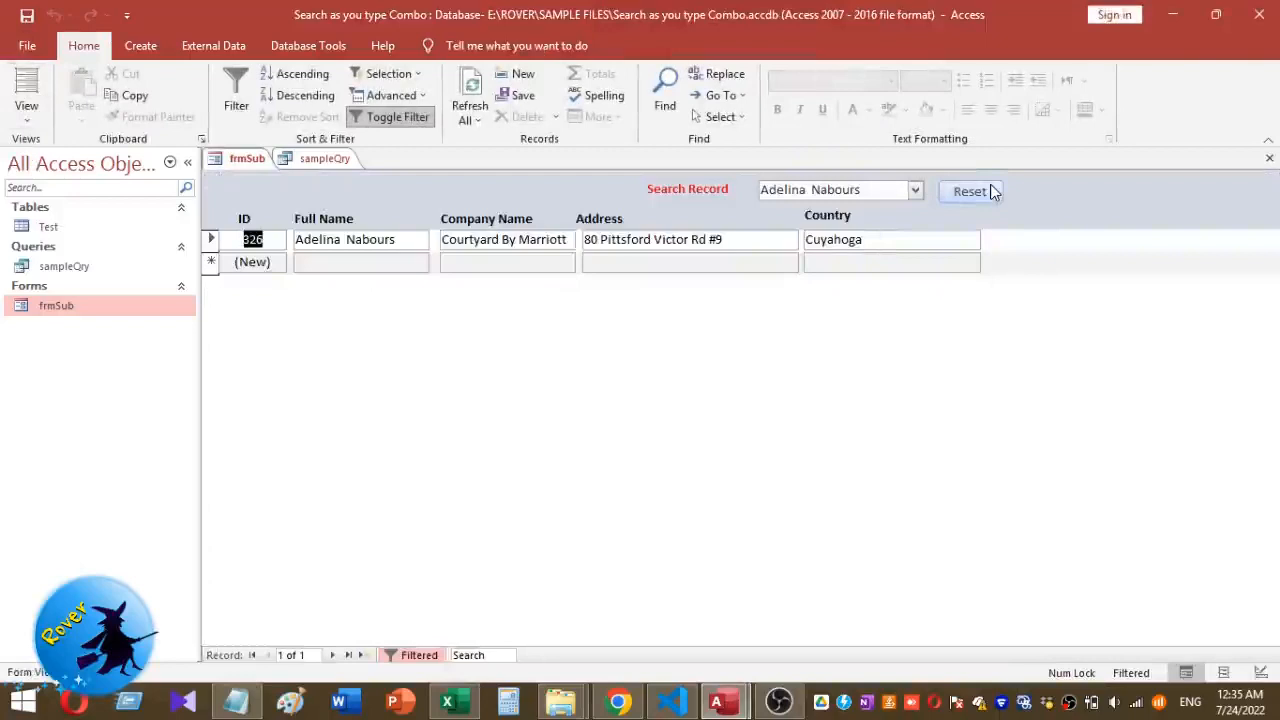
Reset the form to show all 500 records, then filter it to Alease Buemi.
{"action": "left_click", "coordinate": [970, 191]}
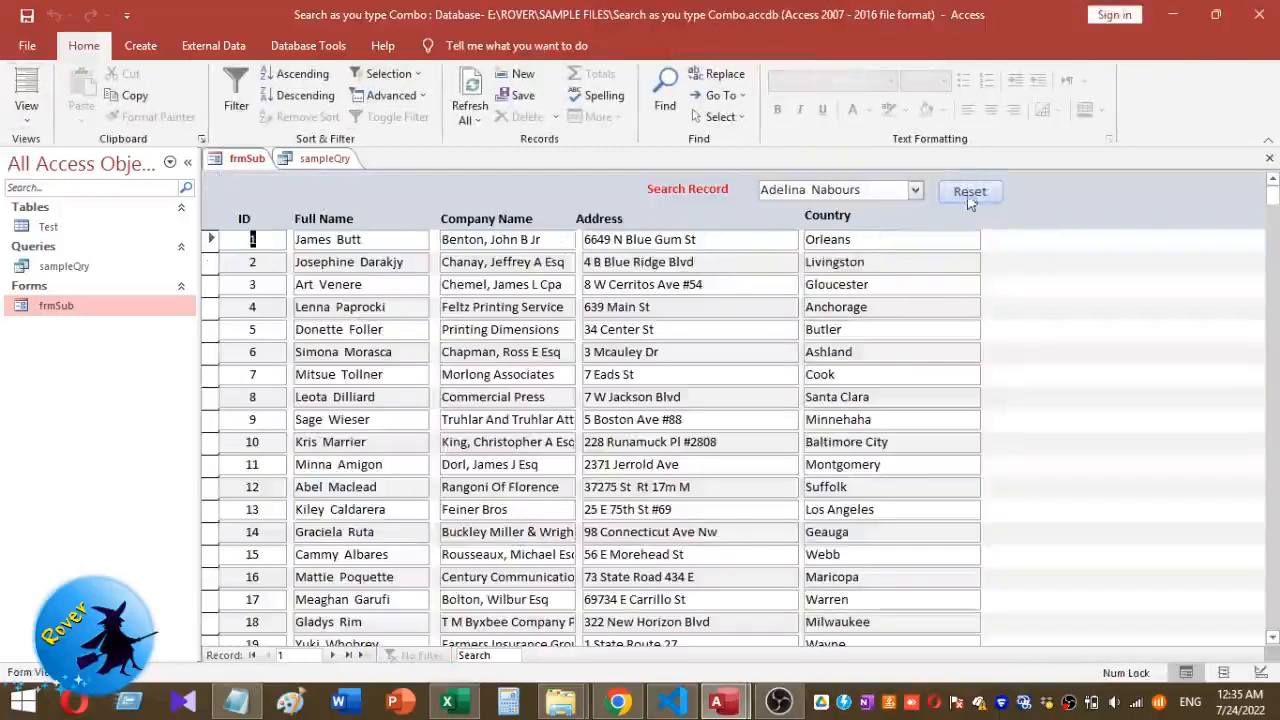
{"action": "left_click", "coordinate": [969, 191]}
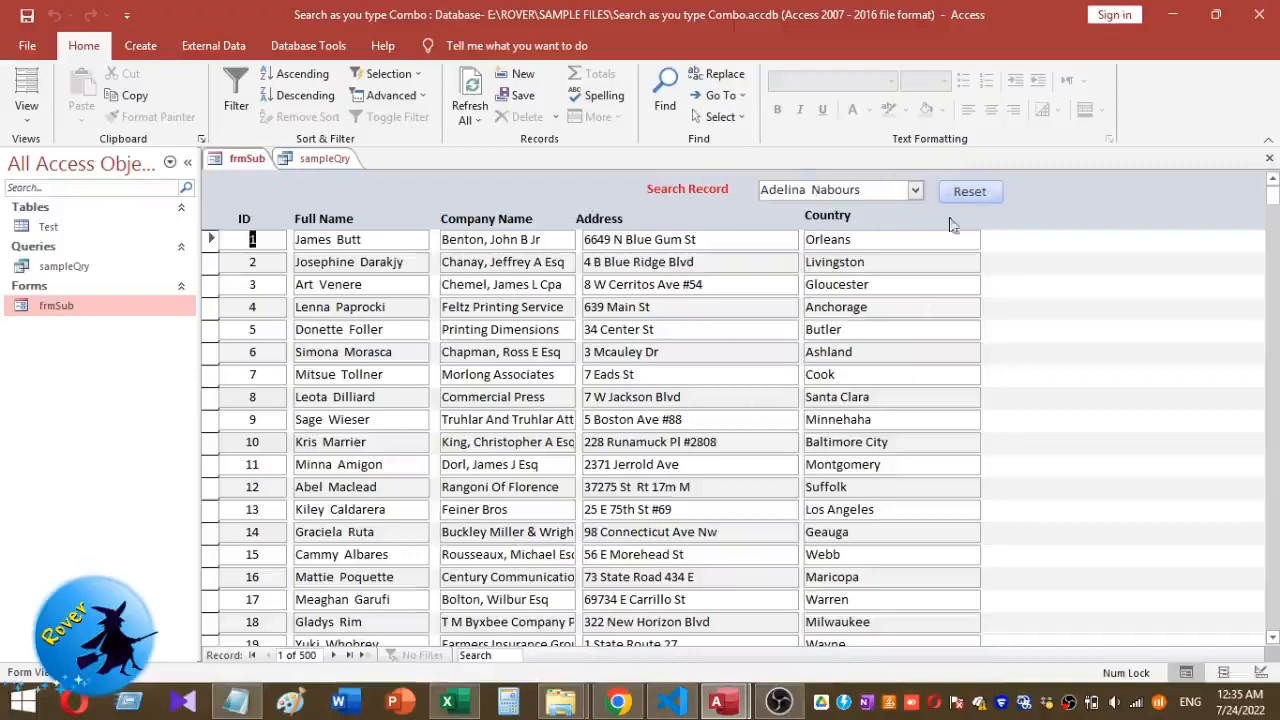
{"action": "left_click", "coordinate": [913, 190]}
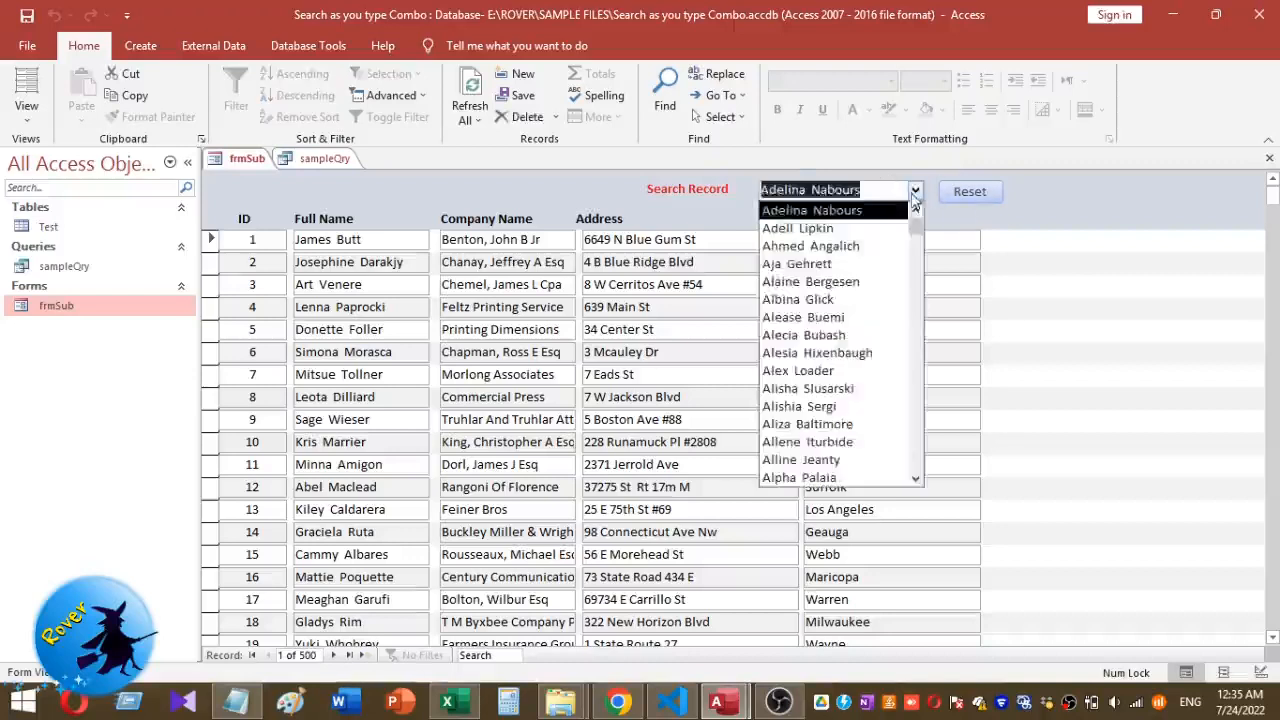
{"action": "left_click", "coordinate": [803, 317]}
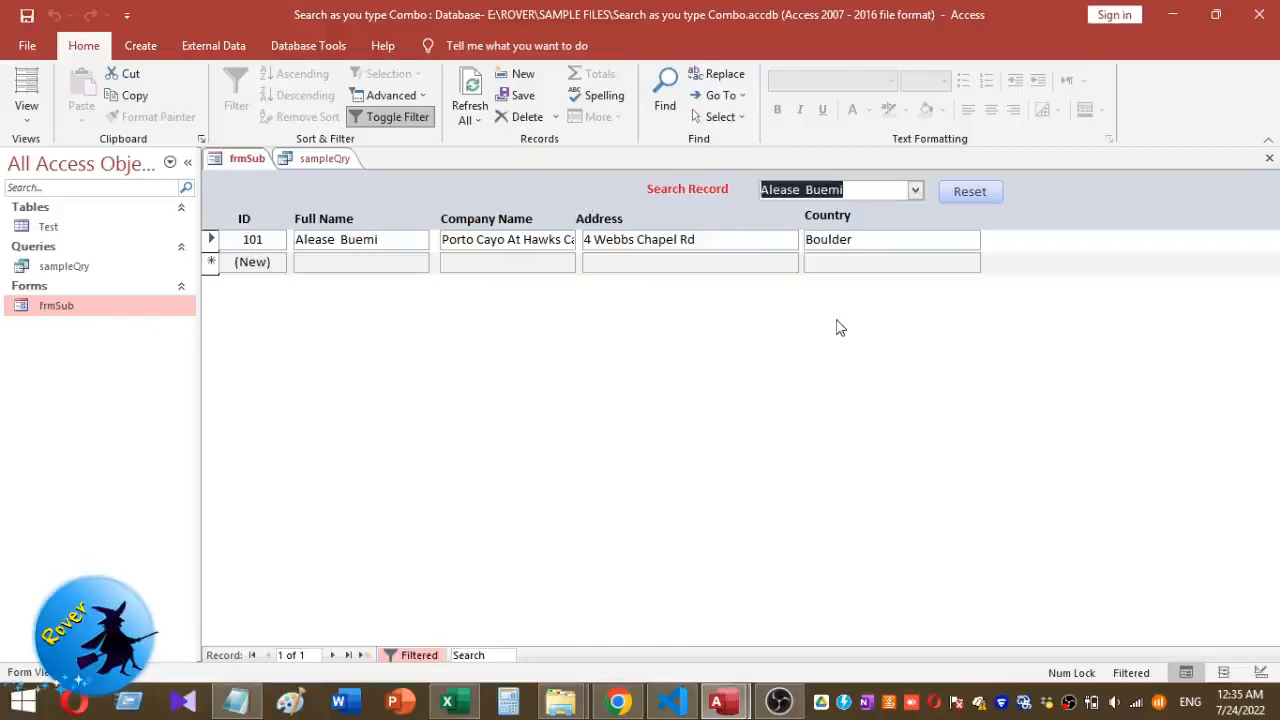
{"action": "mouse_move", "coordinate": [350, 258]}
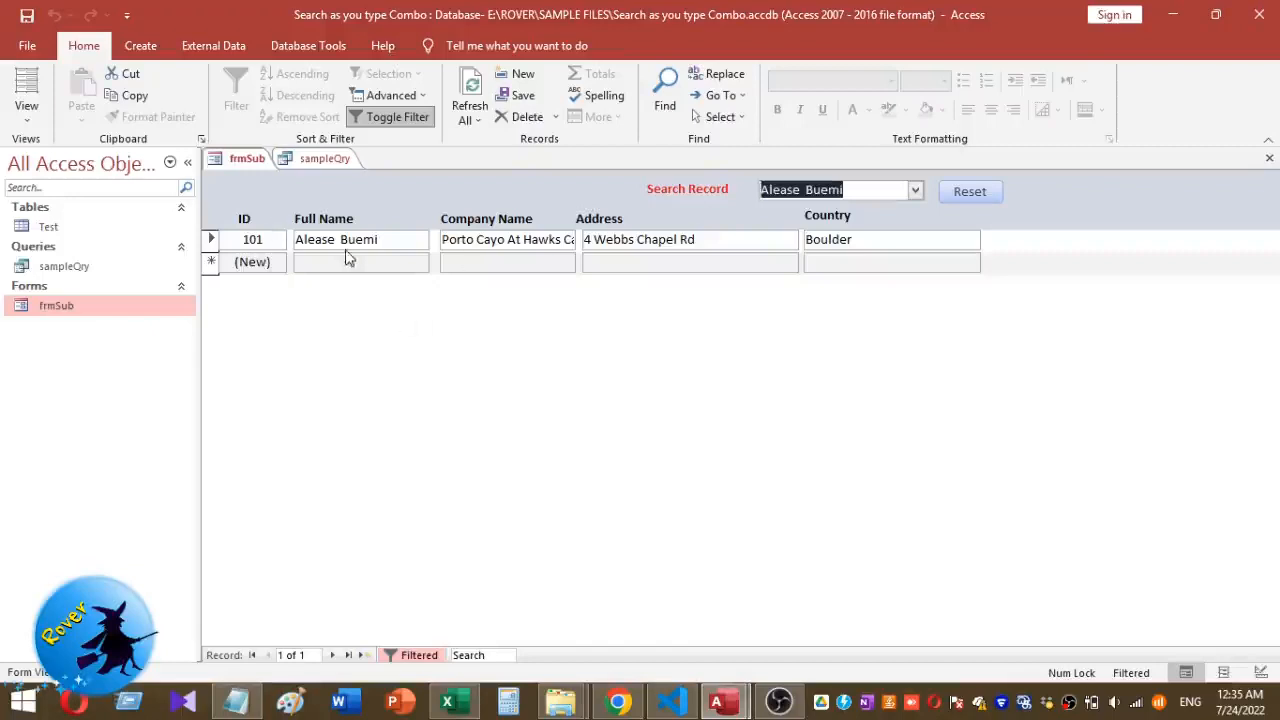
{"action": "mouse_move", "coordinate": [735, 205]}
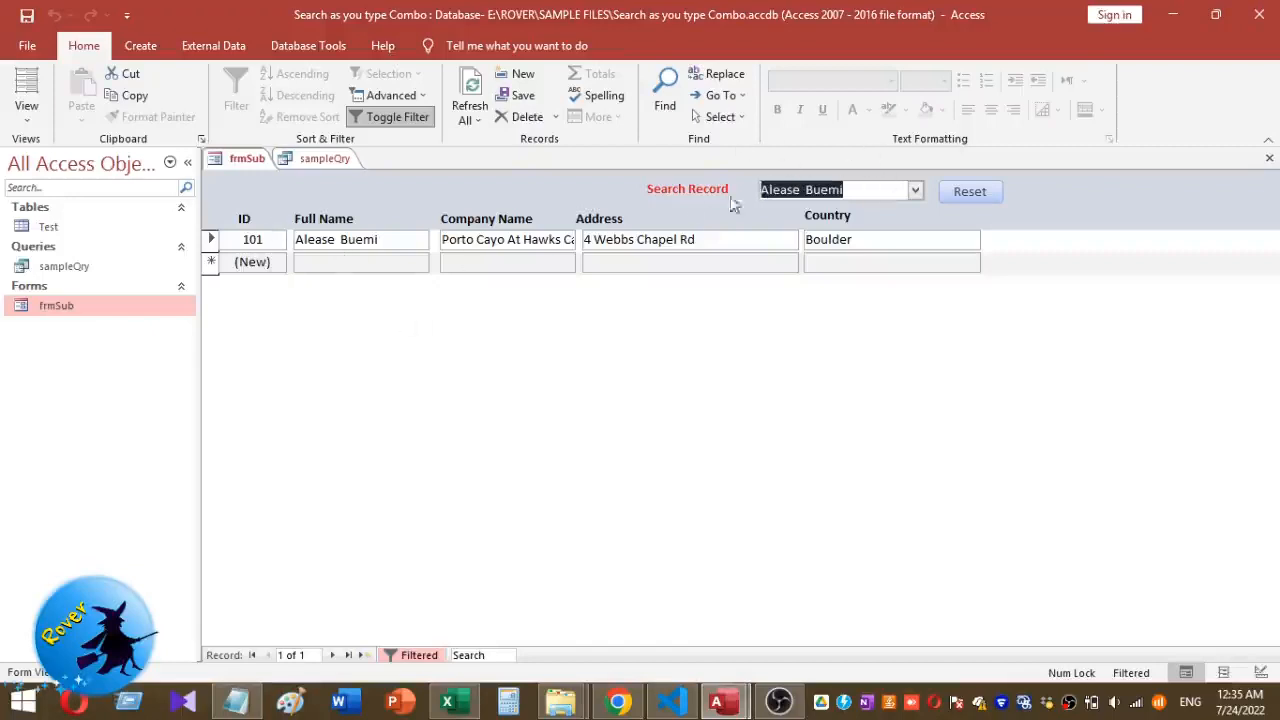
{"action": "mouse_move", "coordinate": [673, 288]}
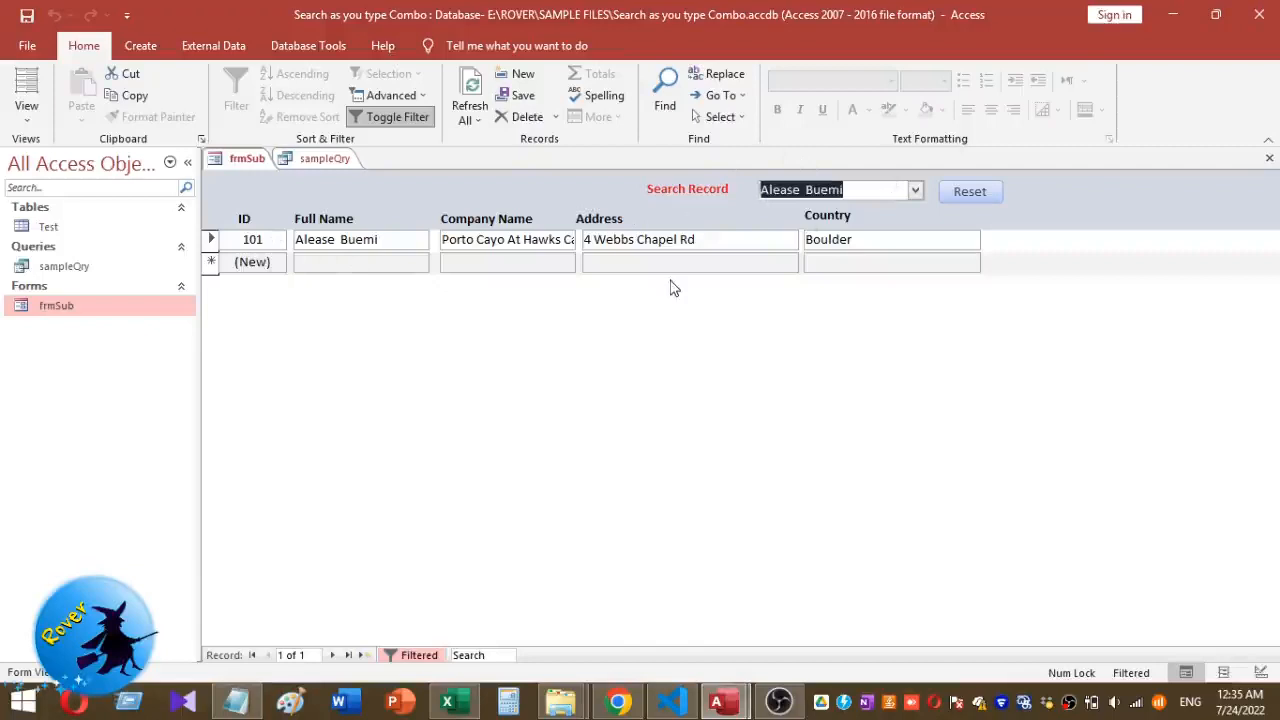